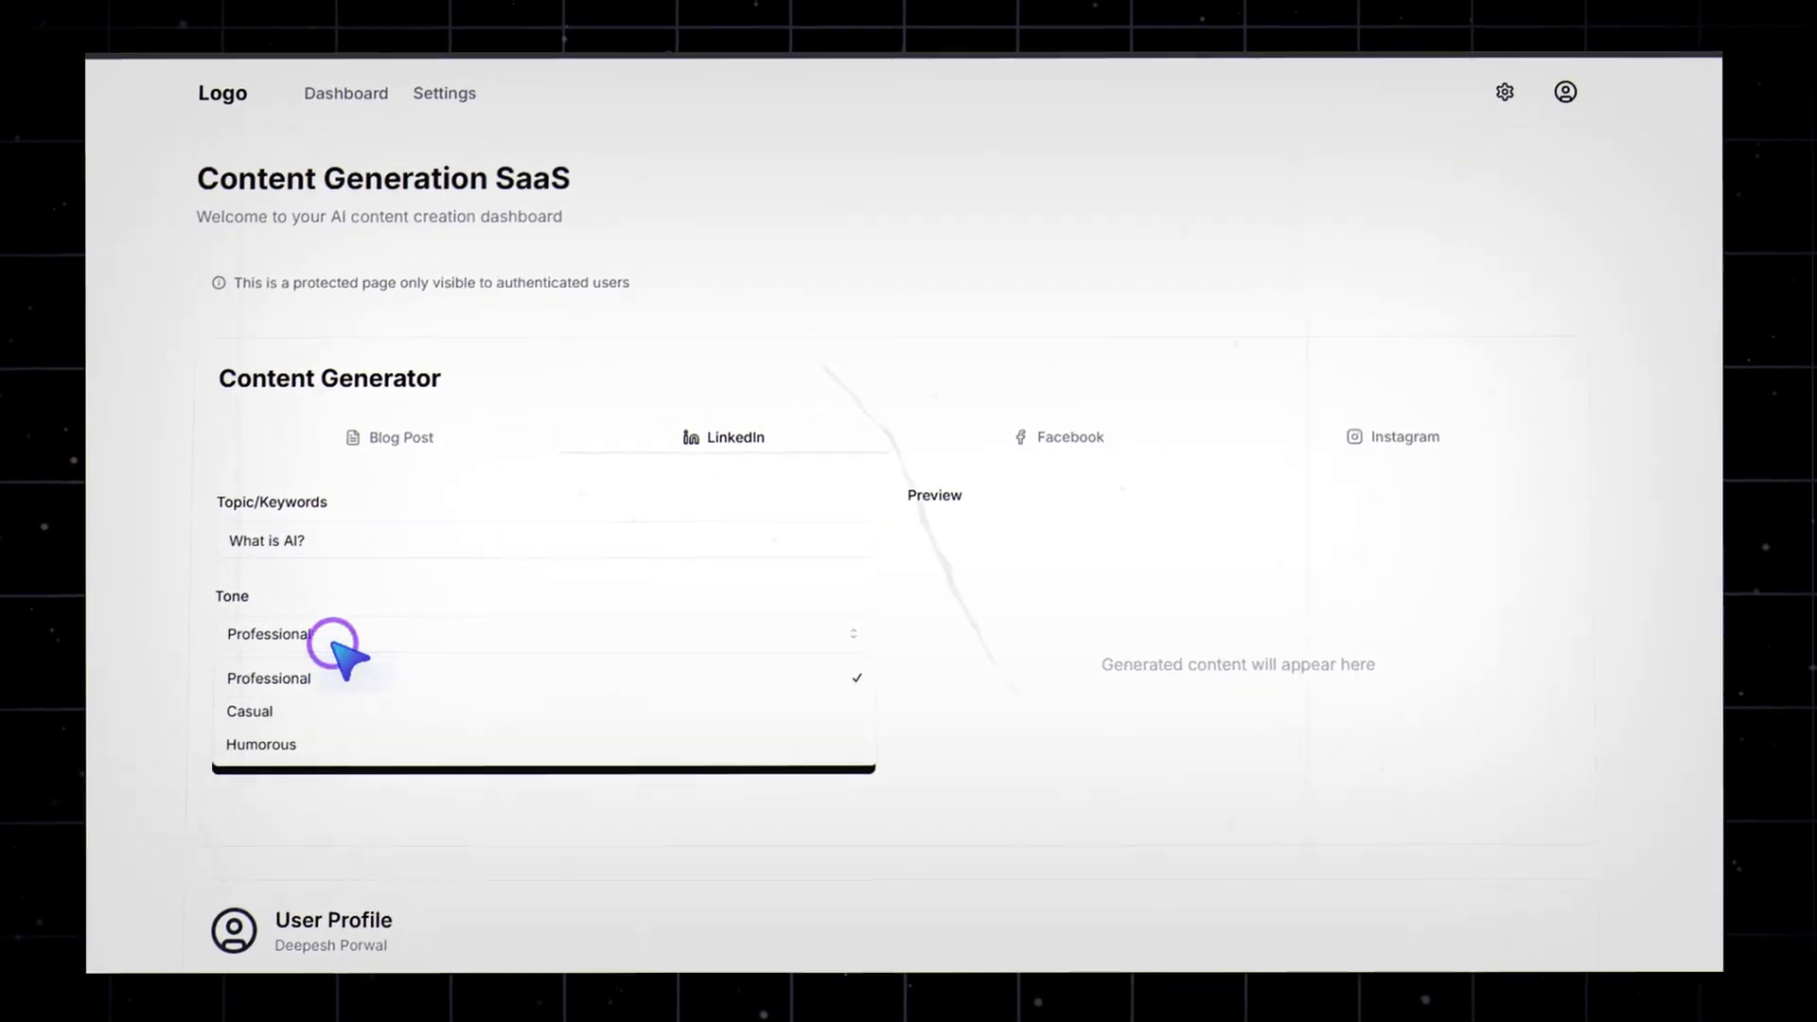
Generate a Professional-tone LinkedIn post on 'What is AI?' in the demo generator
left_click(555, 752)
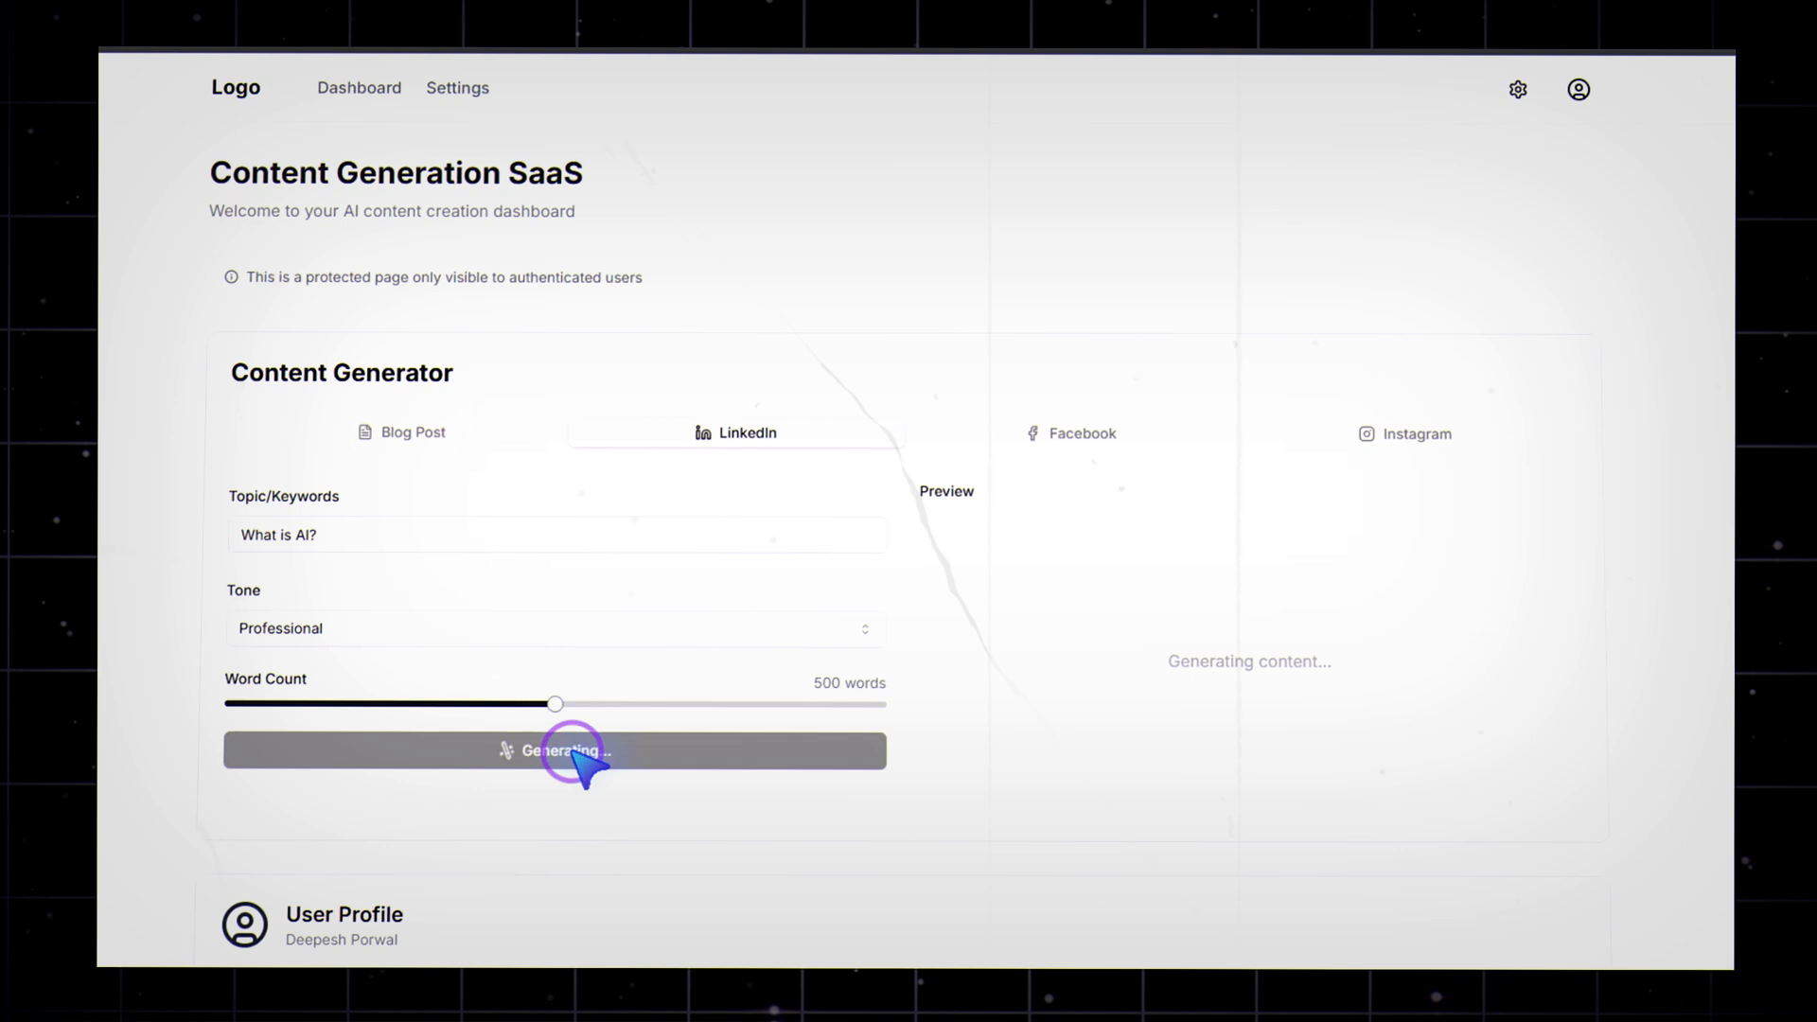
left_click(277, 76)
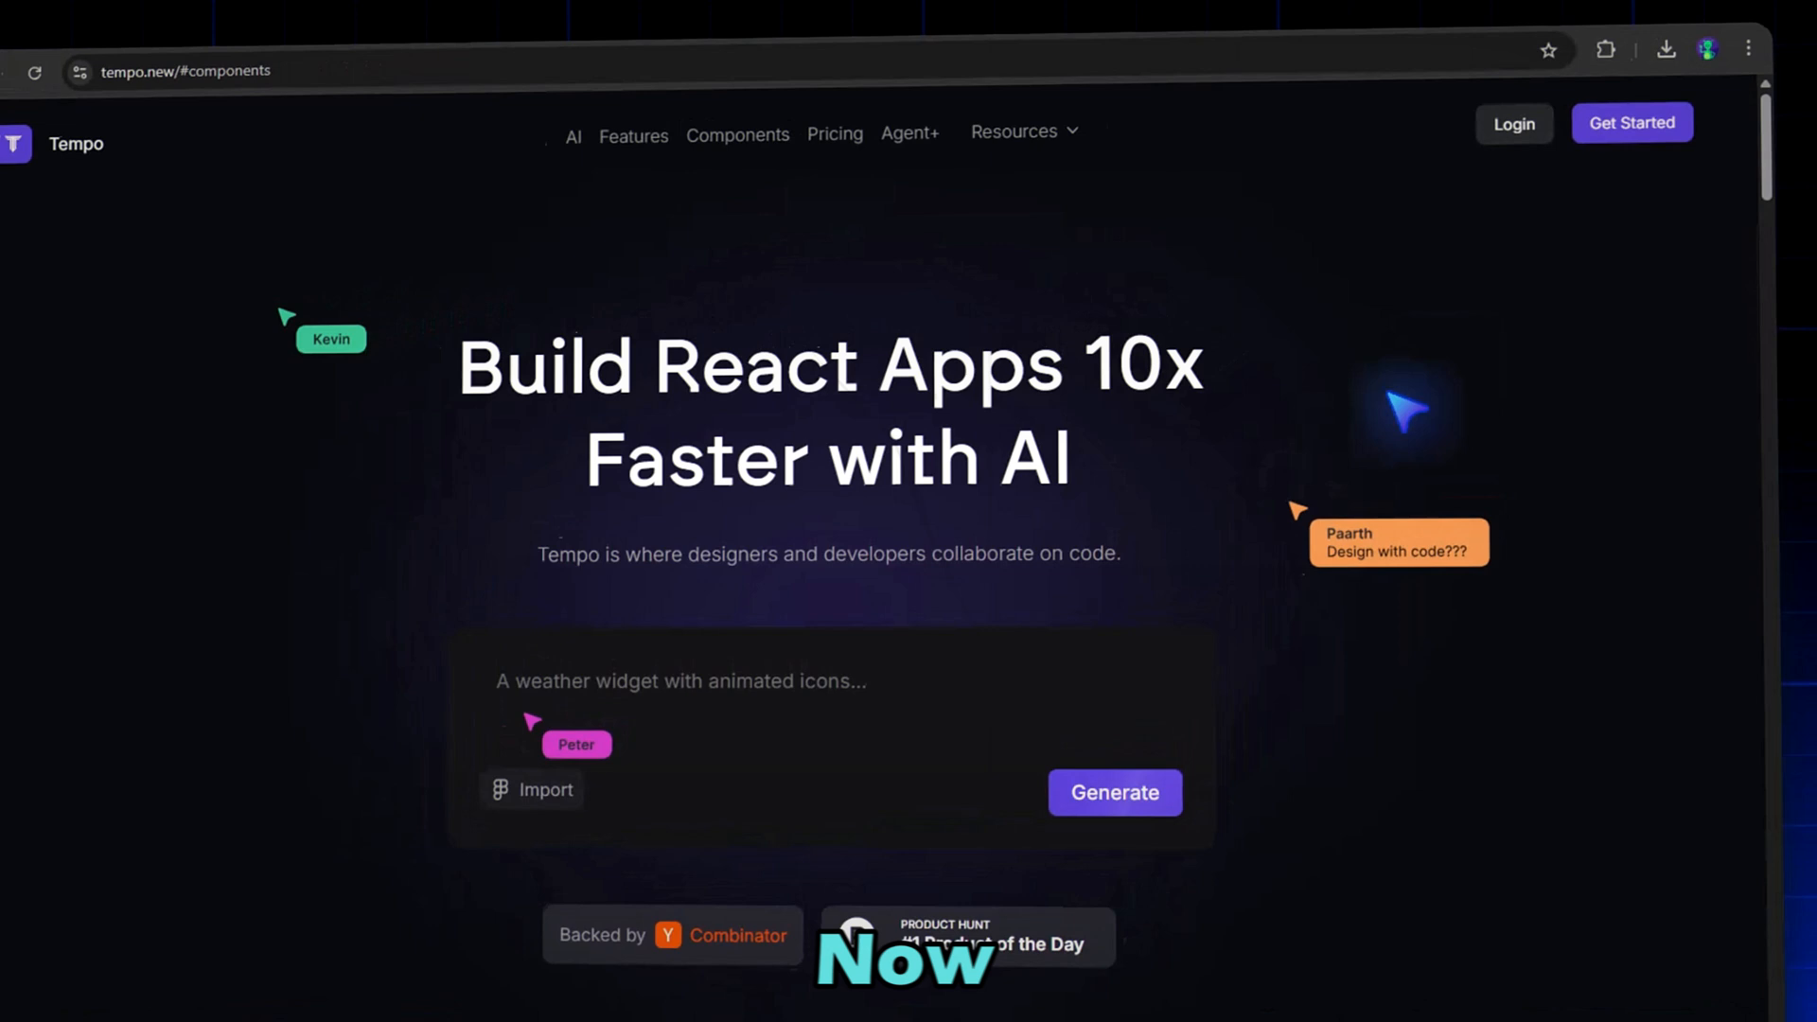
Create a new generated-app project with Next.js, Supabase auth/database and no payments, then proceed to integrations
left_click(1512, 123)
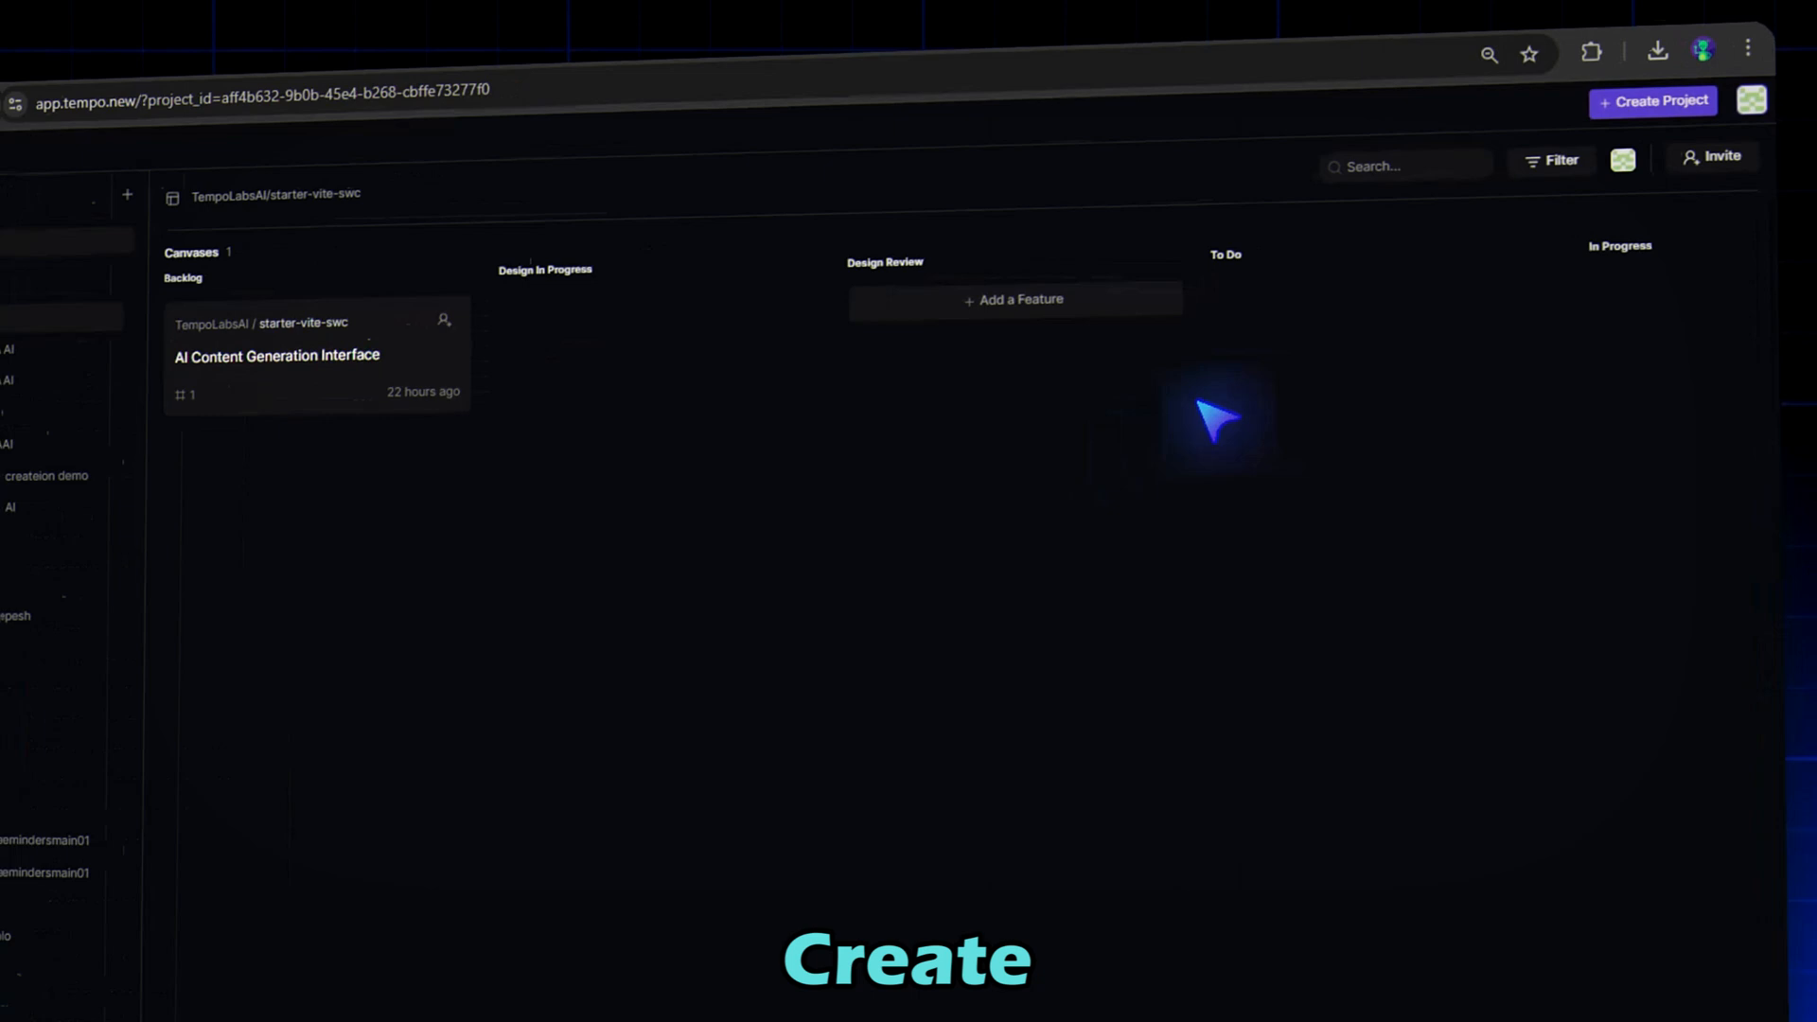
left_click(1652, 101)
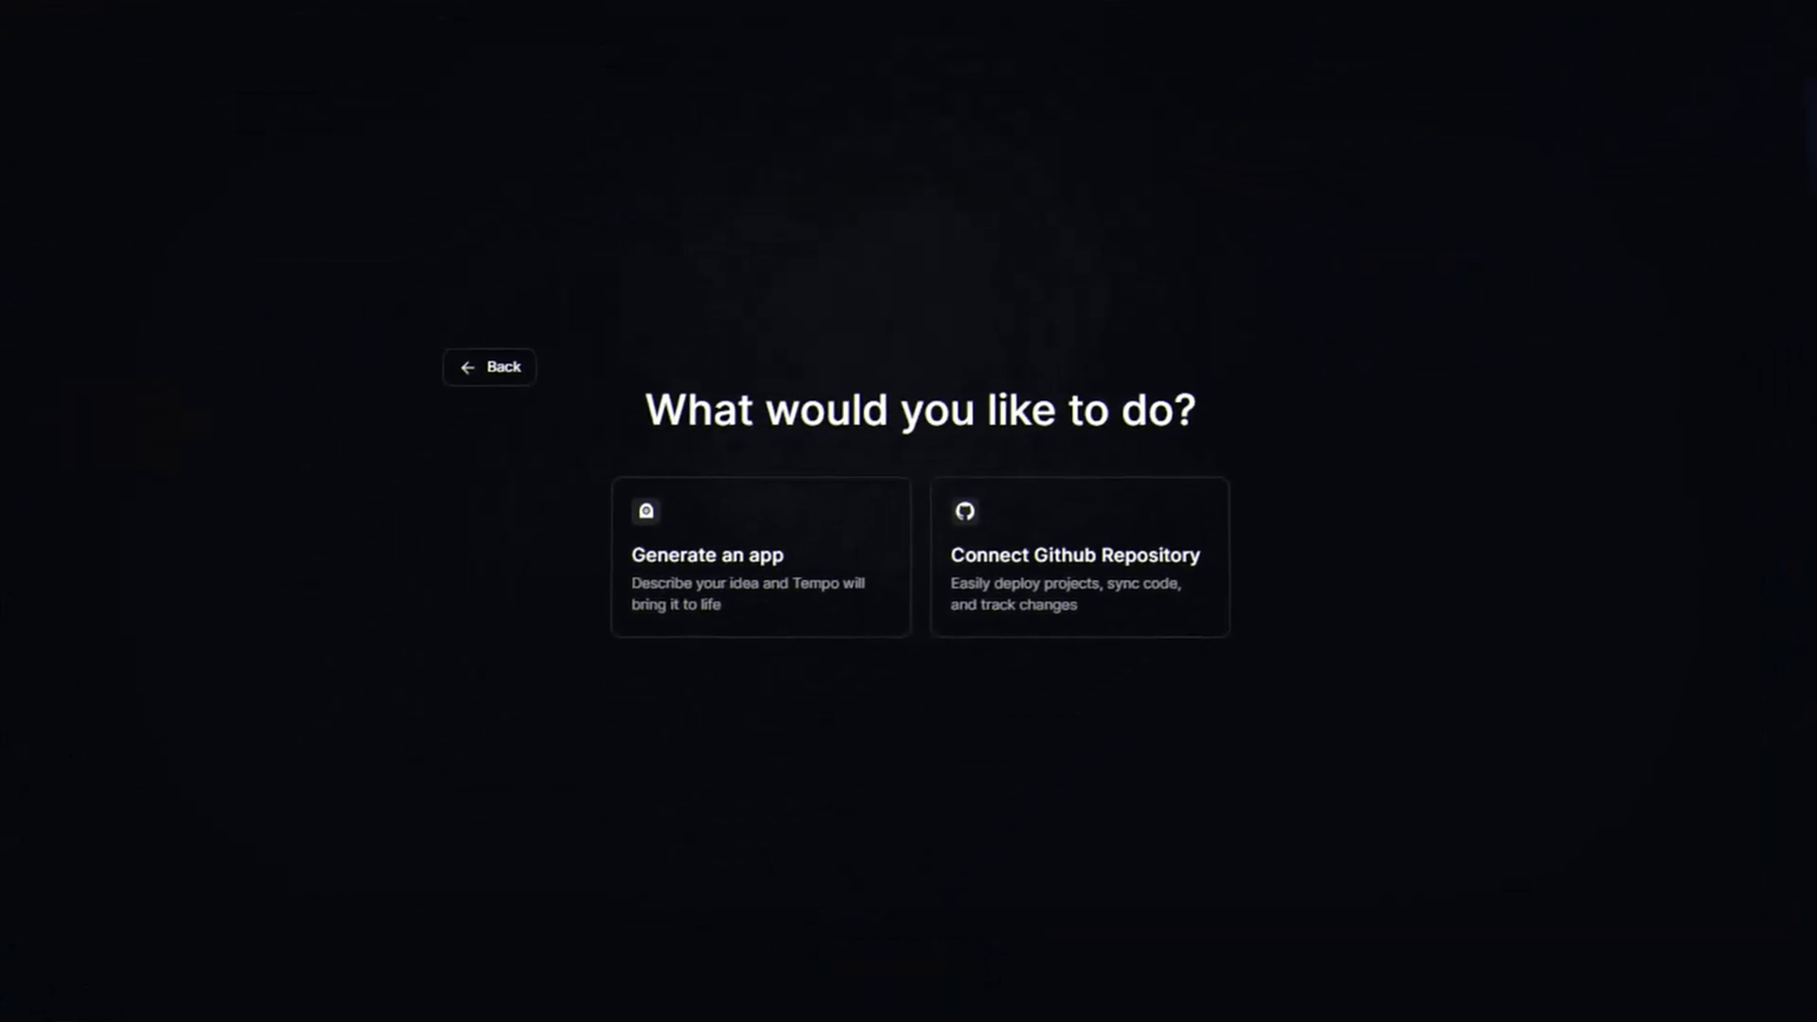
left_click(1073, 555)
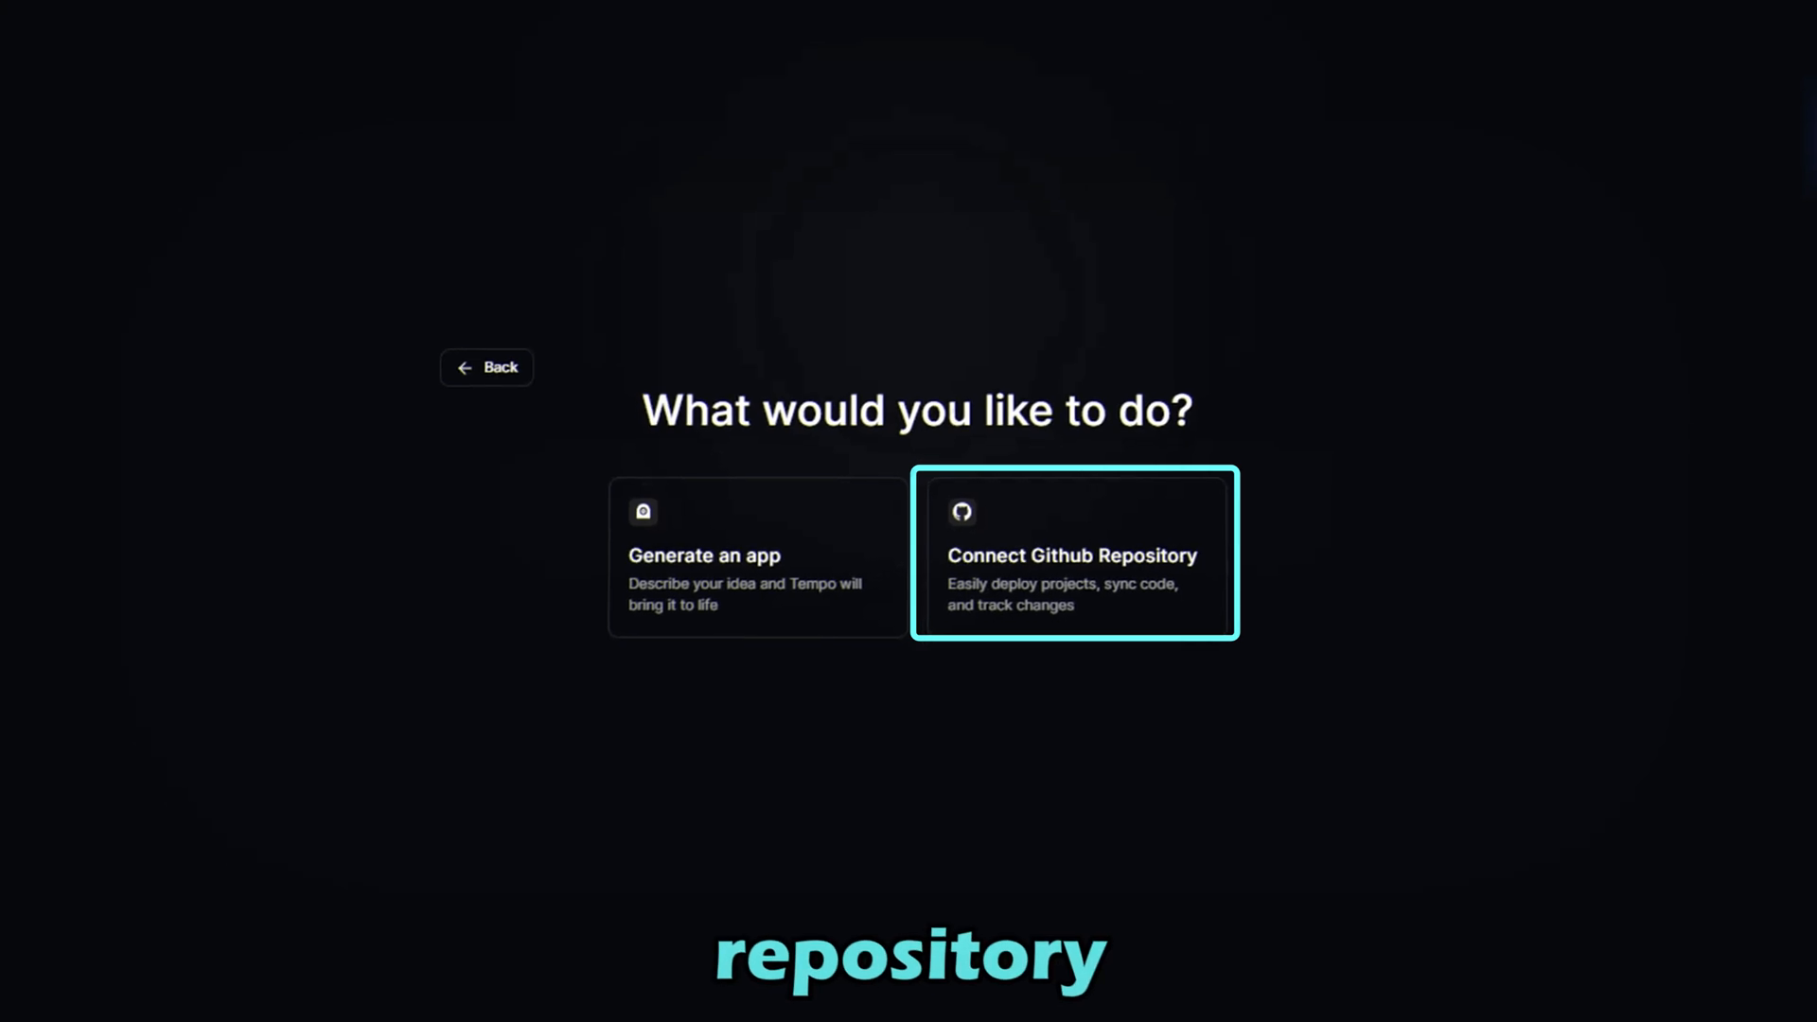
left_click(754, 554)
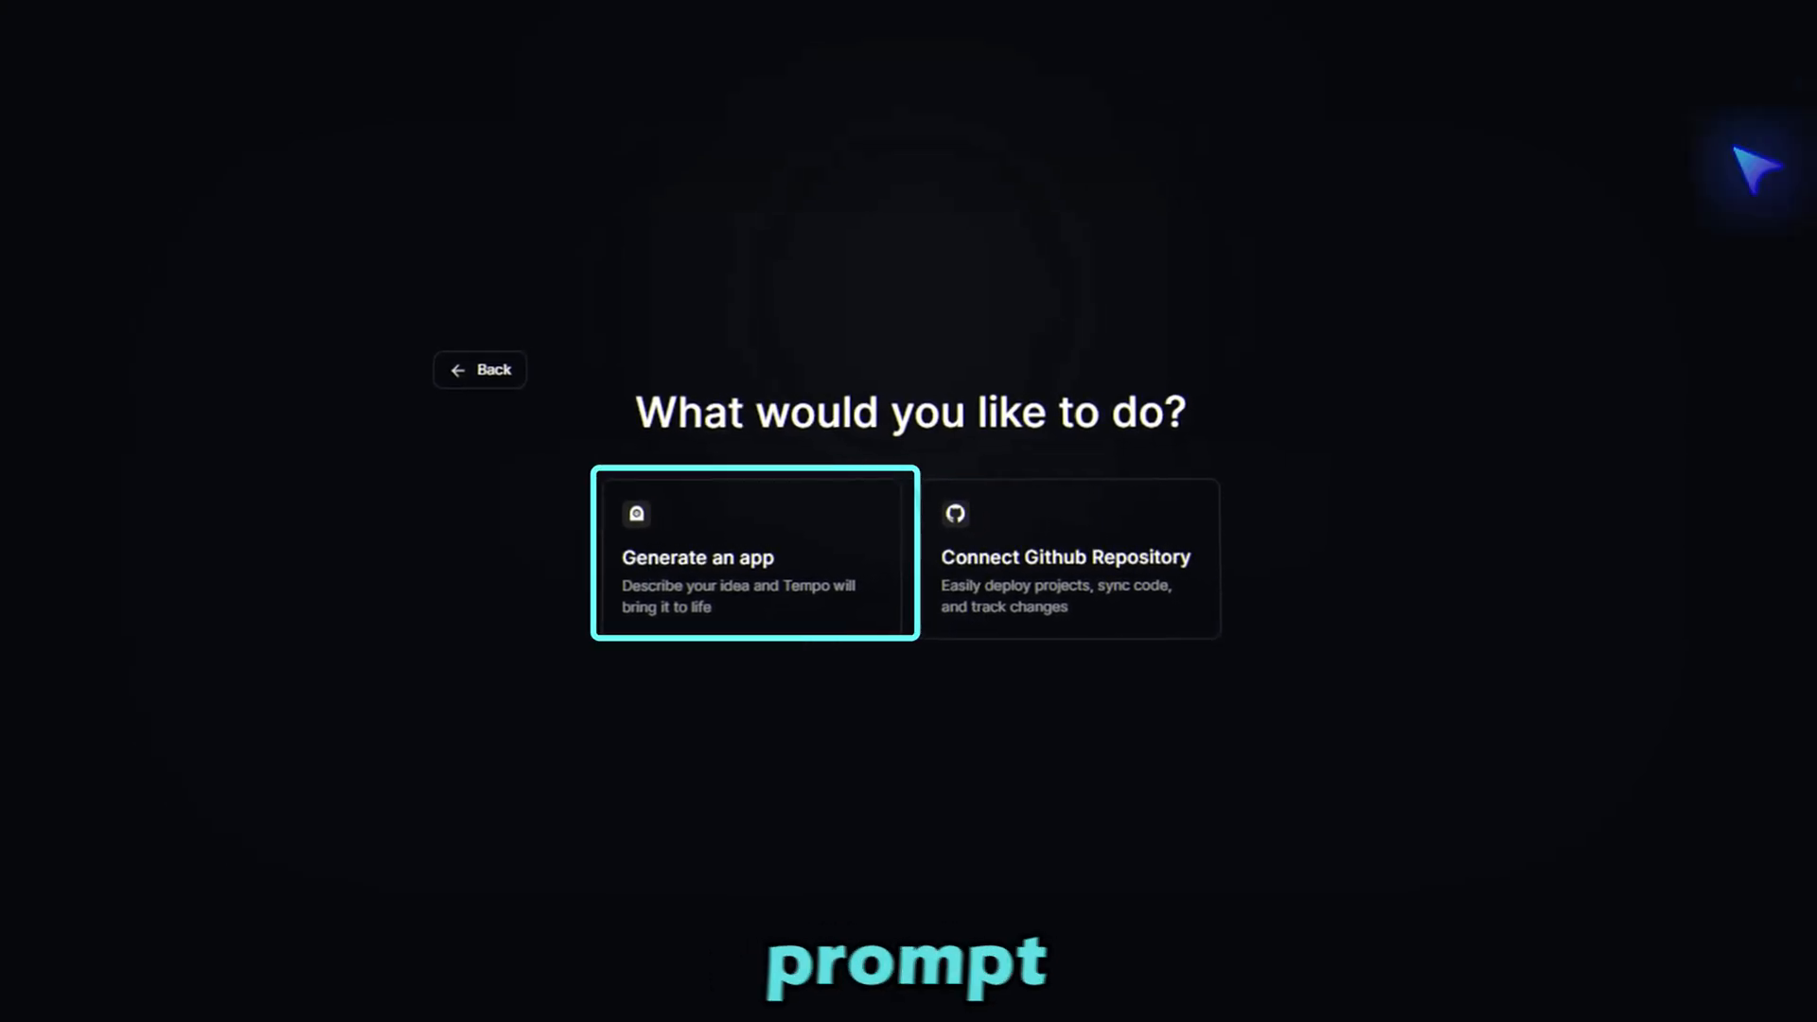
left_click(753, 556)
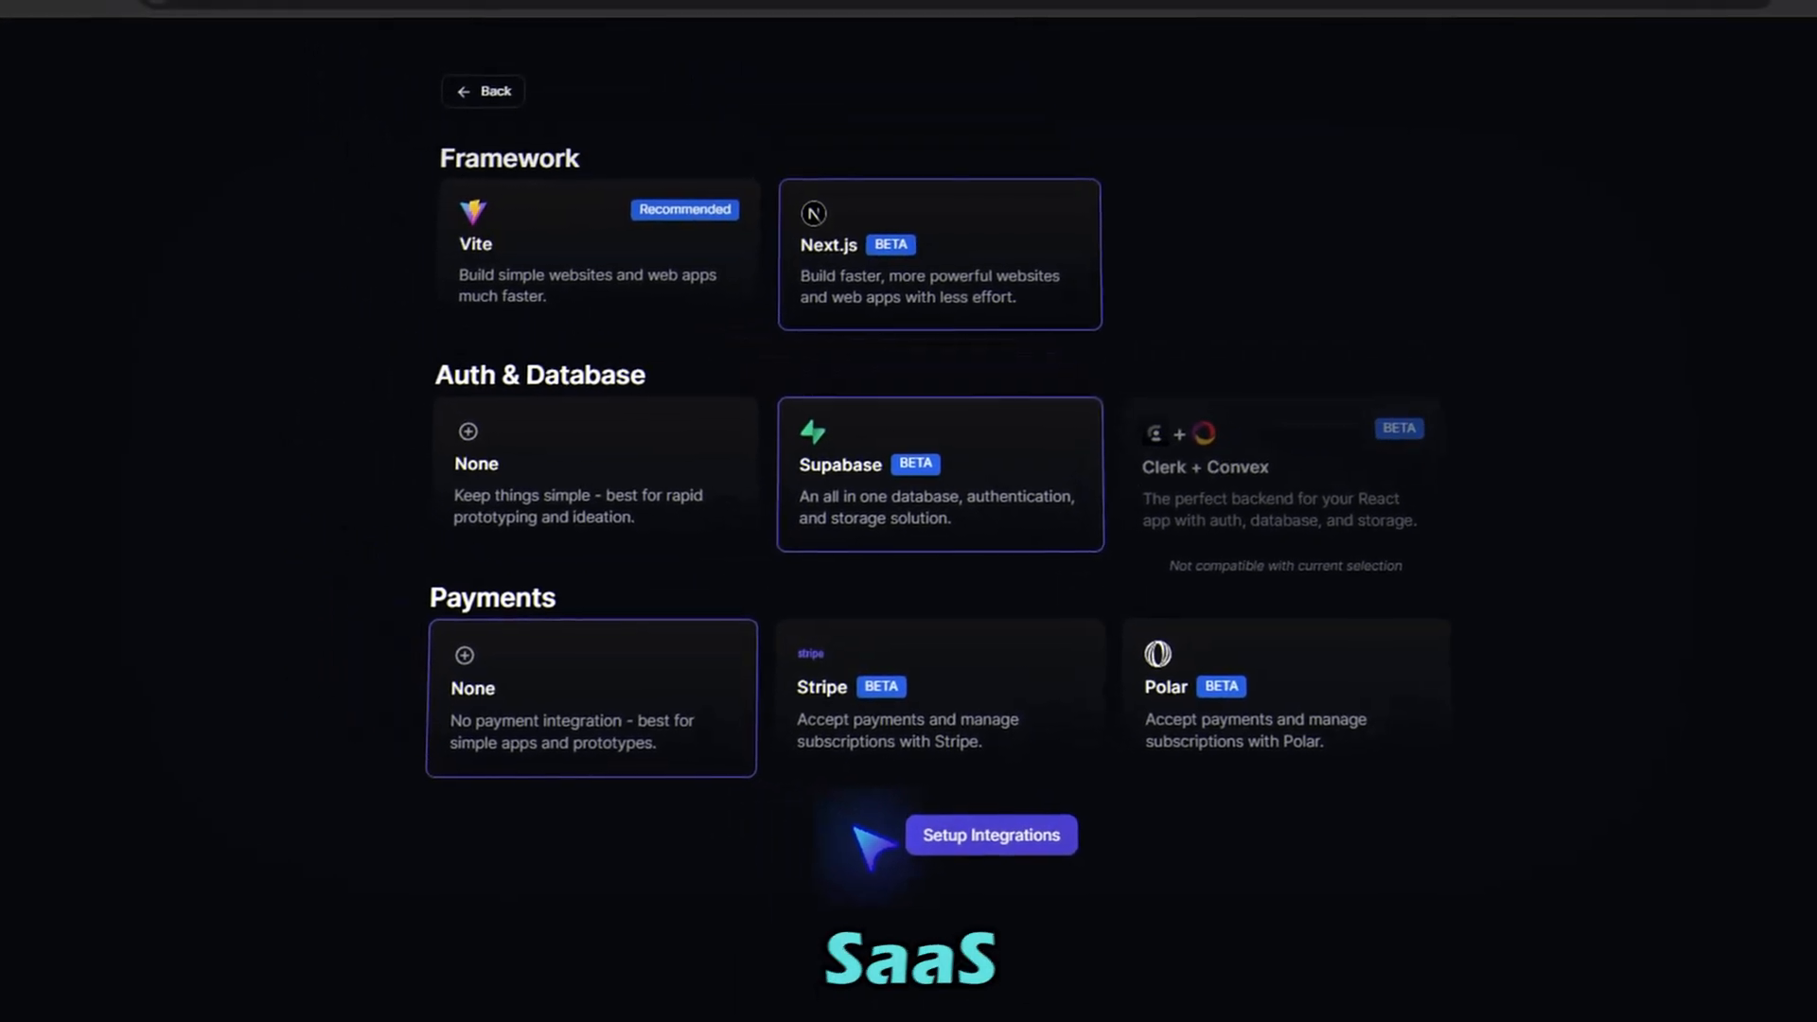
mouse_move(638, 922)
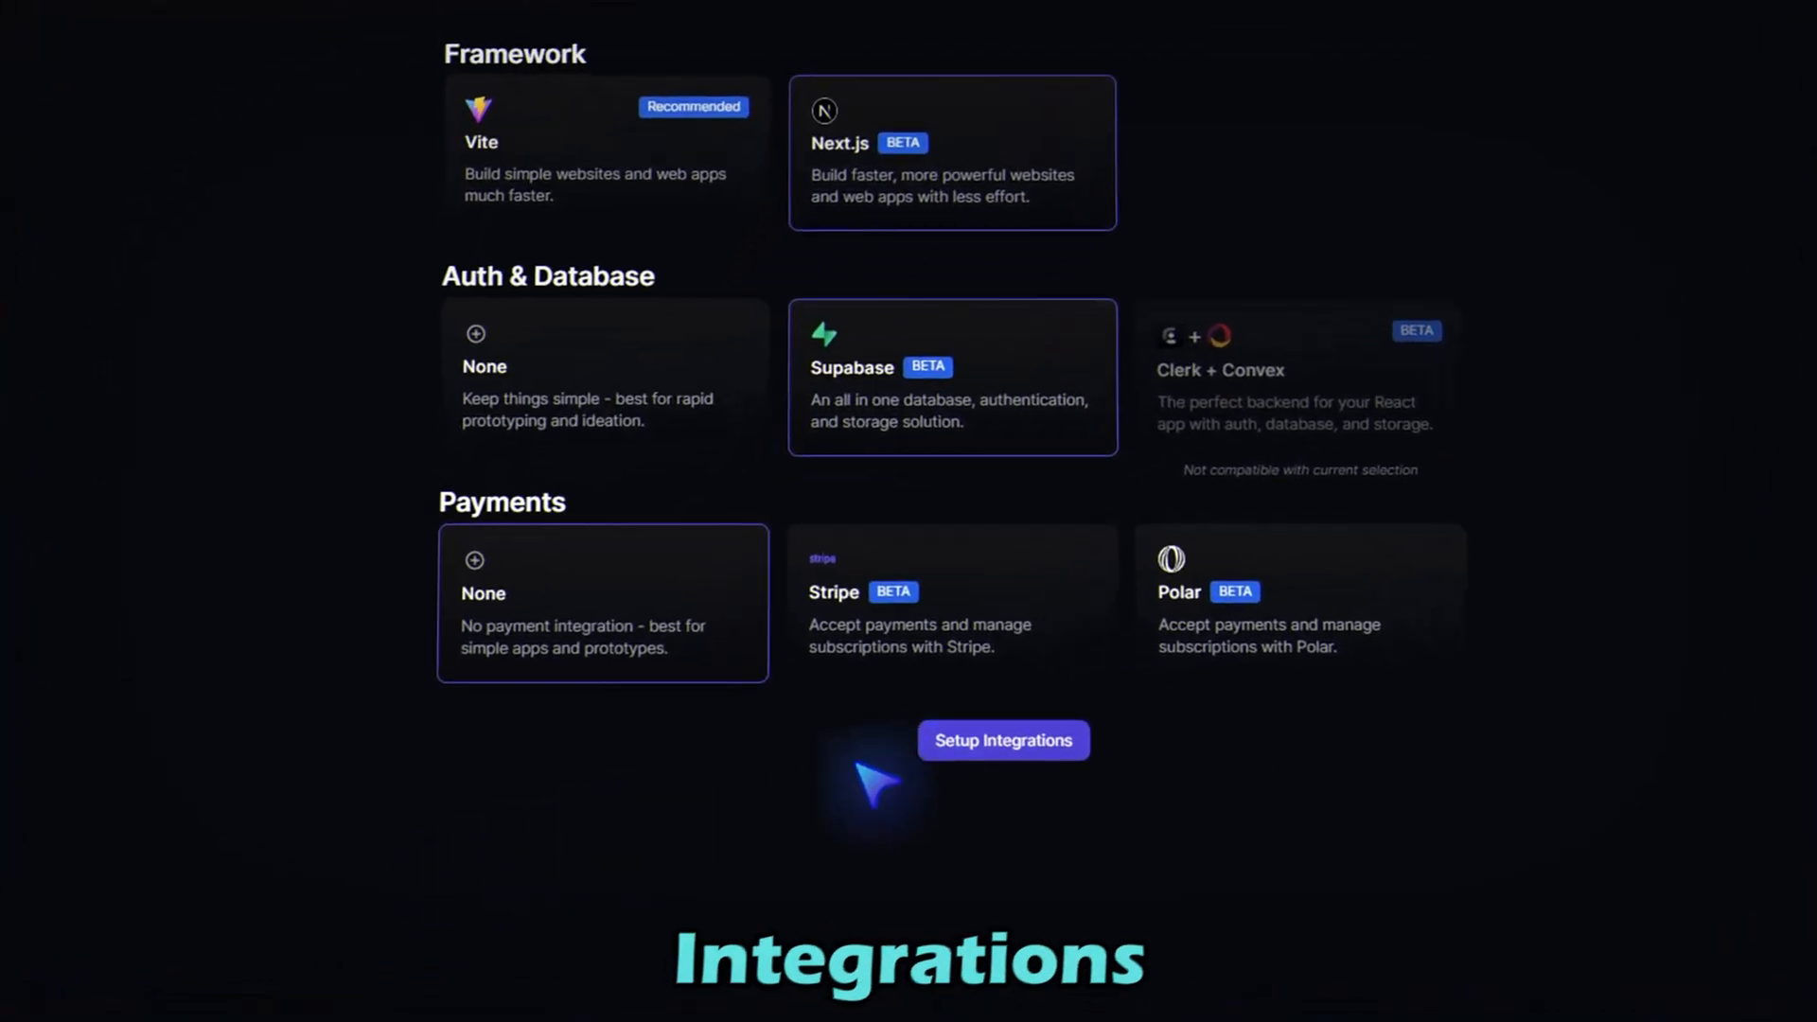
left_click(1003, 740)
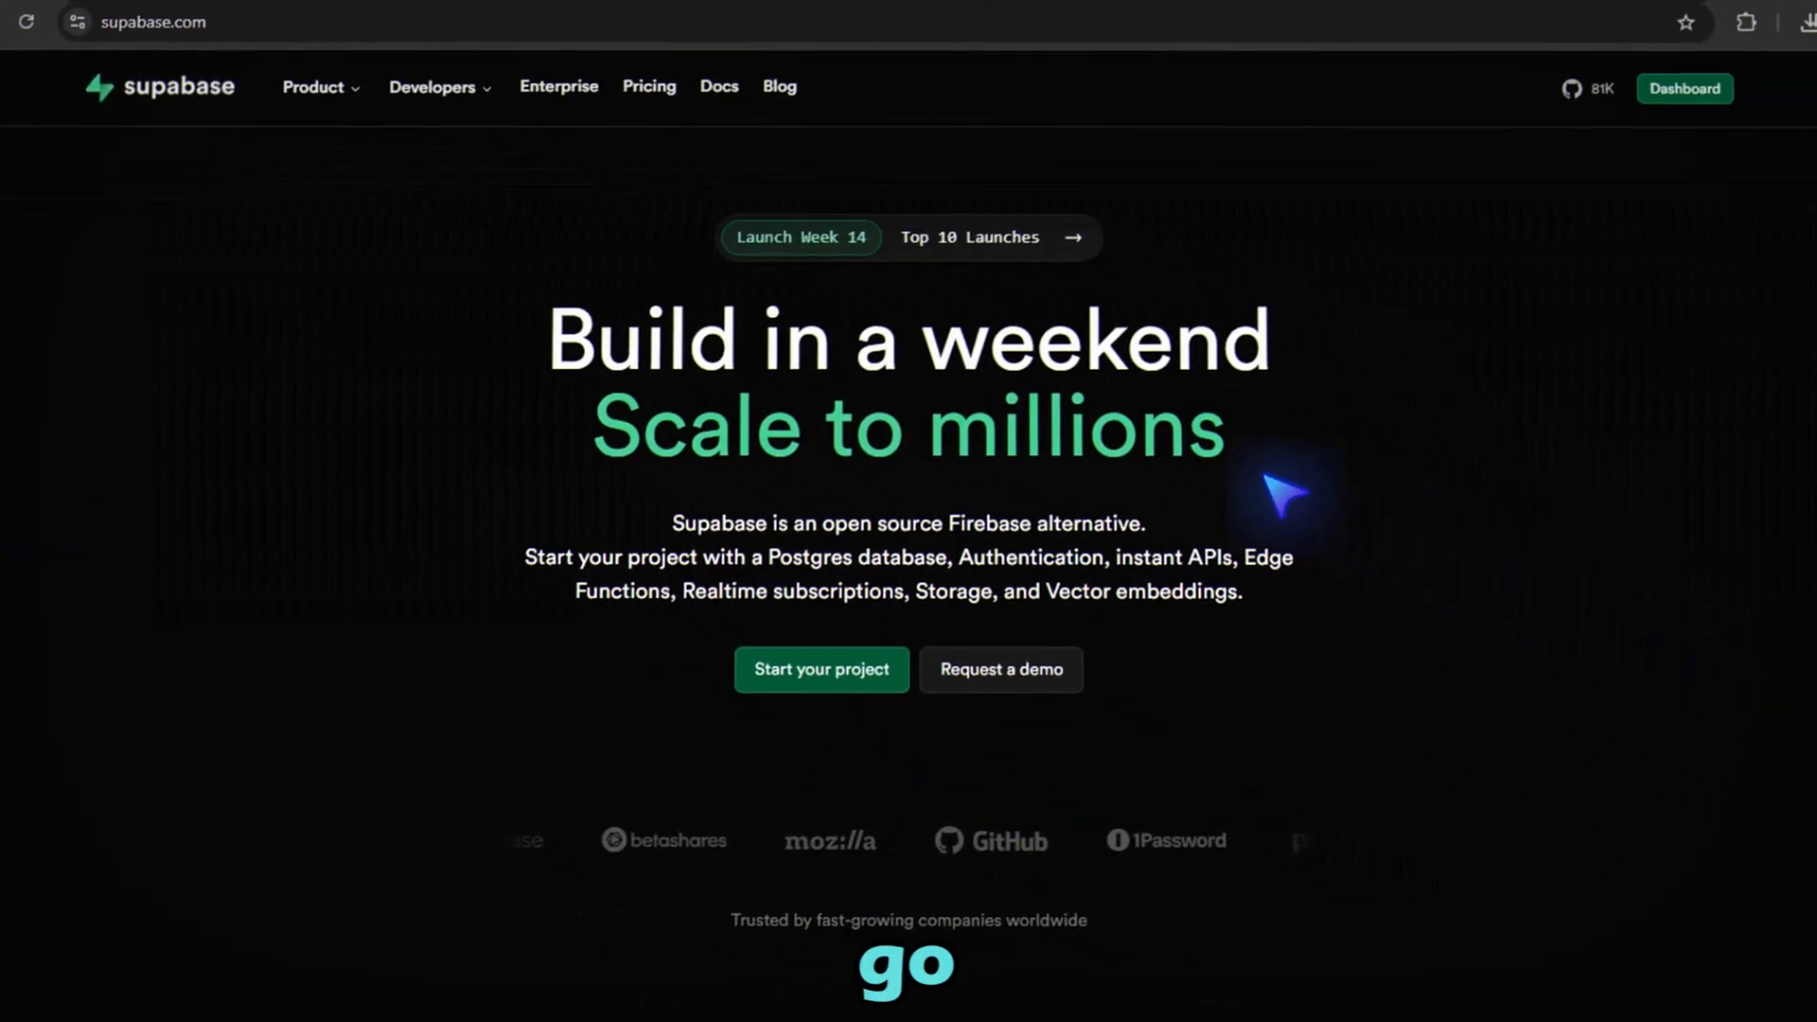
Create a new free personal Supabase organization named 'Deepesh-Org'
left_click(1685, 89)
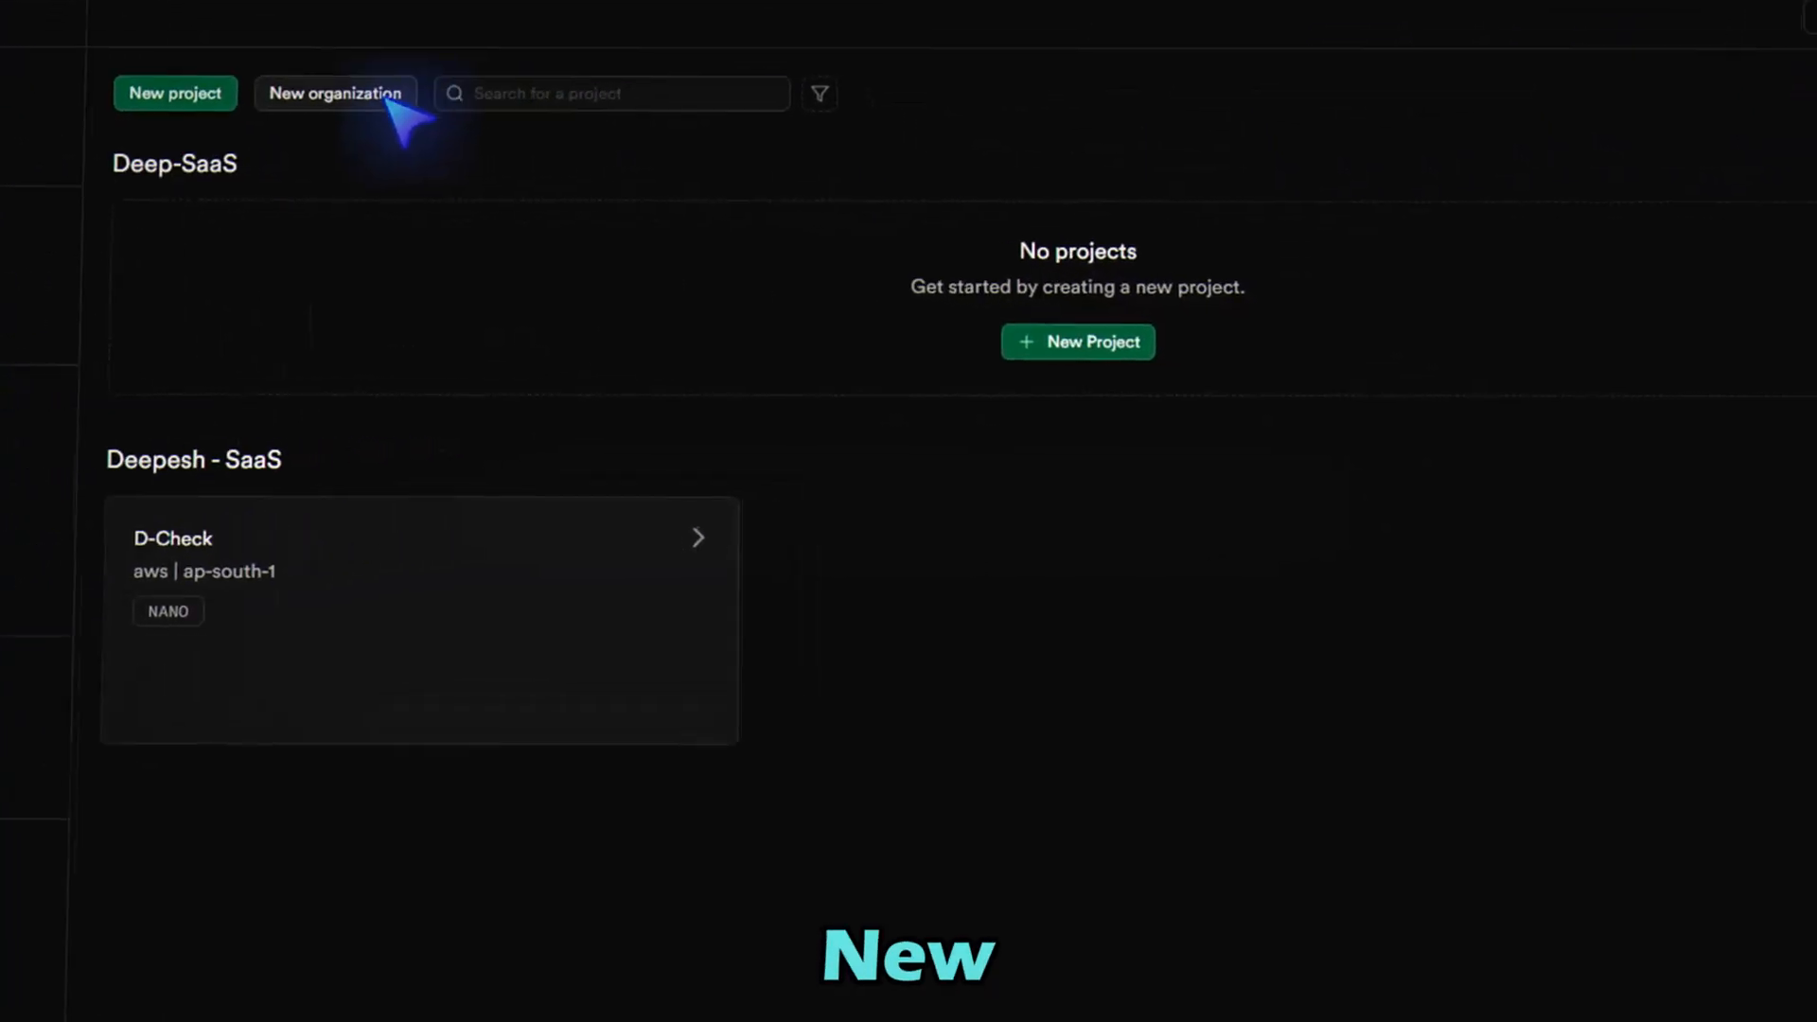
left_click(335, 95)
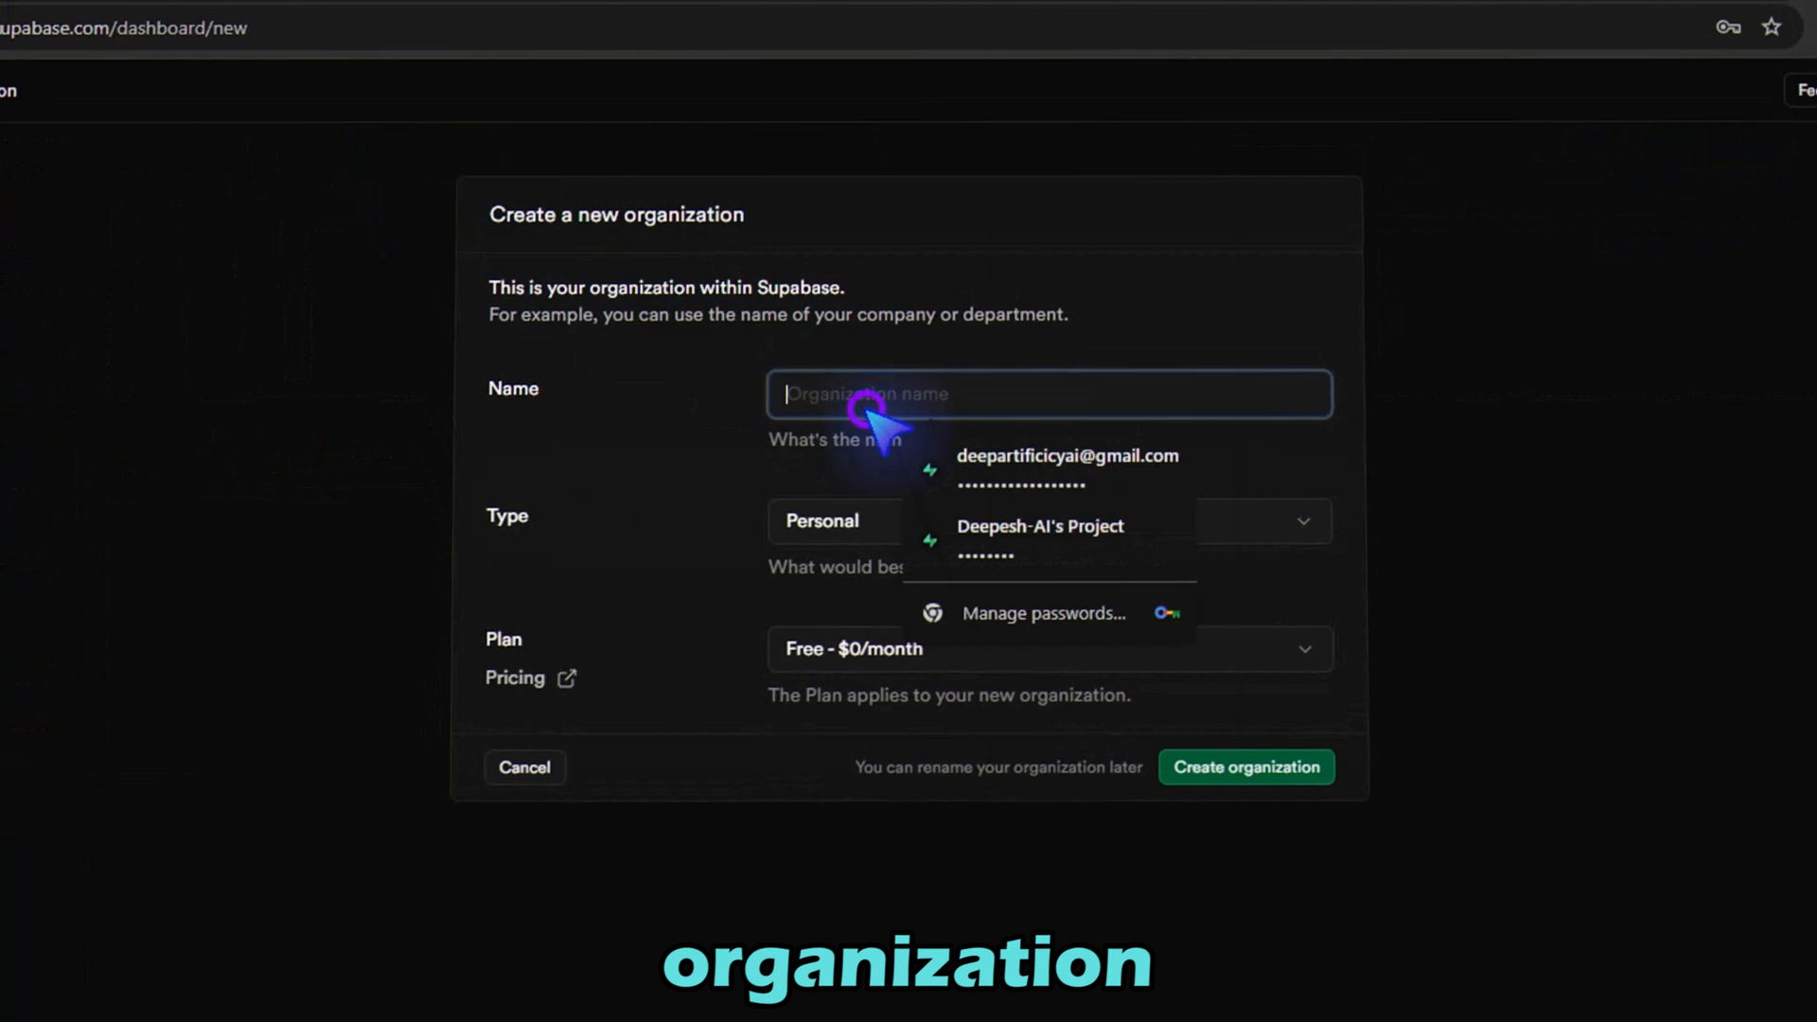
type("Deepesh-Org")
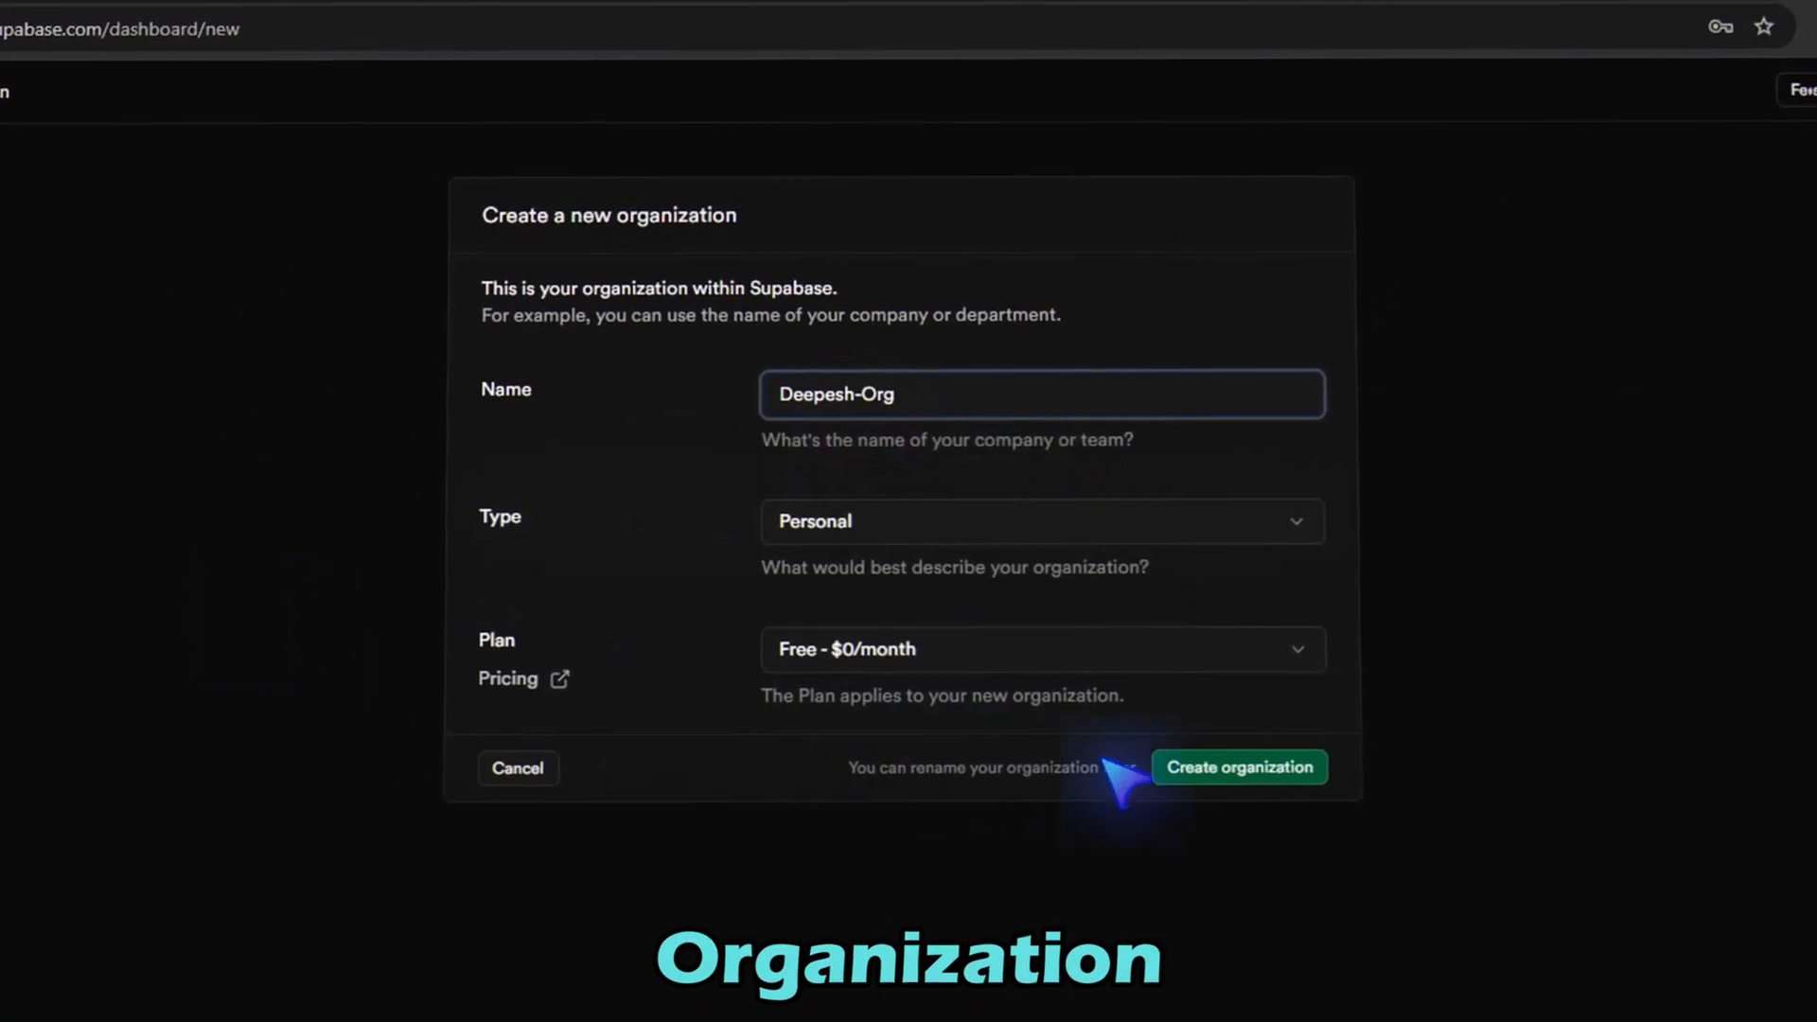
left_click(1238, 766)
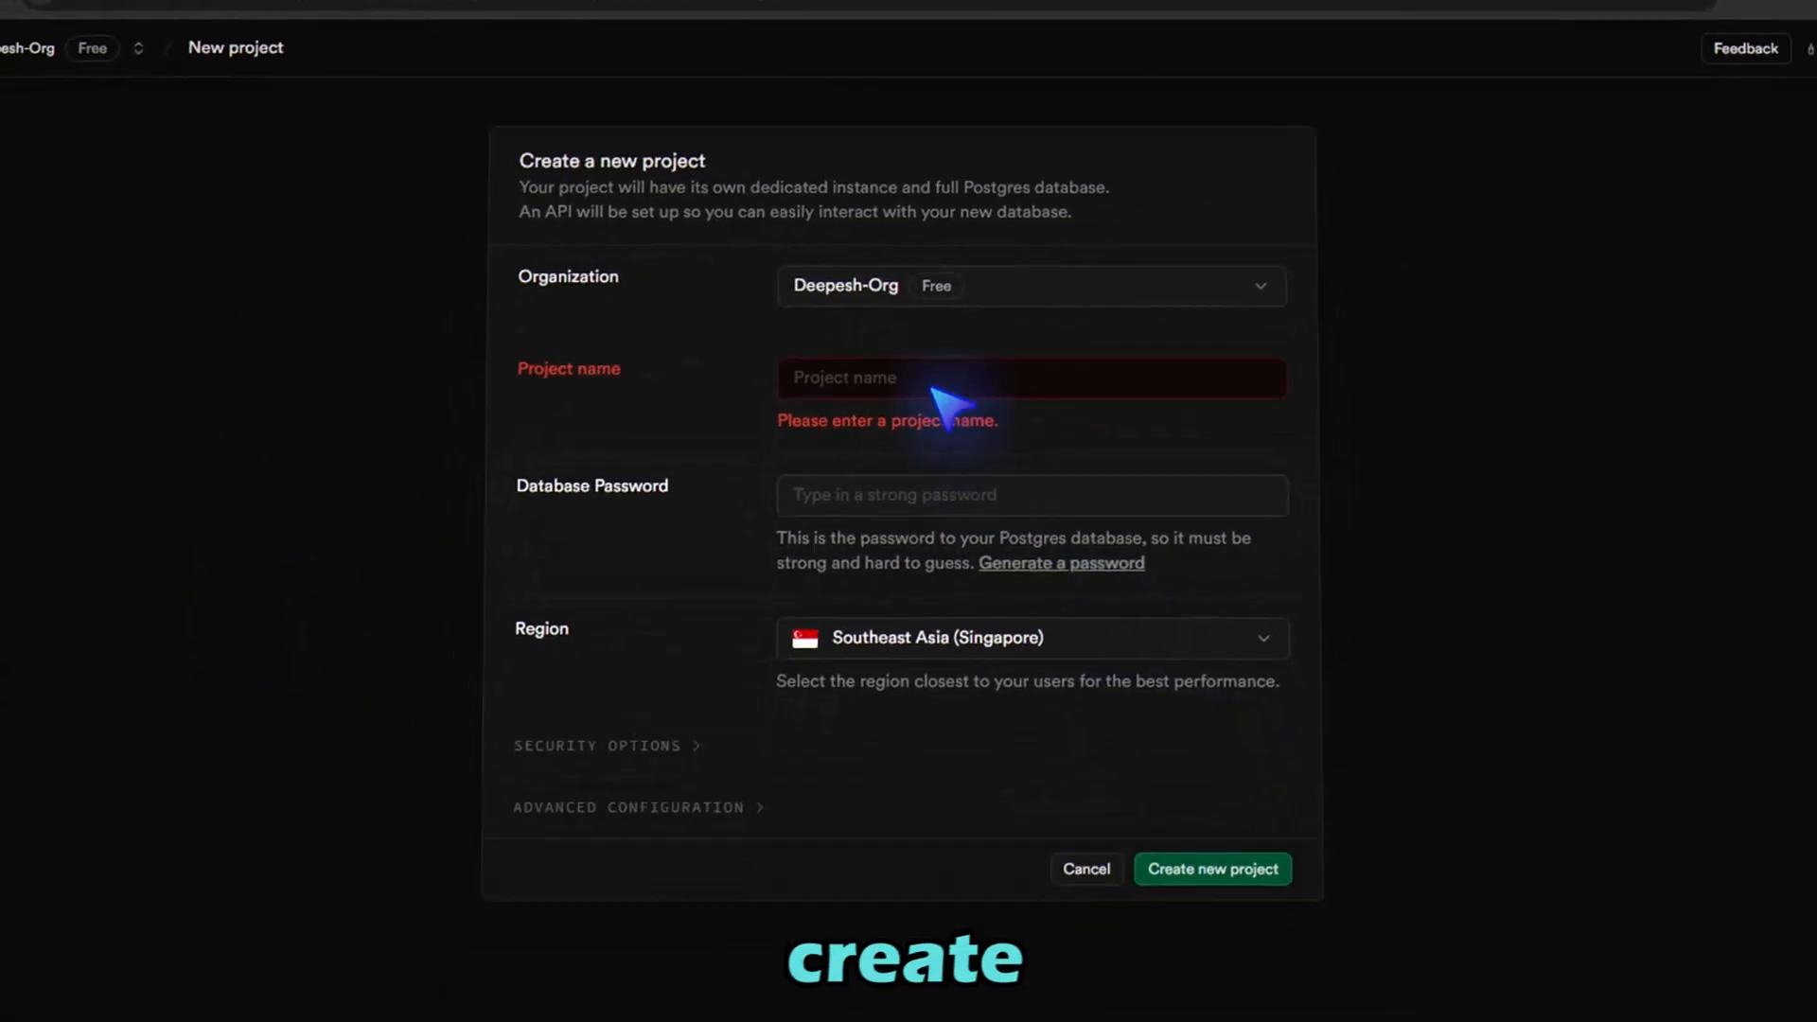
Create the ContentGenSaaS project with a database password, hosted in South Asia (Mumbai)
type("Cont")
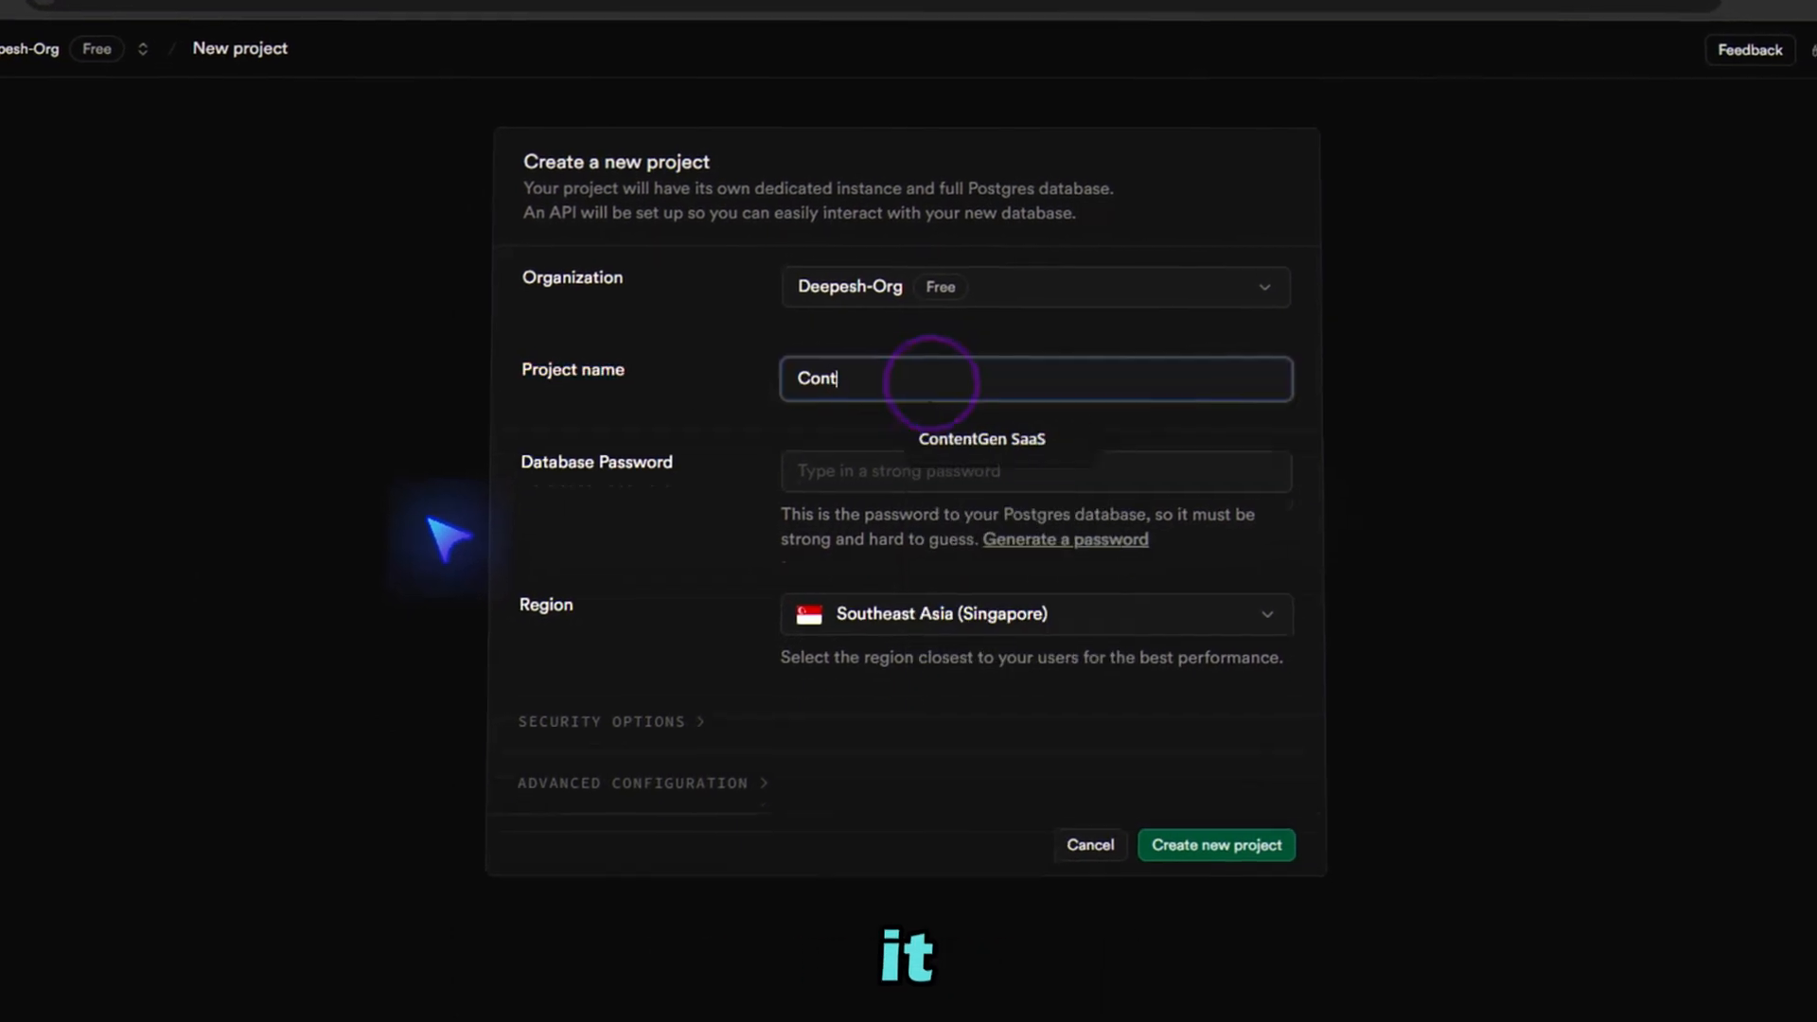
left_click(1032, 469)
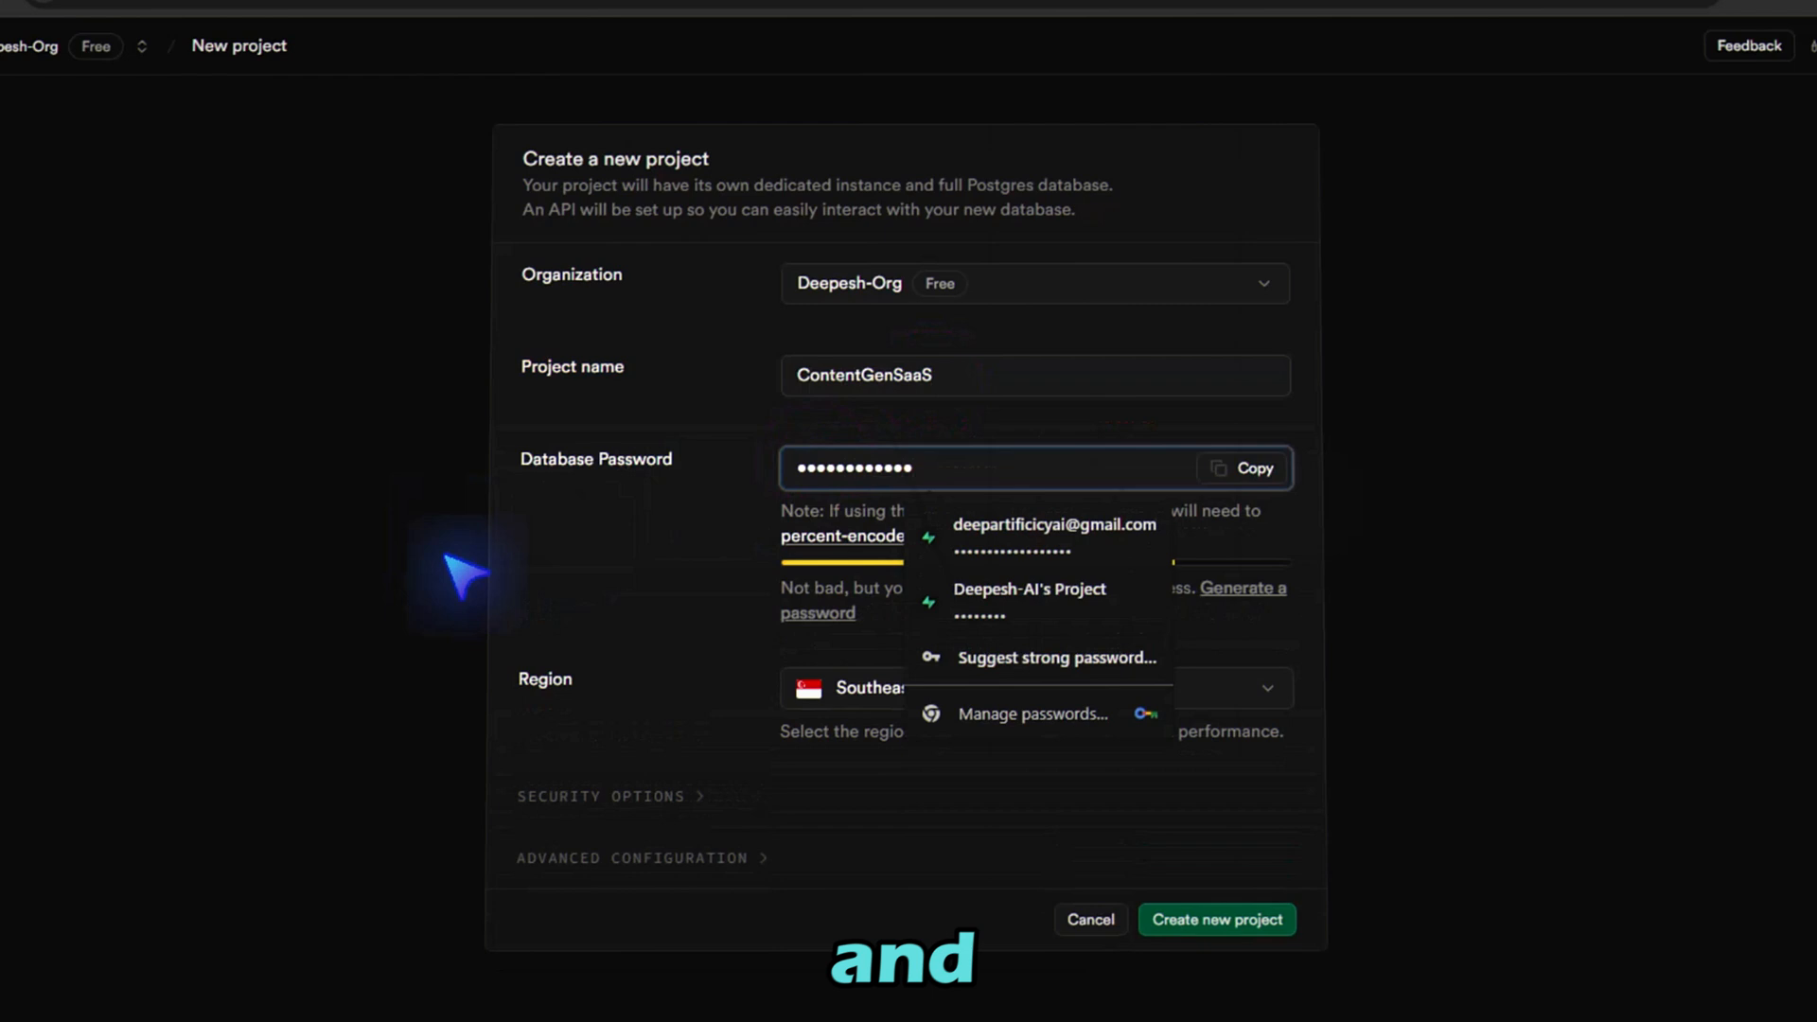
left_click(1032, 689)
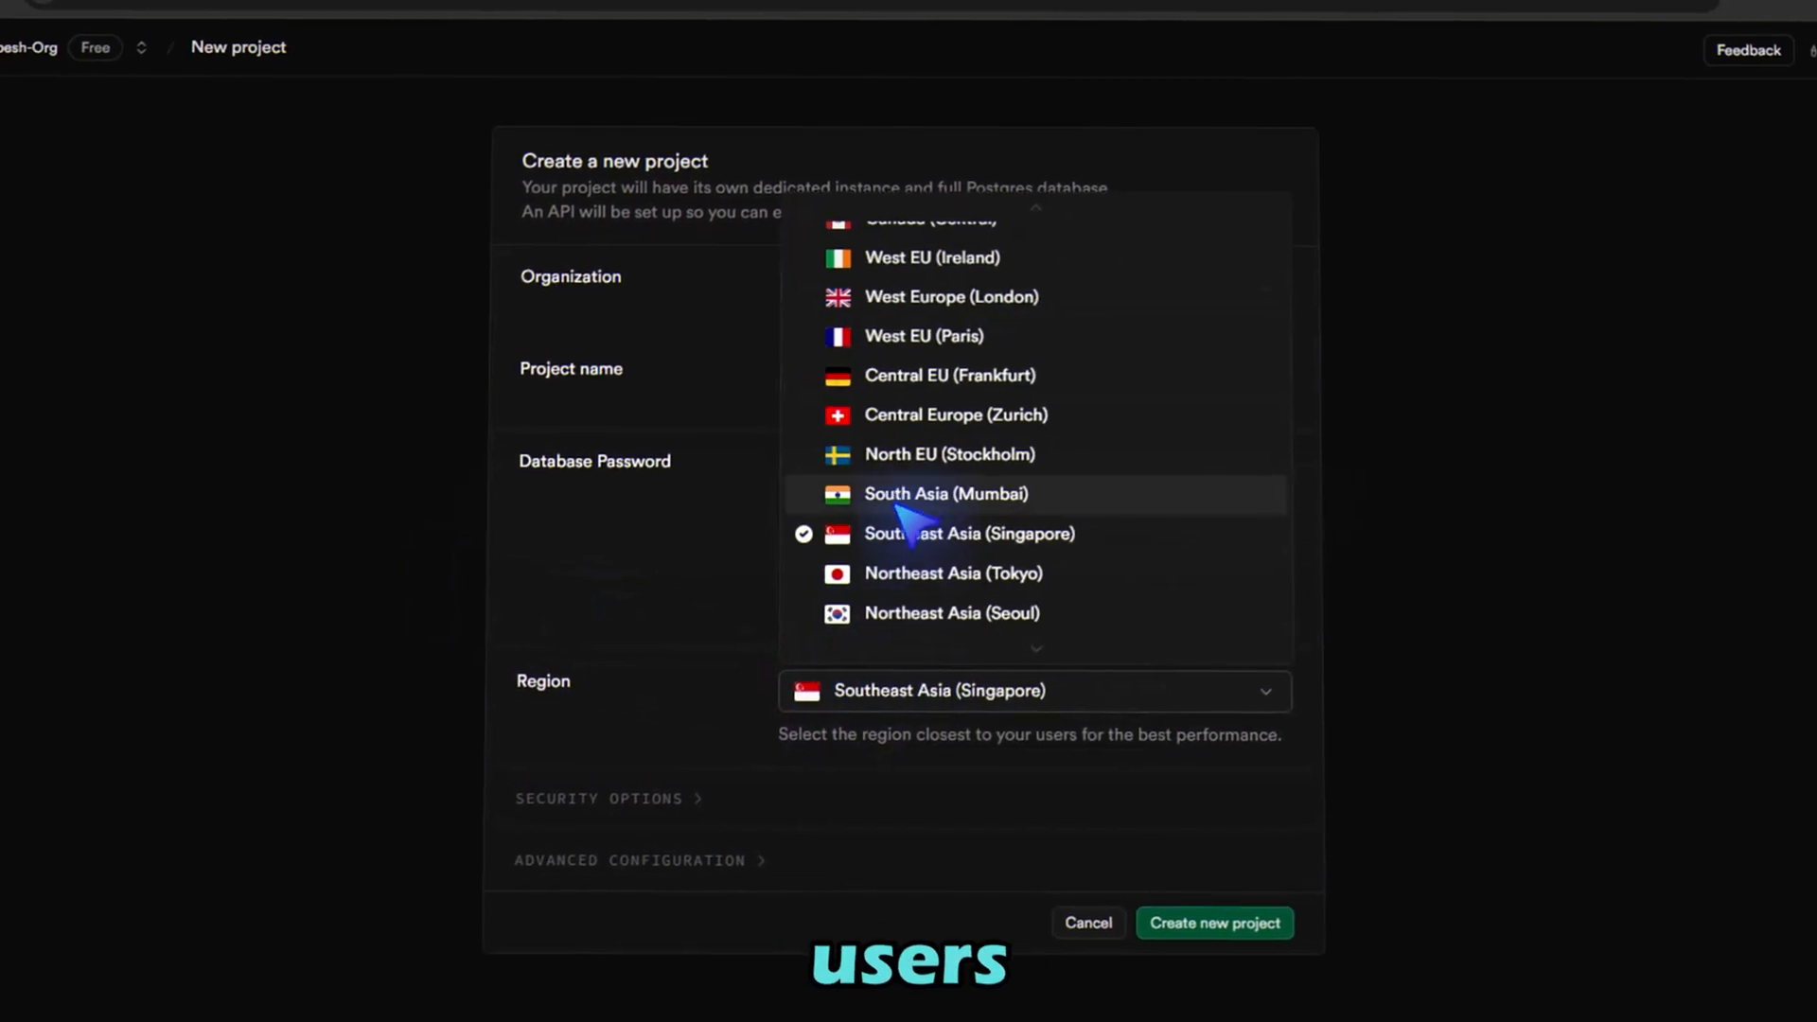
left_click(944, 492)
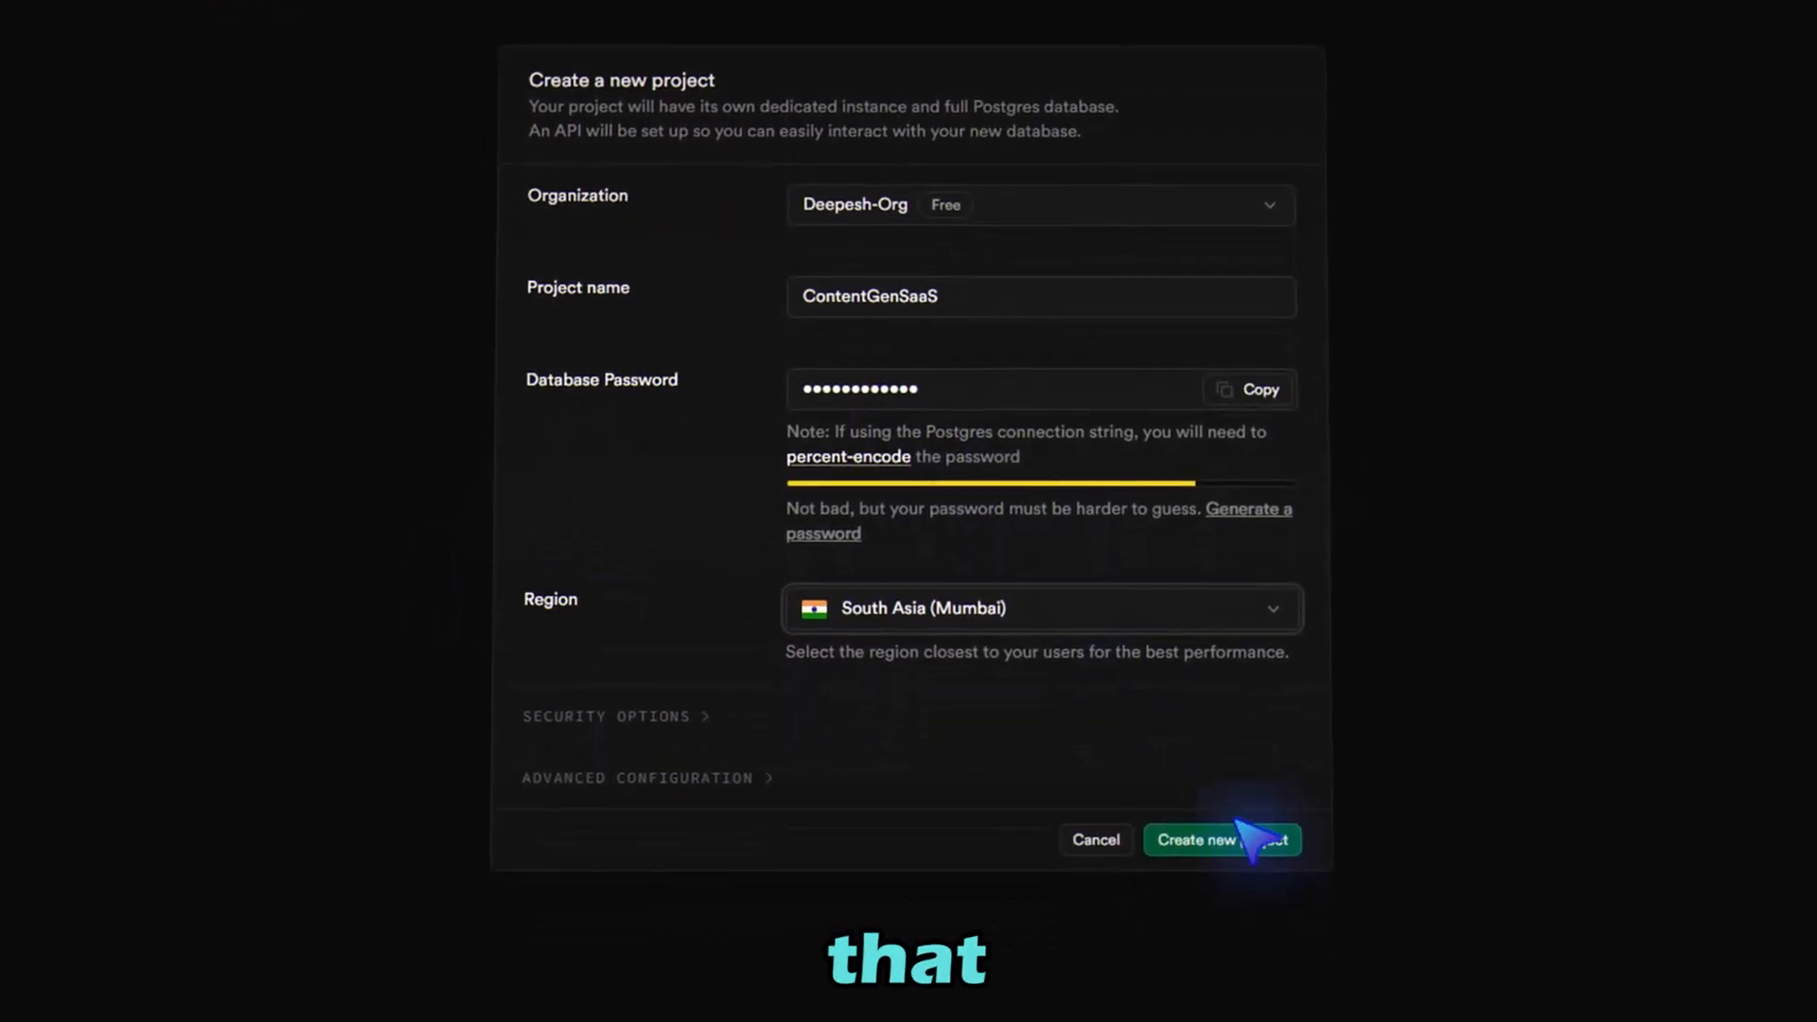
left_click(1220, 839)
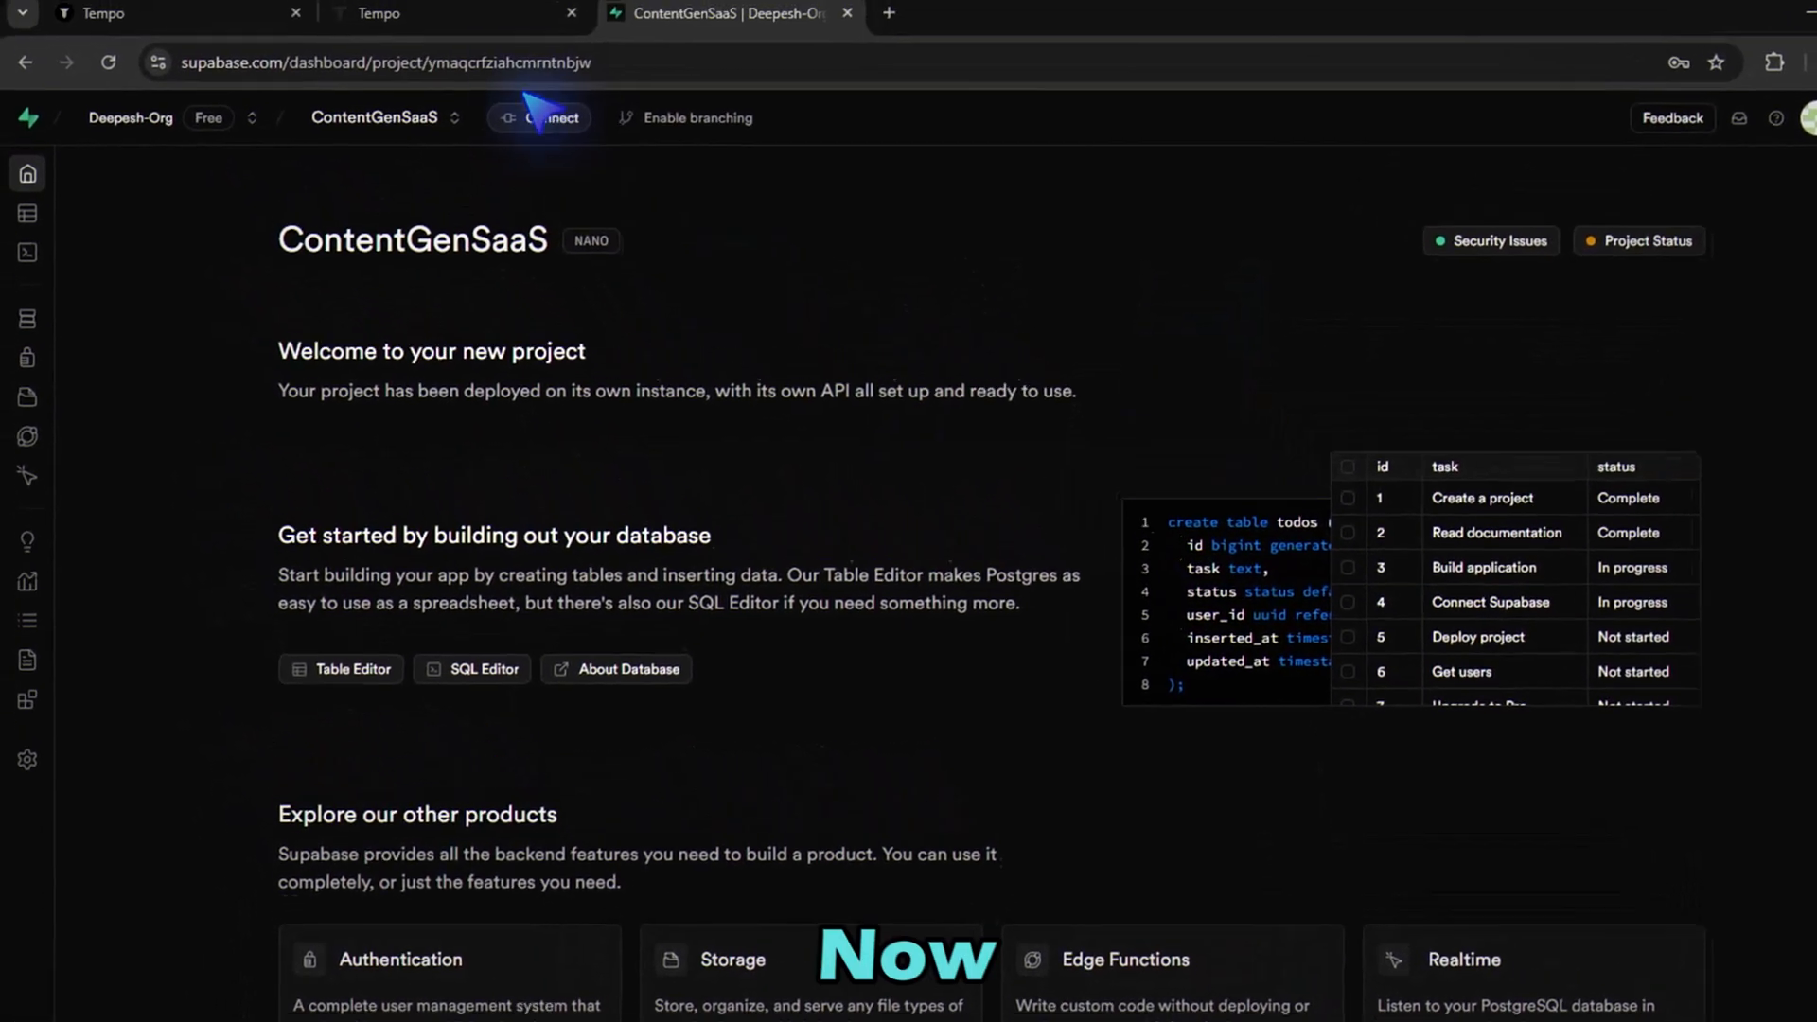
Authorize Tempo Labs in Supabase, connect the ContentGenSaaS project and complete integration setup
left_click(385, 32)
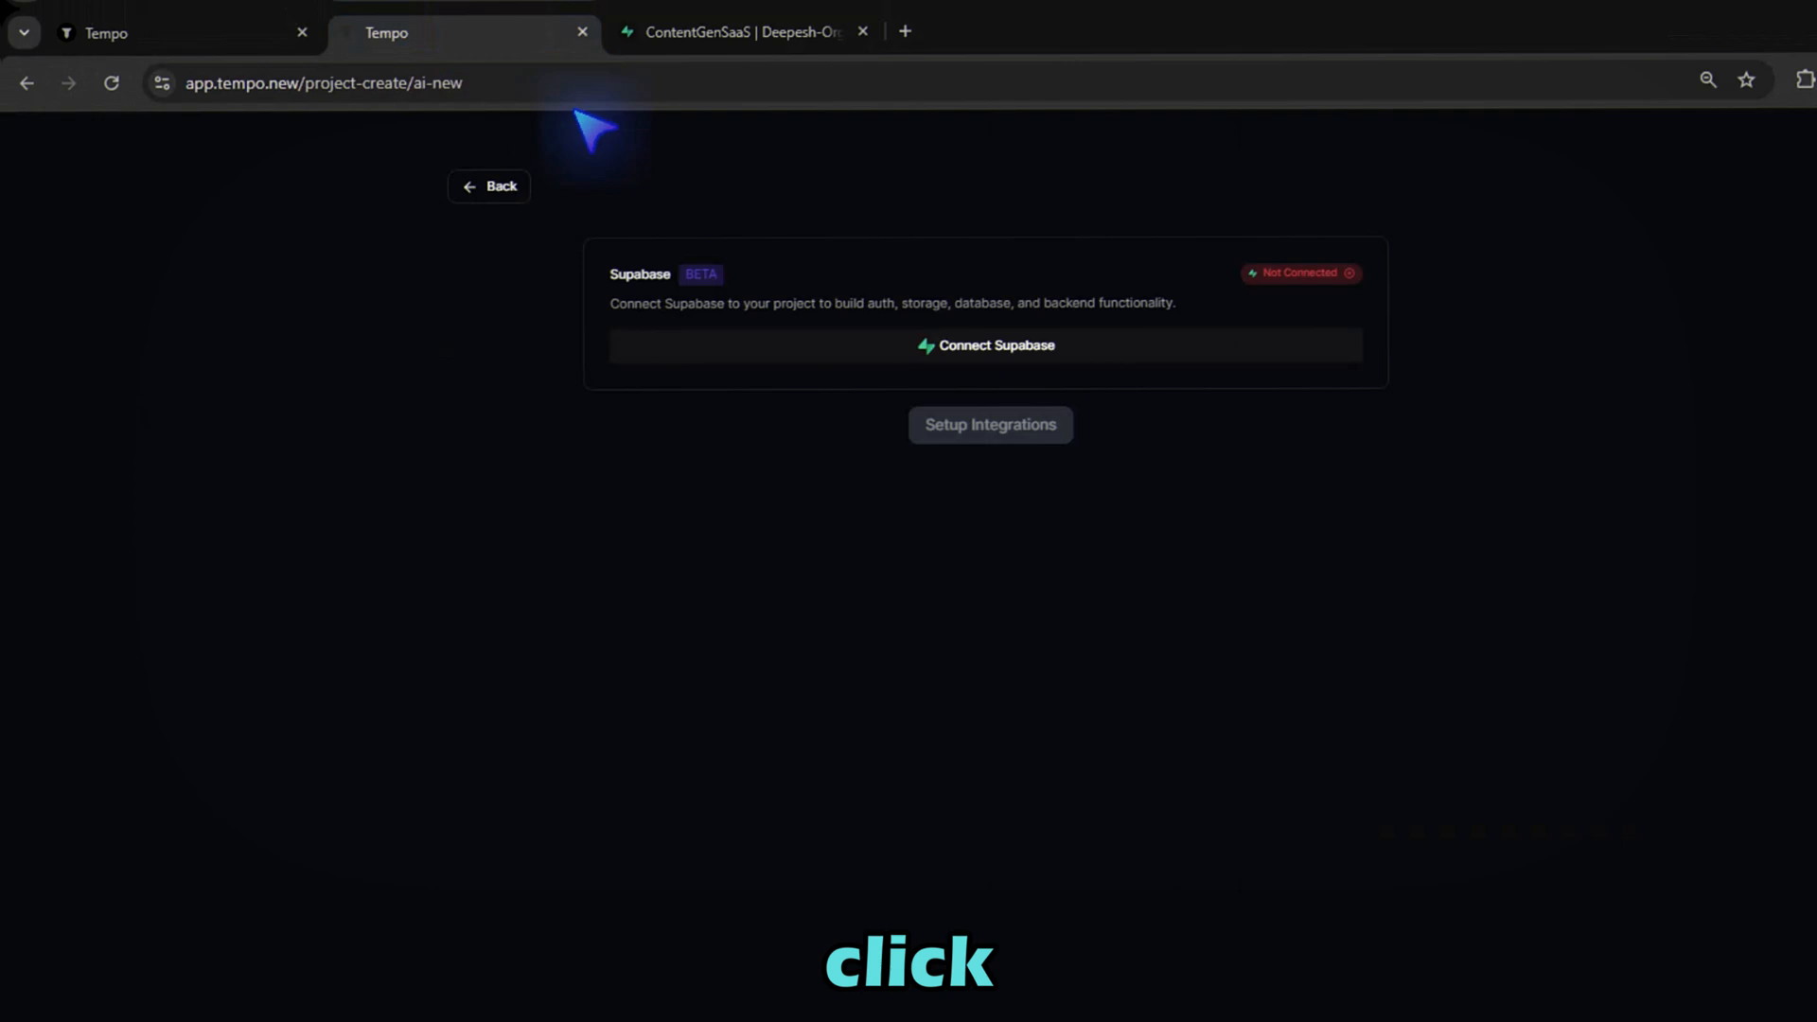
left_click(985, 345)
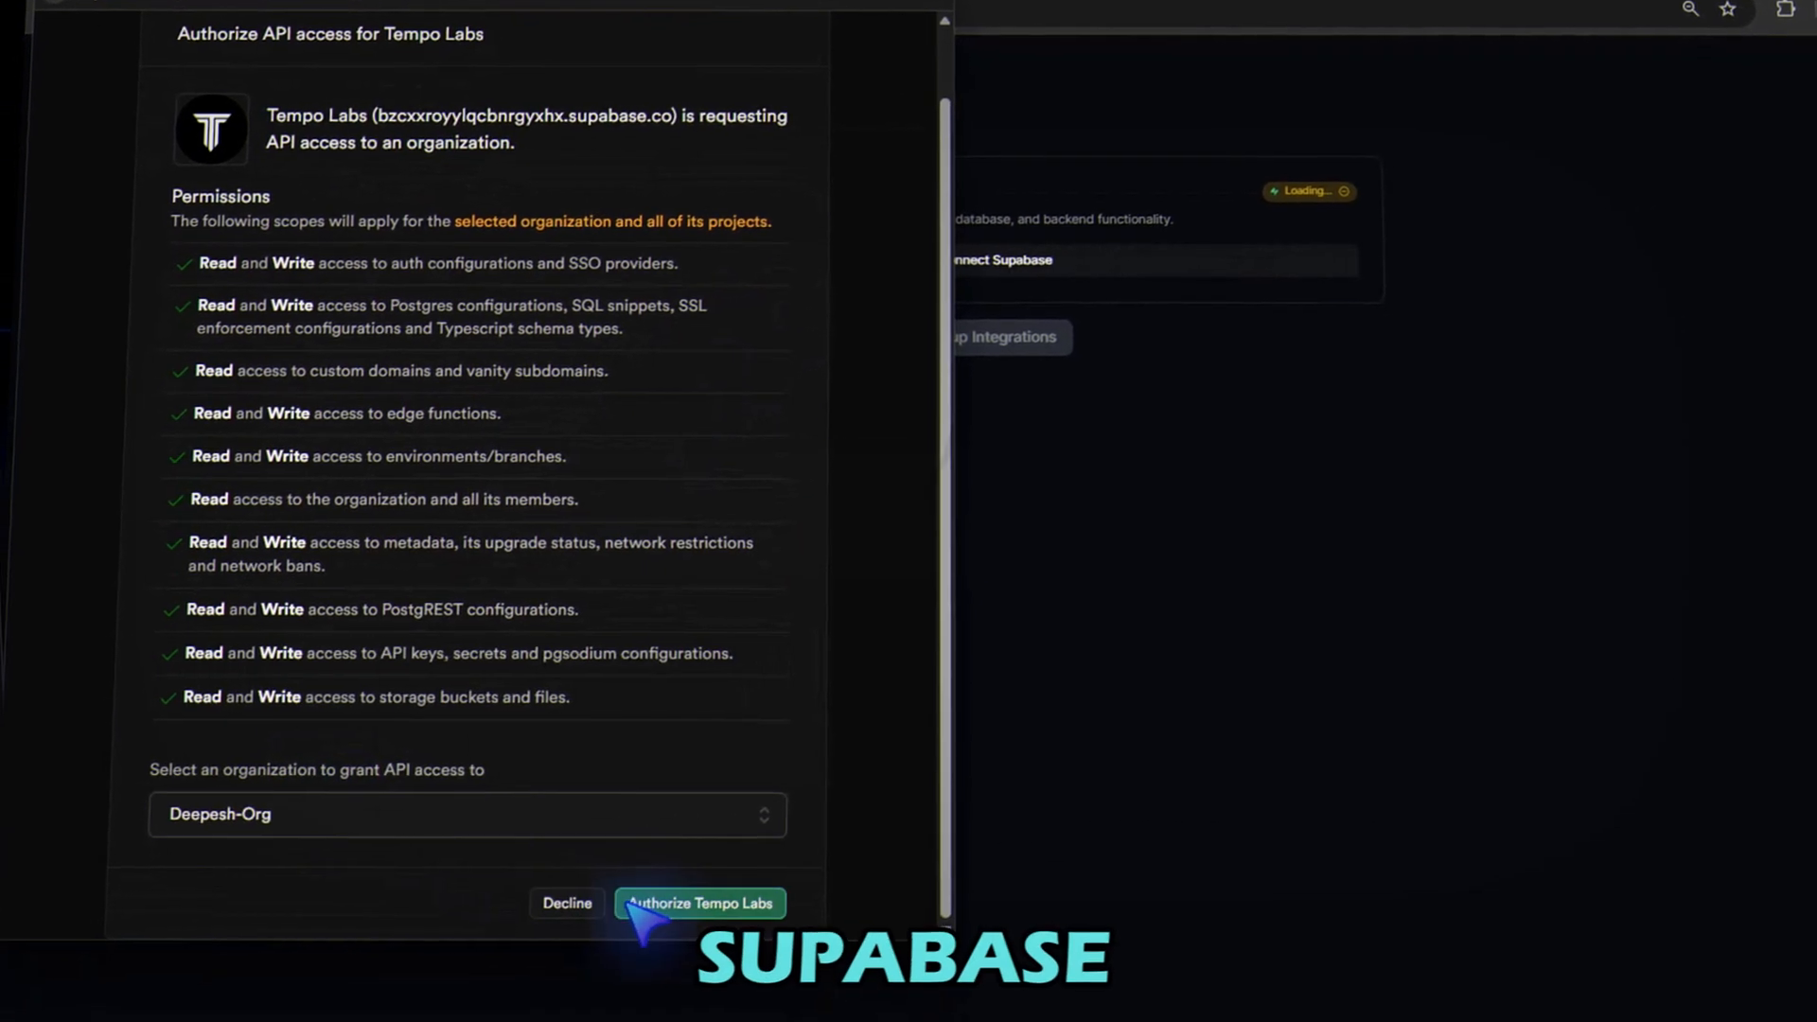
left_click(699, 903)
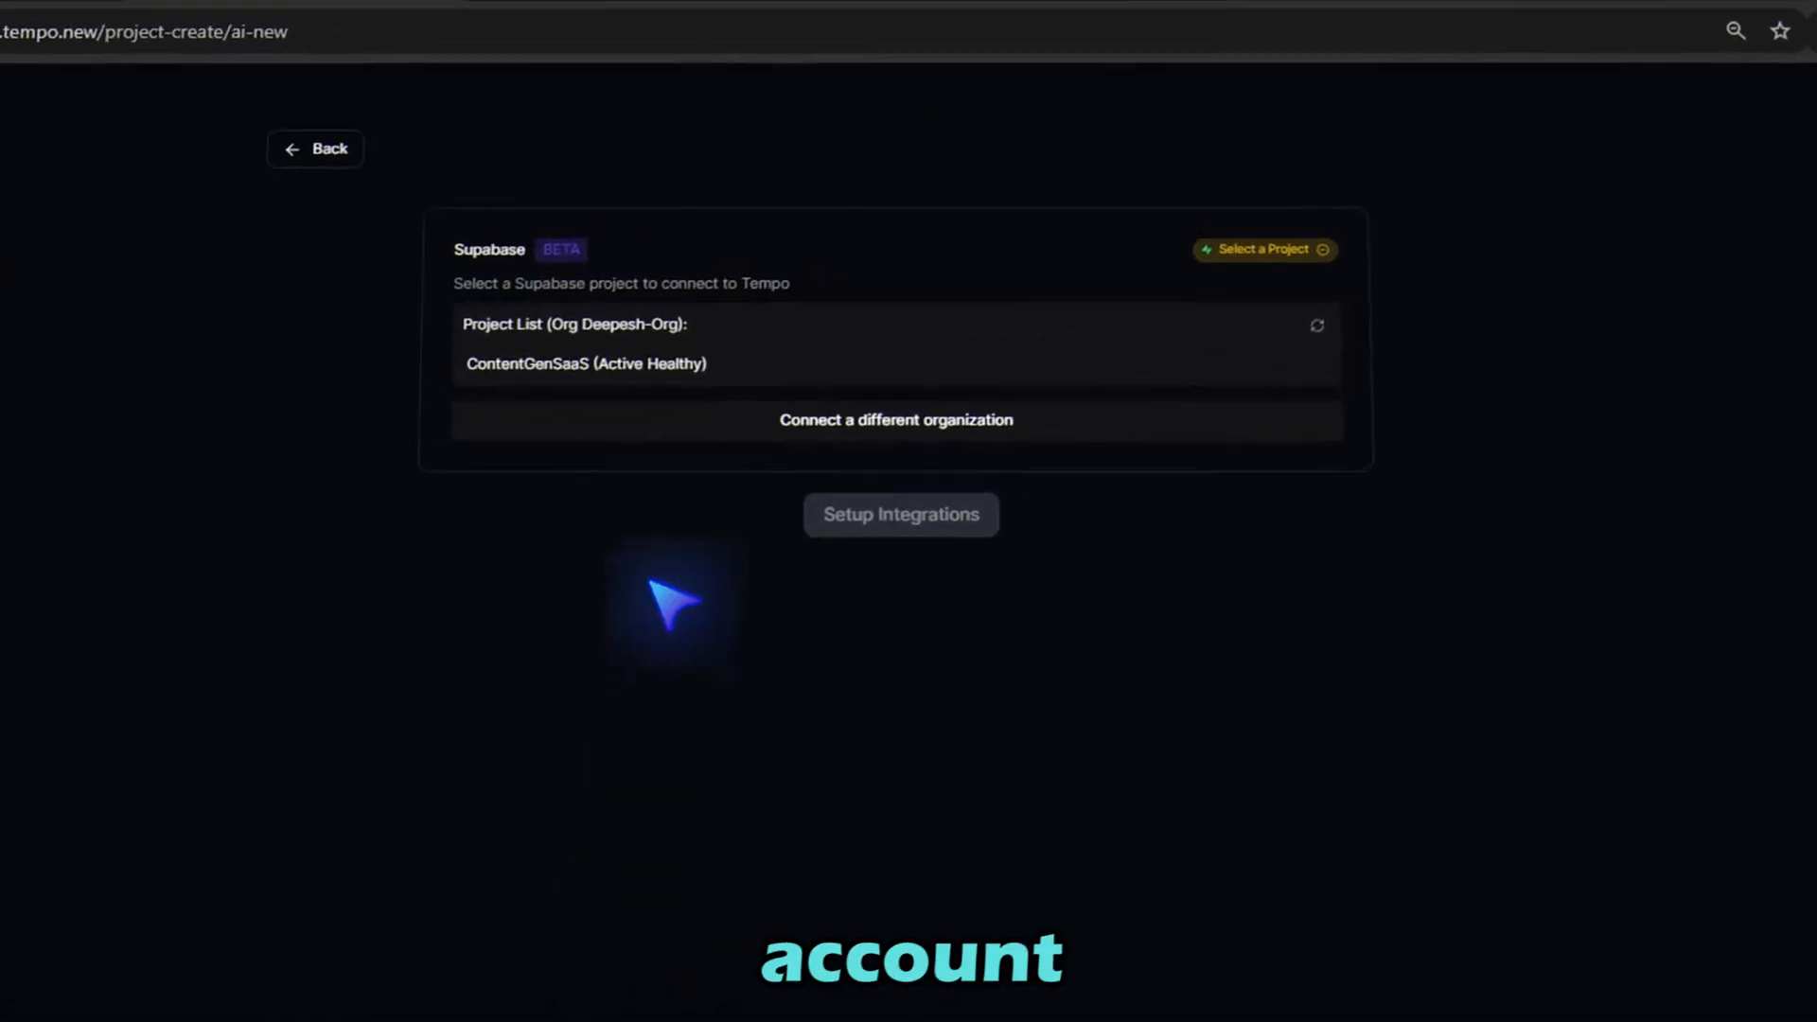
left_click(585, 363)
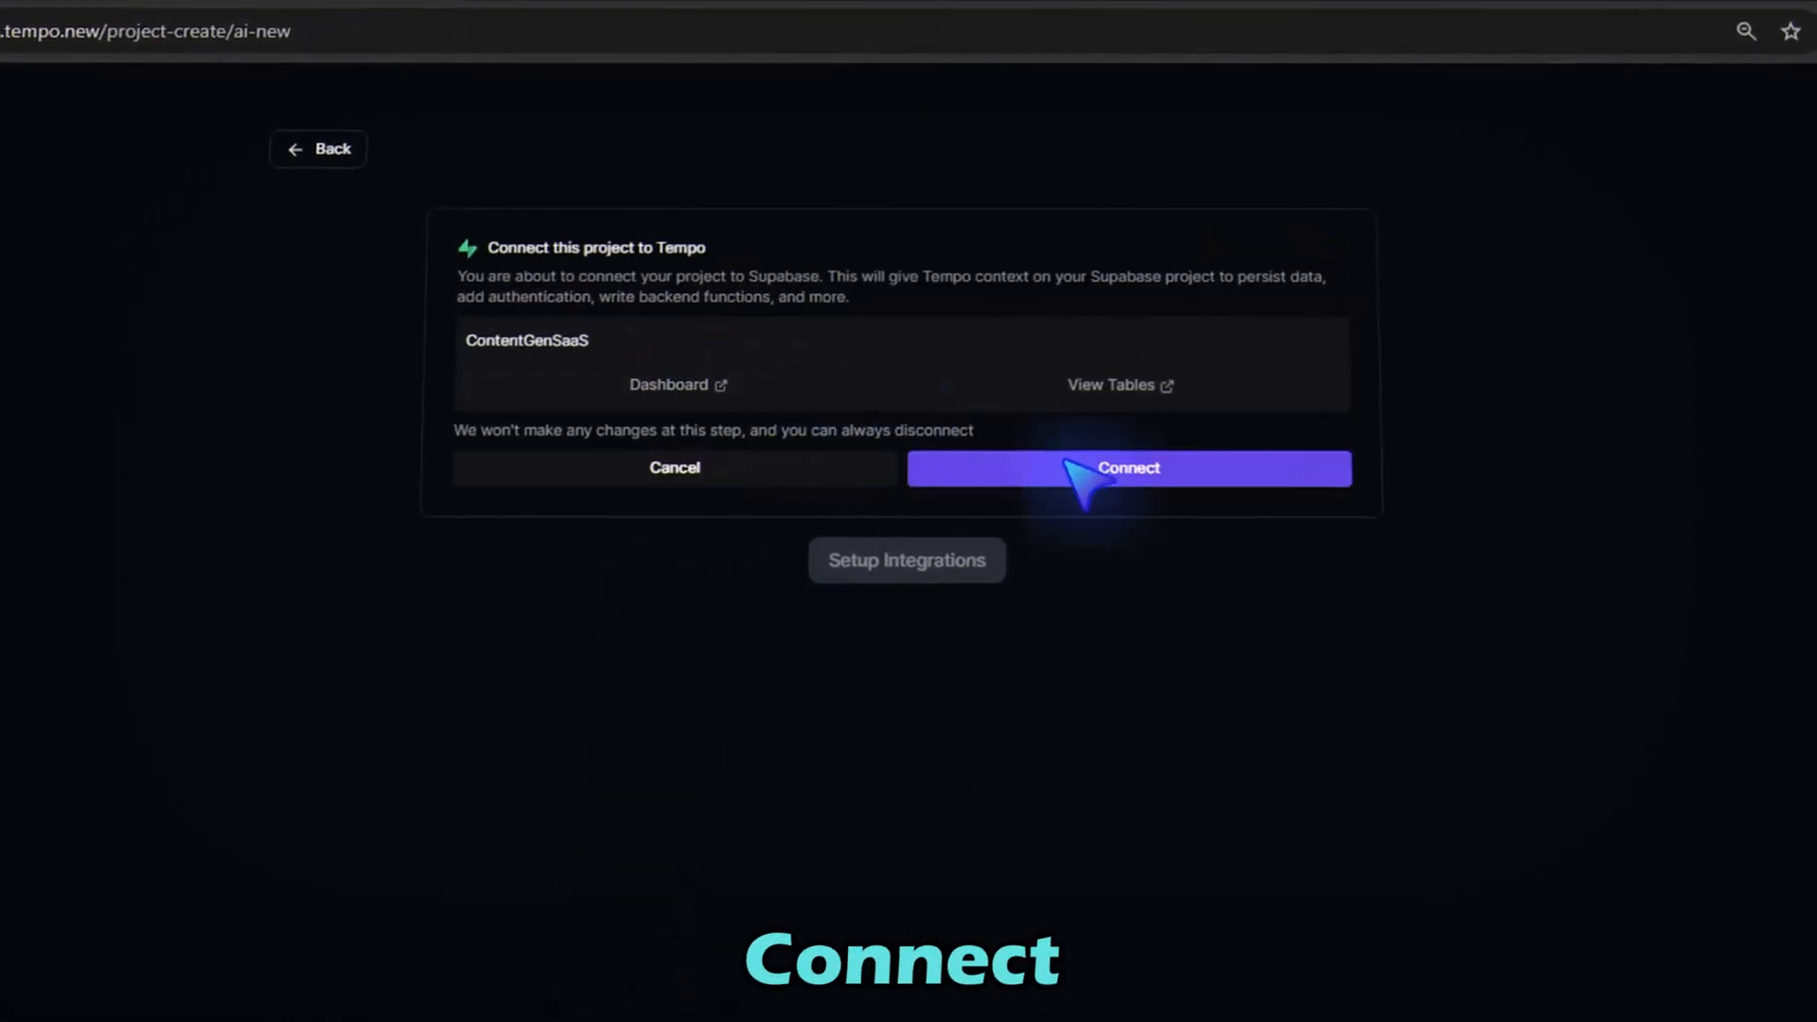
left_click(1128, 468)
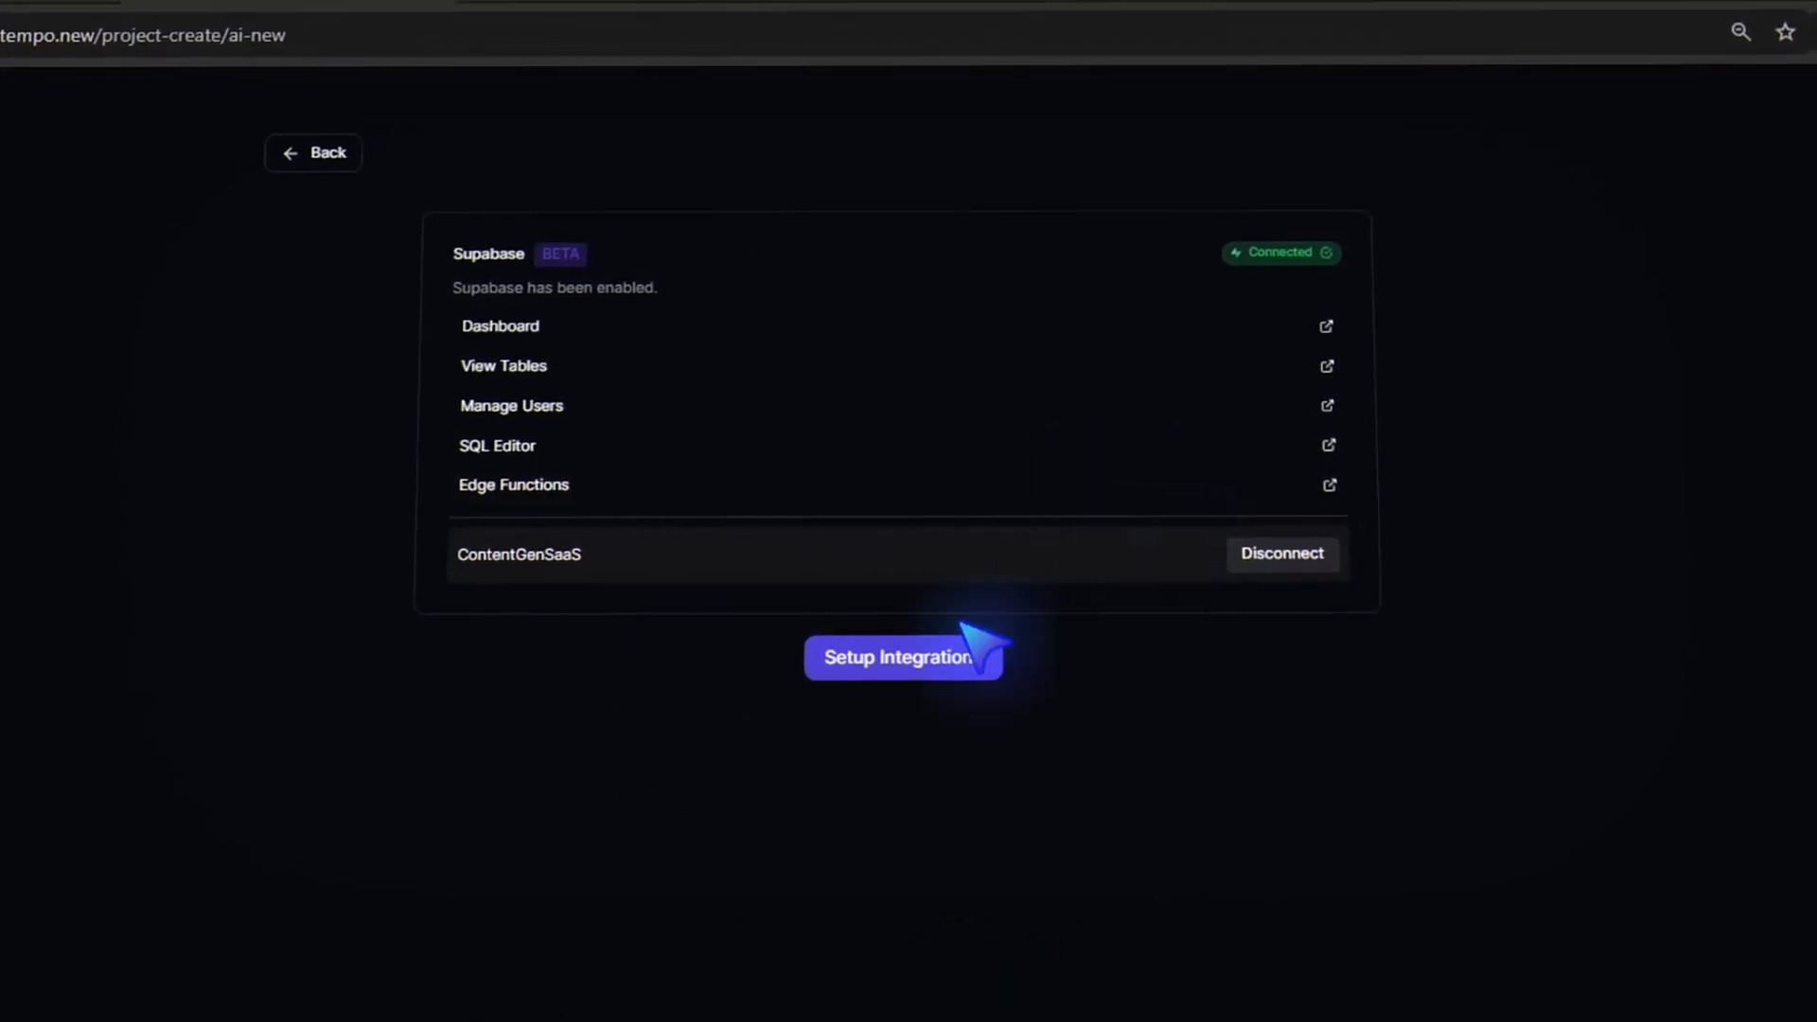
left_click(903, 657)
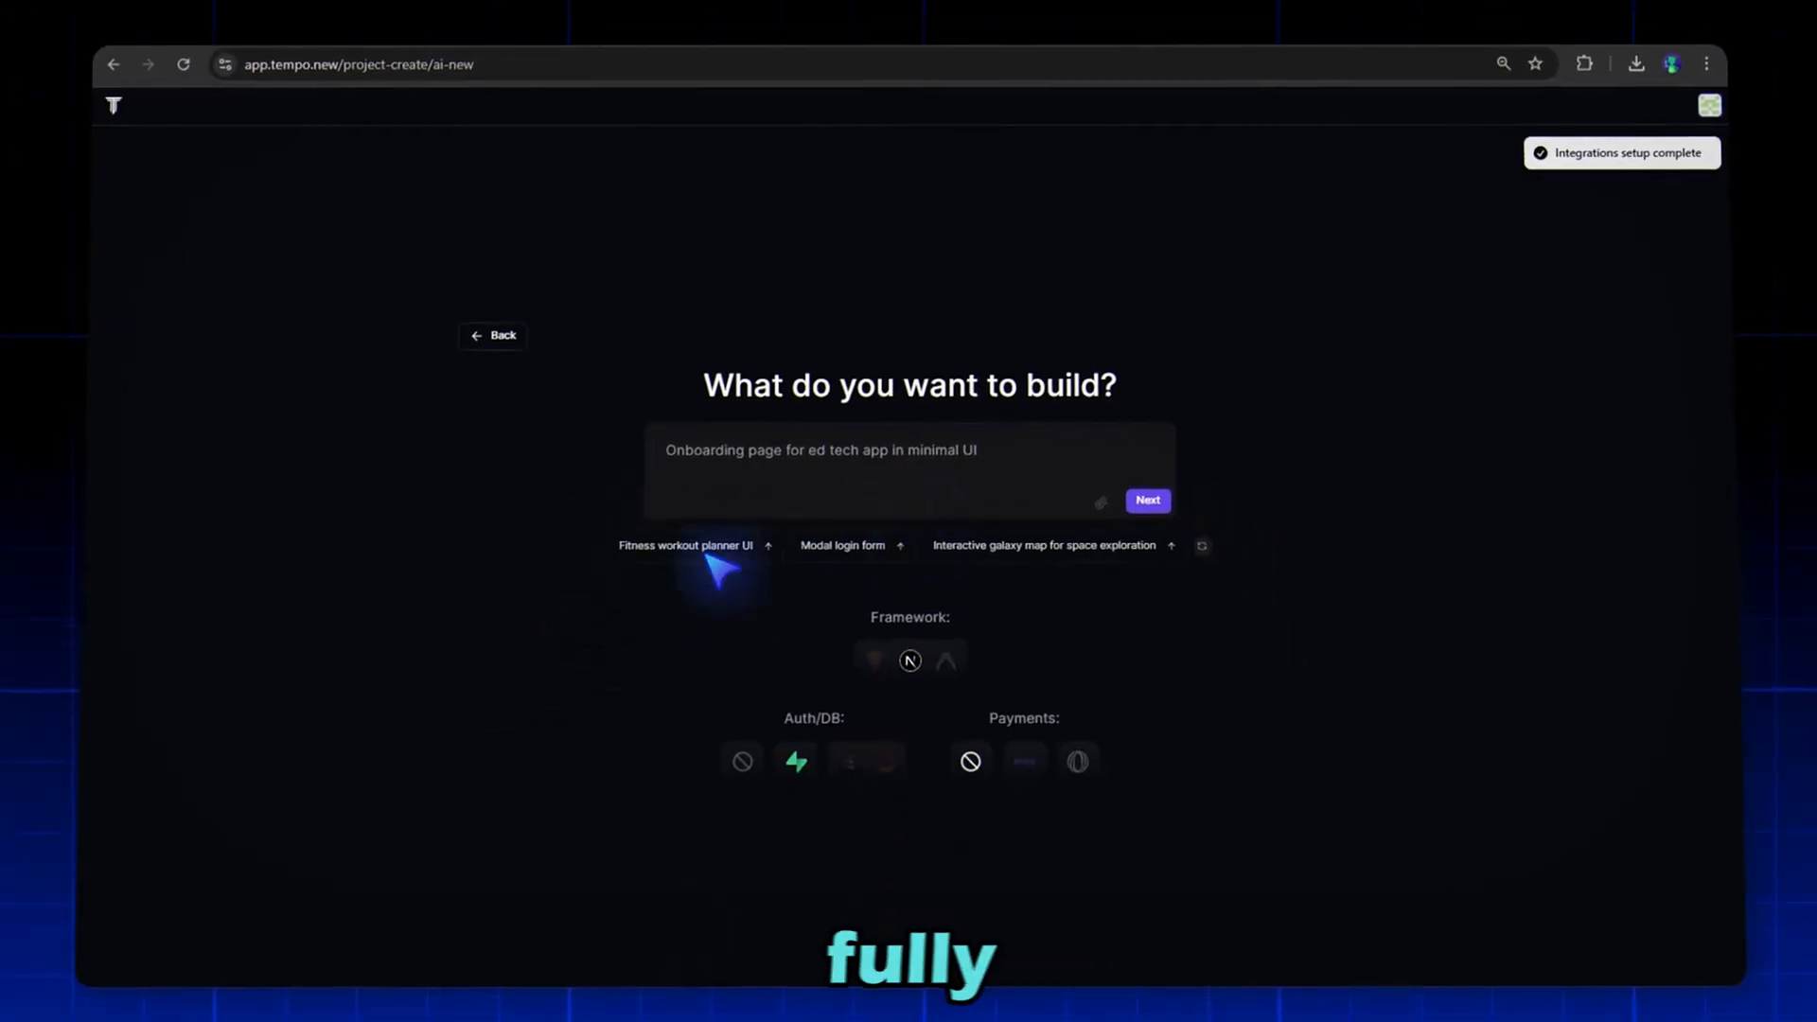
mouse_move(545, 613)
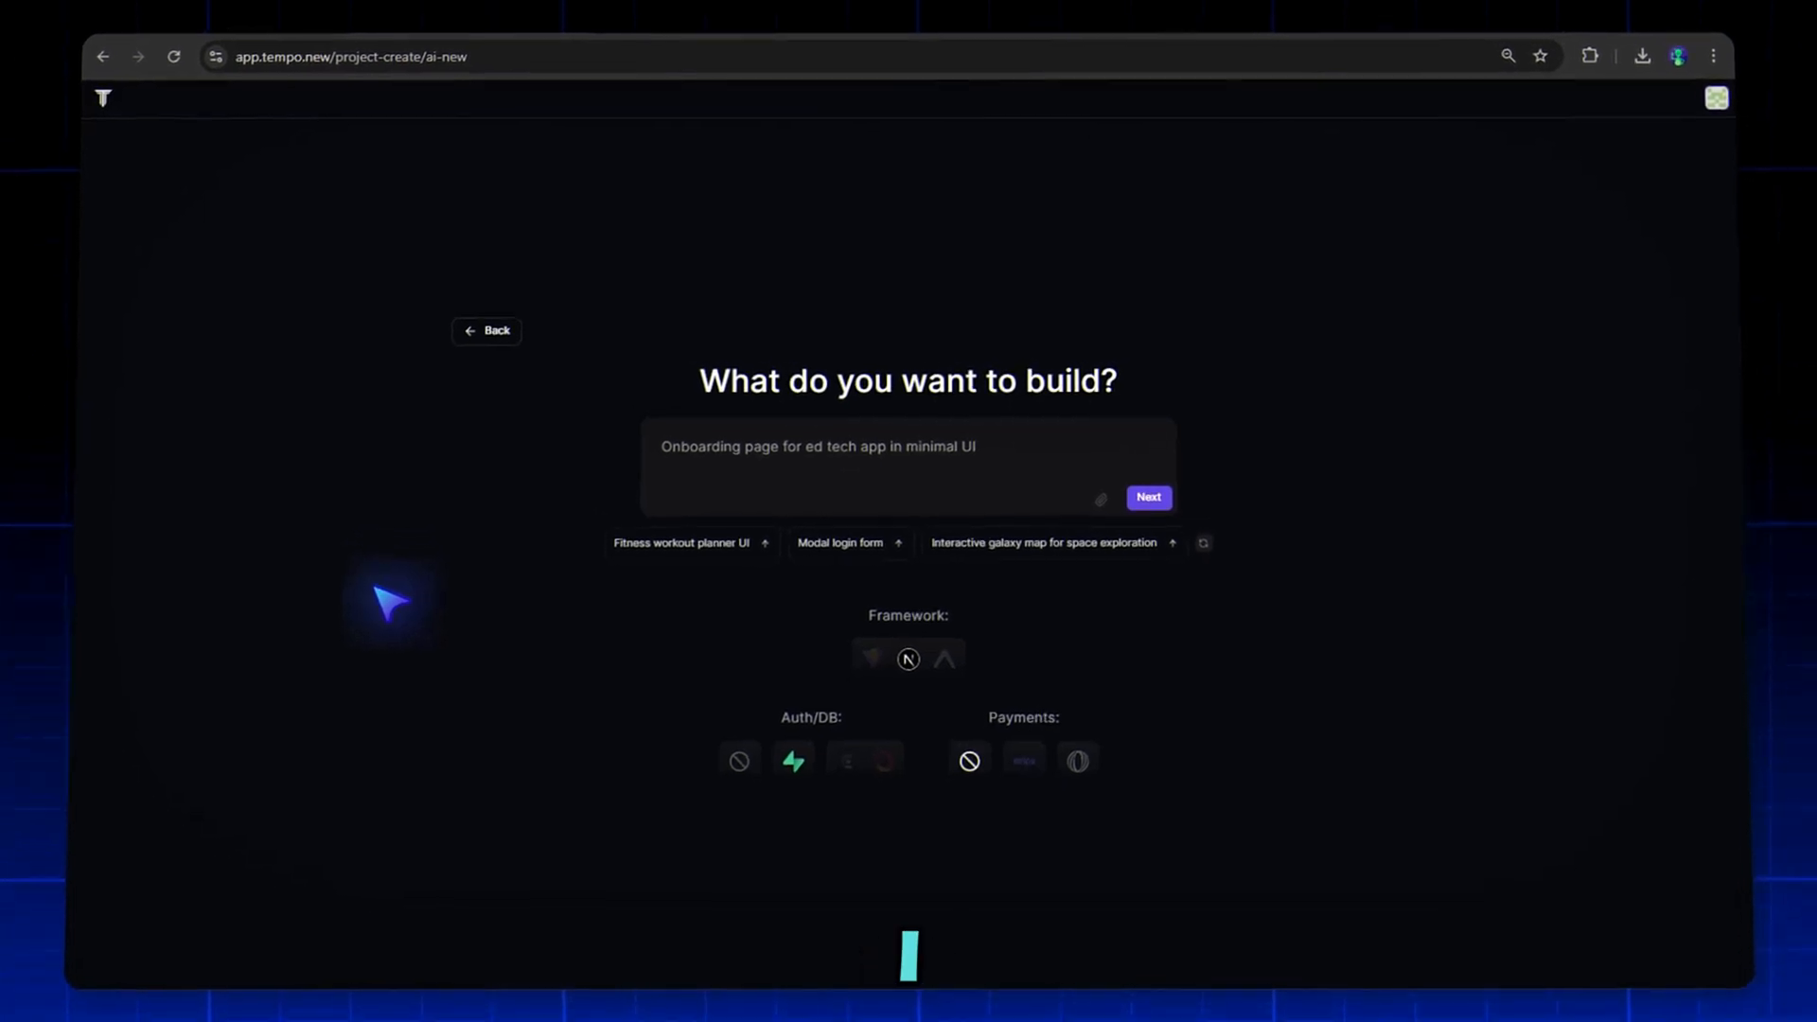
Enter the AI SaaS description — articles, social captions, templates, tone, export, OpenAI API — and submit it
type("Build an AI S")
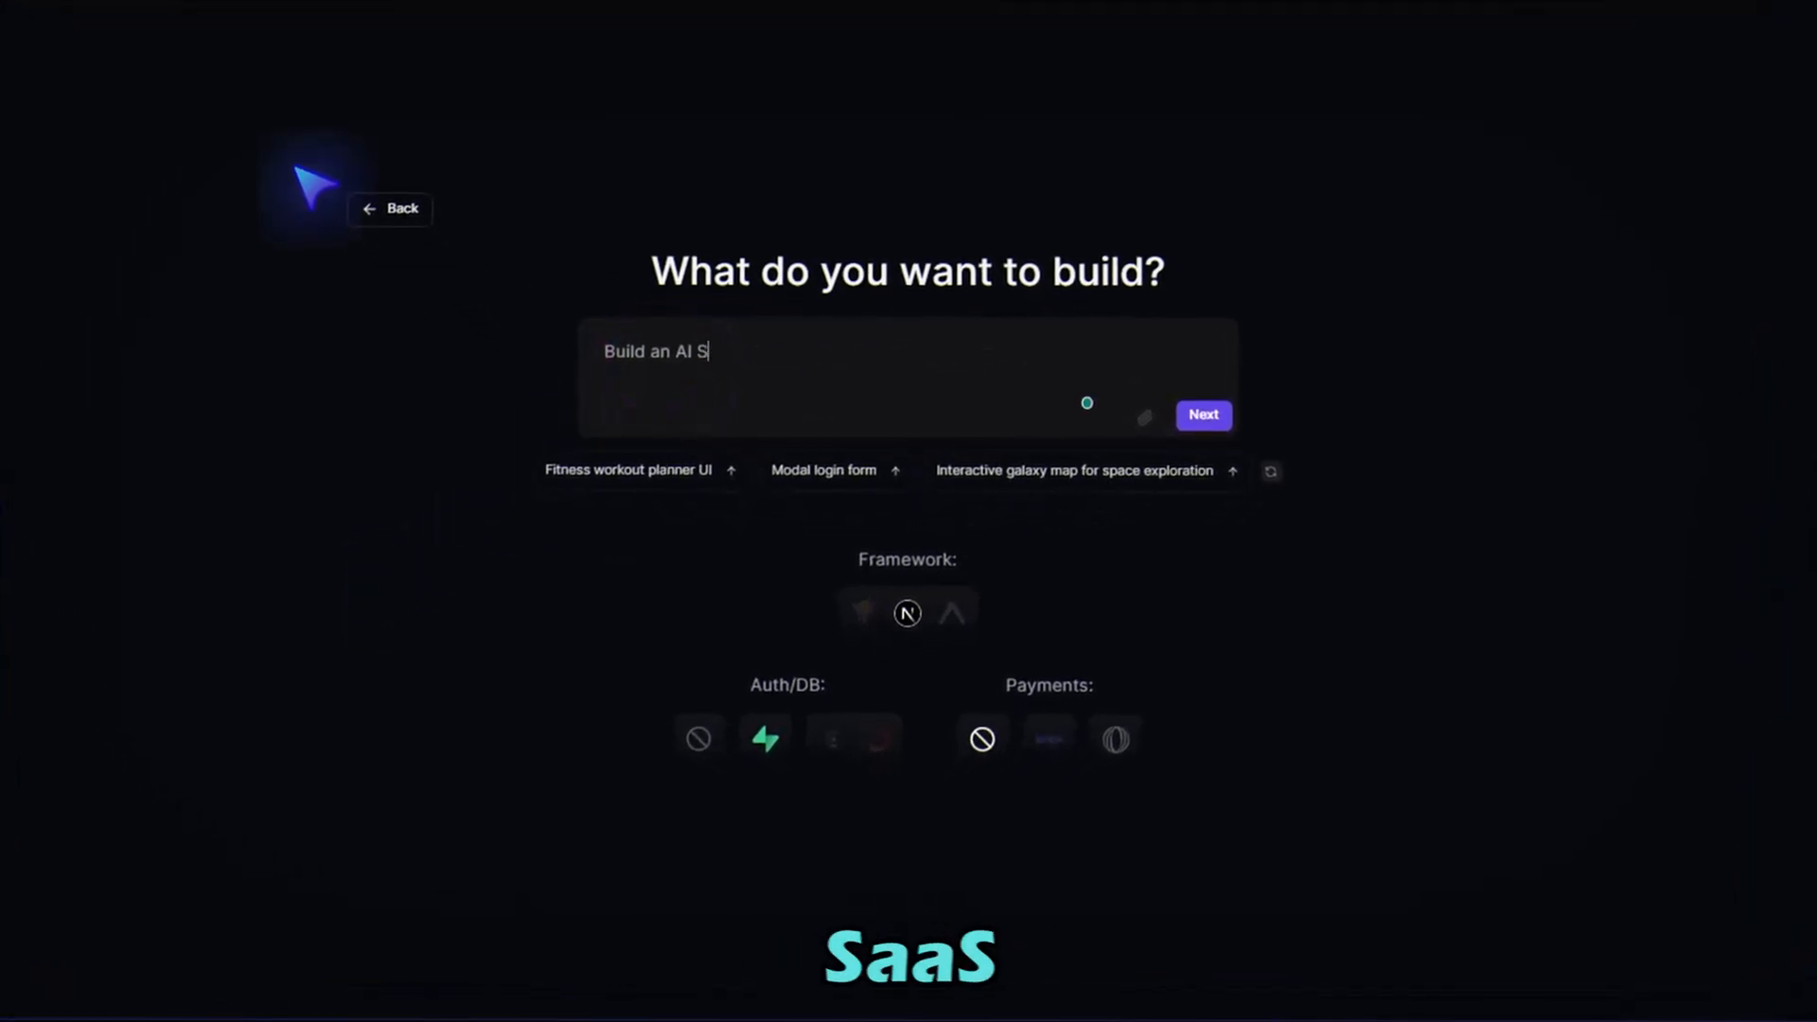
type("aaS app where users can generate high-quality")
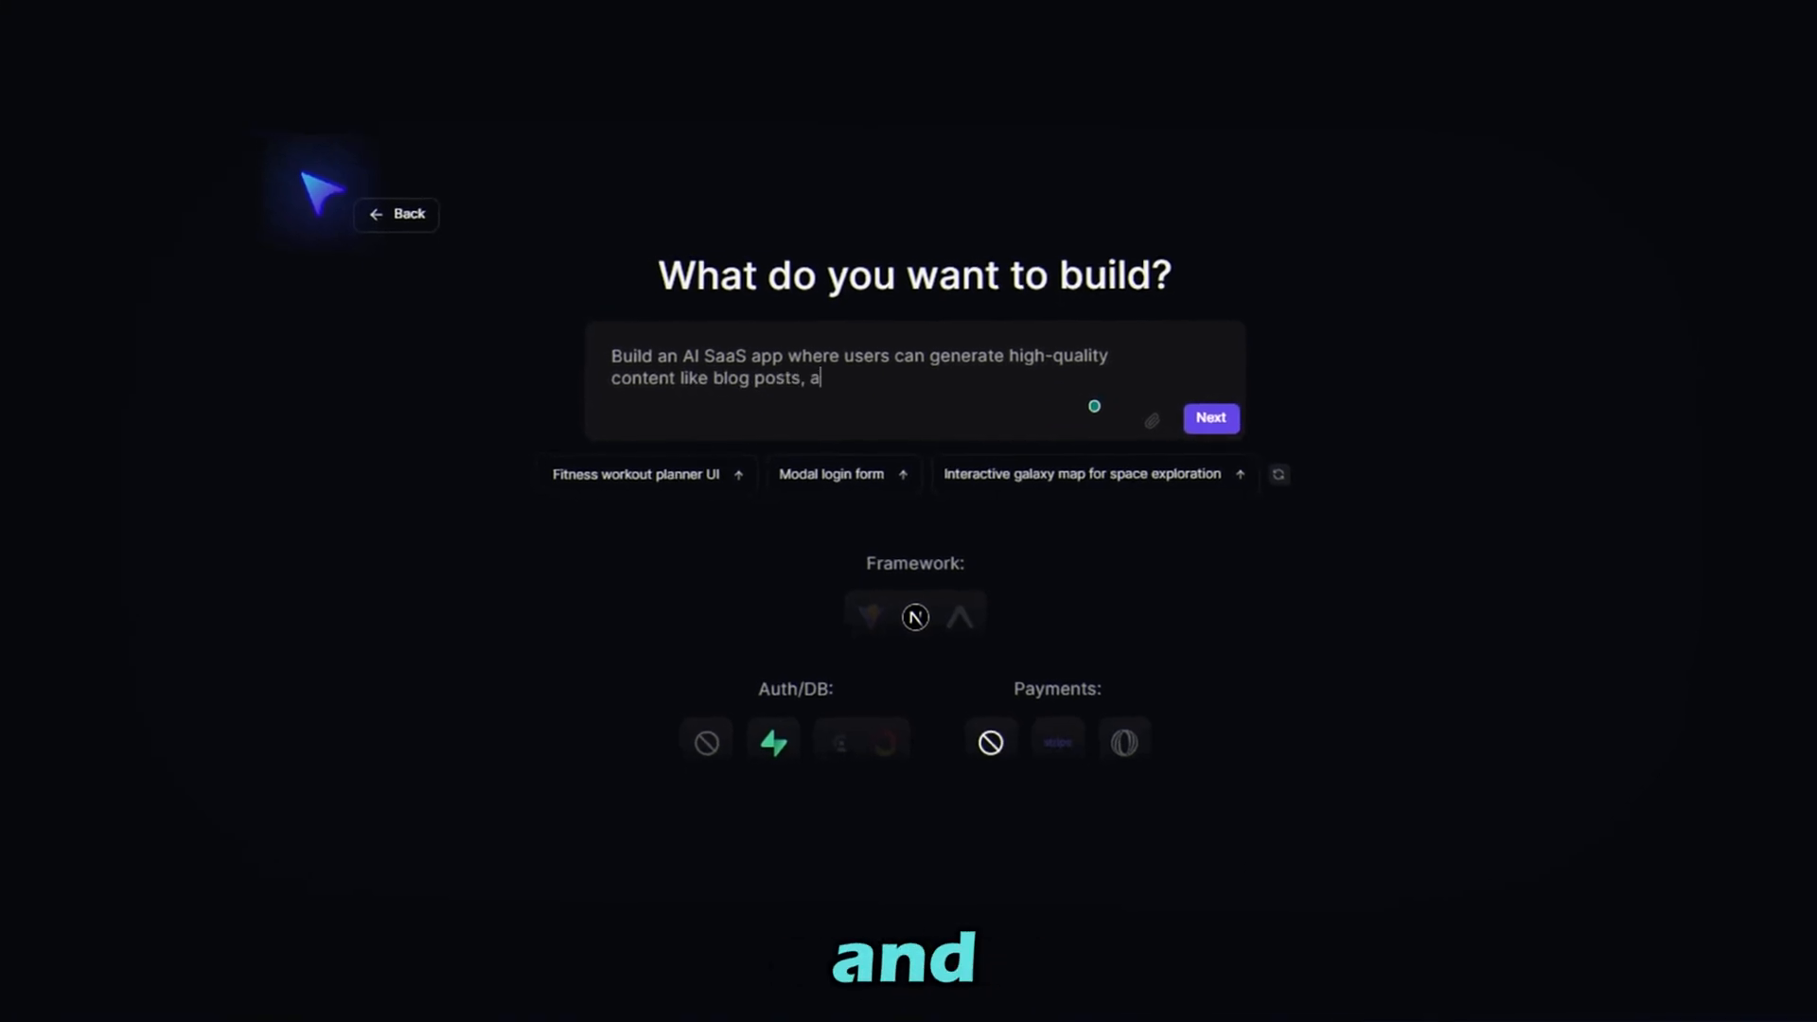
type("articles, and social media captions (")
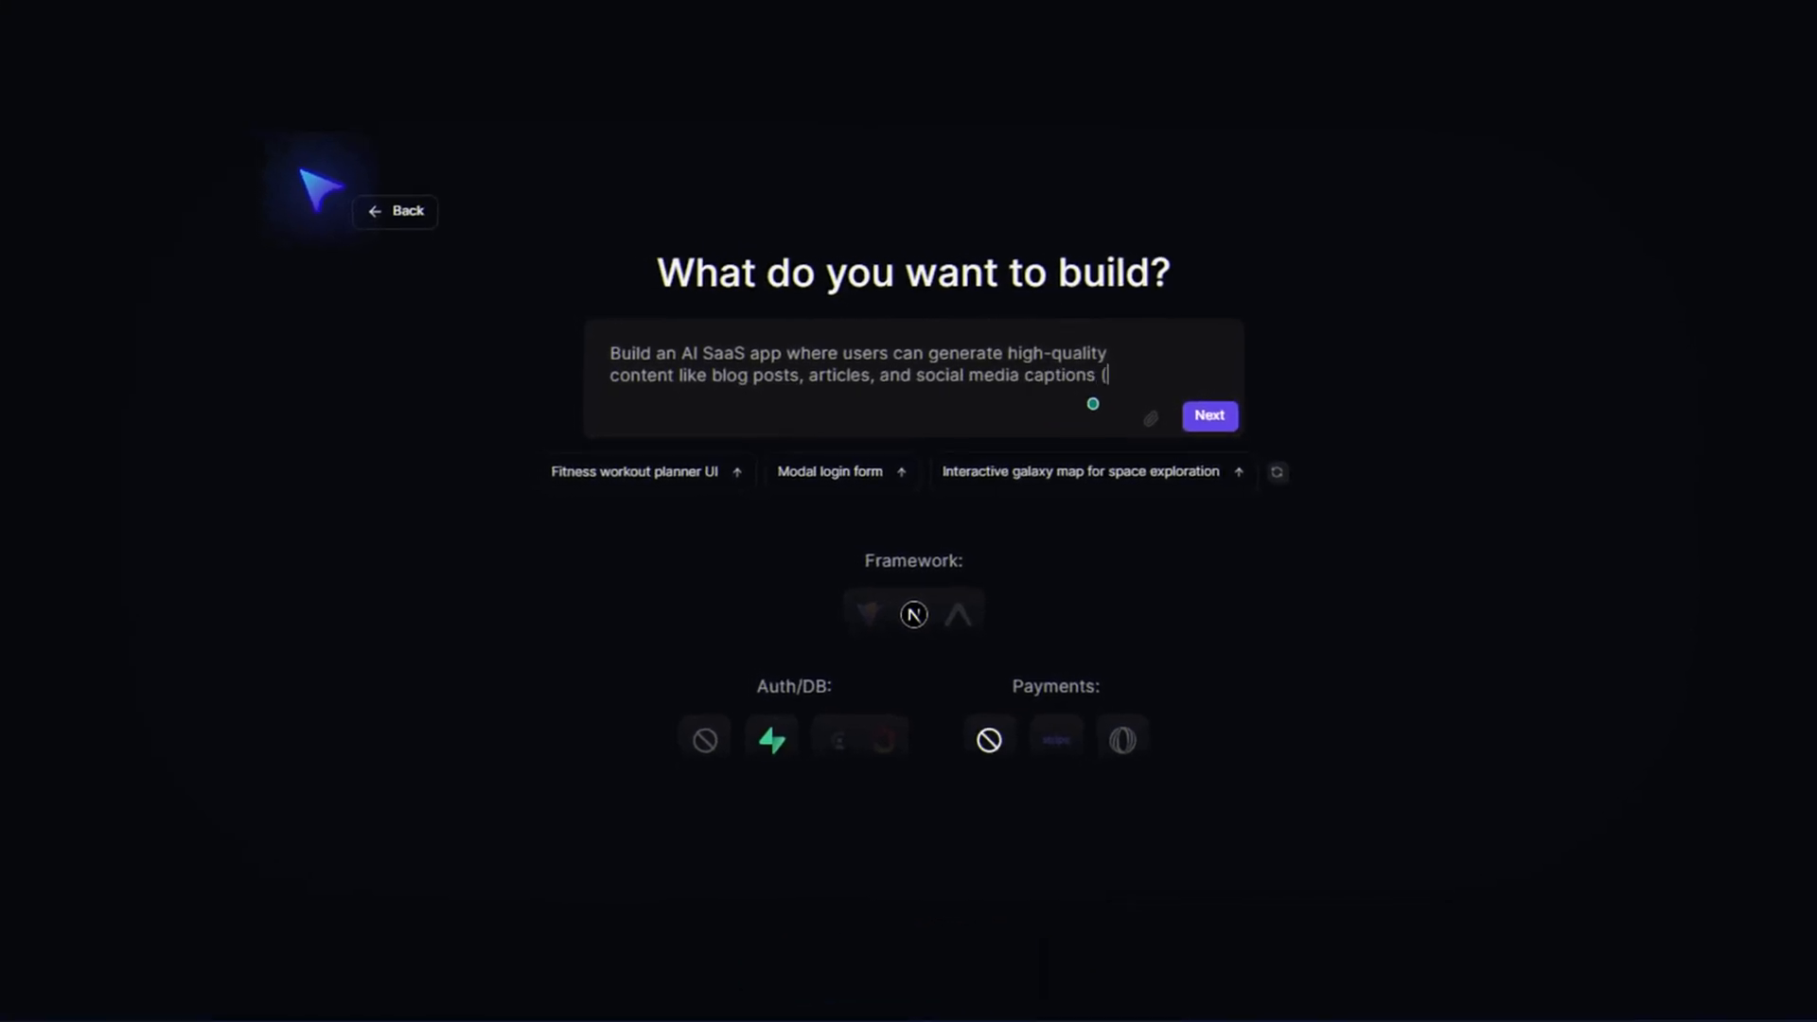
type("Linkedin, Facebook, Instagram ) using")
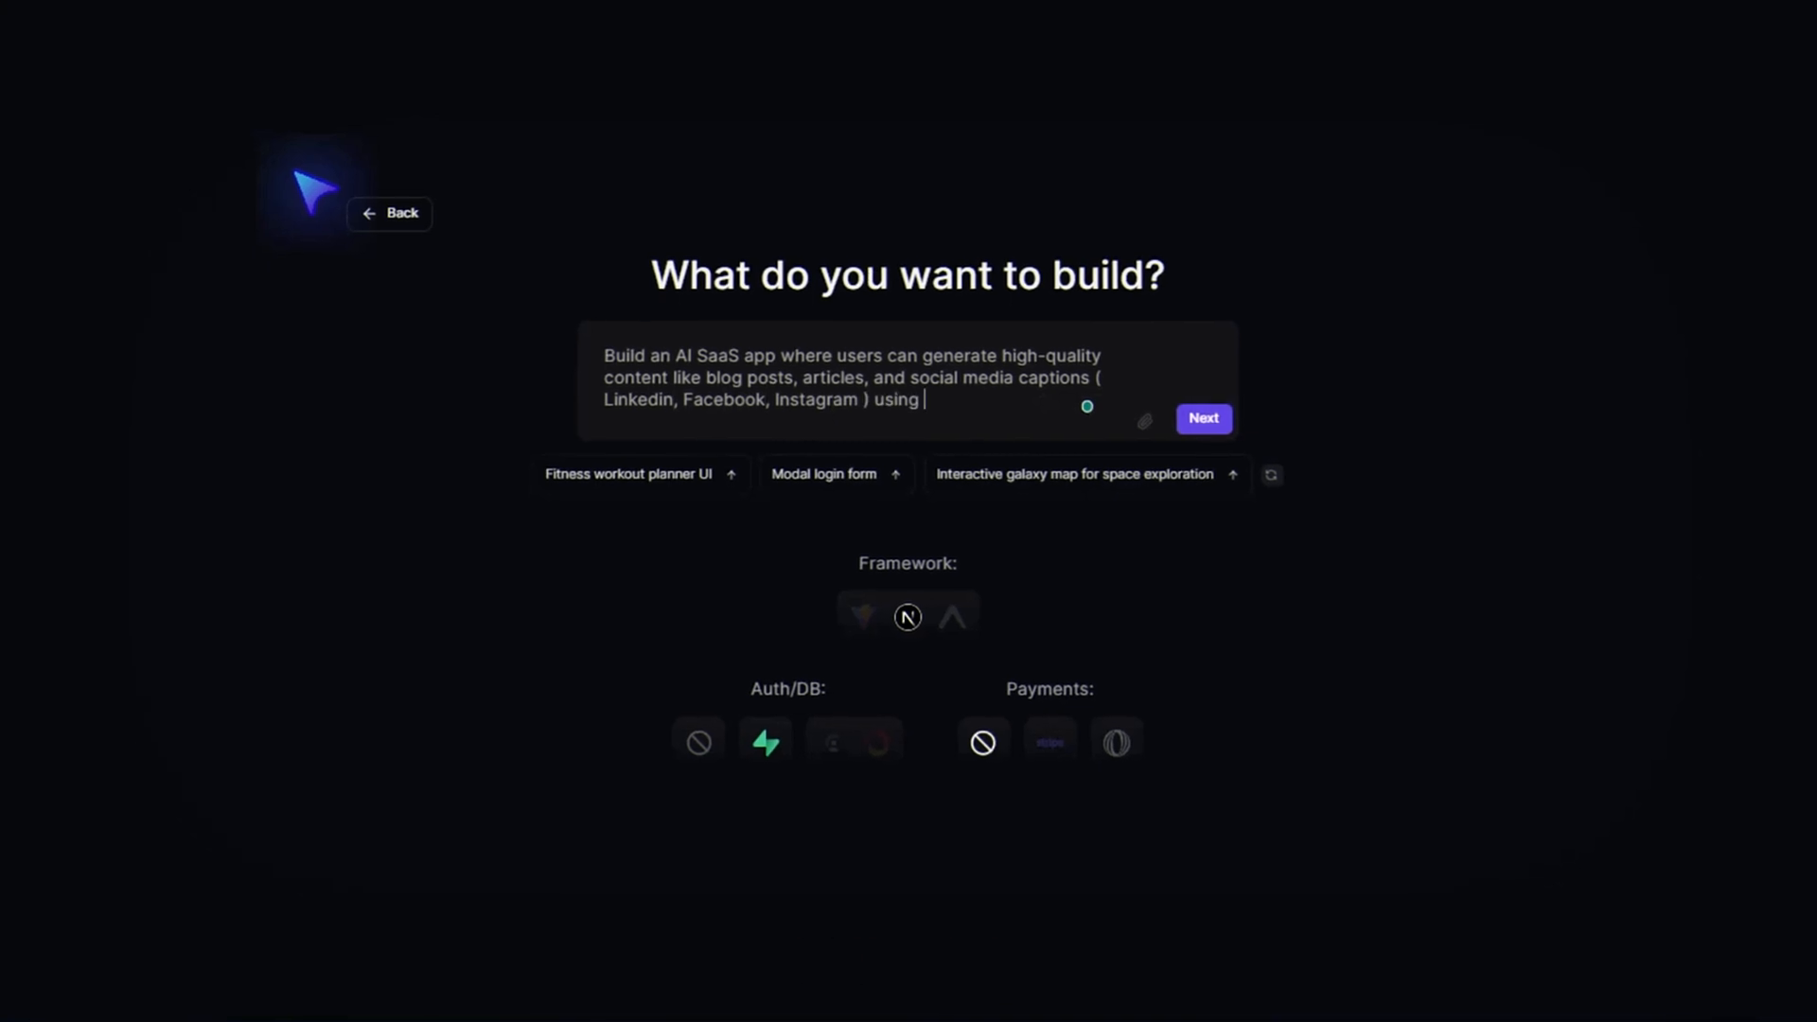
type("AI. Include templates, tone selection, word count control")
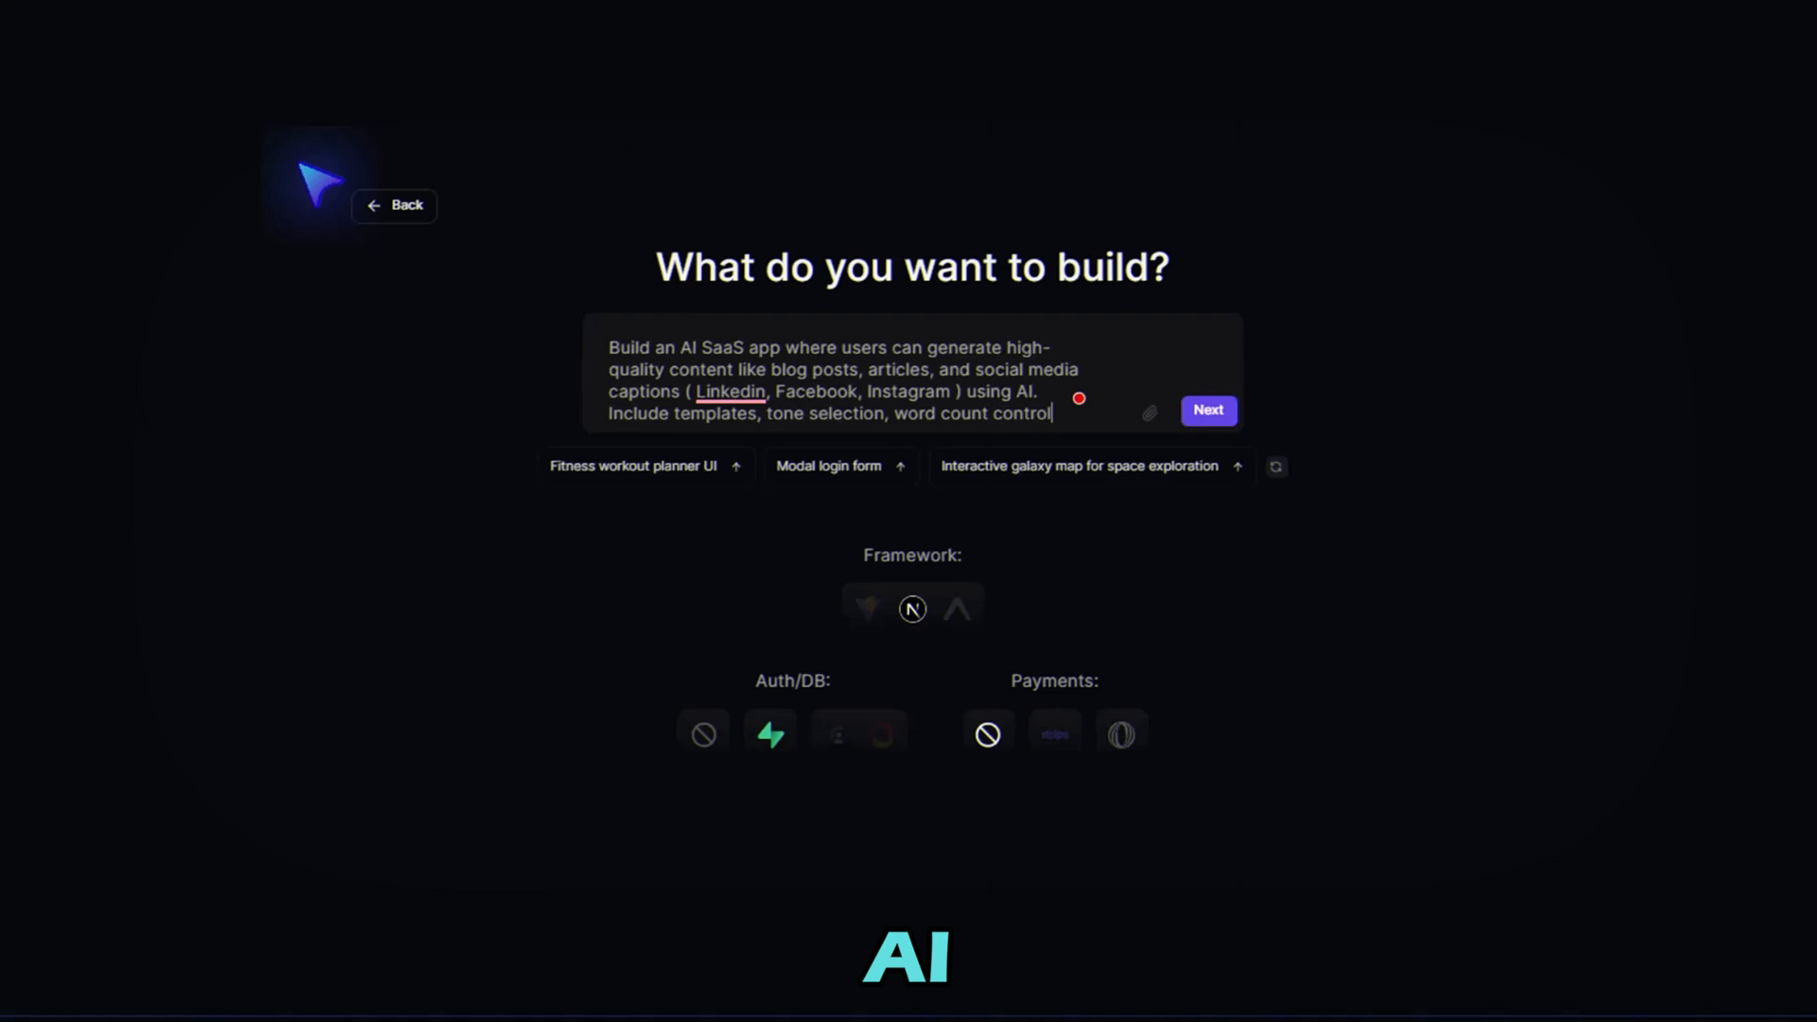
type("using AI, and export options. Use.")
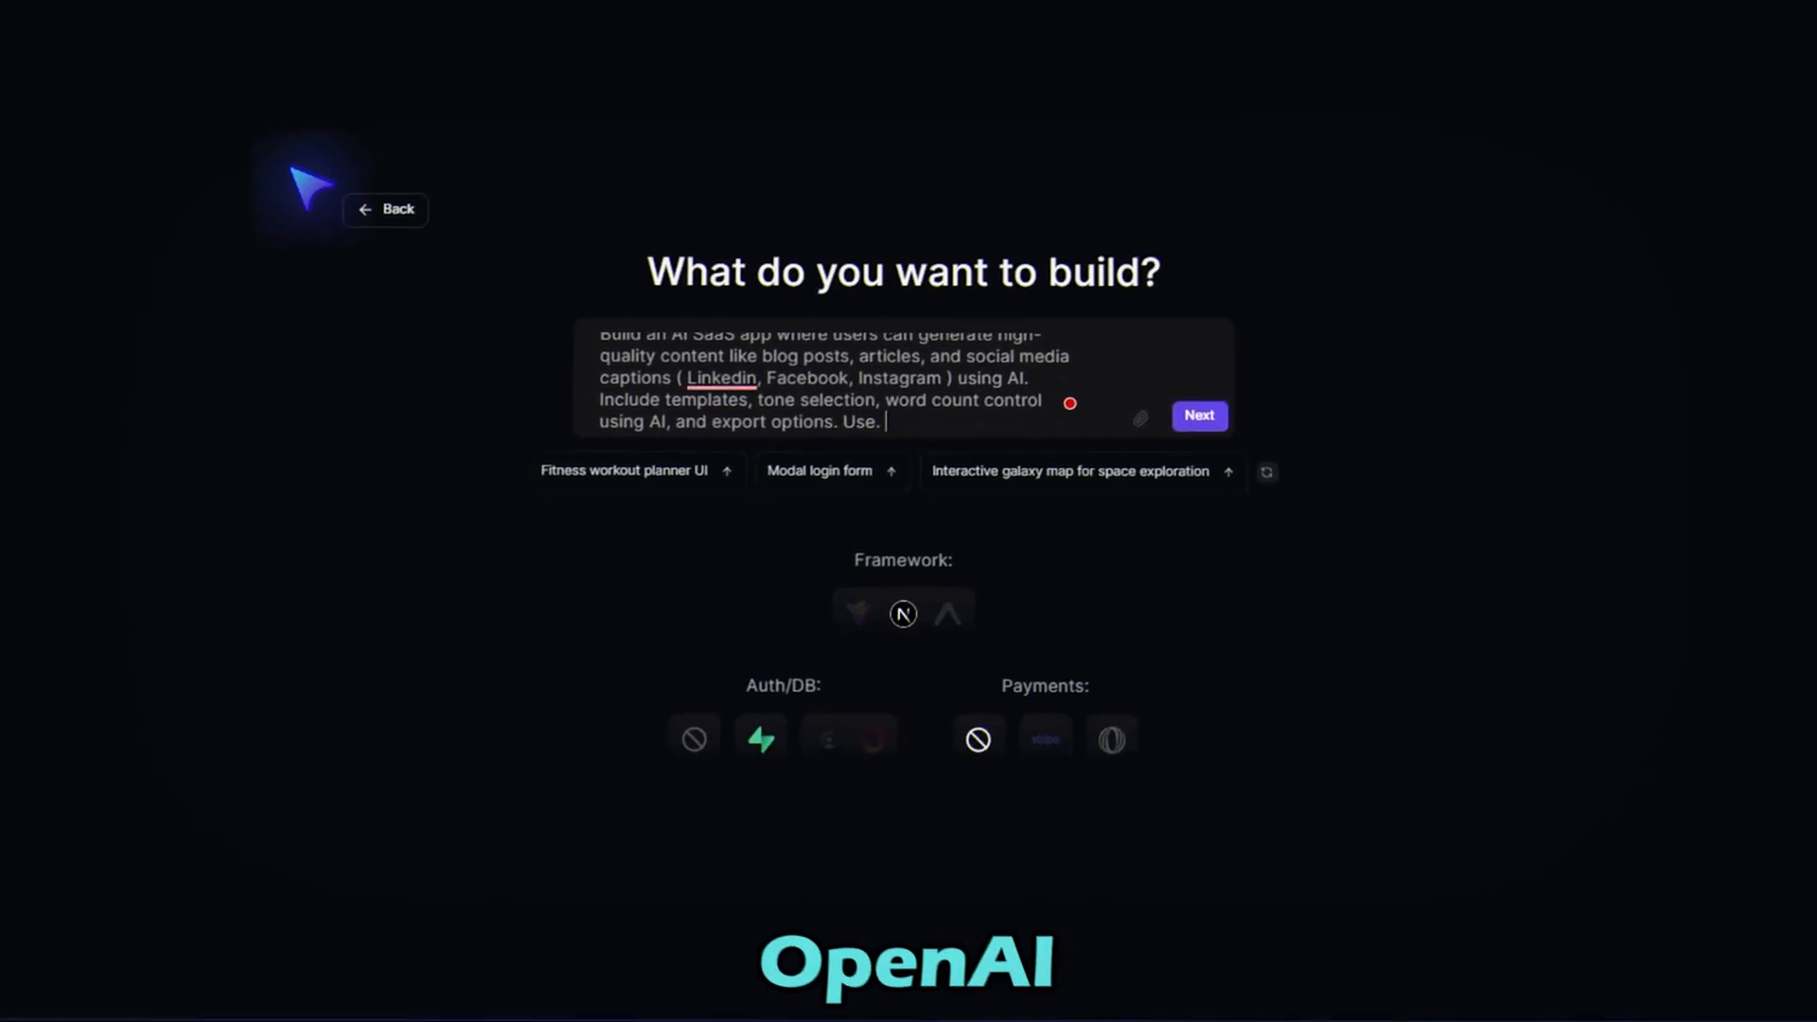
type("Open AI API to generate text")
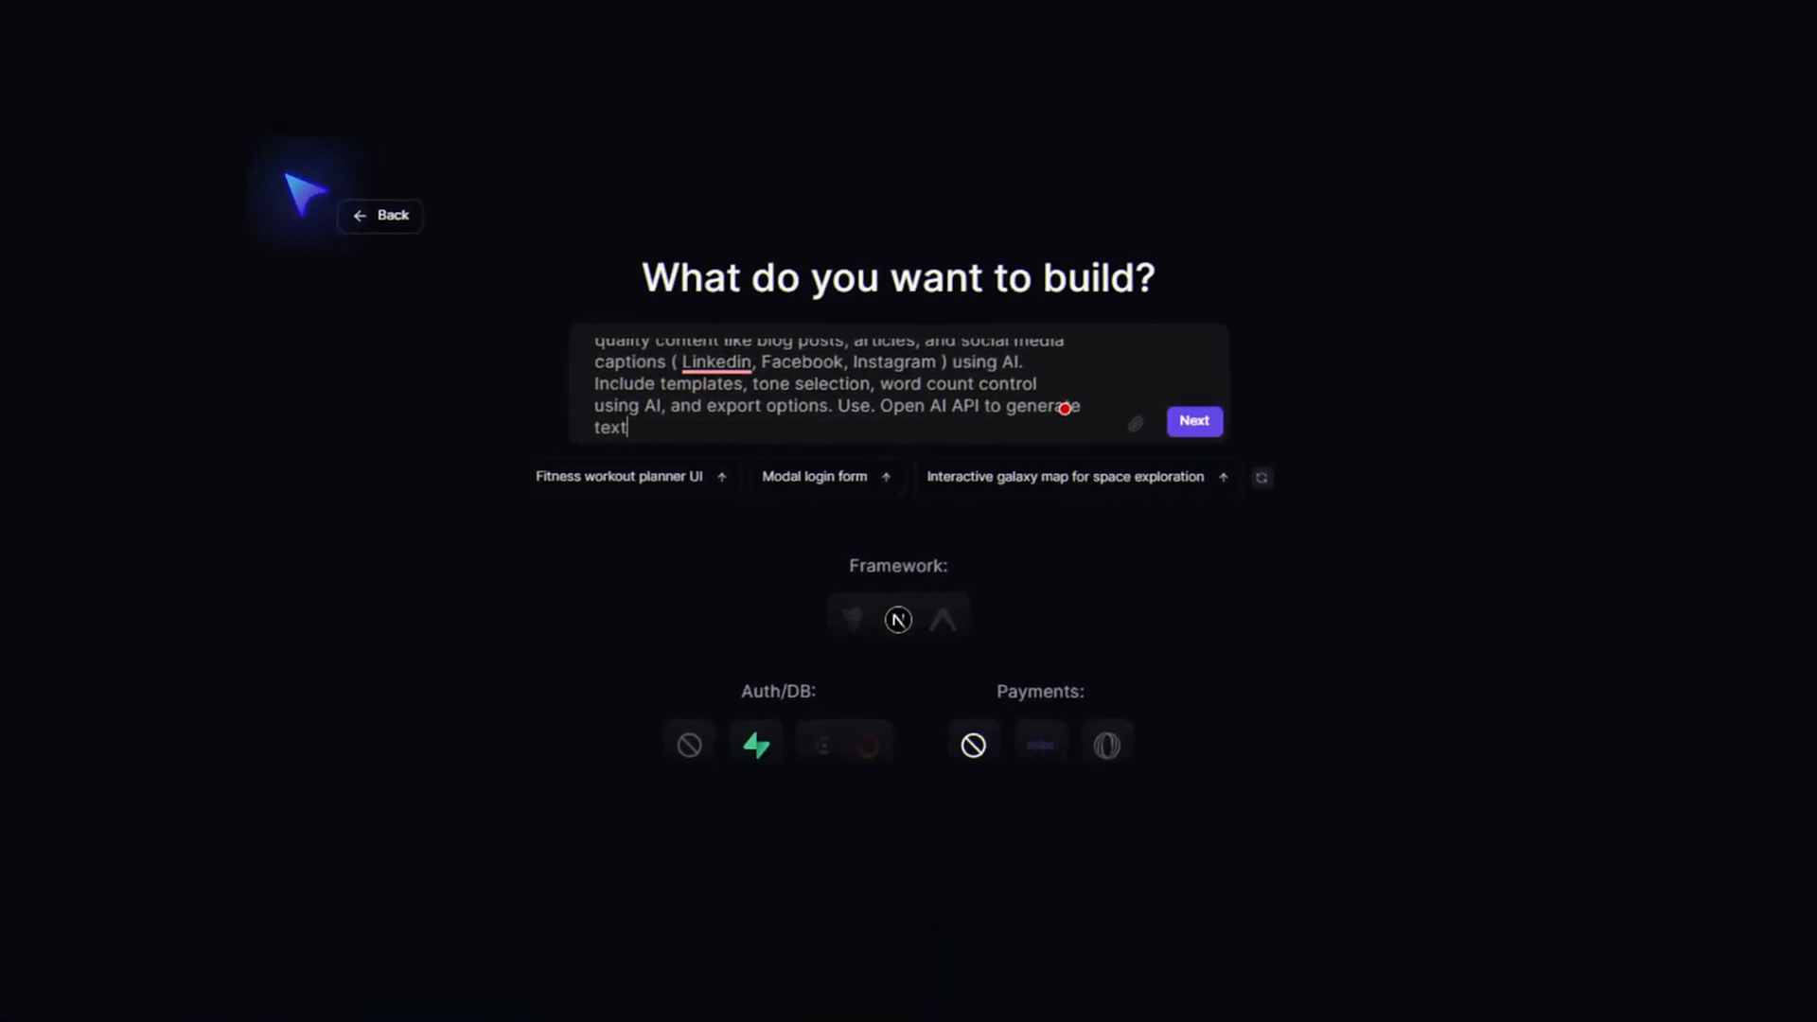
left_click(1193, 420)
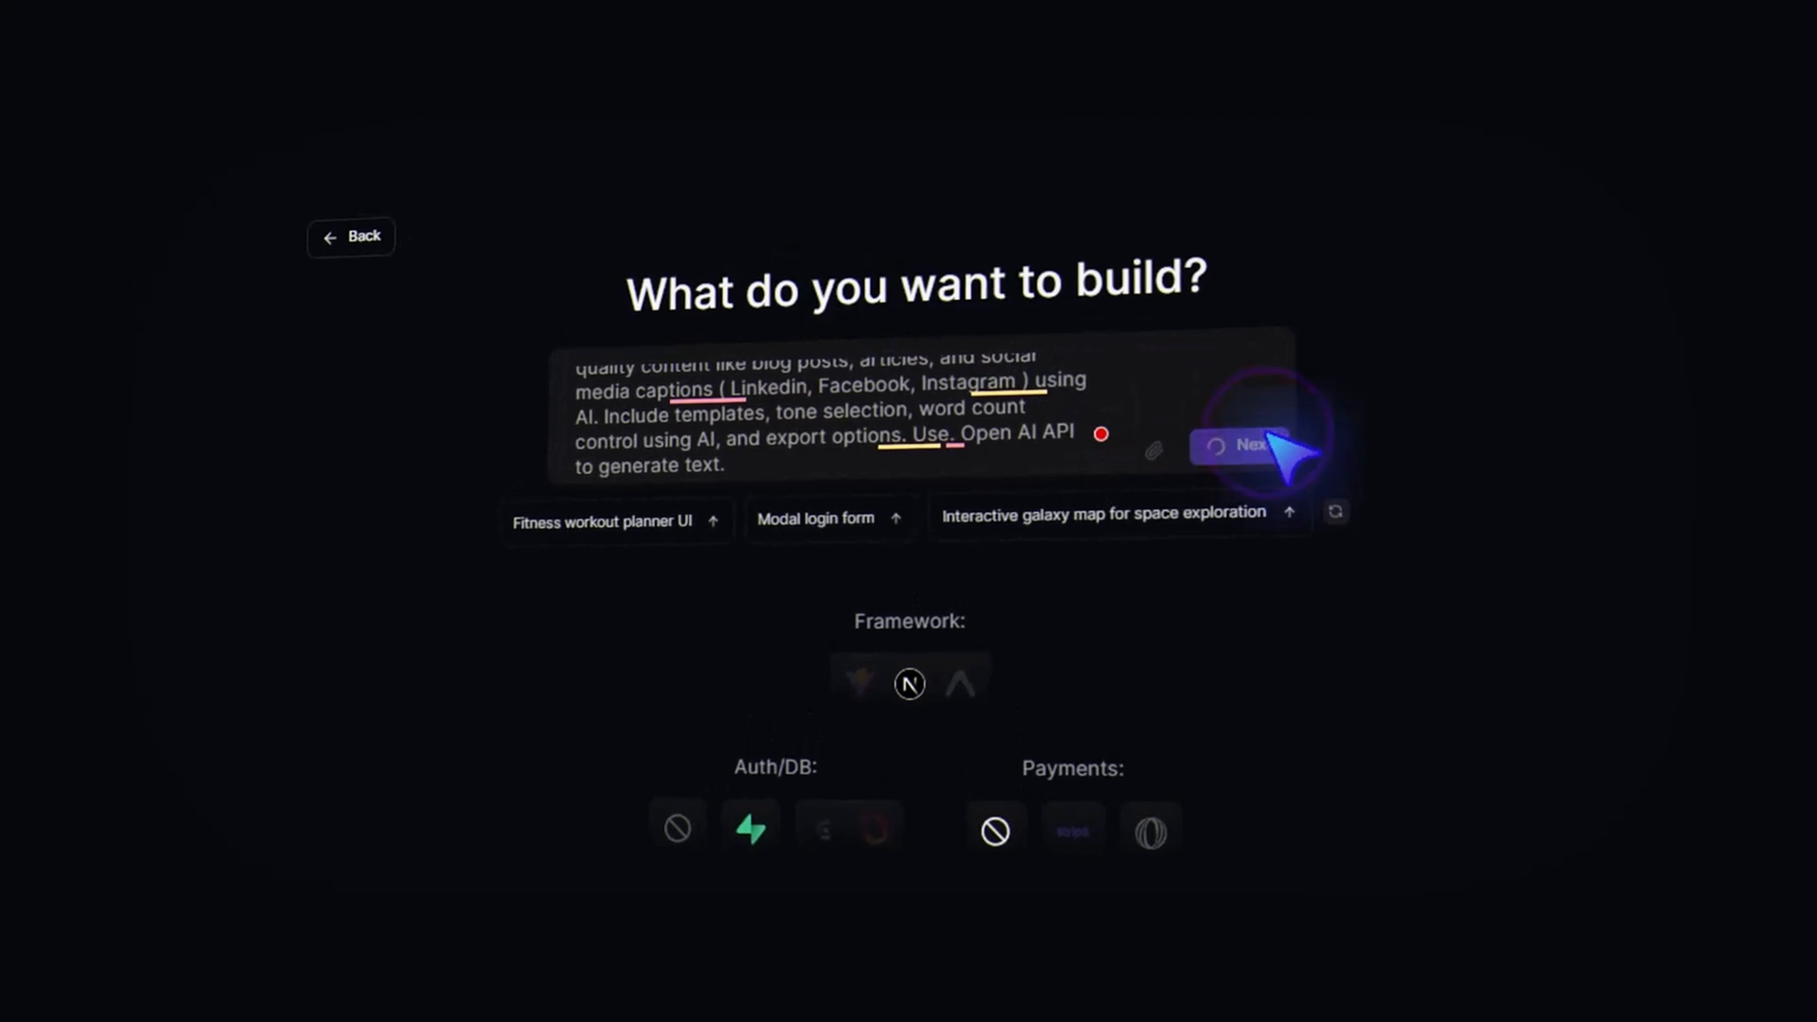
View the ContentGenSaaS Table Editor listing the users table, then return to Tempo
left_click(1240, 447)
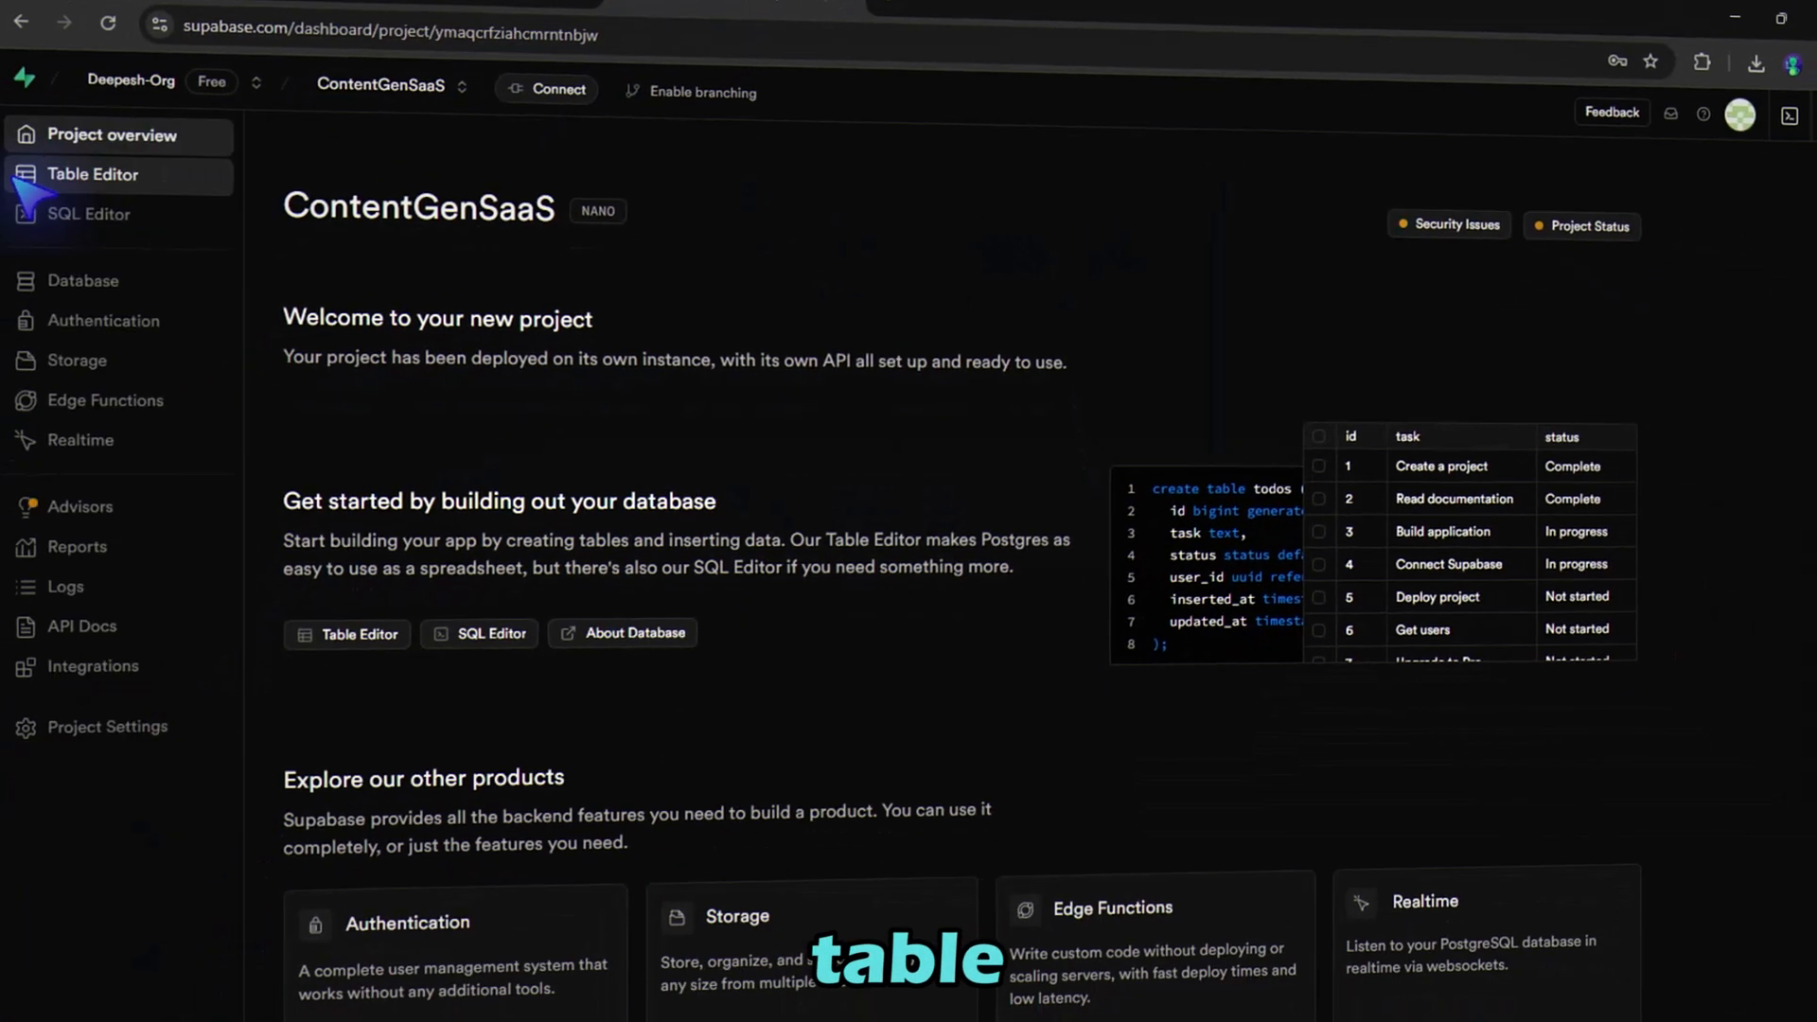
left_click(93, 175)
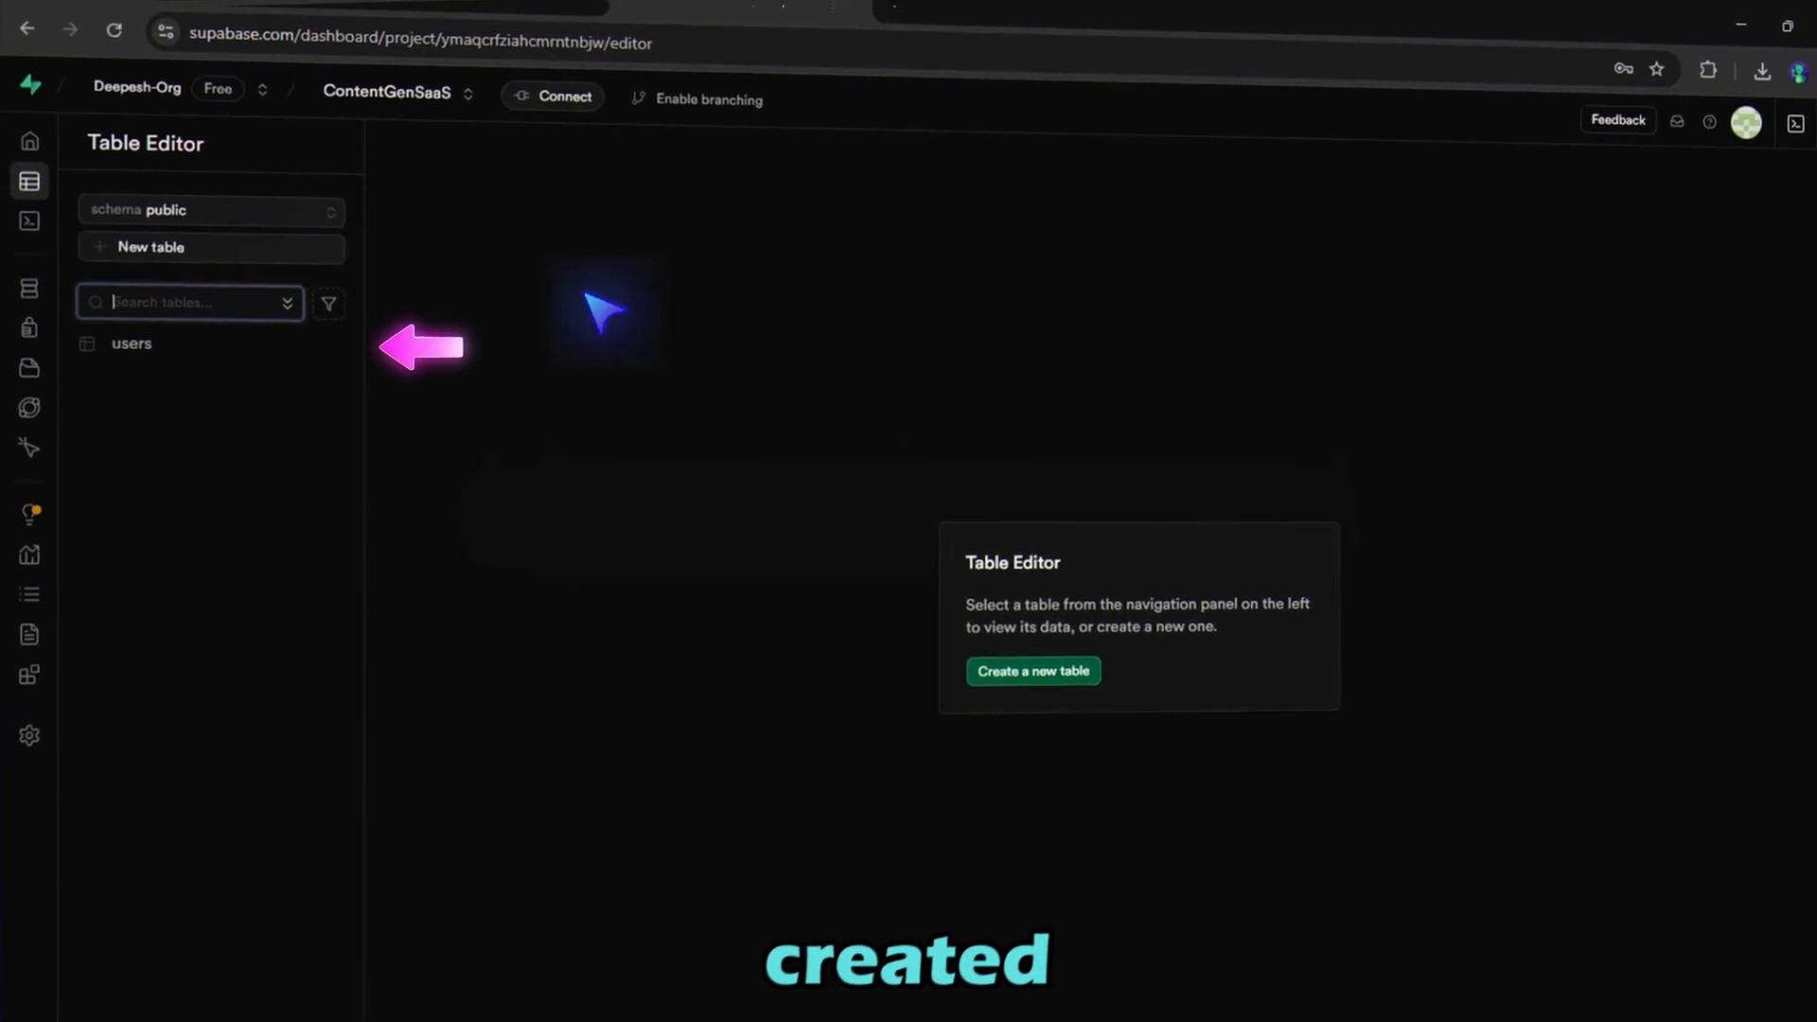
left_click(388, 34)
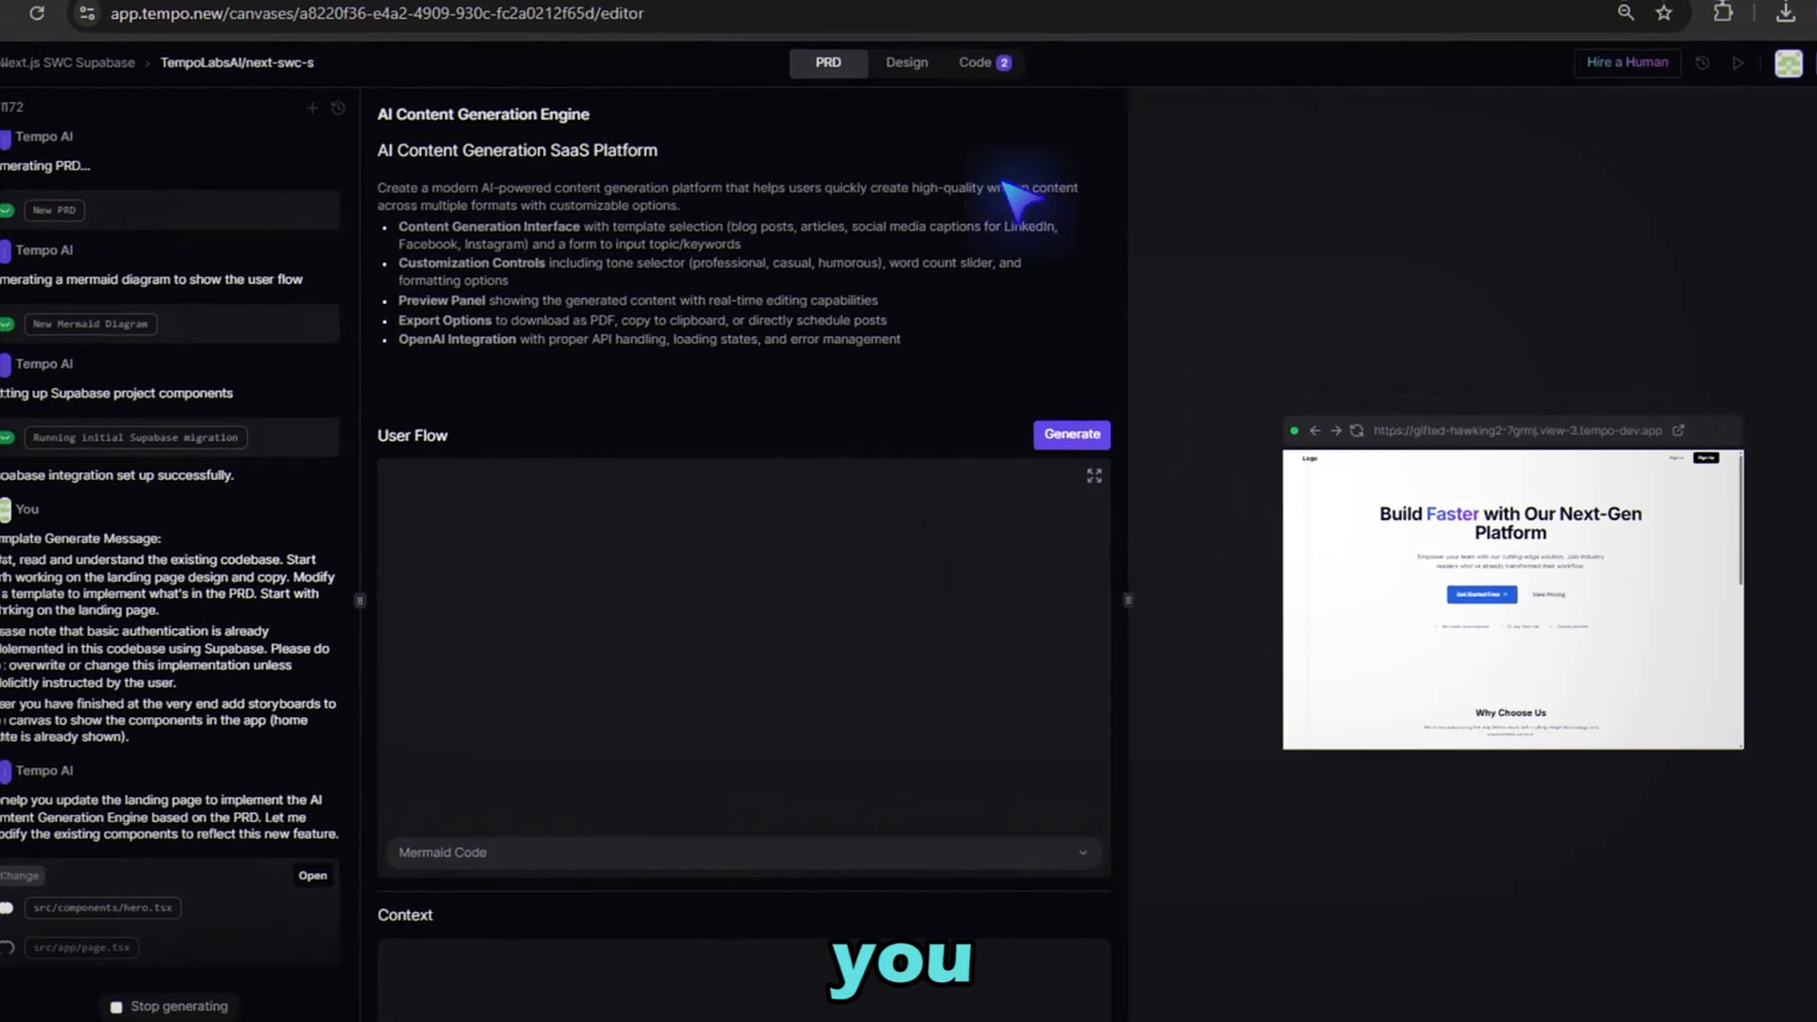
Review the Design canvas, Code files and PRD user flow, then start the live app preview
left_click(908, 62)
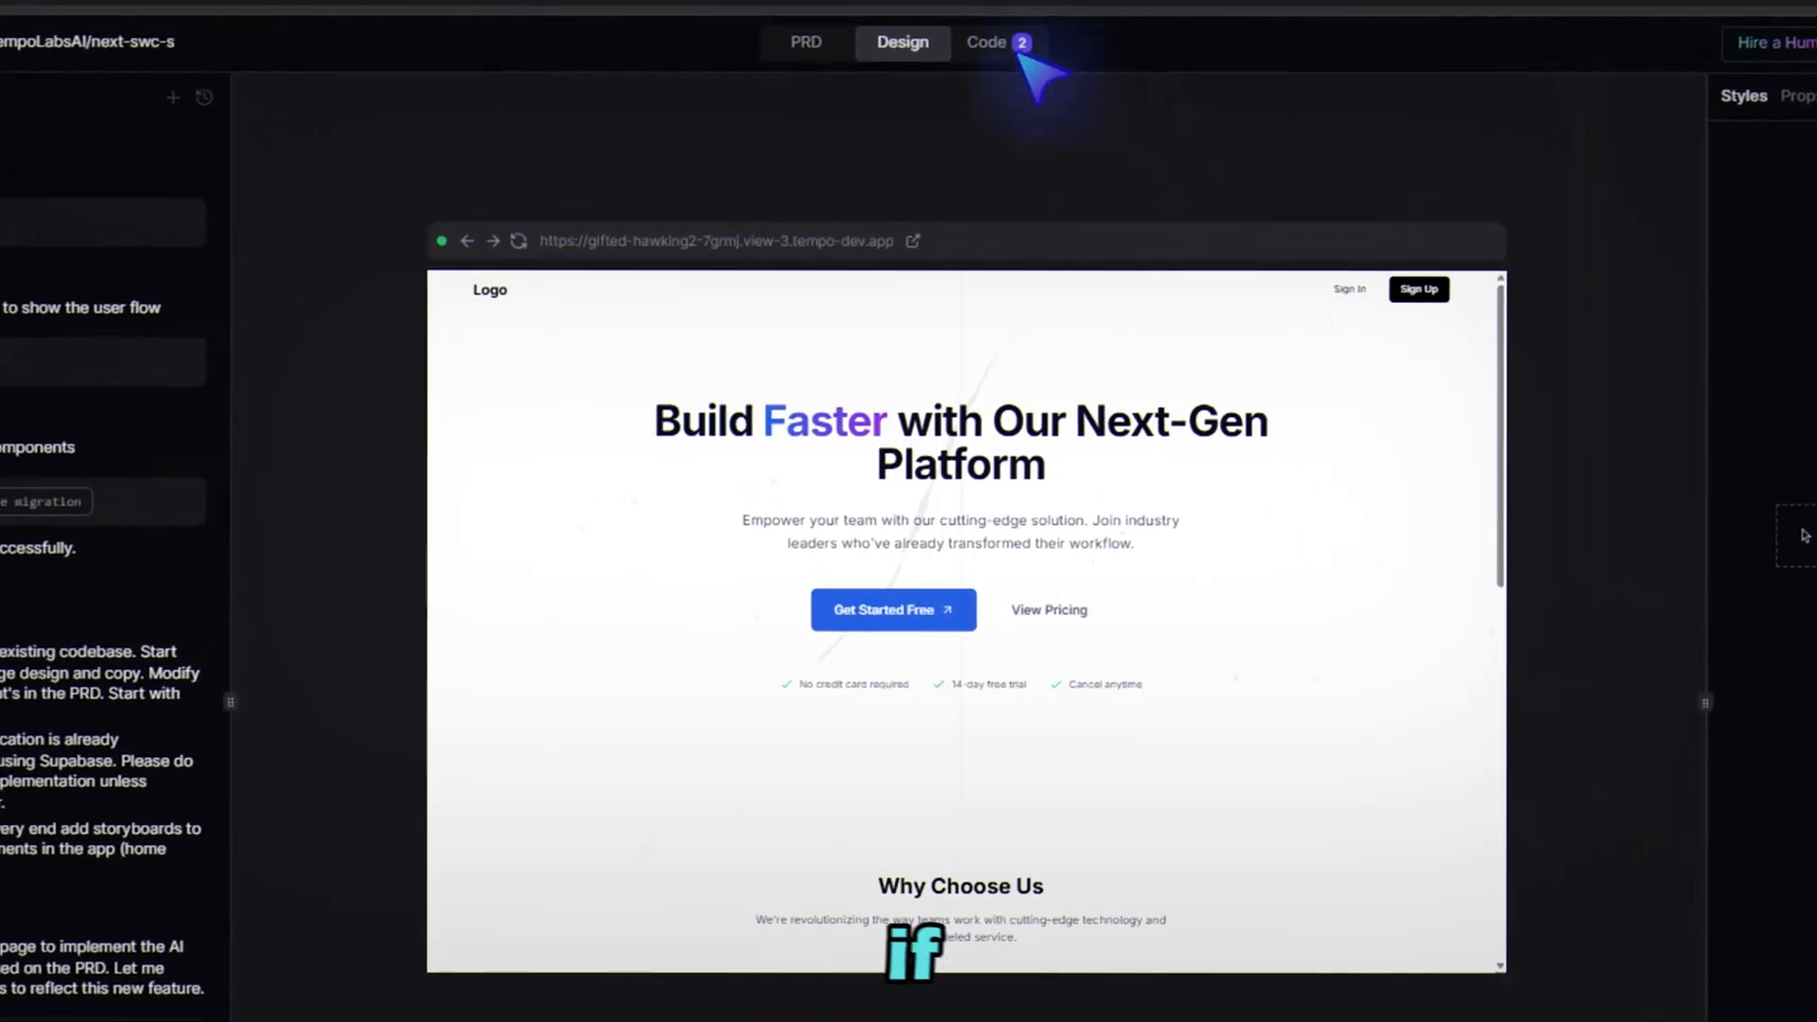
left_click(994, 43)
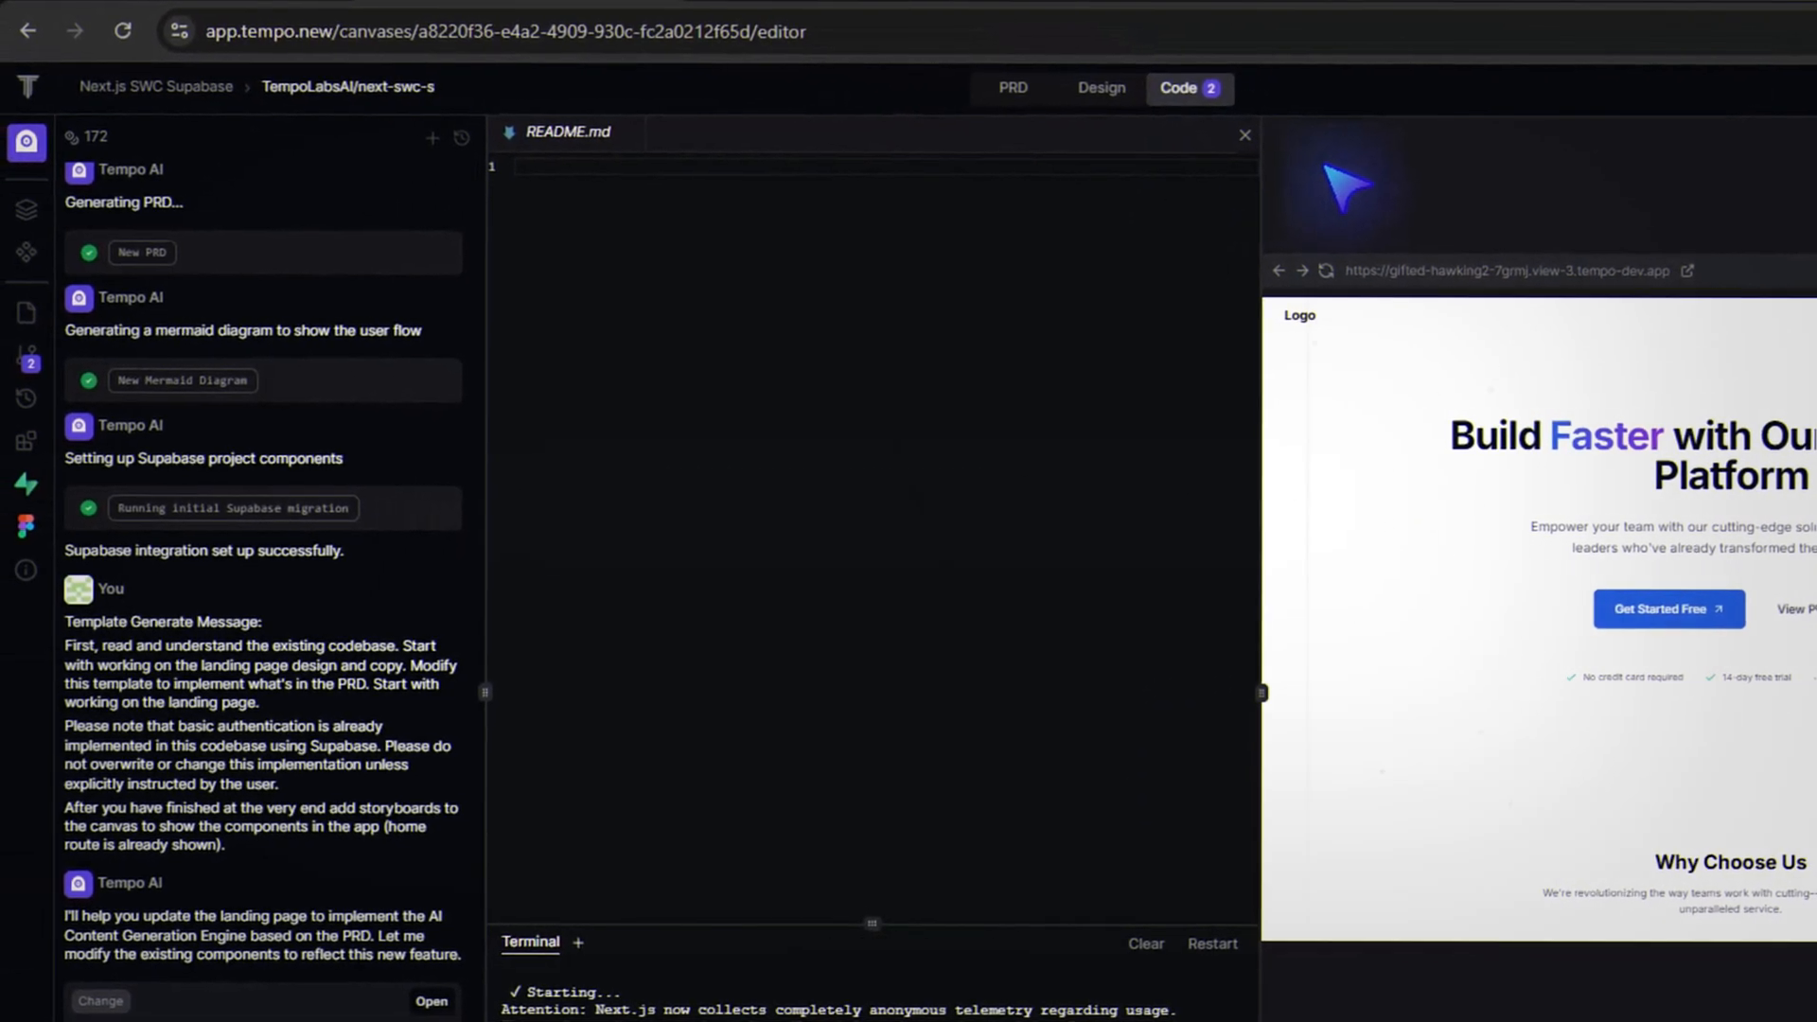
left_click(25, 290)
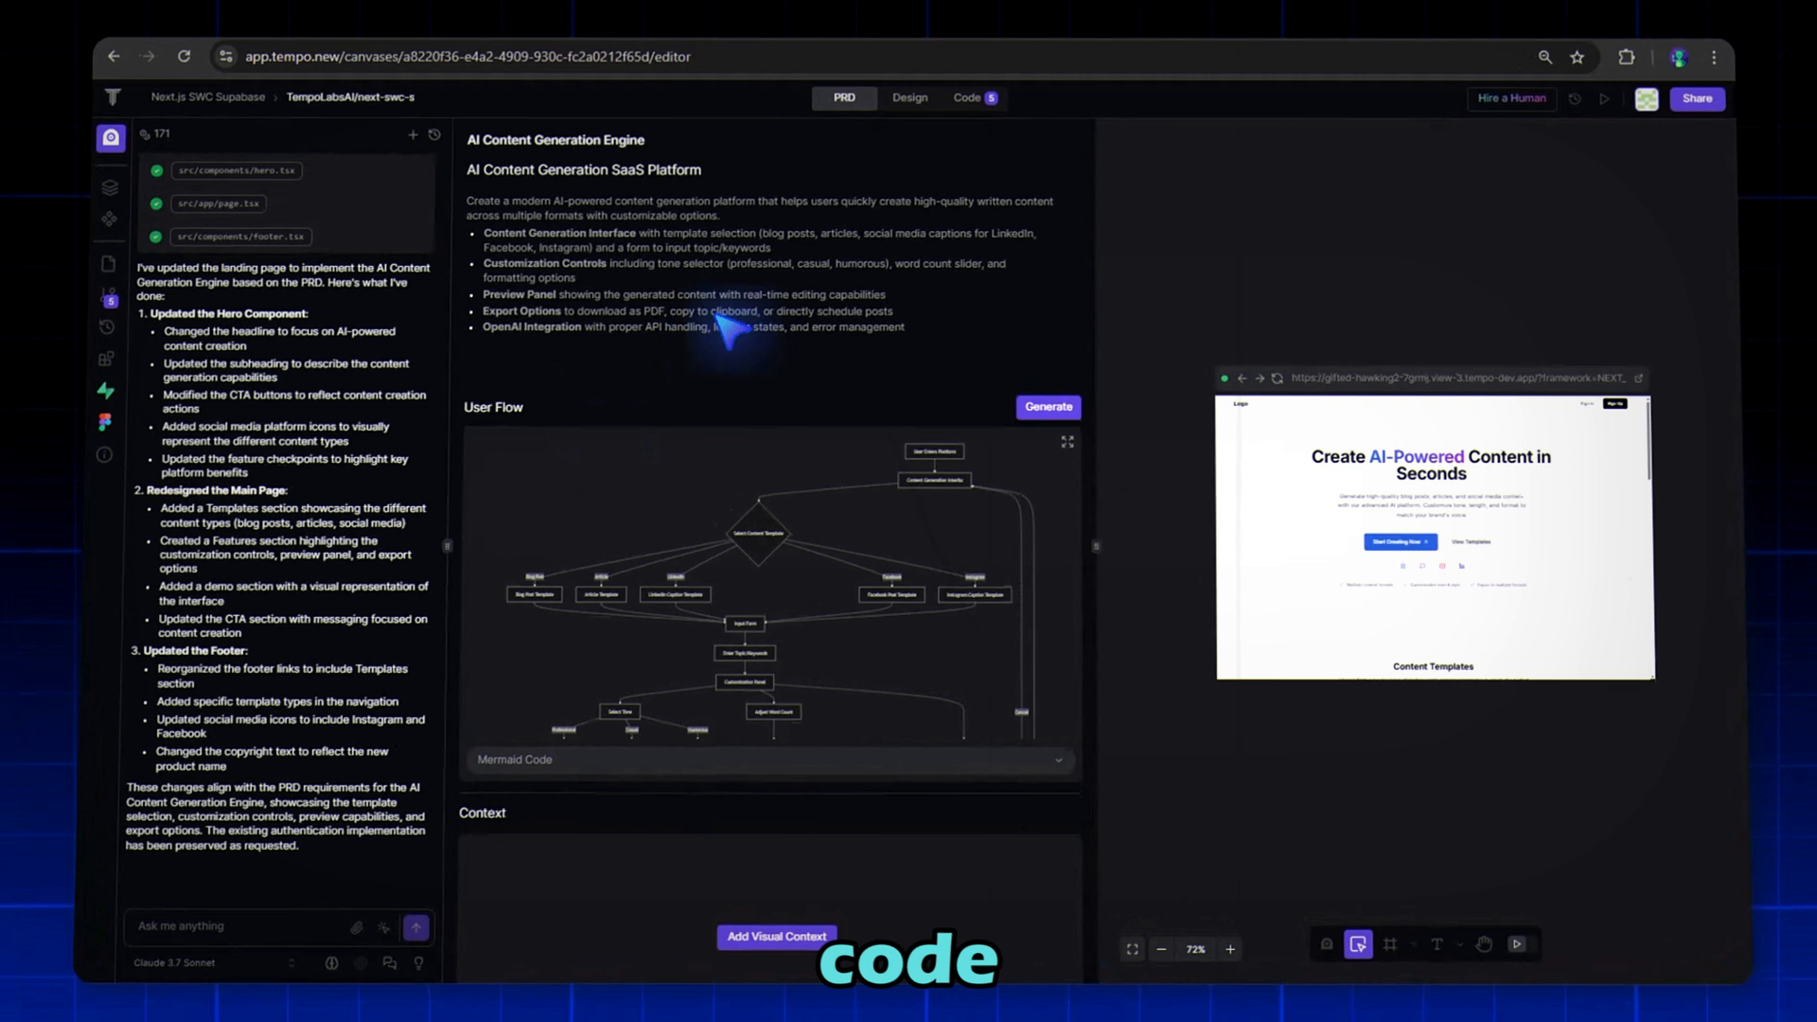
left_click(911, 96)
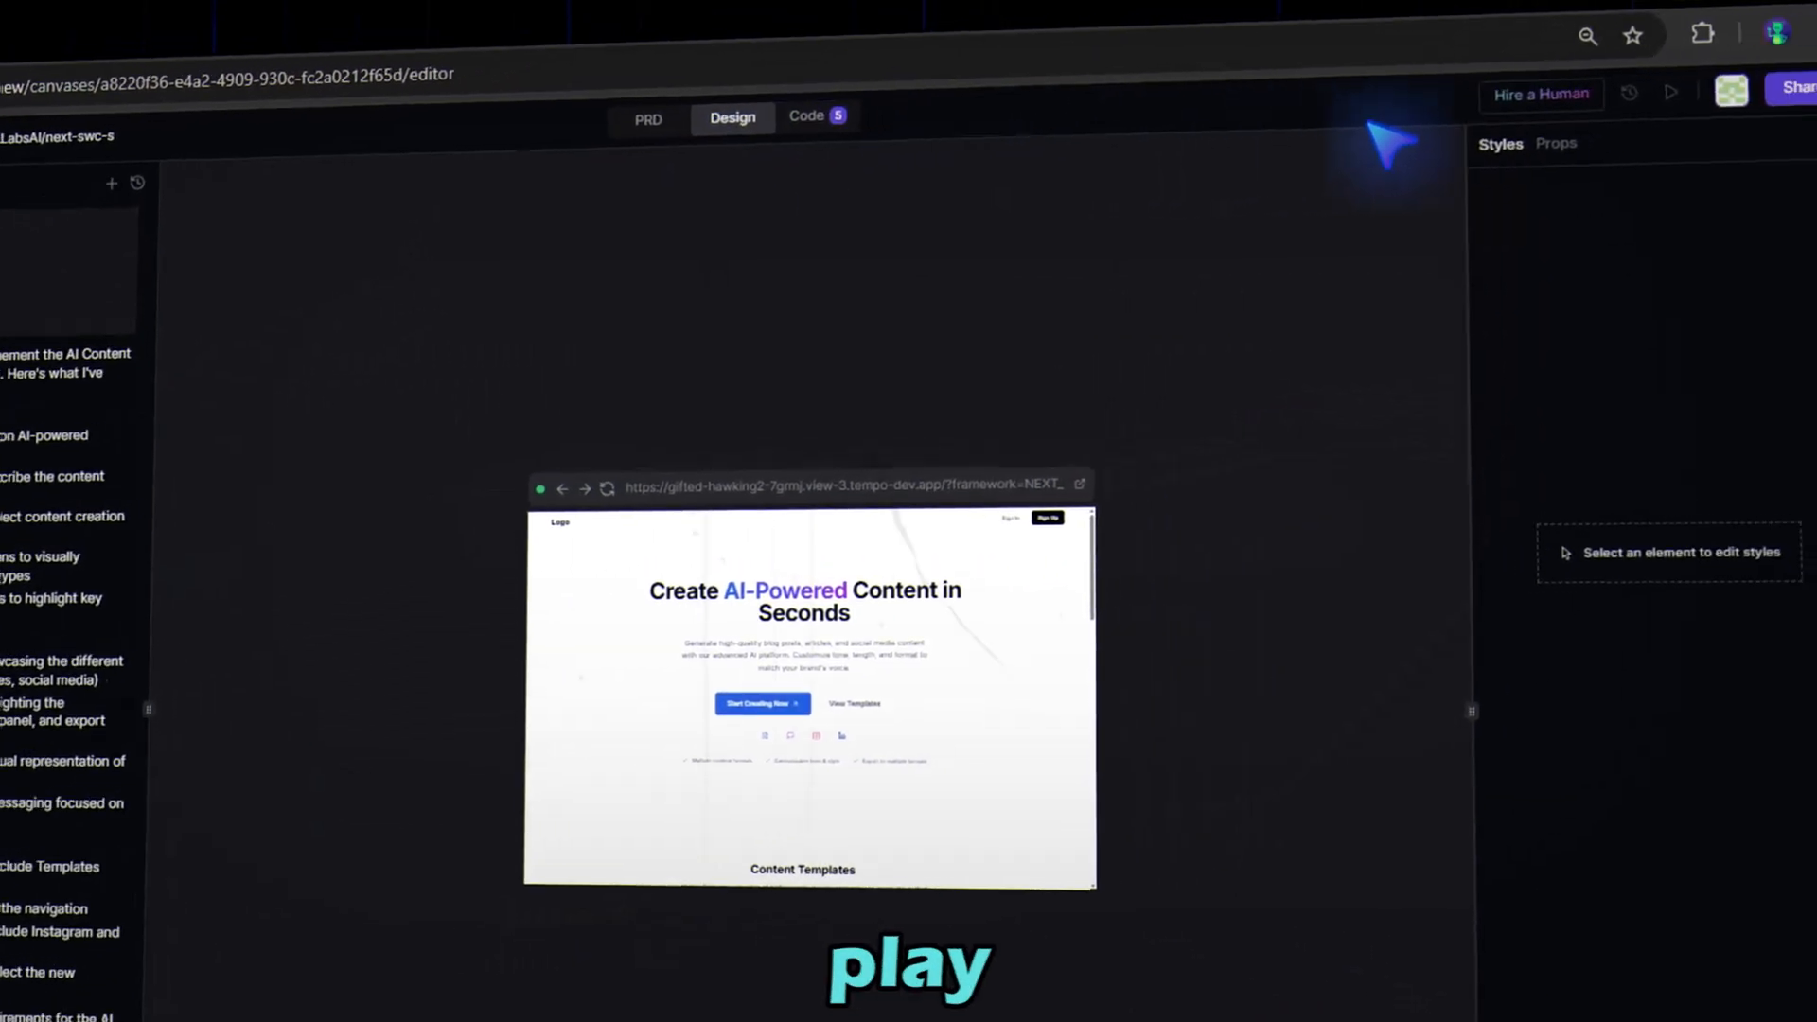
left_click(1077, 482)
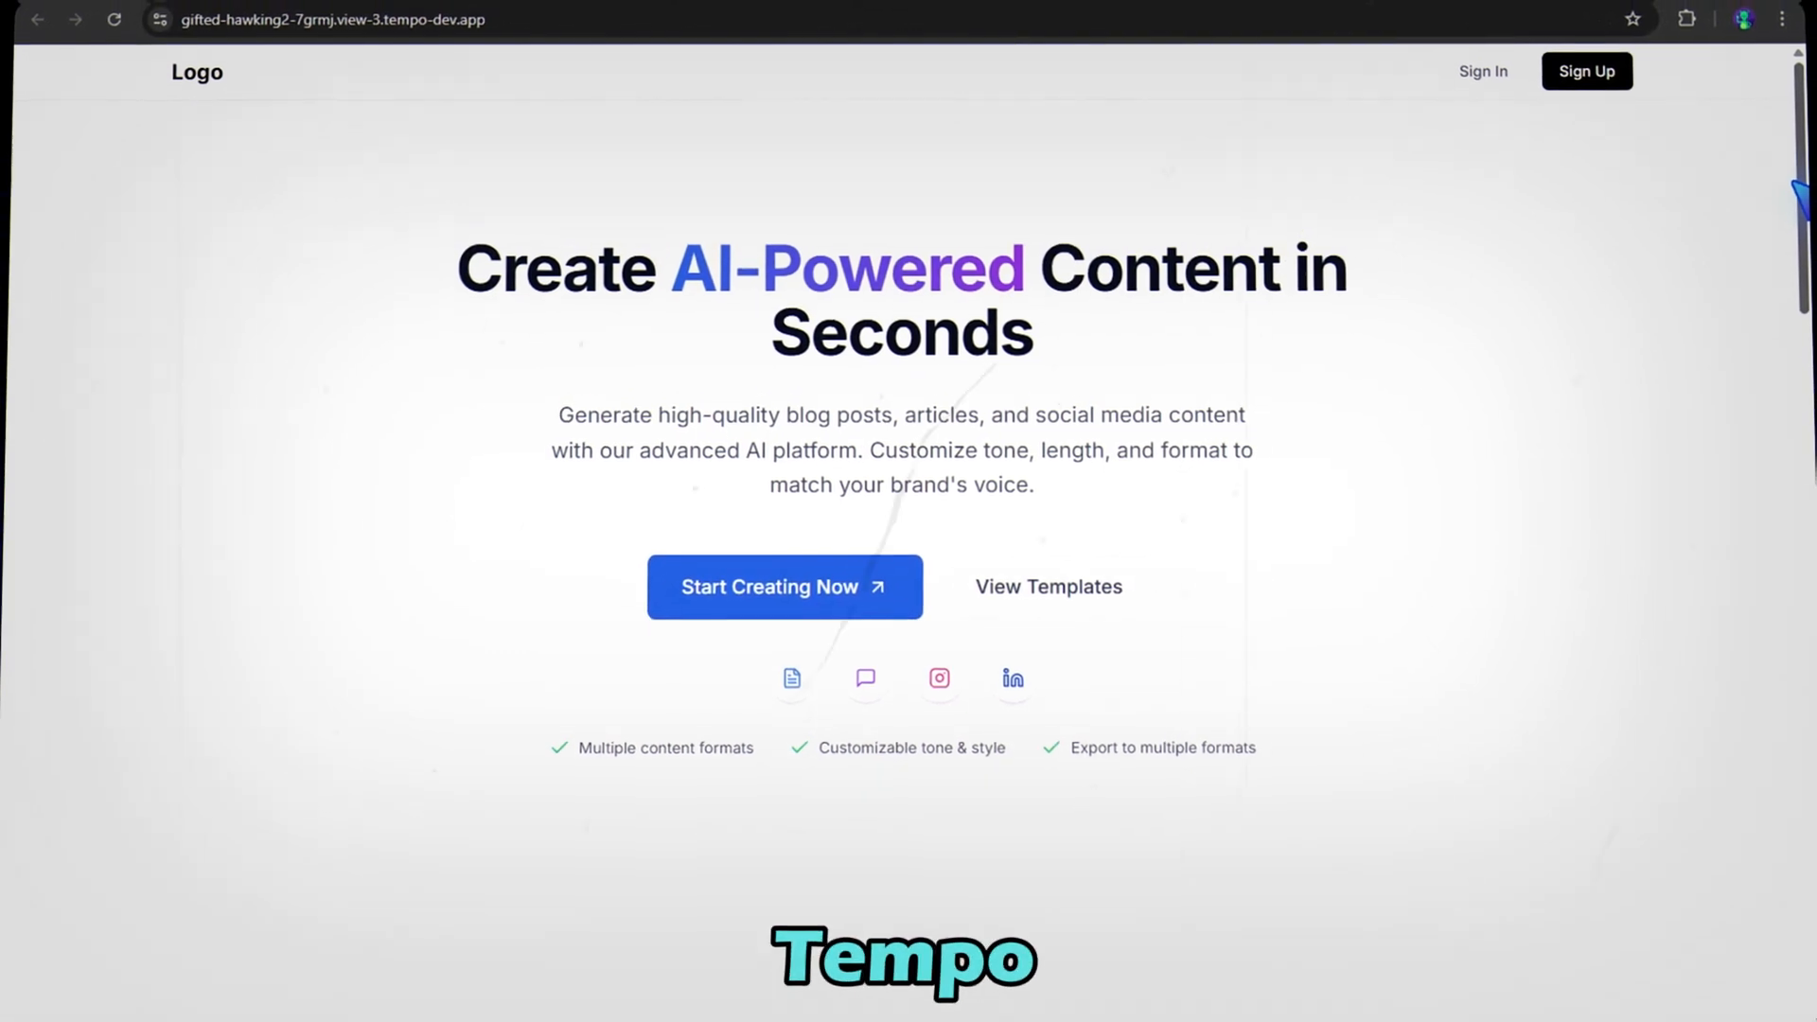
scroll("down", 3)
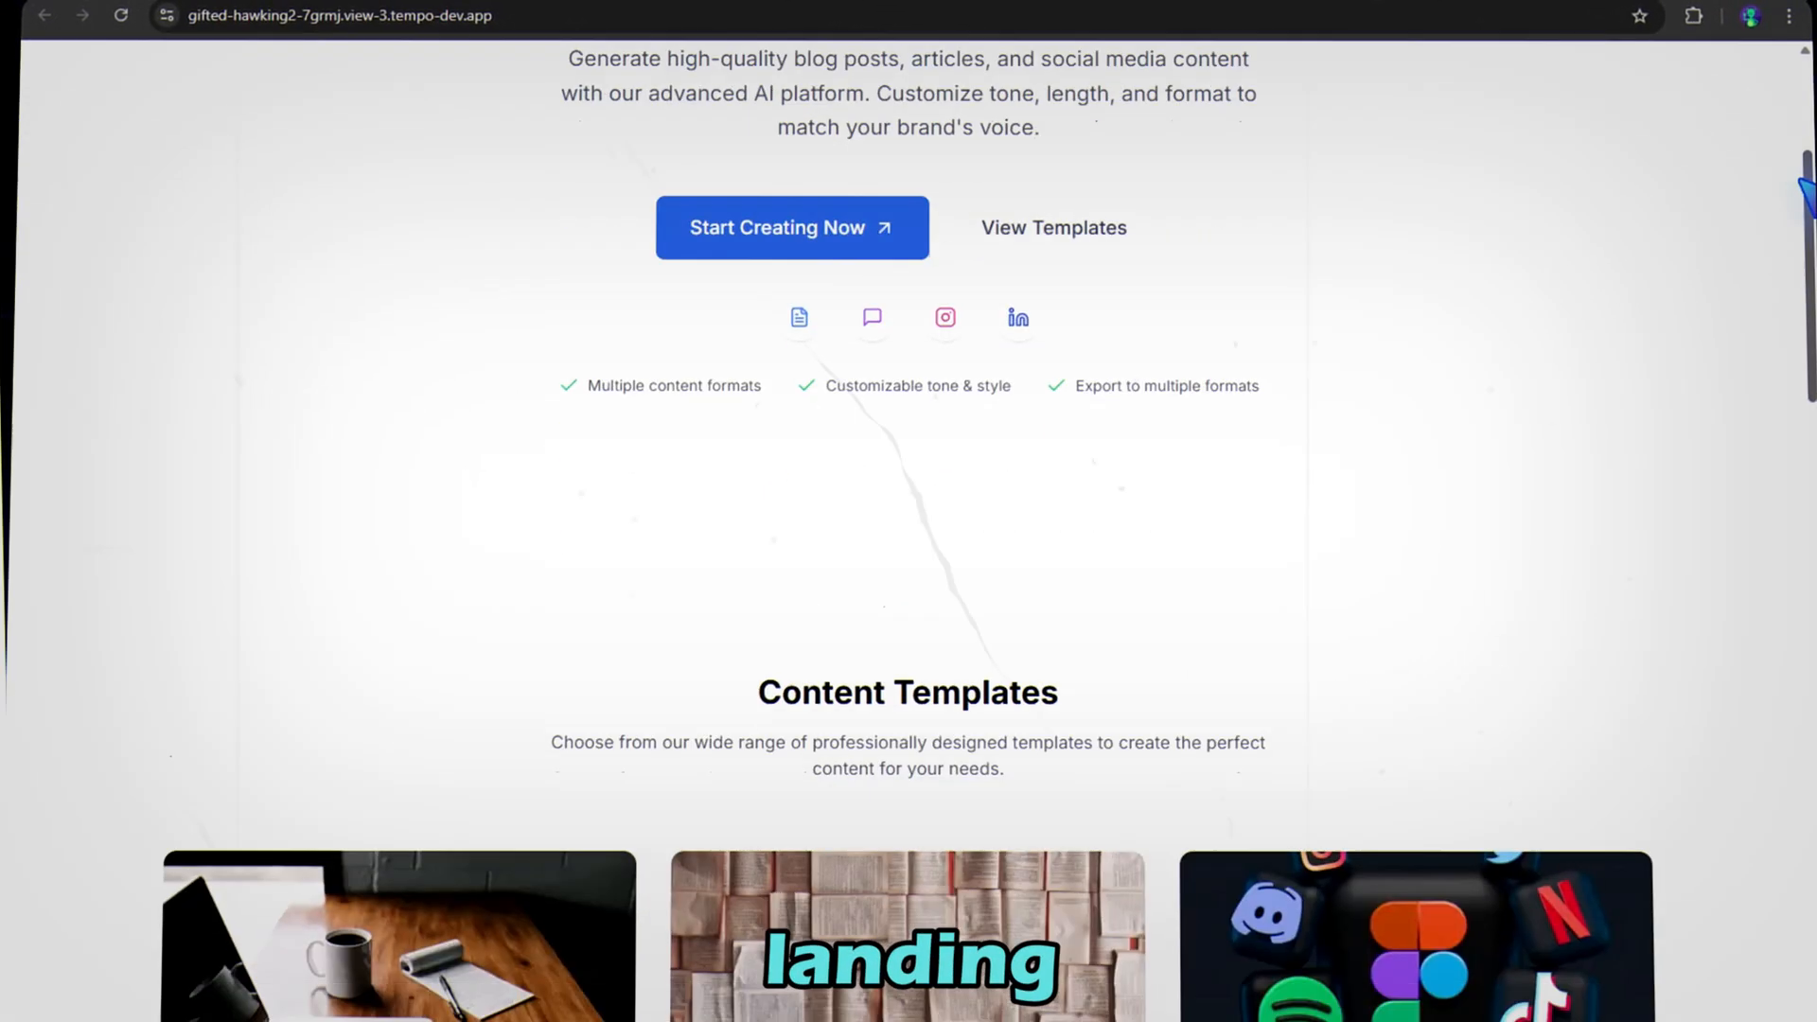
scroll("down", 3)
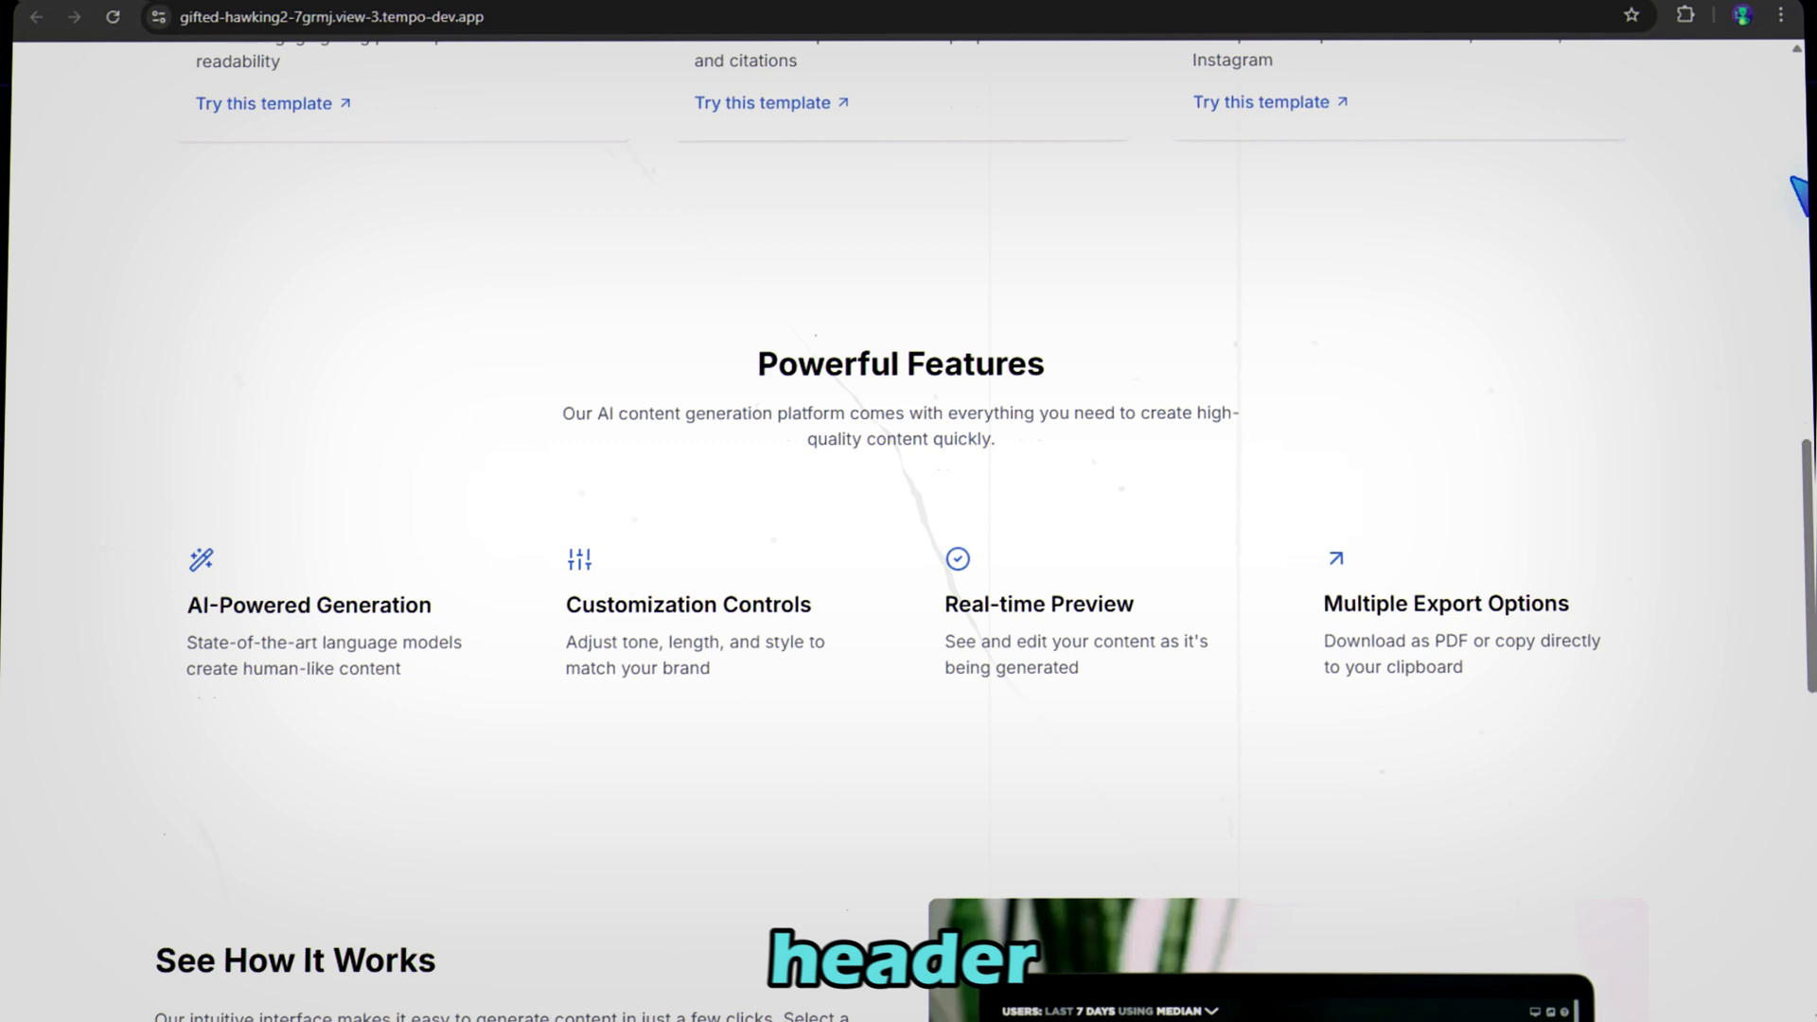
scroll("down", 3)
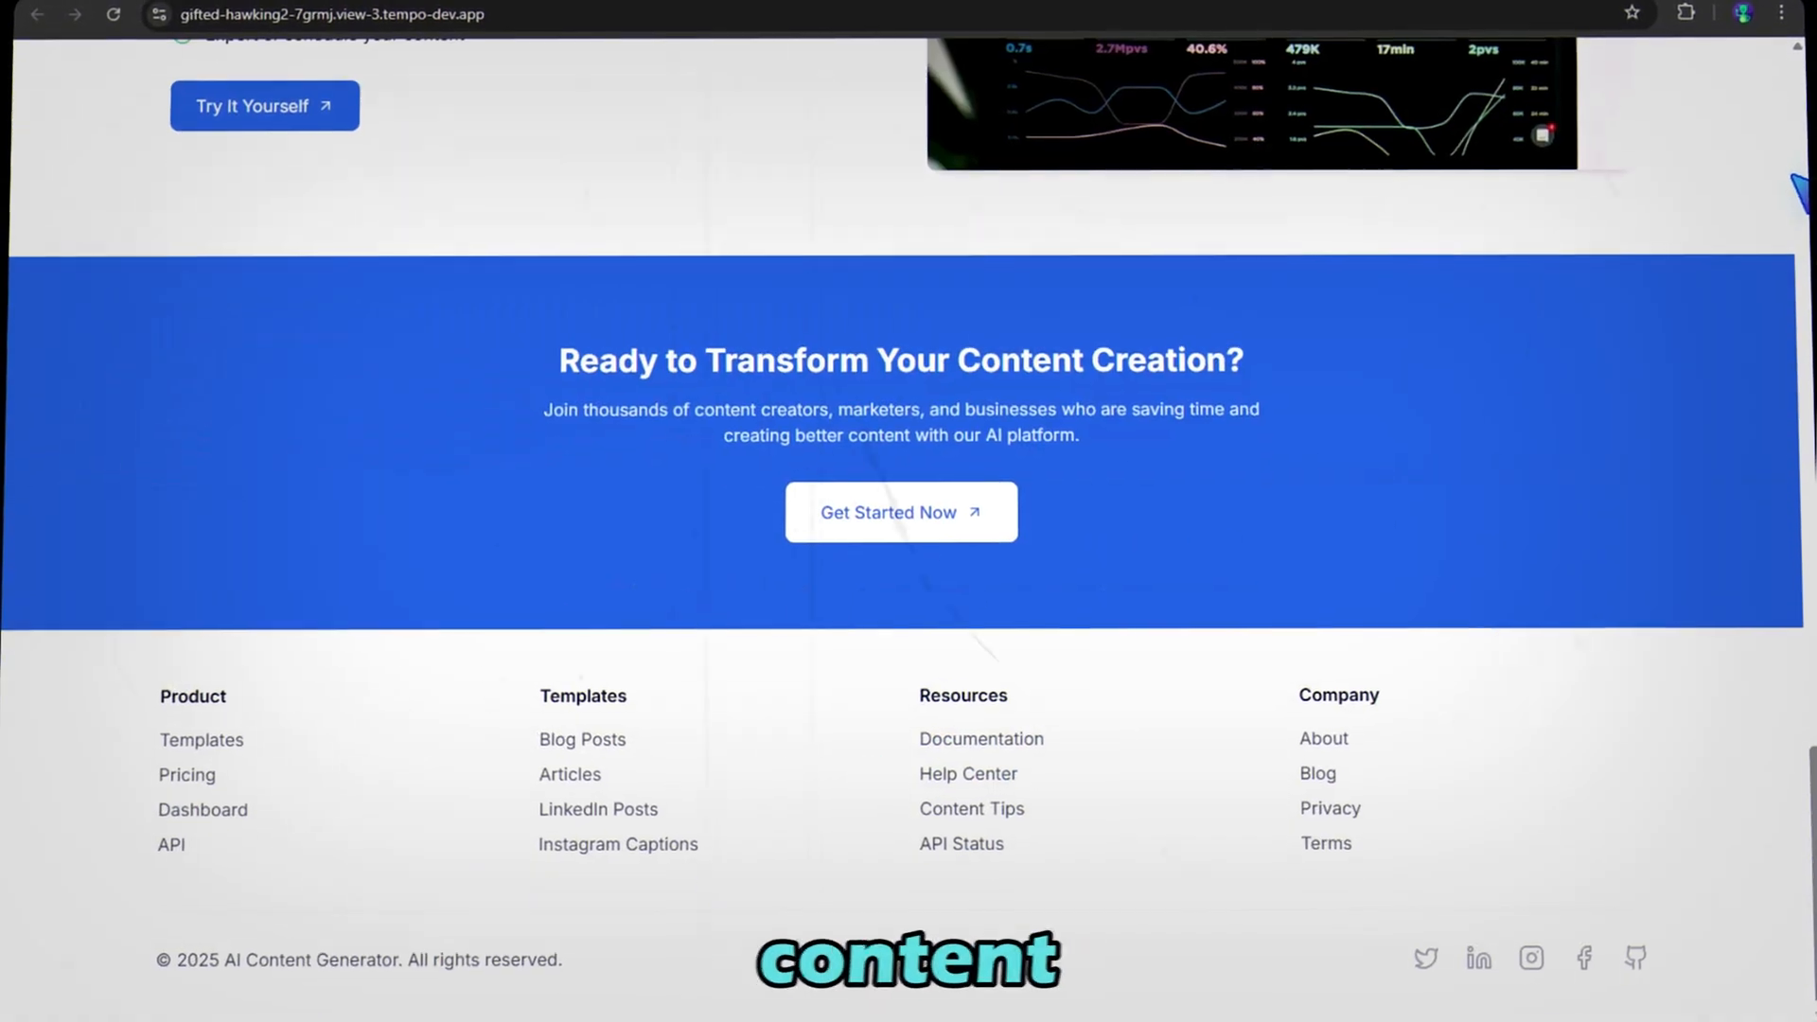
scroll("up", 3)
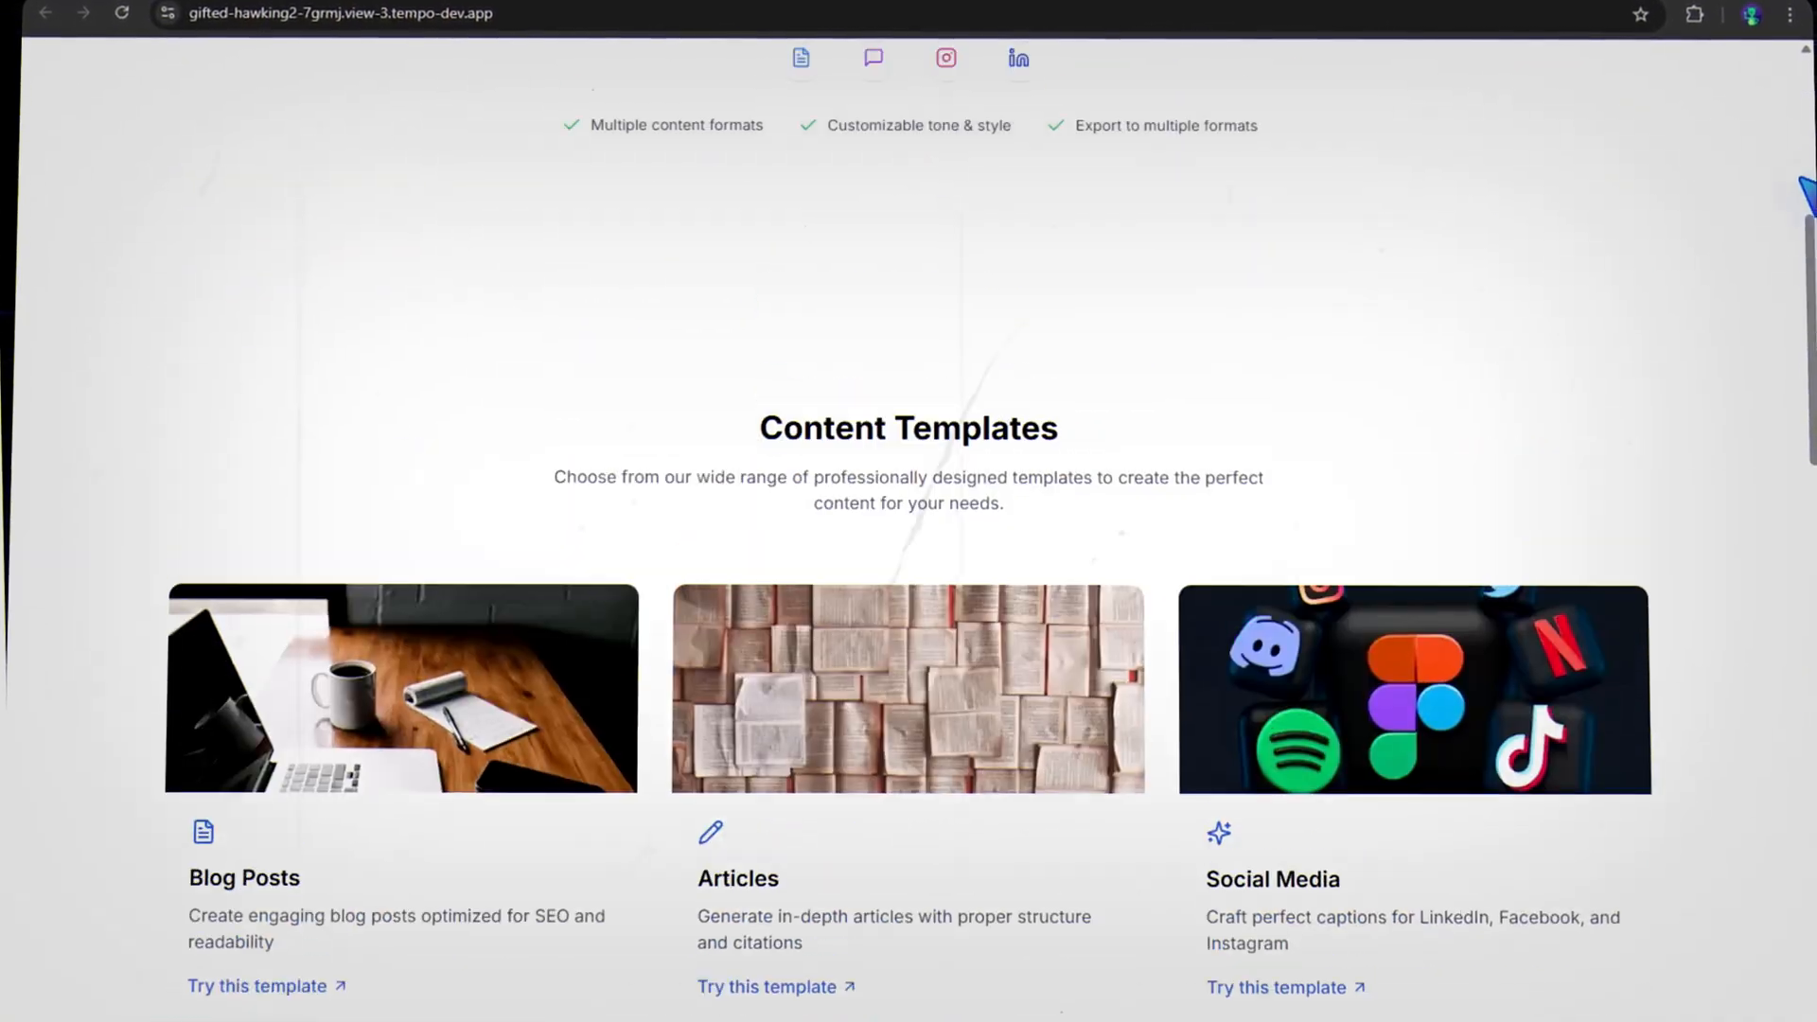
scroll("up", 3)
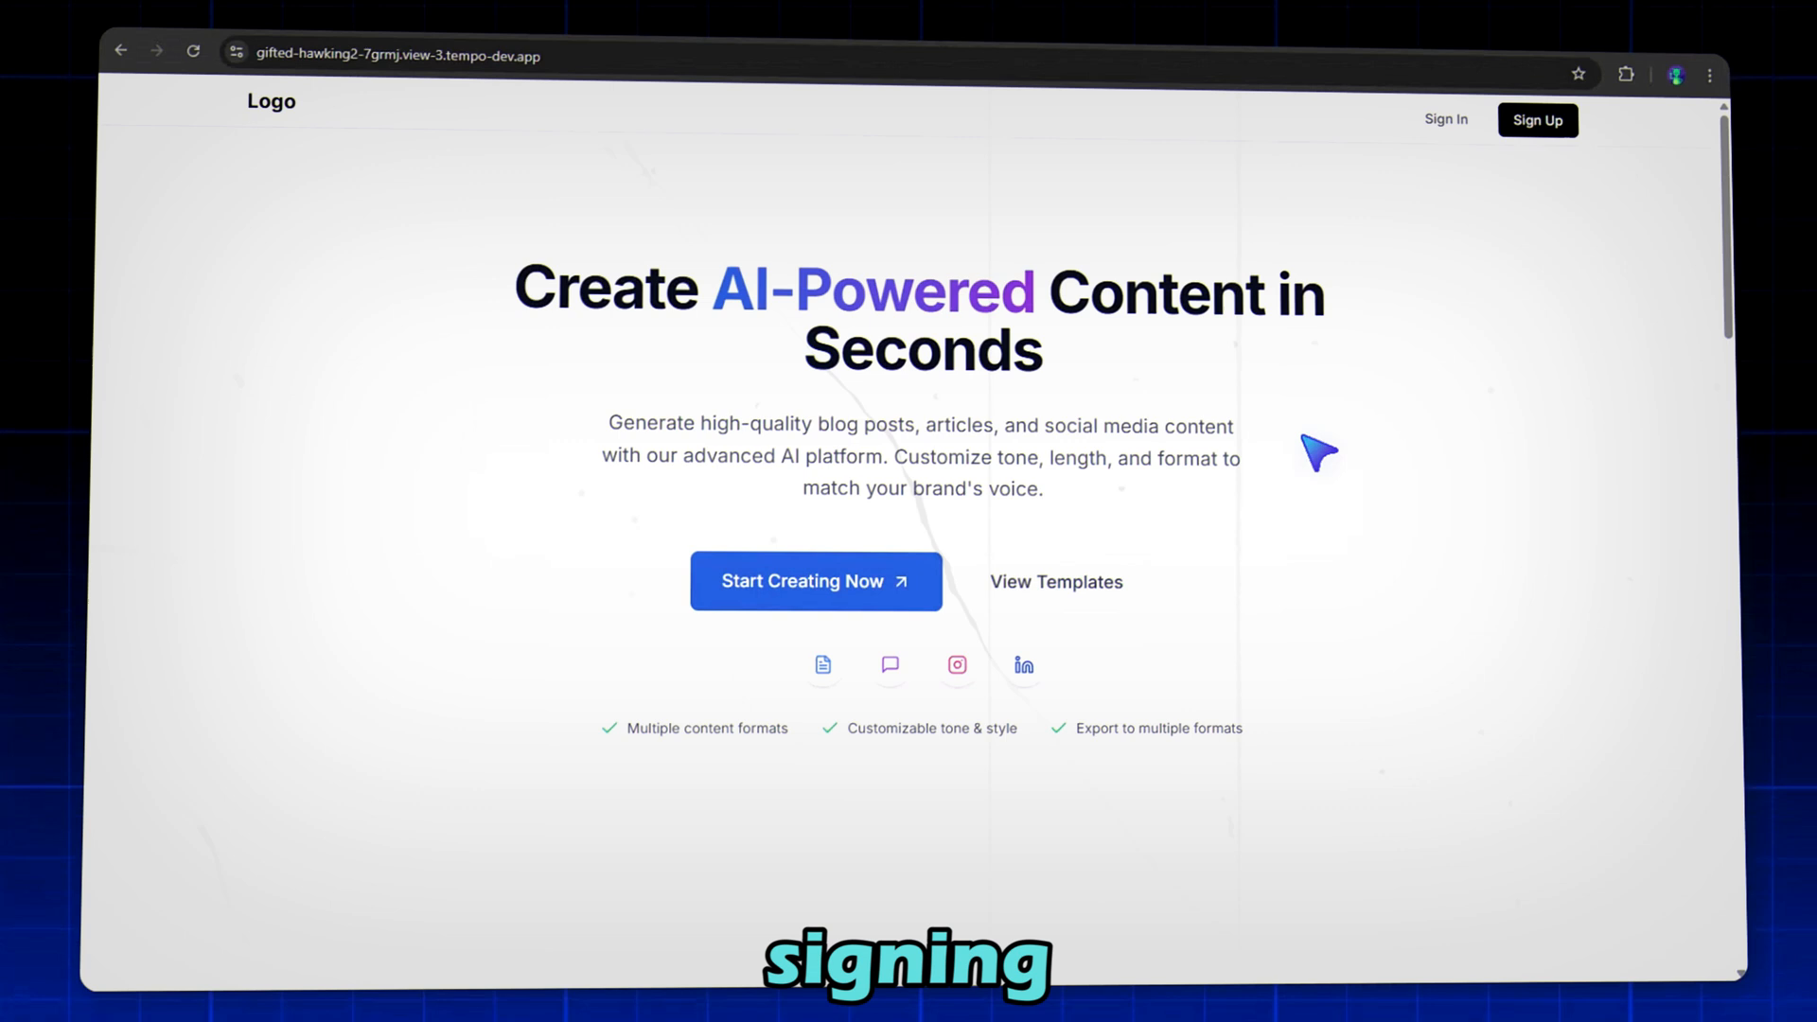
left_click(1537, 119)
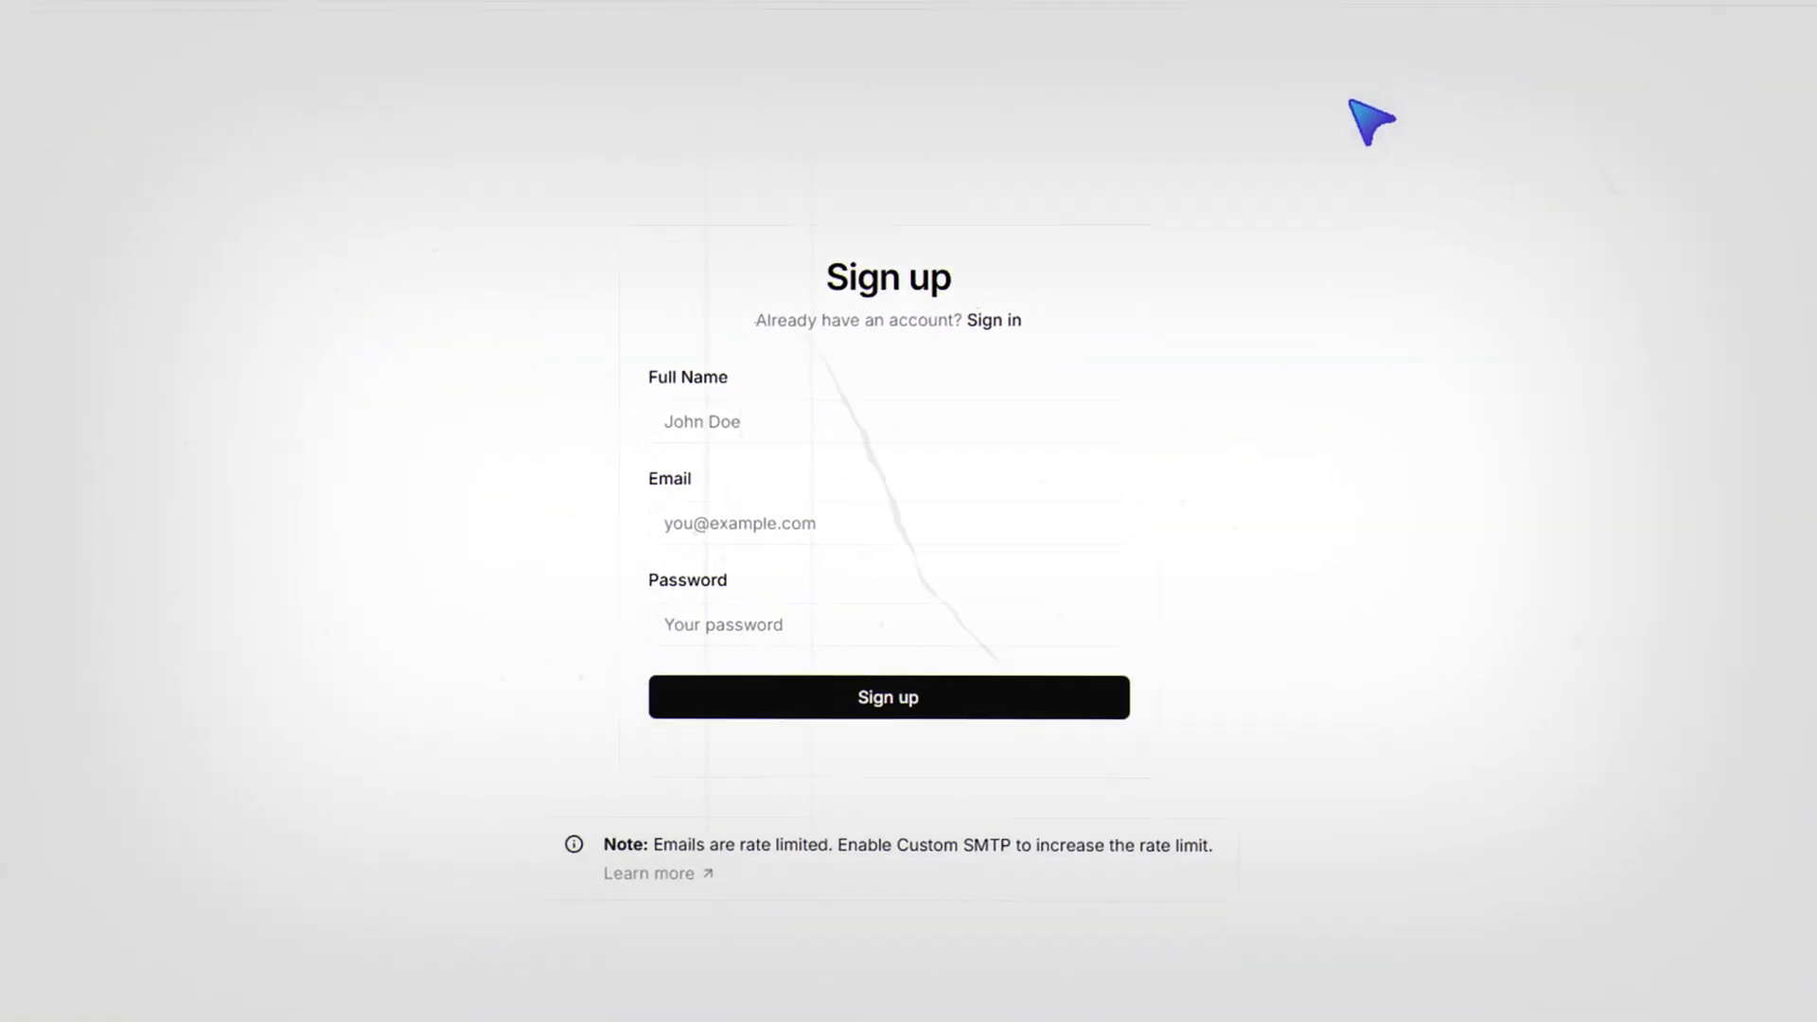
type("deepeshporwal.arti")
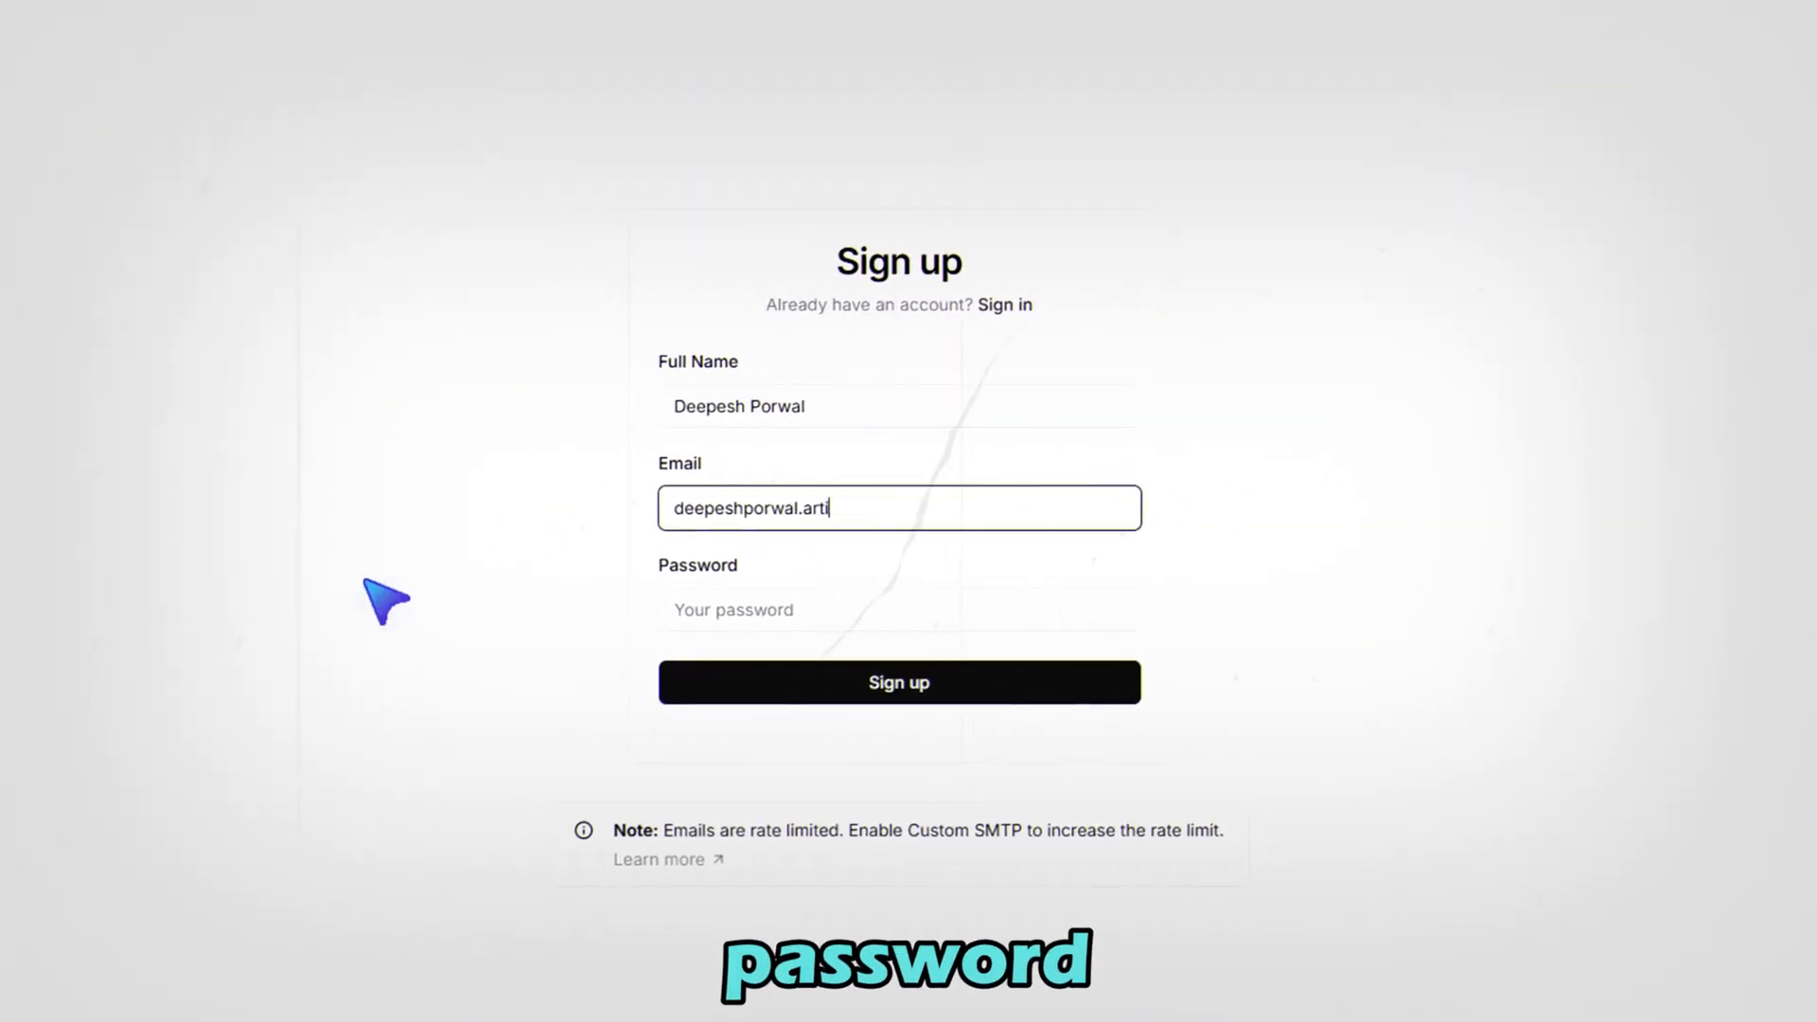
left_click(889, 658)
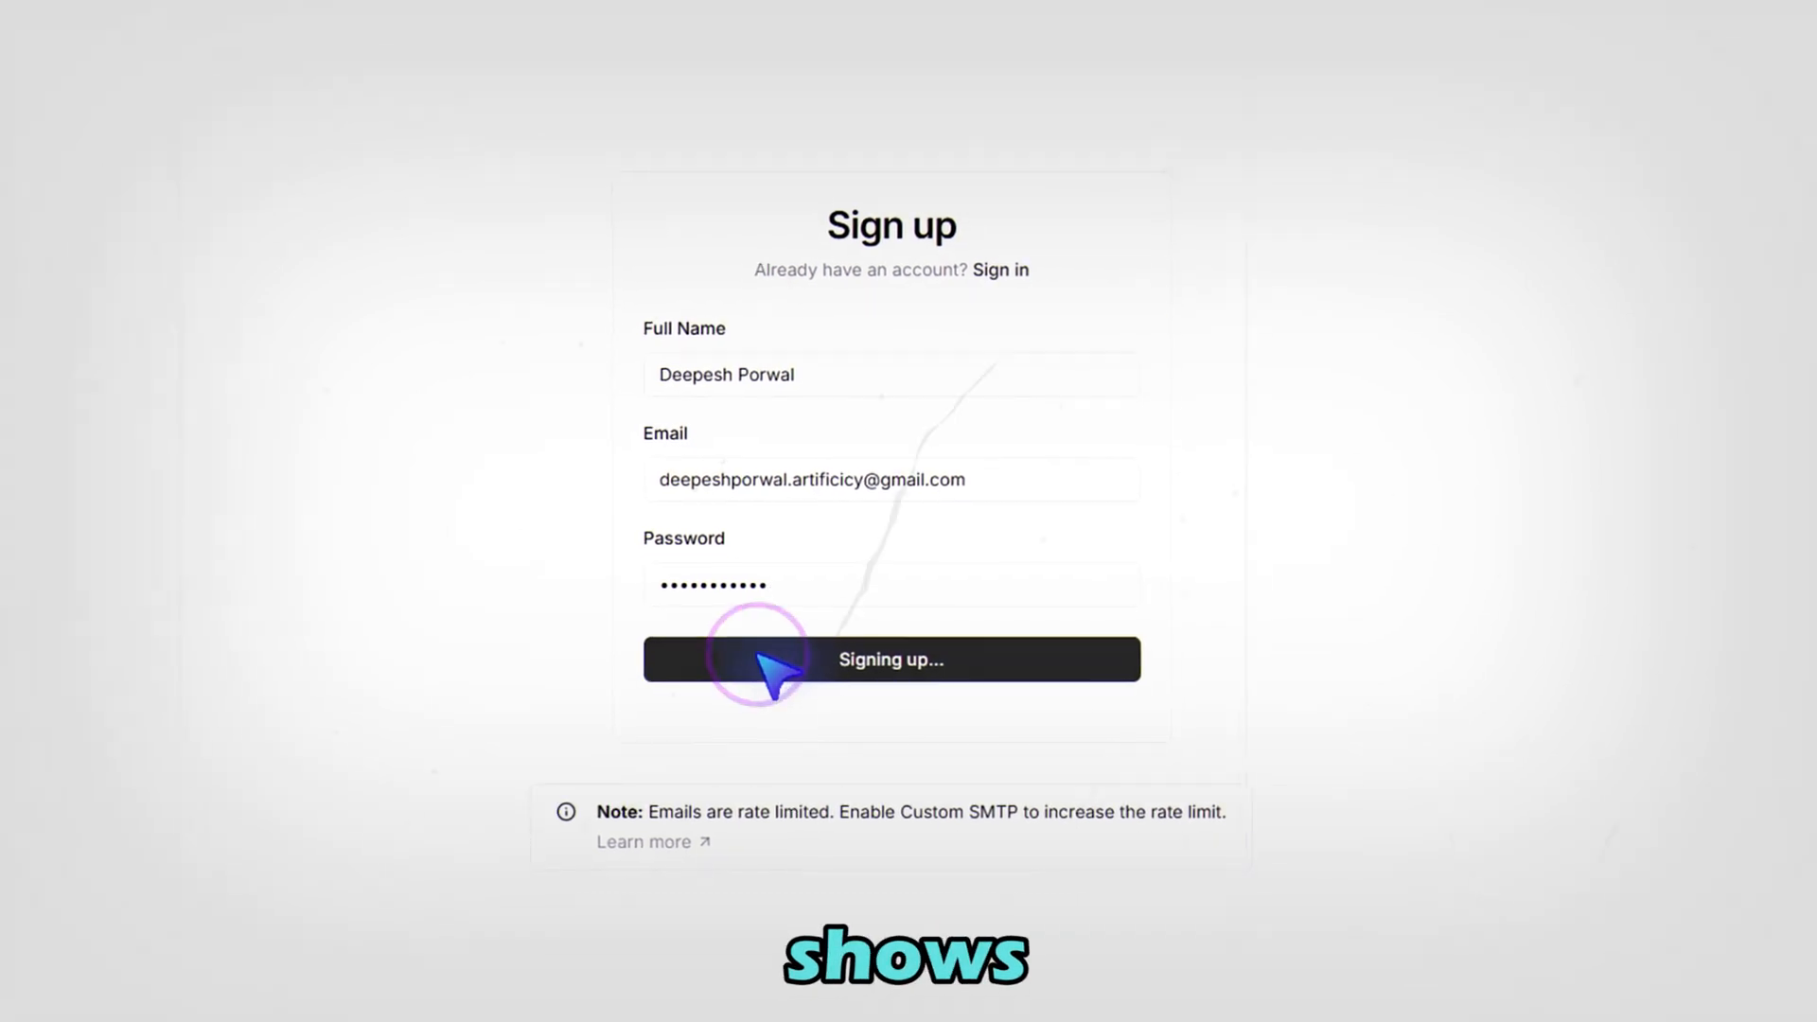
left_click(891, 659)
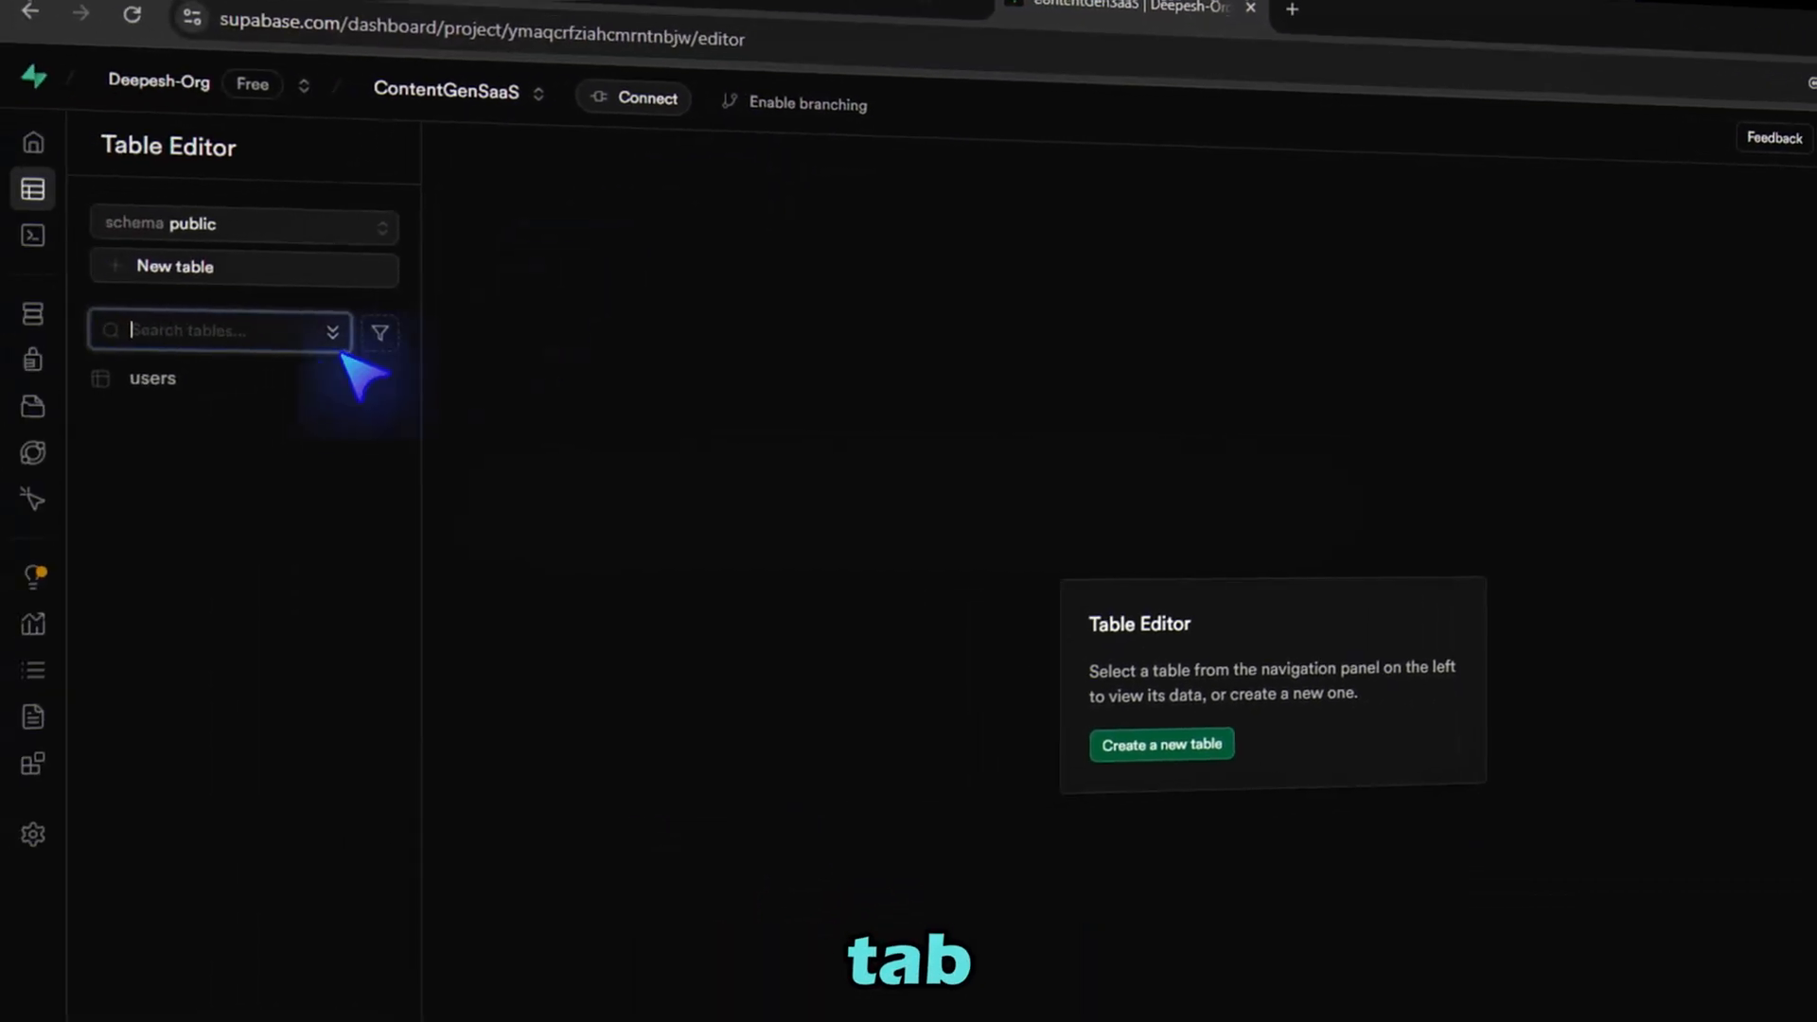
Confirm the new account appears as a row in the Supabase users table
left_click(151, 378)
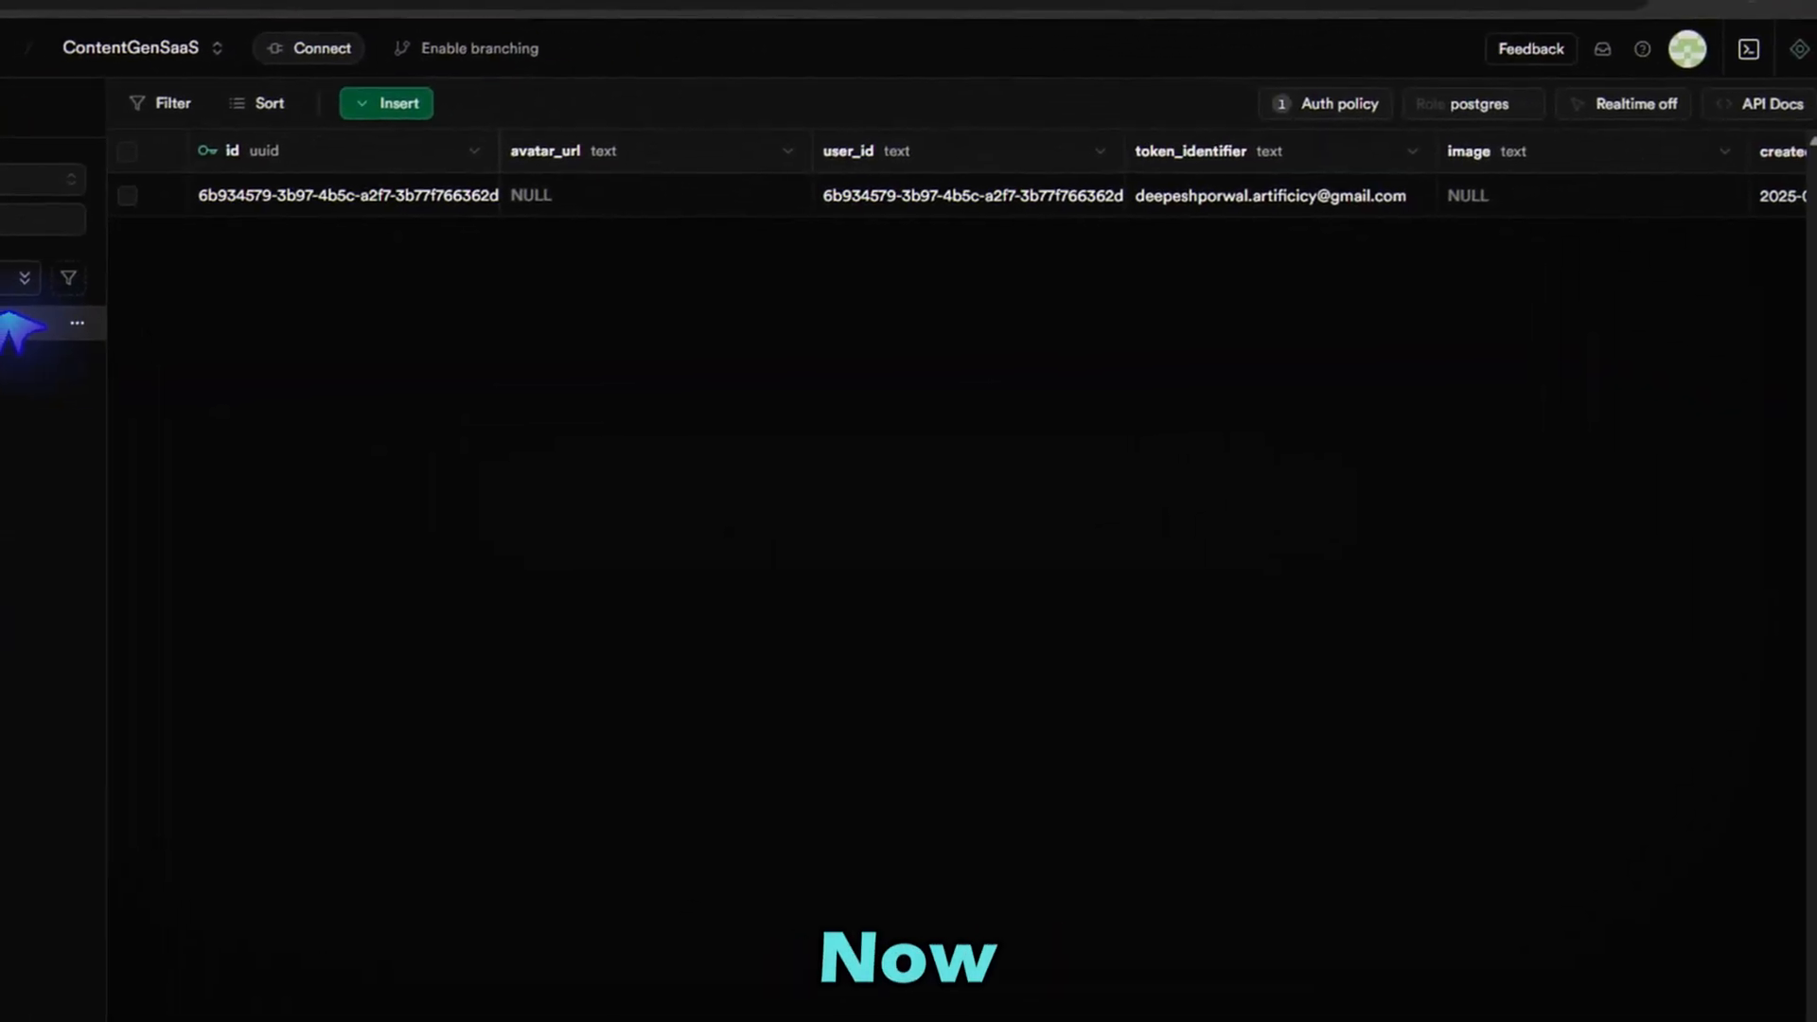
left_click(562, 32)
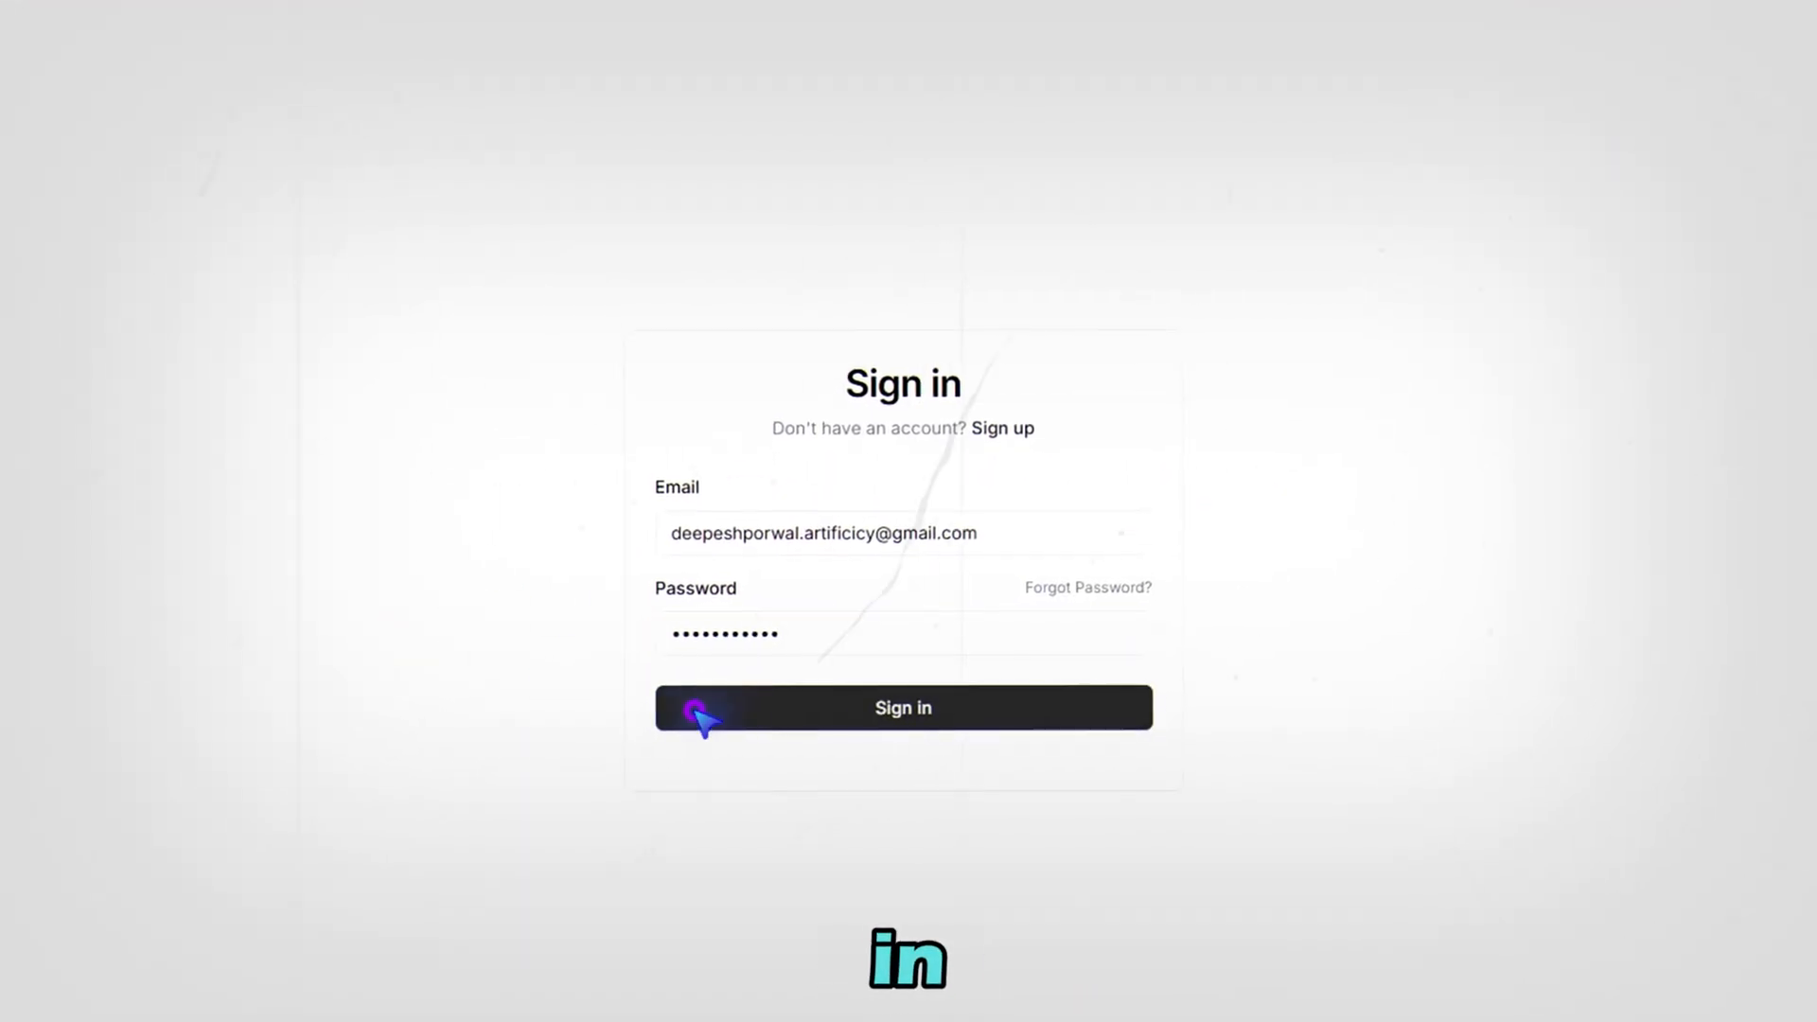
Sign in and scroll the protected dashboard's Content Generator and User Profile sections
left_click(903, 708)
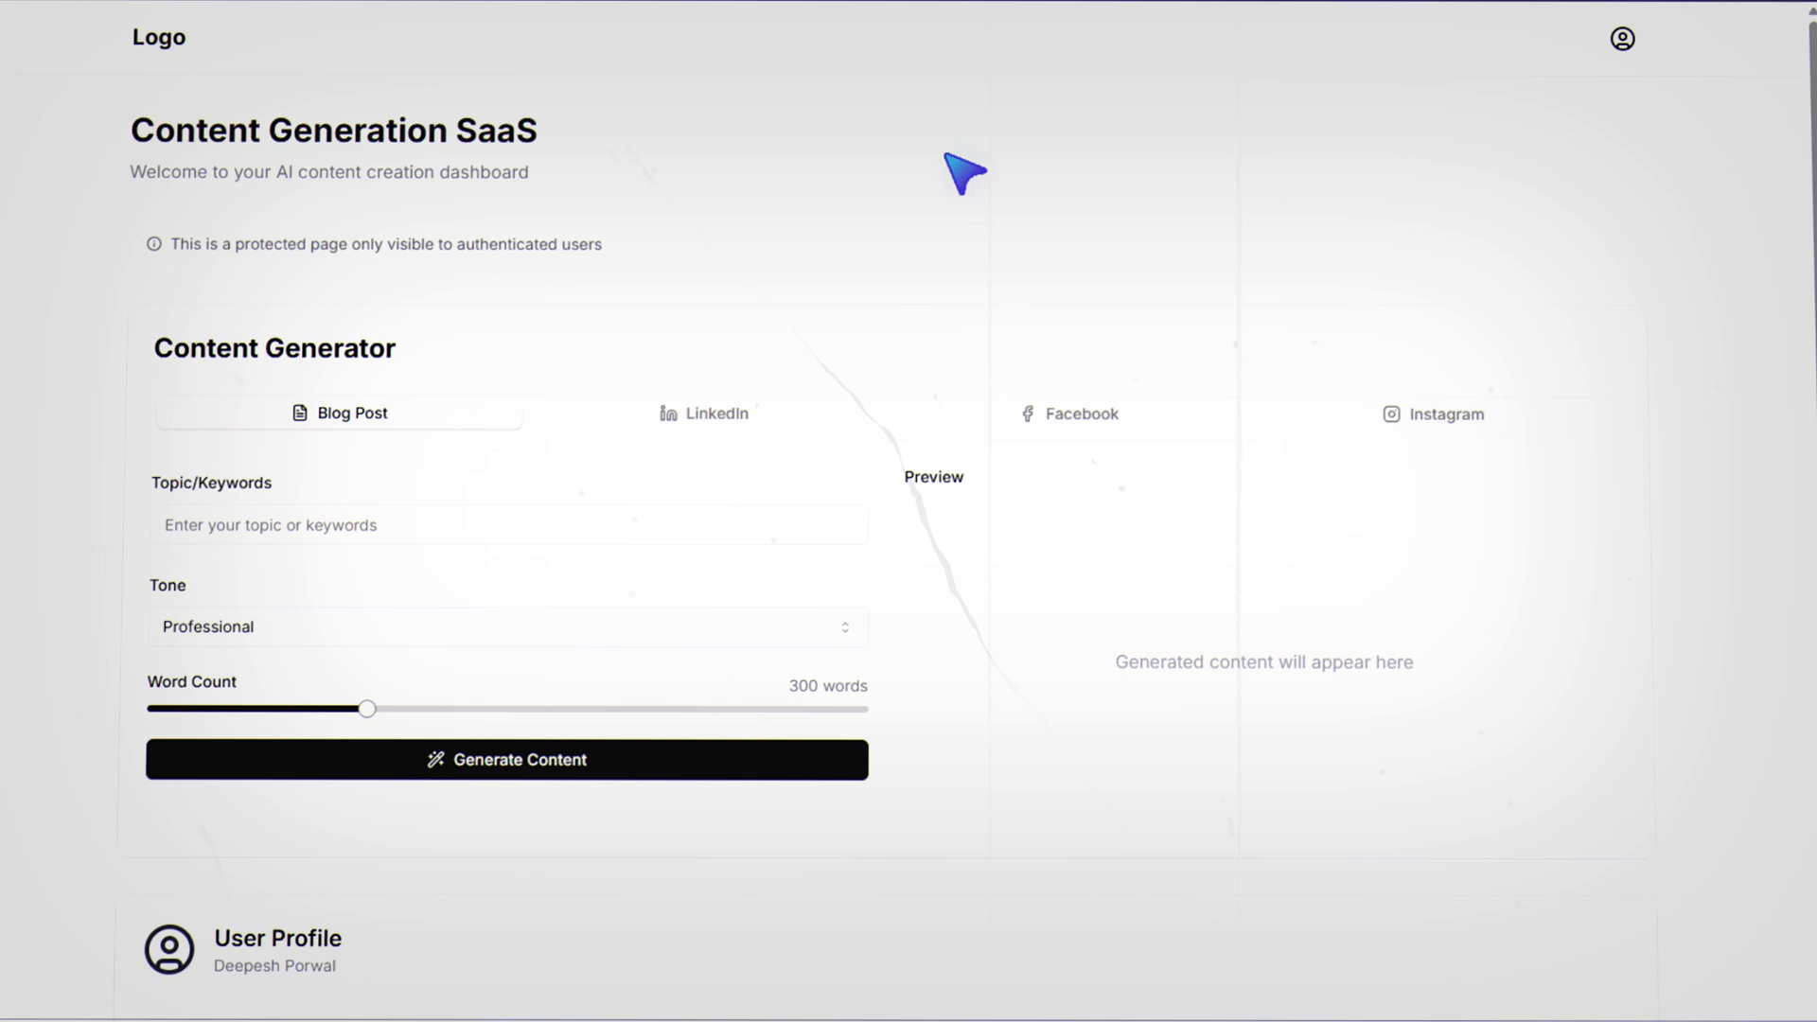
scroll("down", 3)
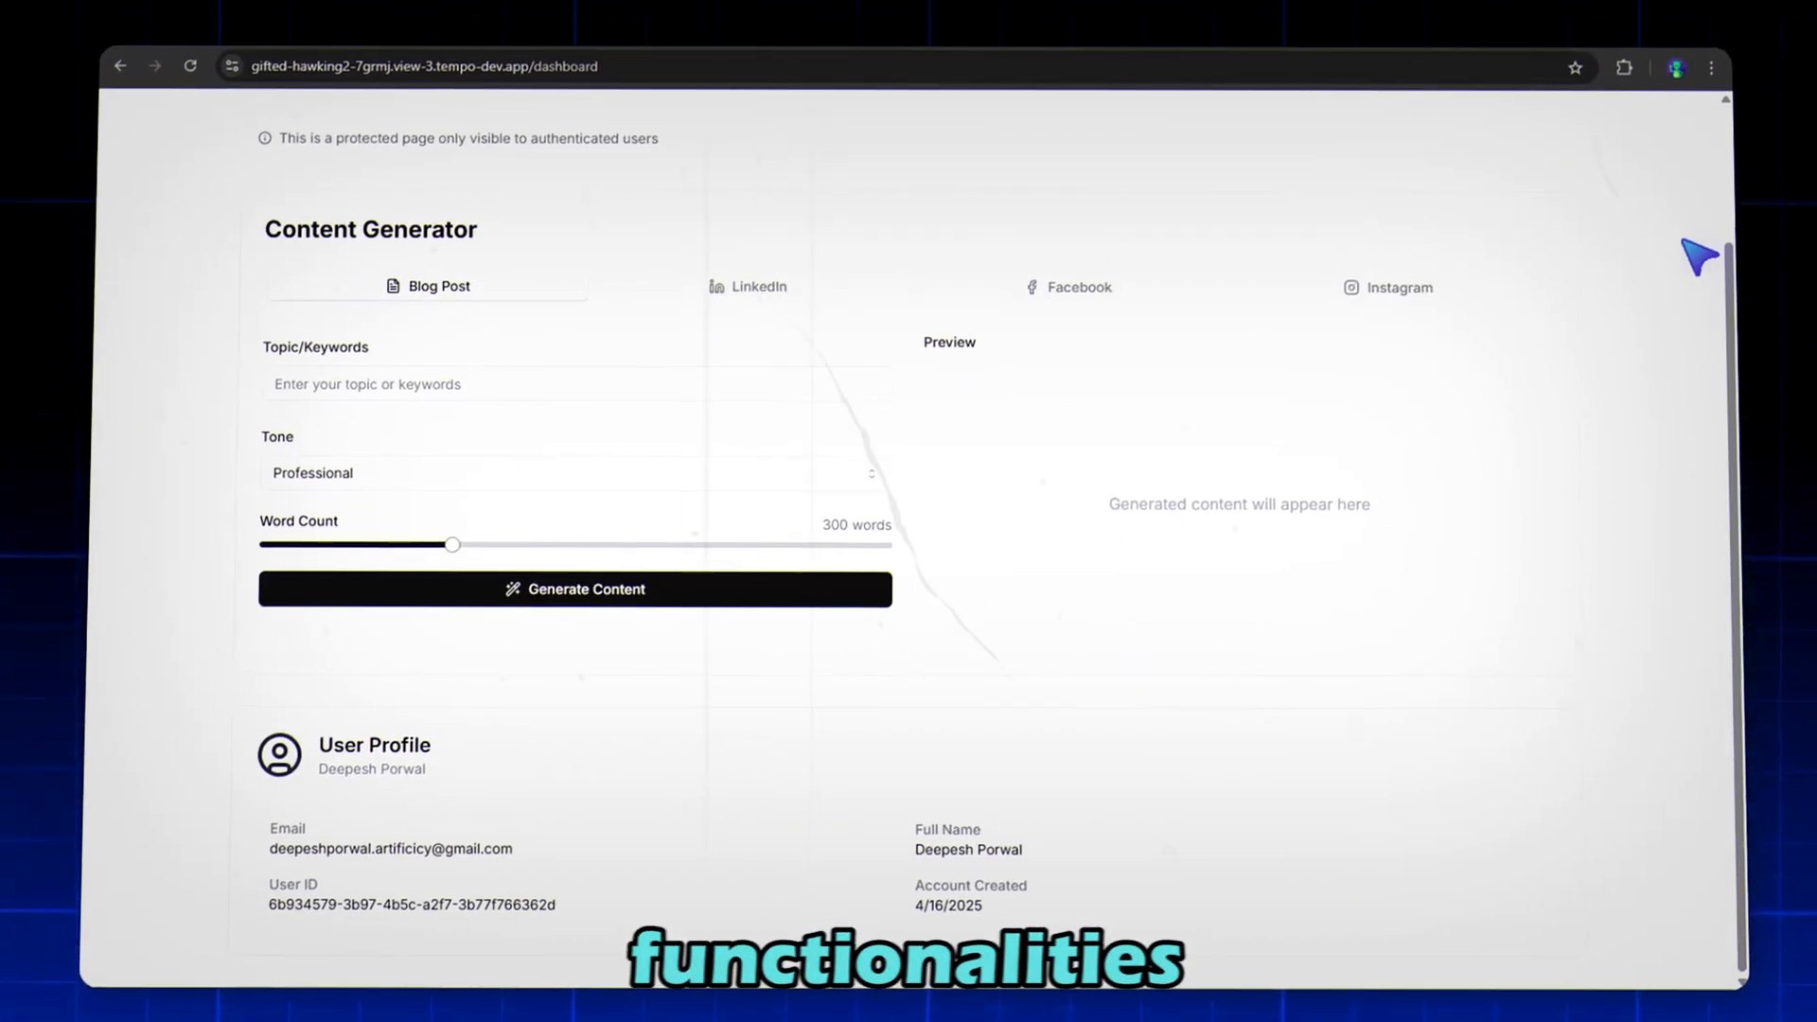
scroll("up", 3)
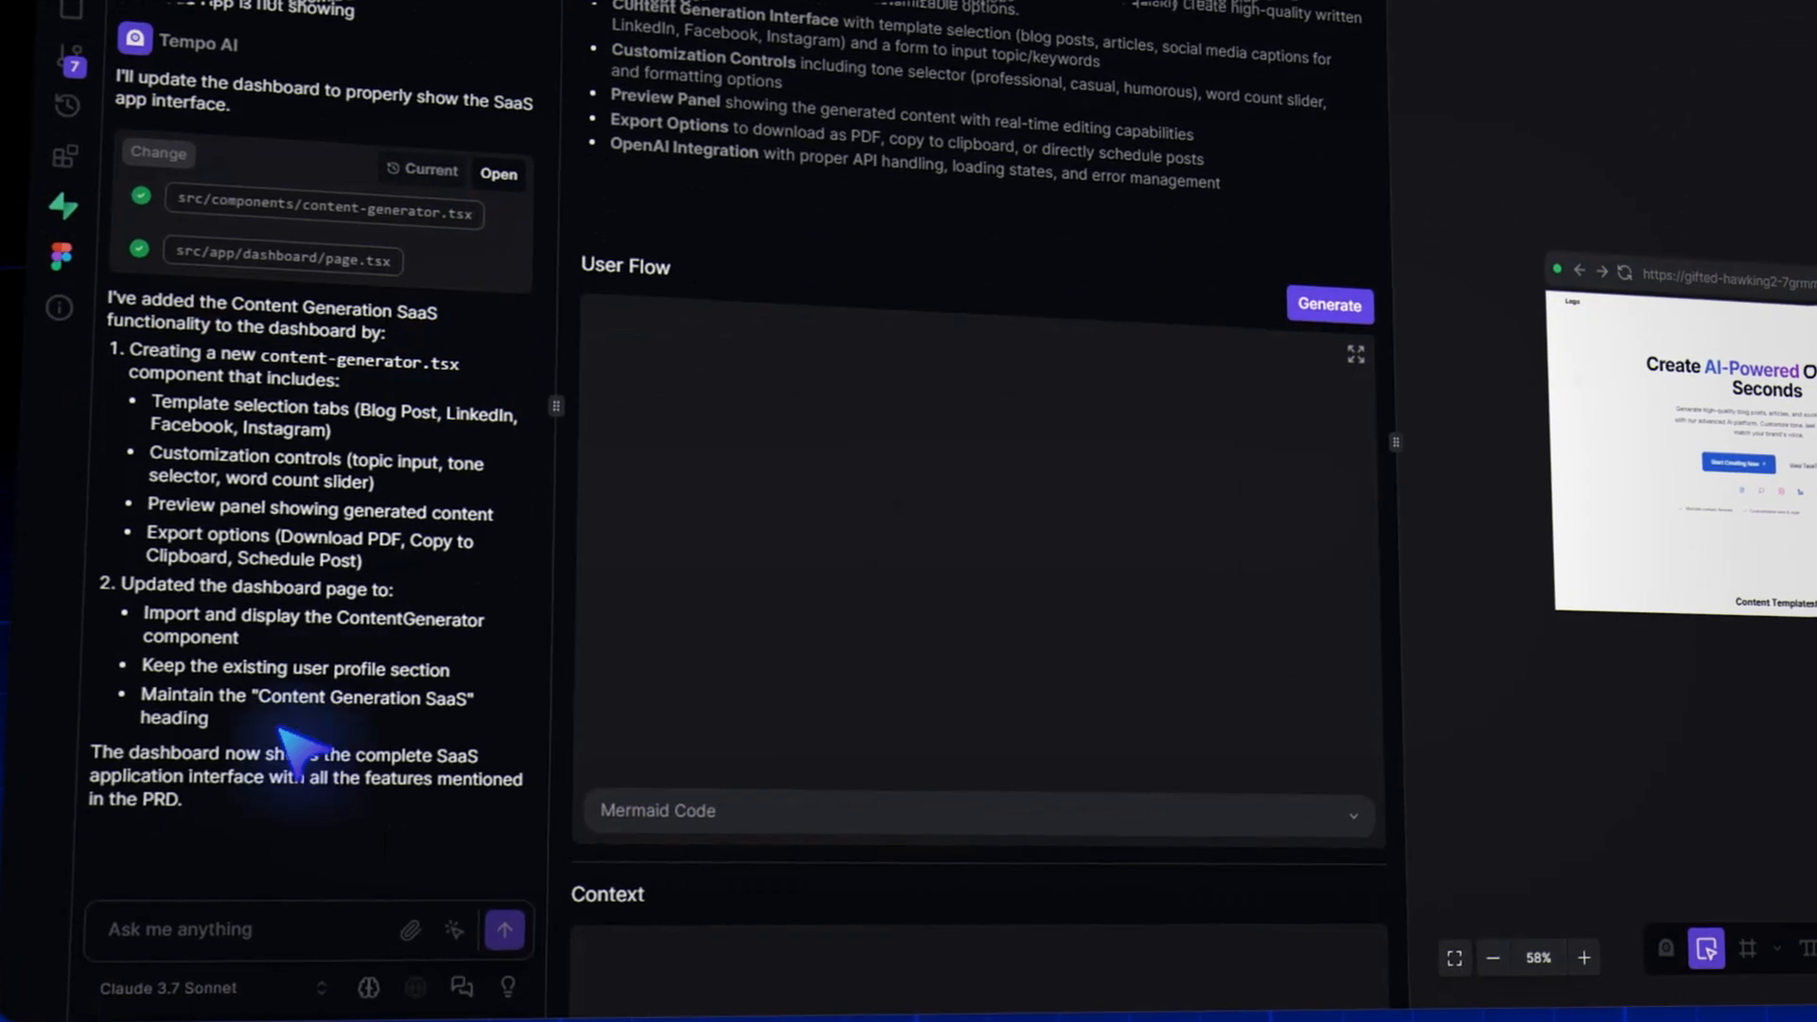
Send the chat request 'Can you implement the Open AI API key and make the funcyion' to Tempo's AI
type("Can you implement the")
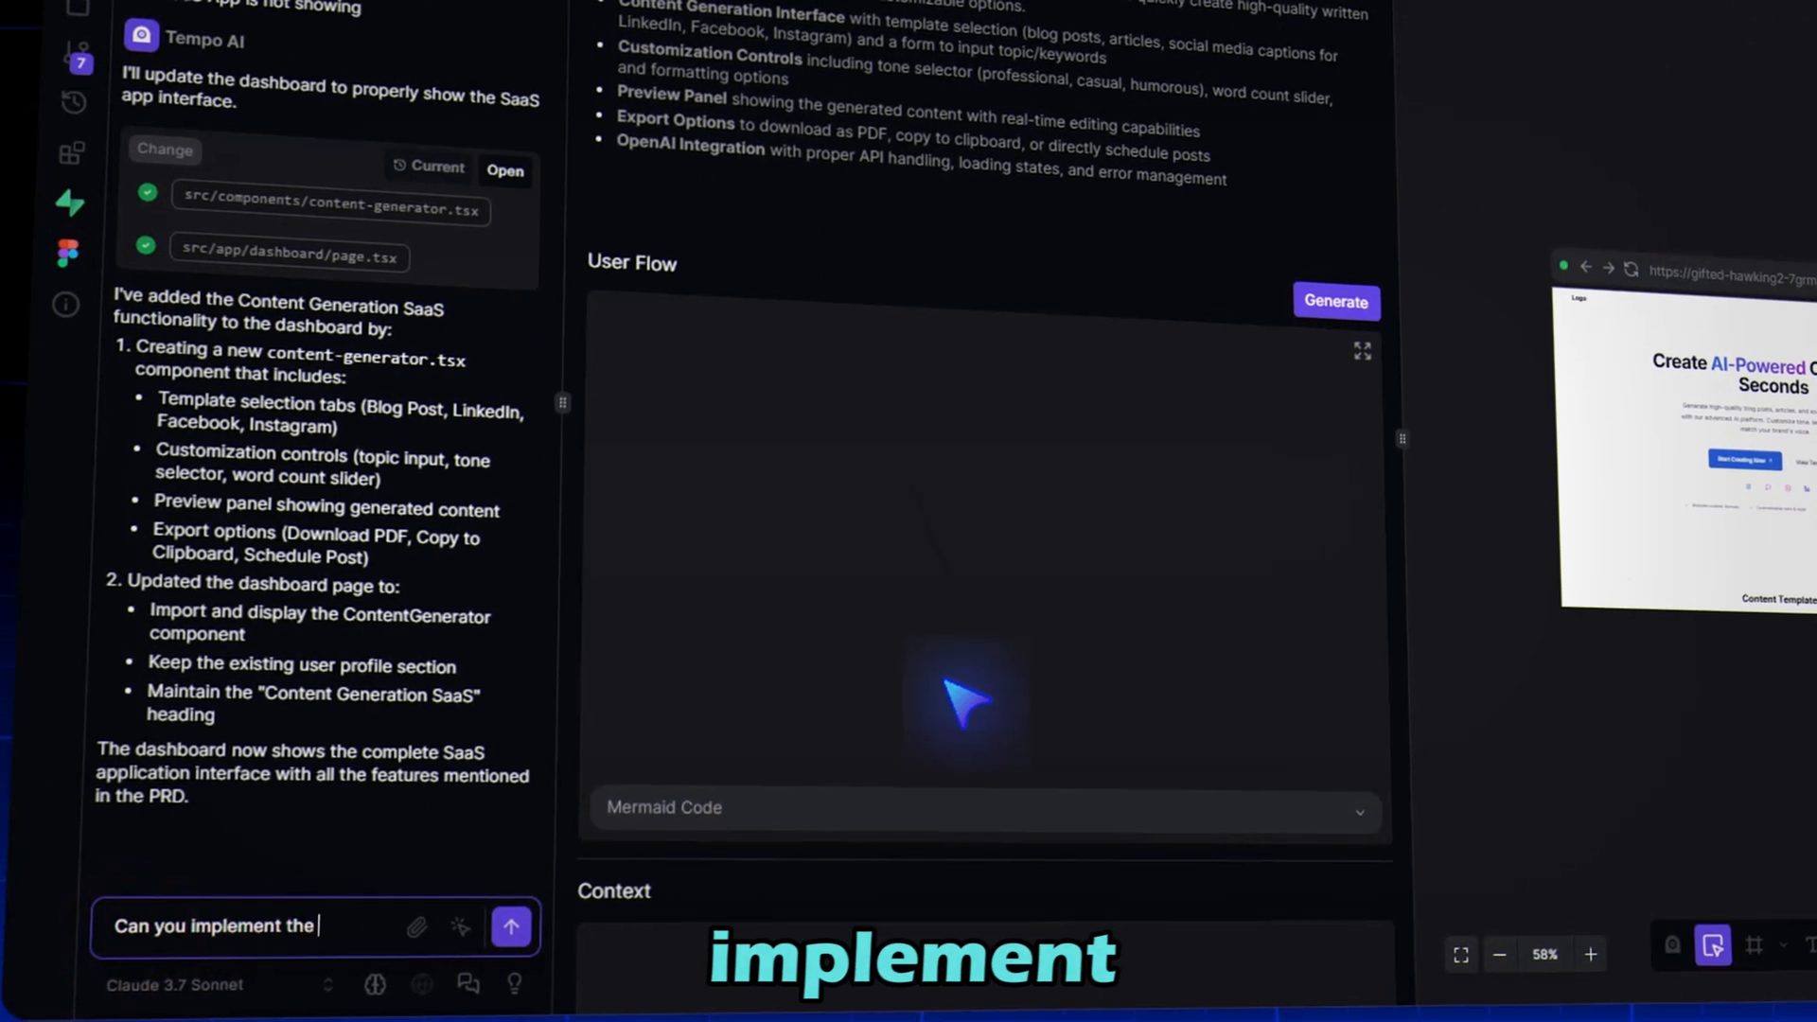
type("Open AI API key and make the funcyionality work.")
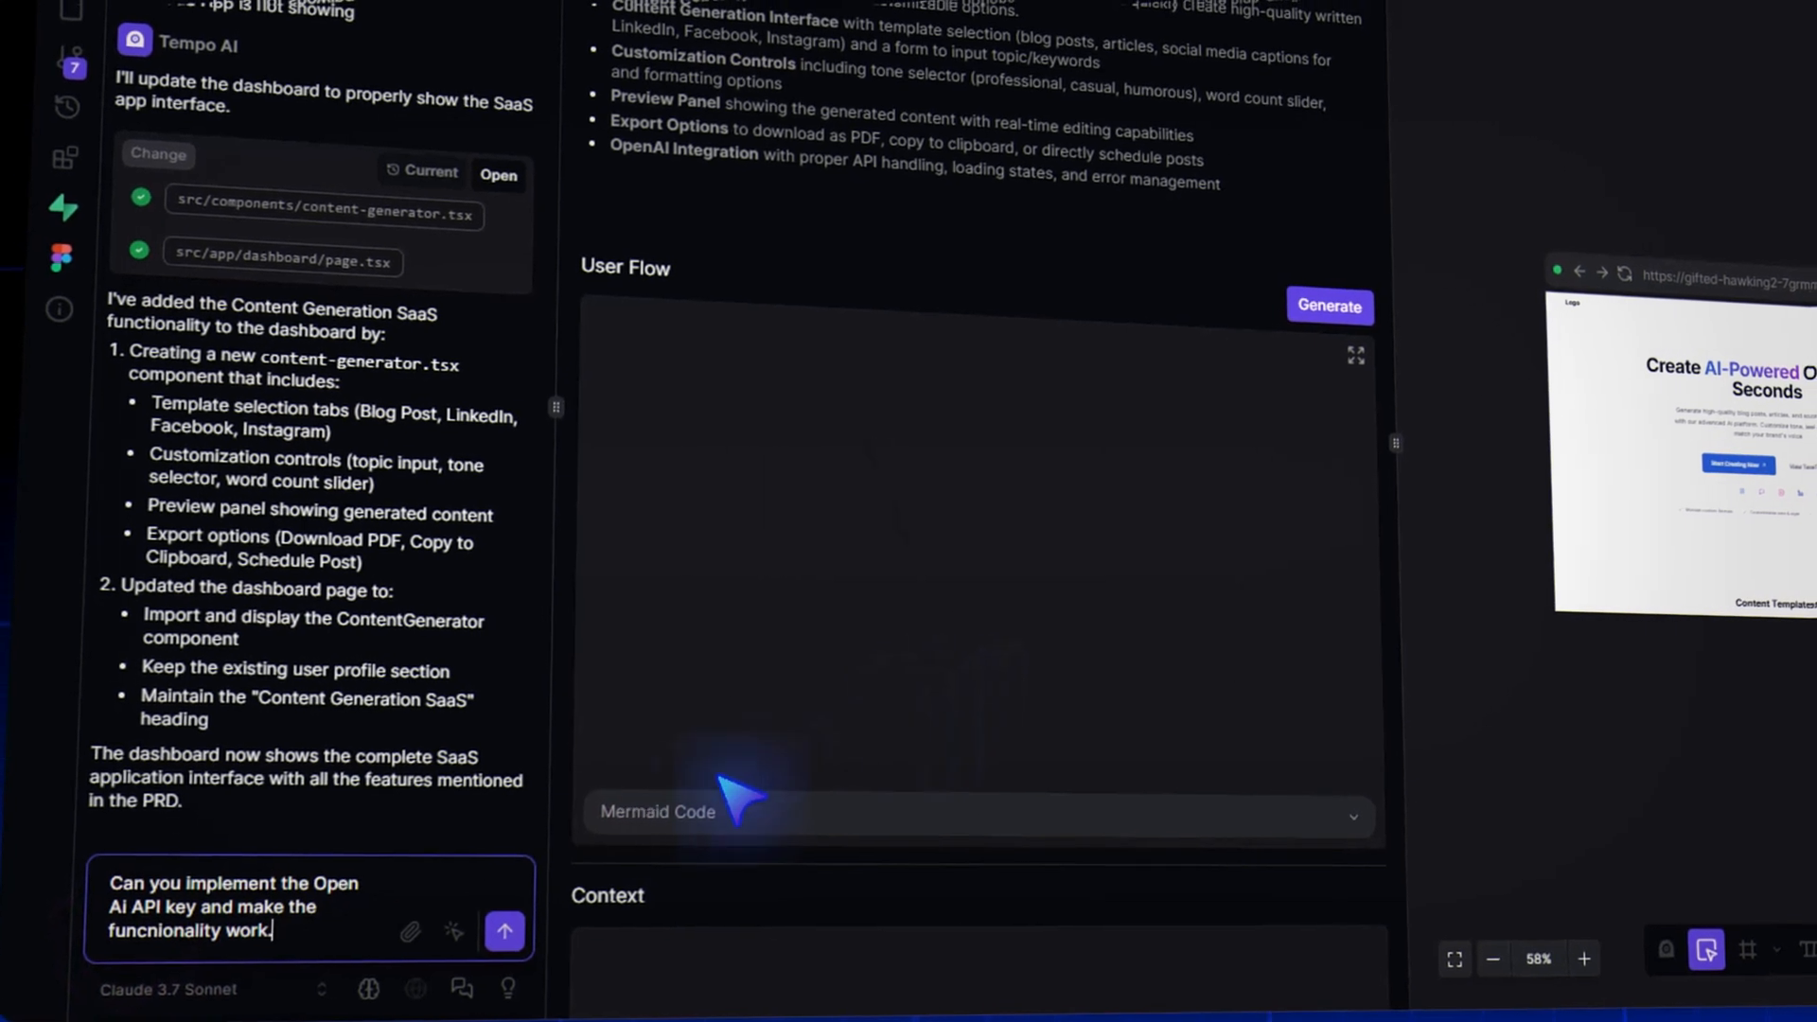
left_click(503, 931)
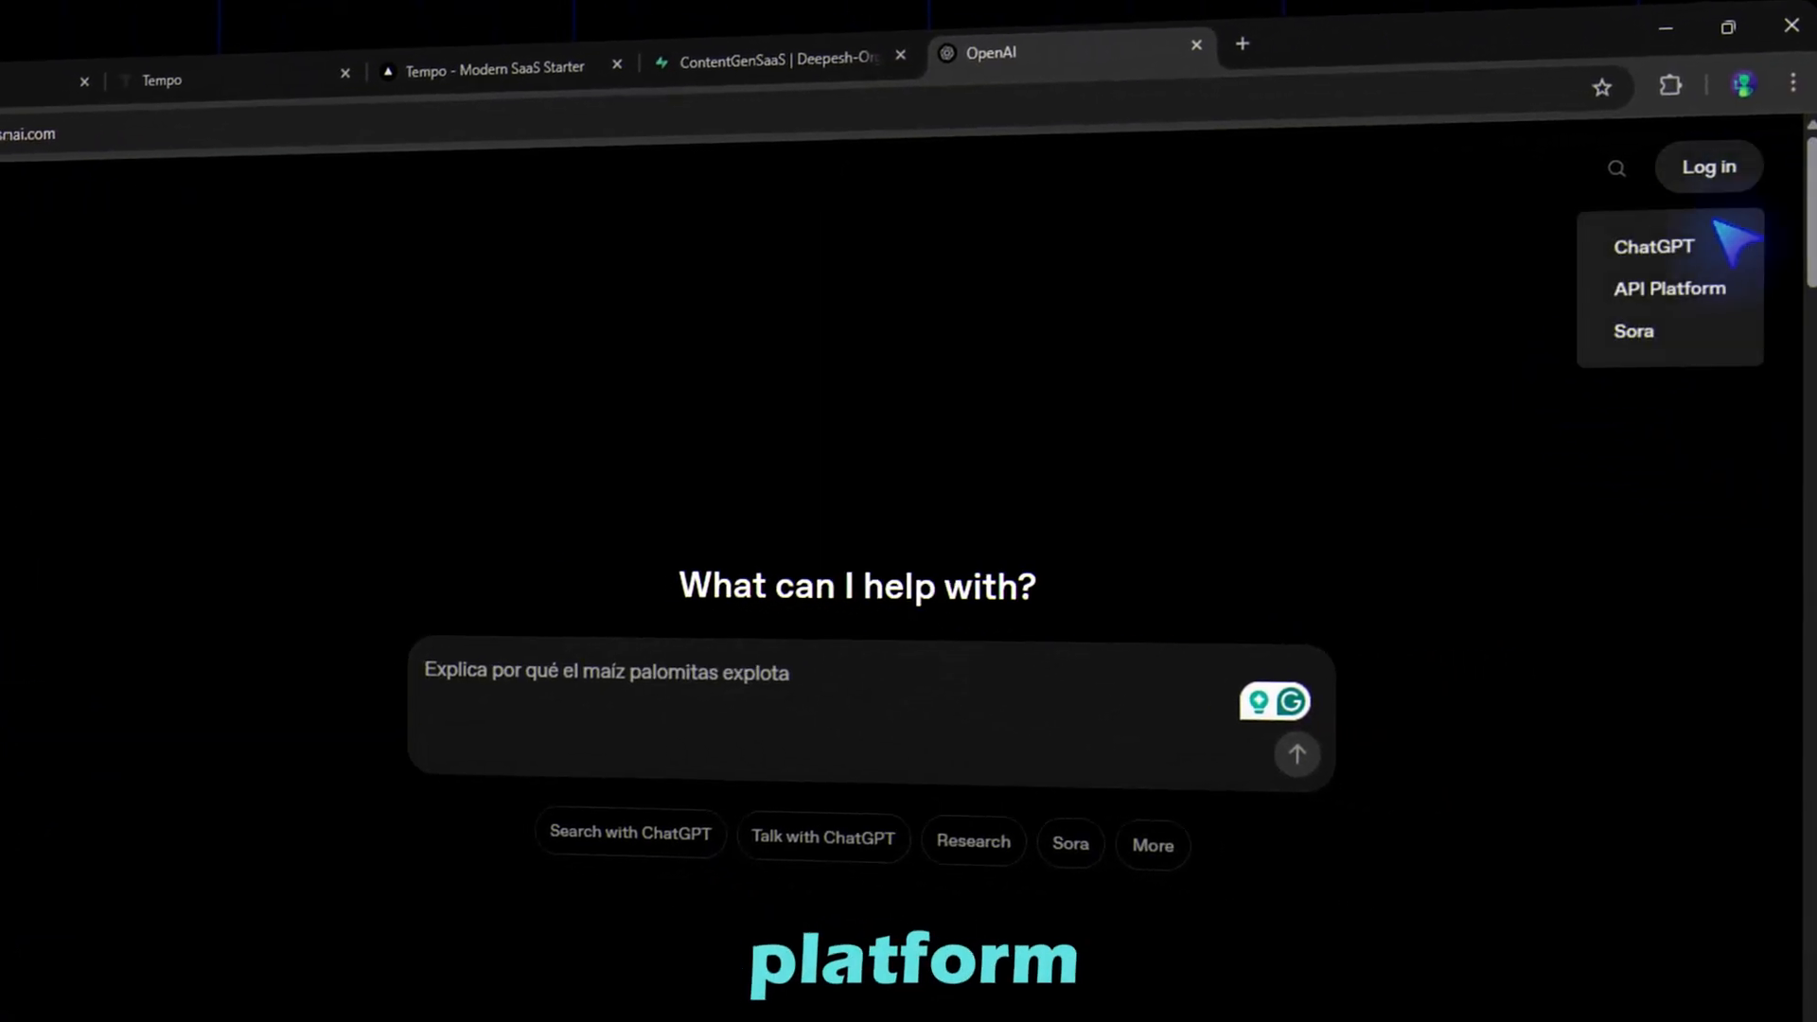
Start a new secret key named ContentSaaS from the API Platform's API keys page
left_click(1669, 287)
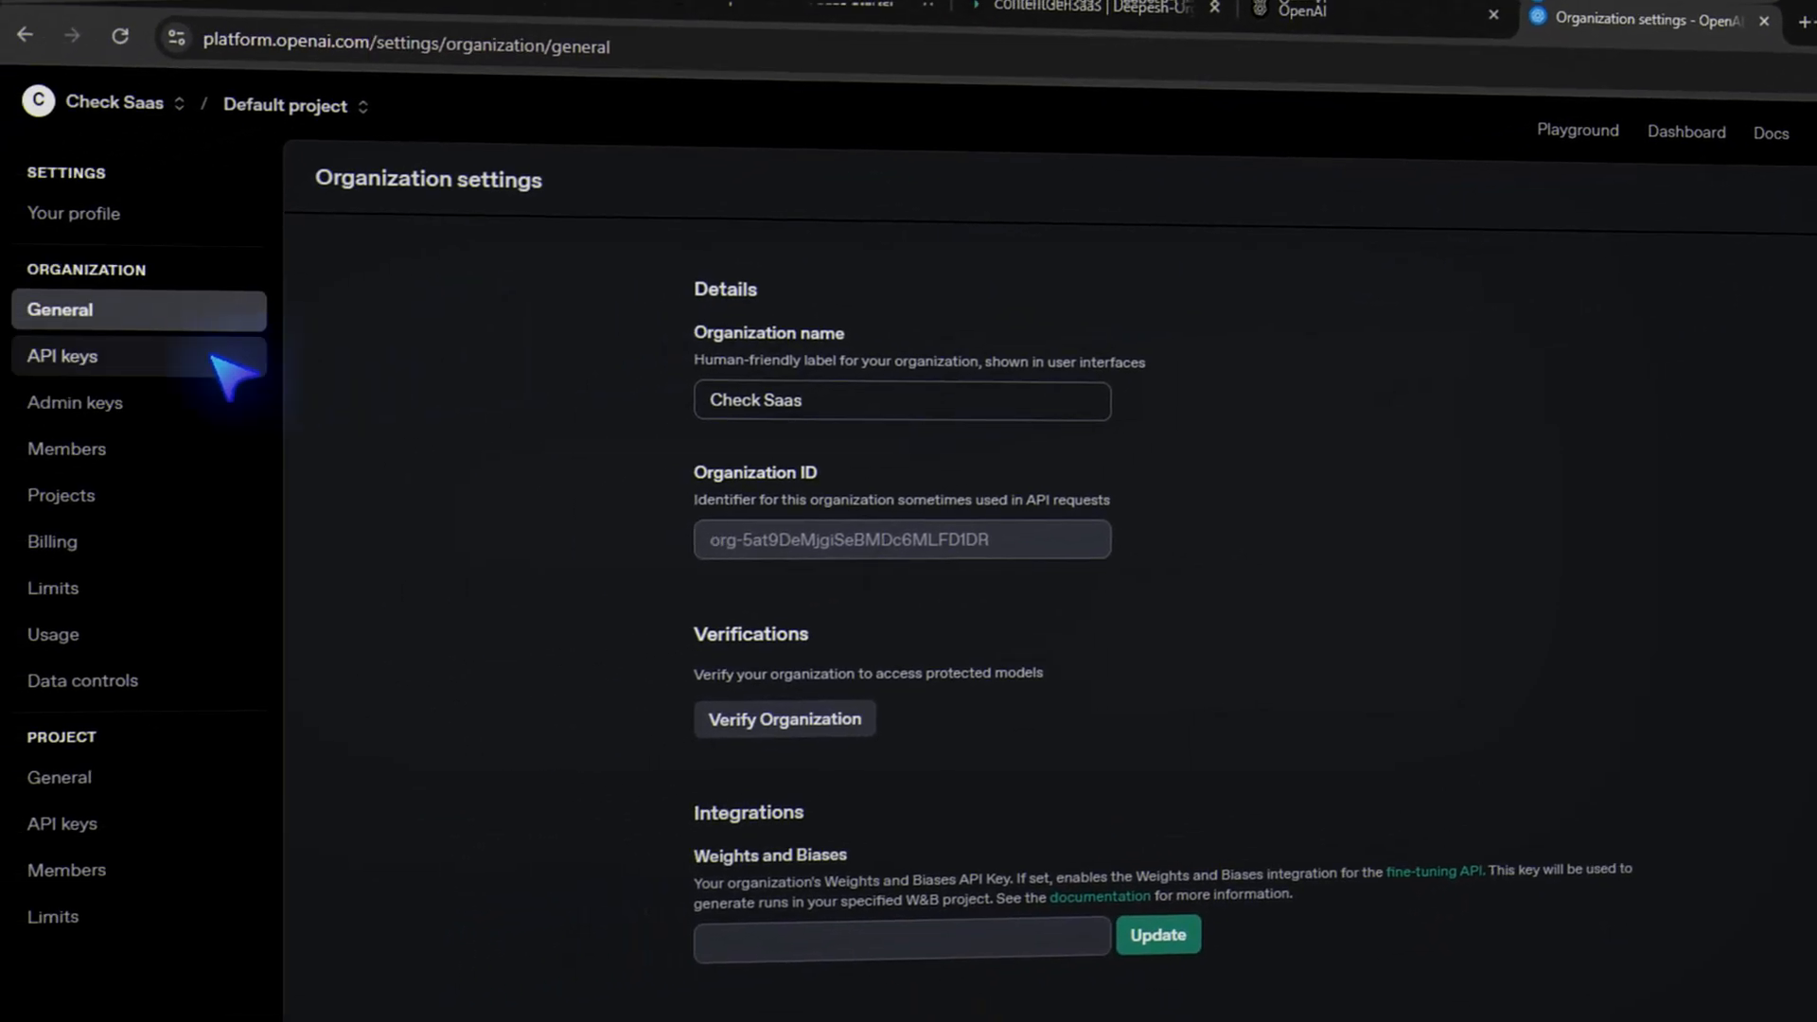
left_click(63, 356)
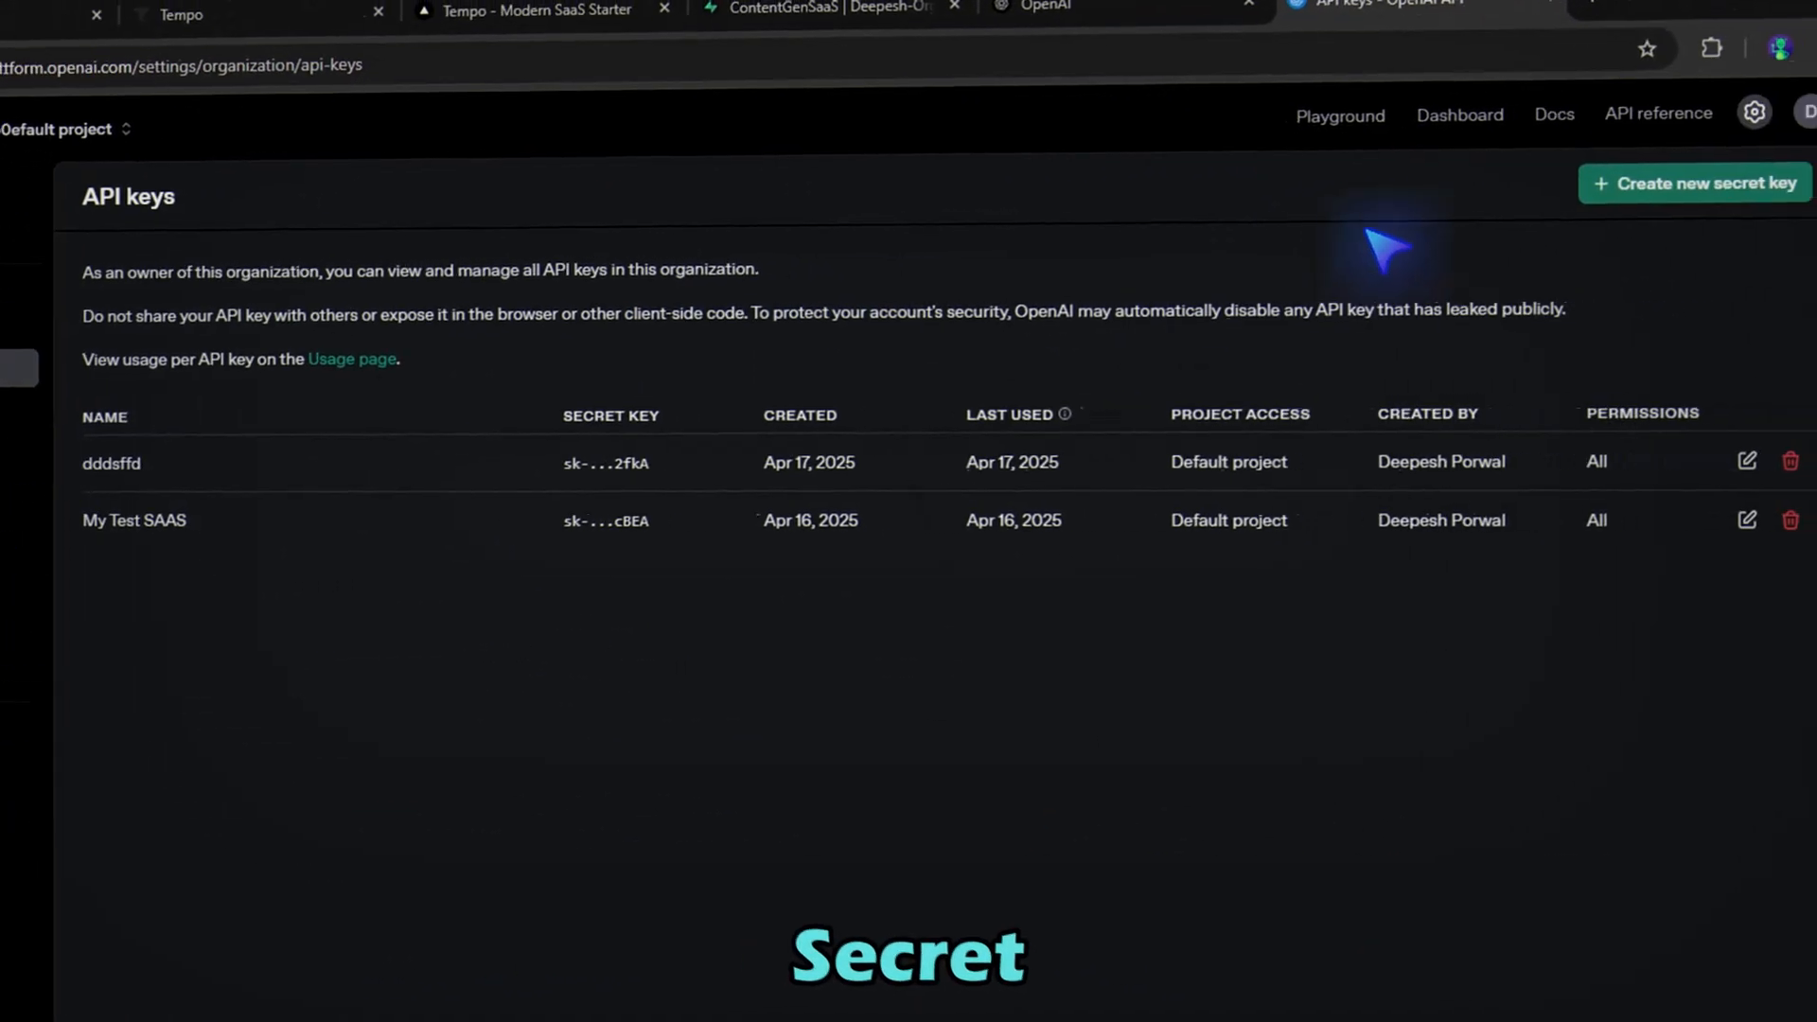
left_click(1692, 184)
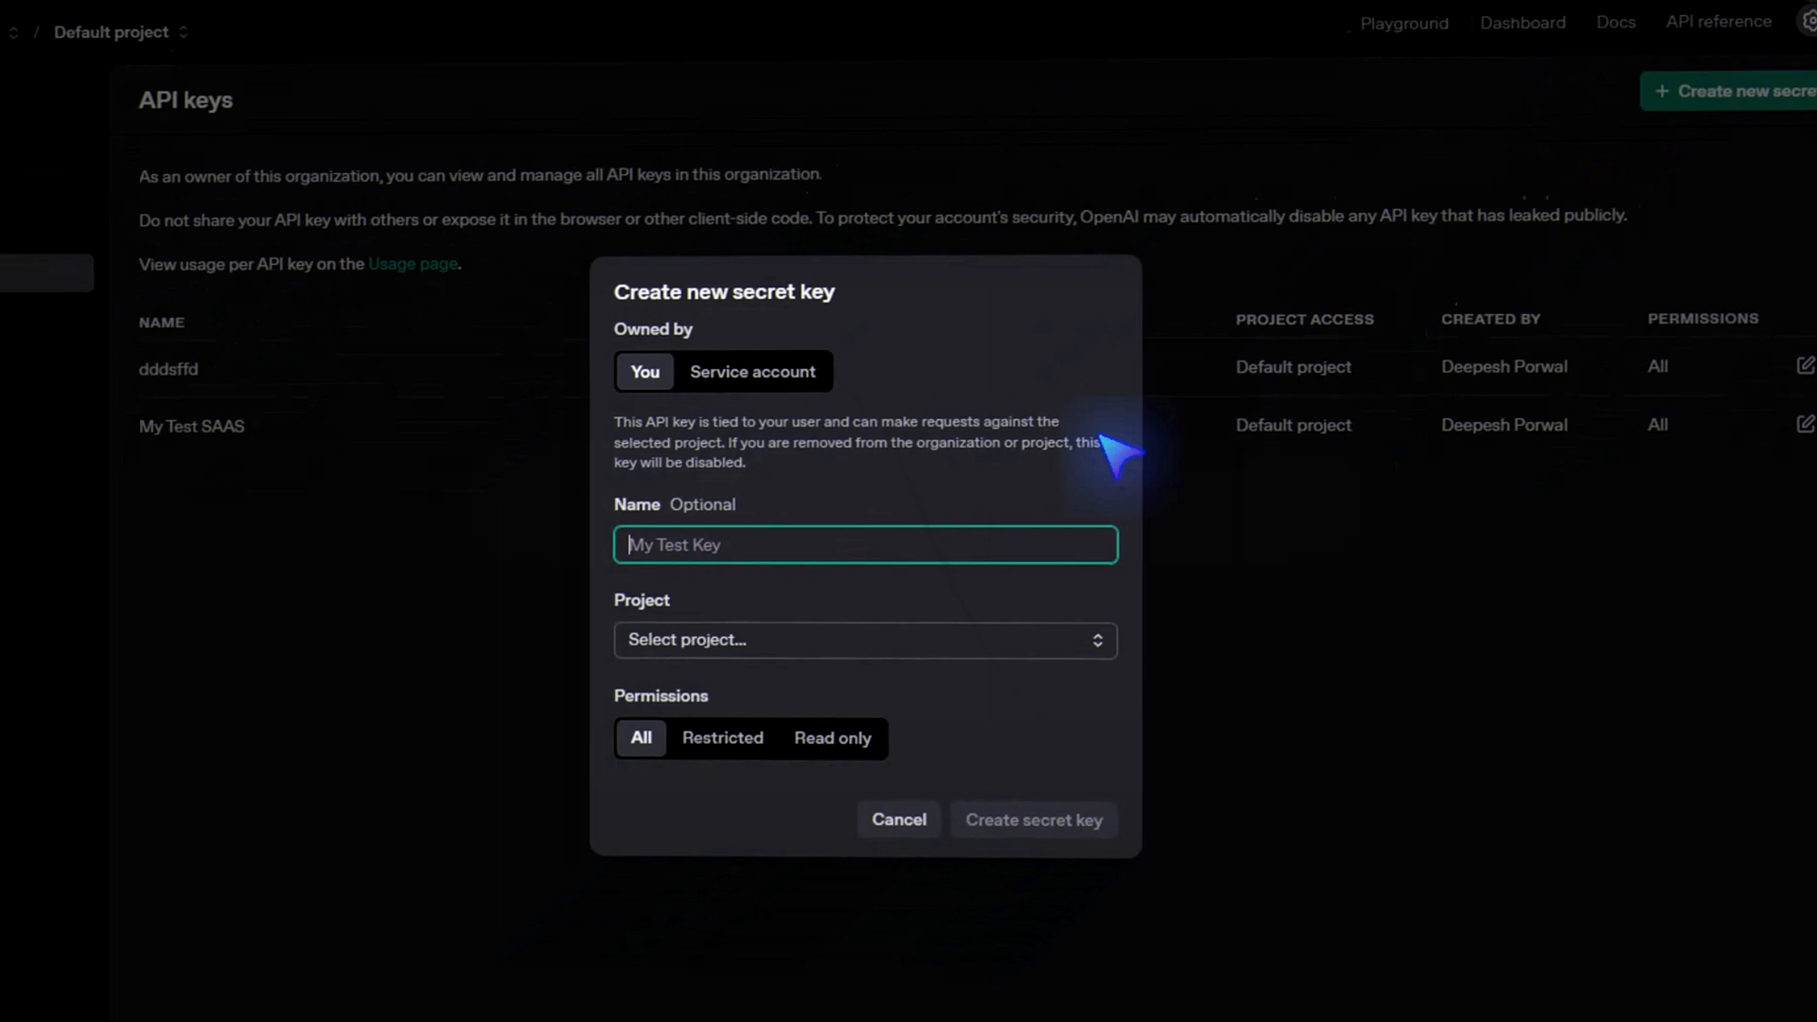
type("ContentSaaS")
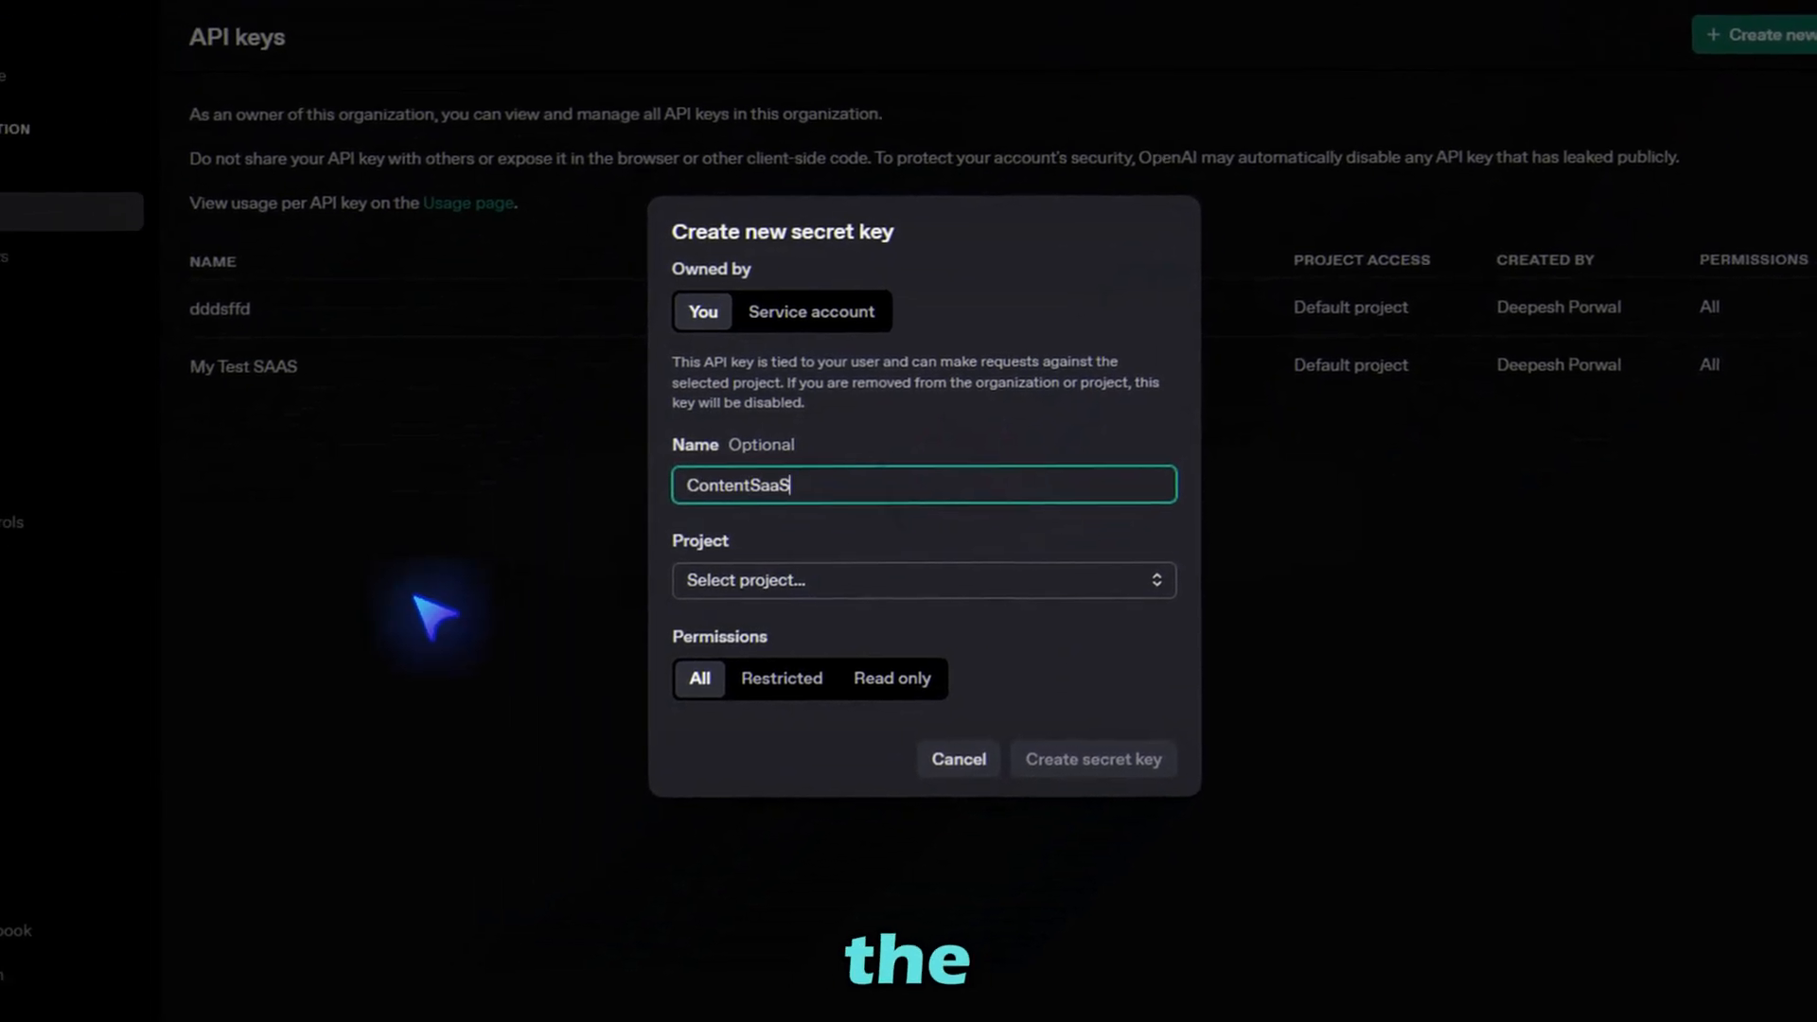
Assign the key to the Default project, create it and copy the generated secret
left_click(922, 579)
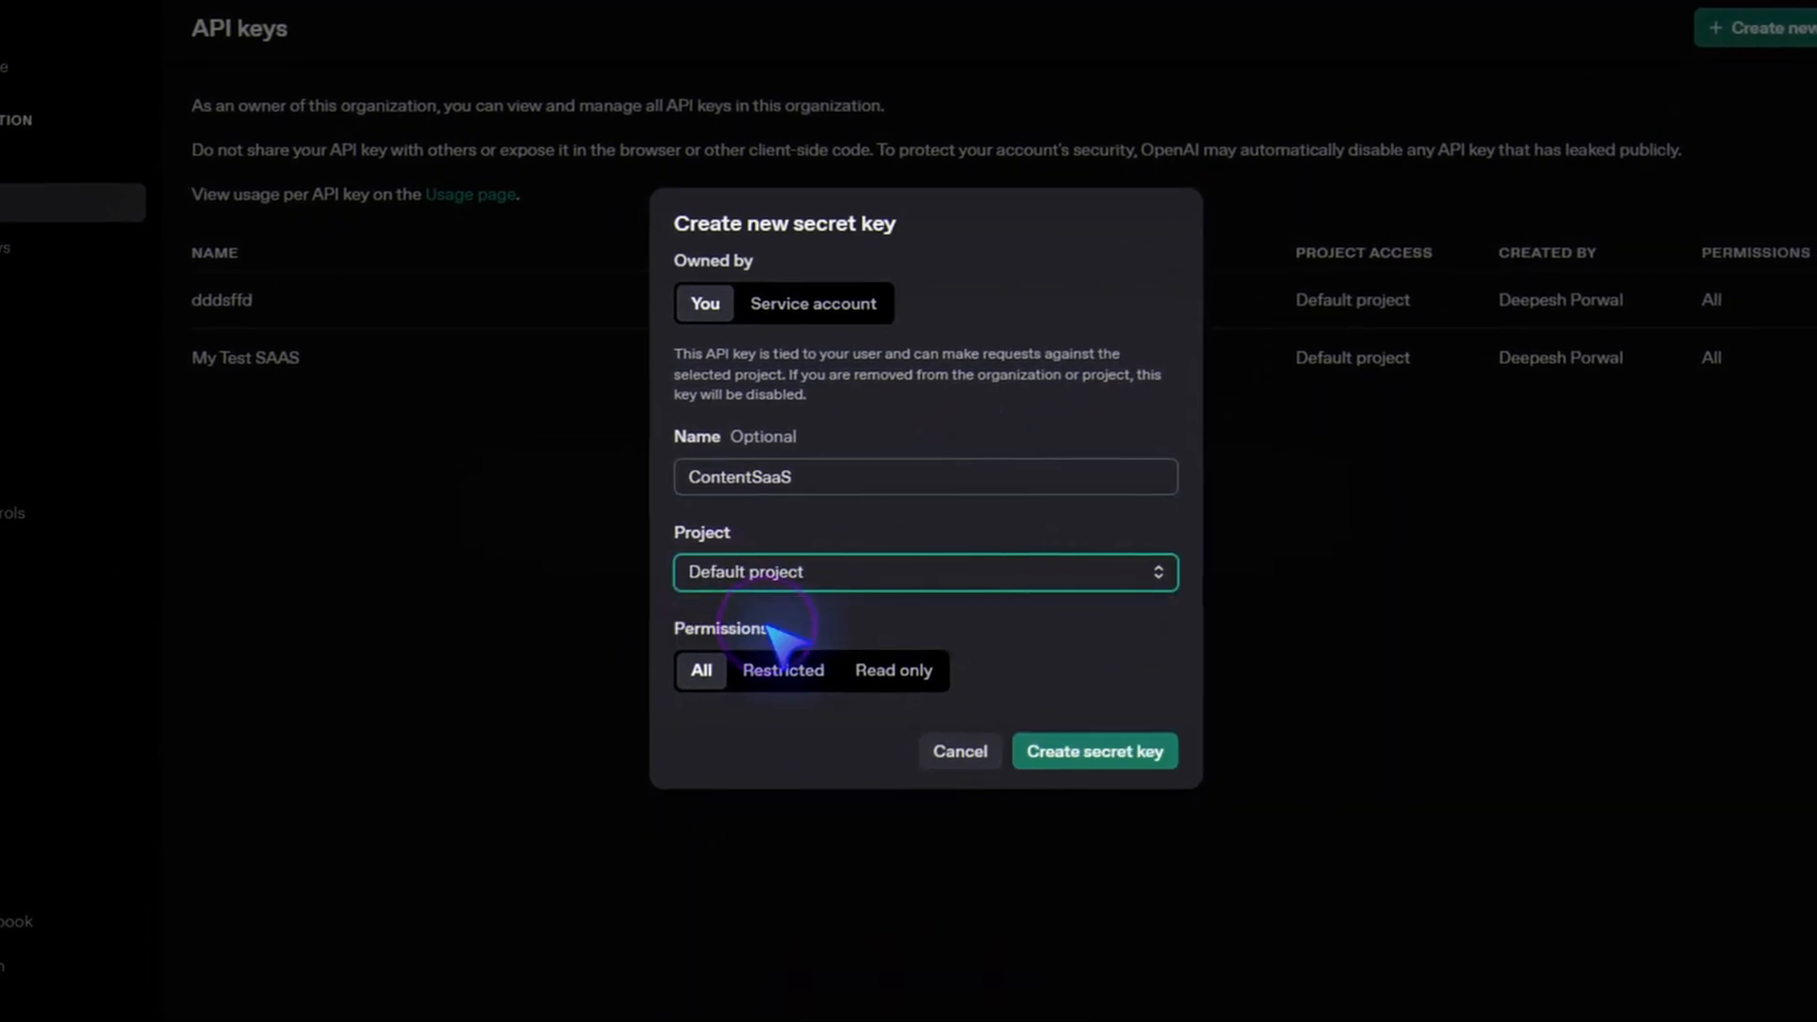
left_click(1092, 751)
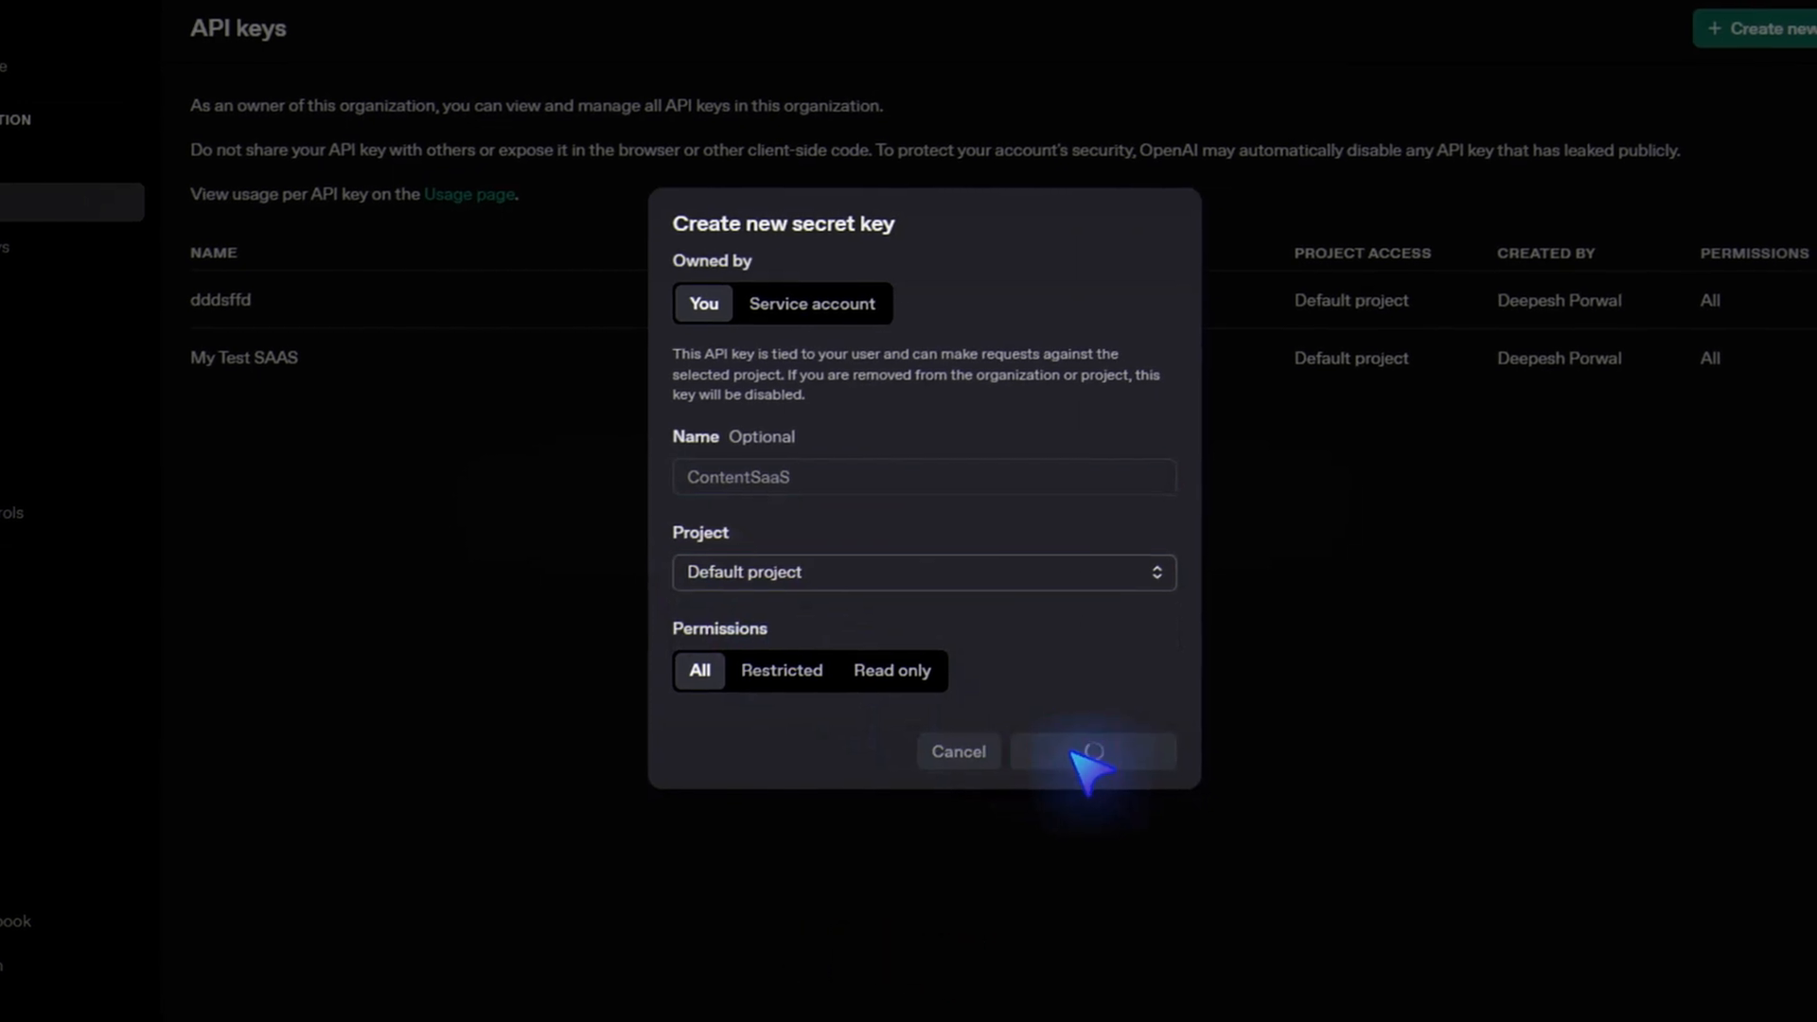
left_click(1090, 751)
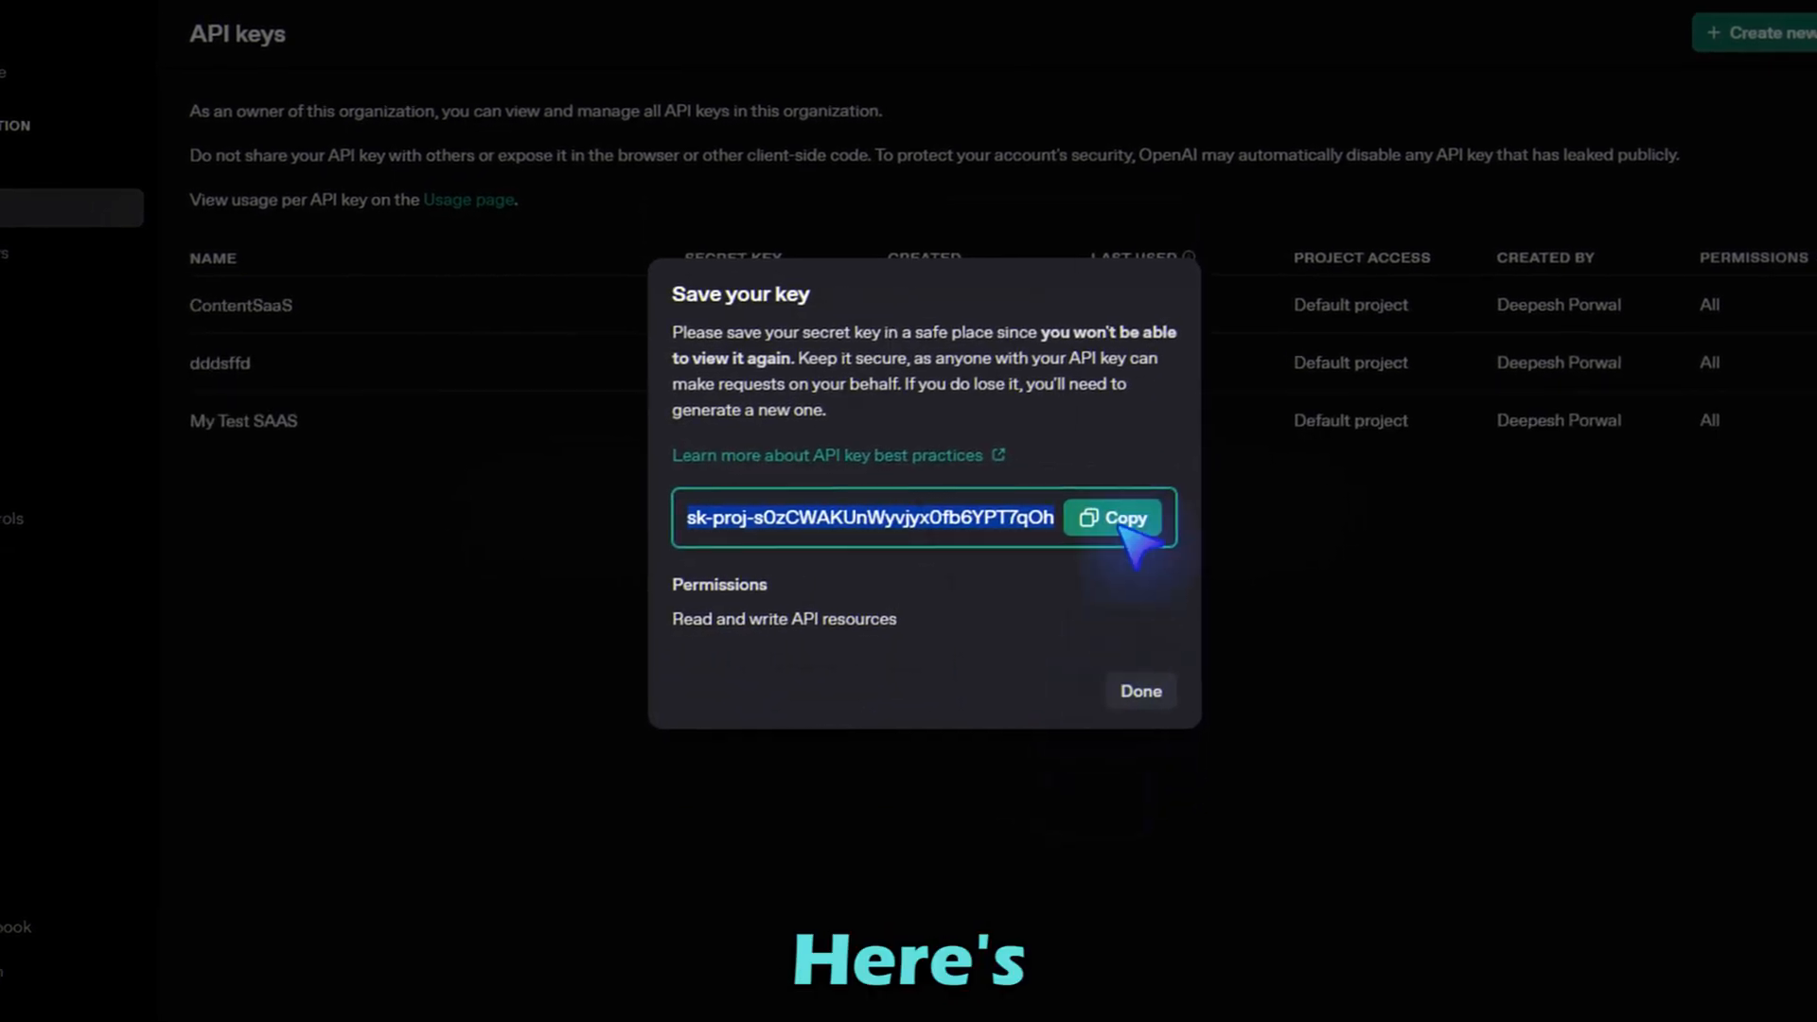
left_click(1137, 691)
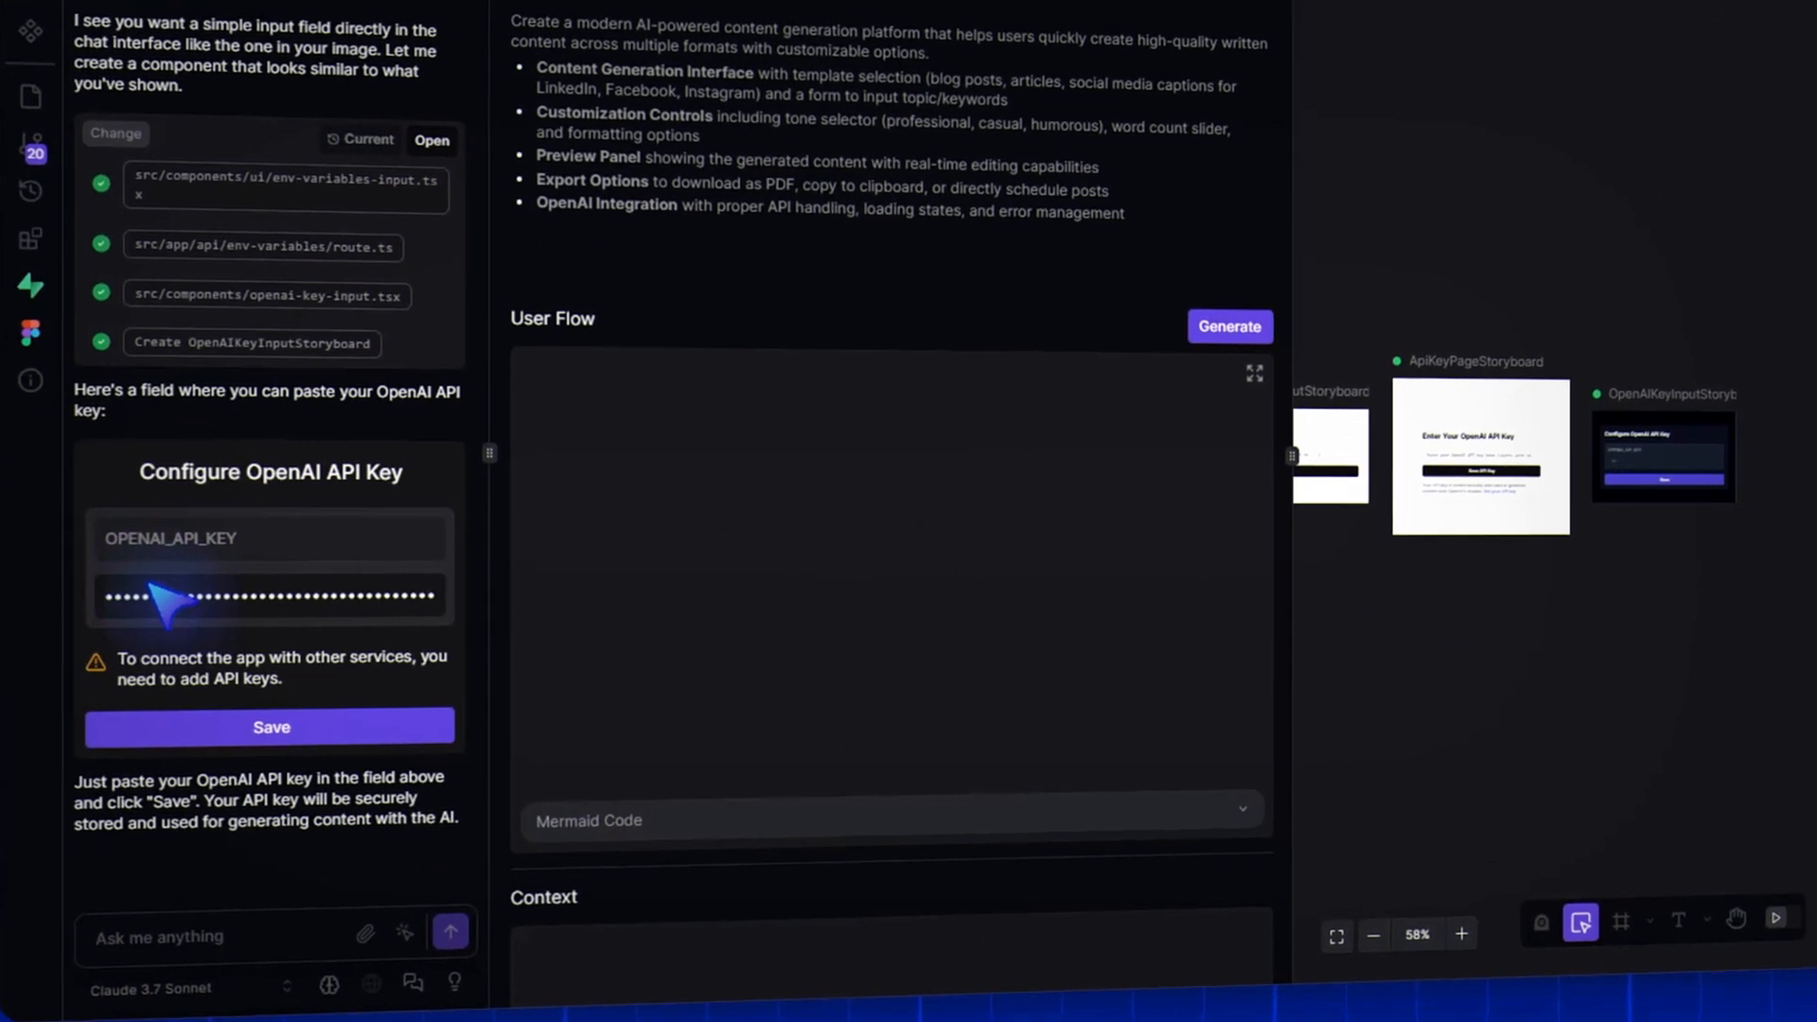
Save the pasted key as OPENAI_API_KEY and return to the content generator dashboard
left_click(271, 727)
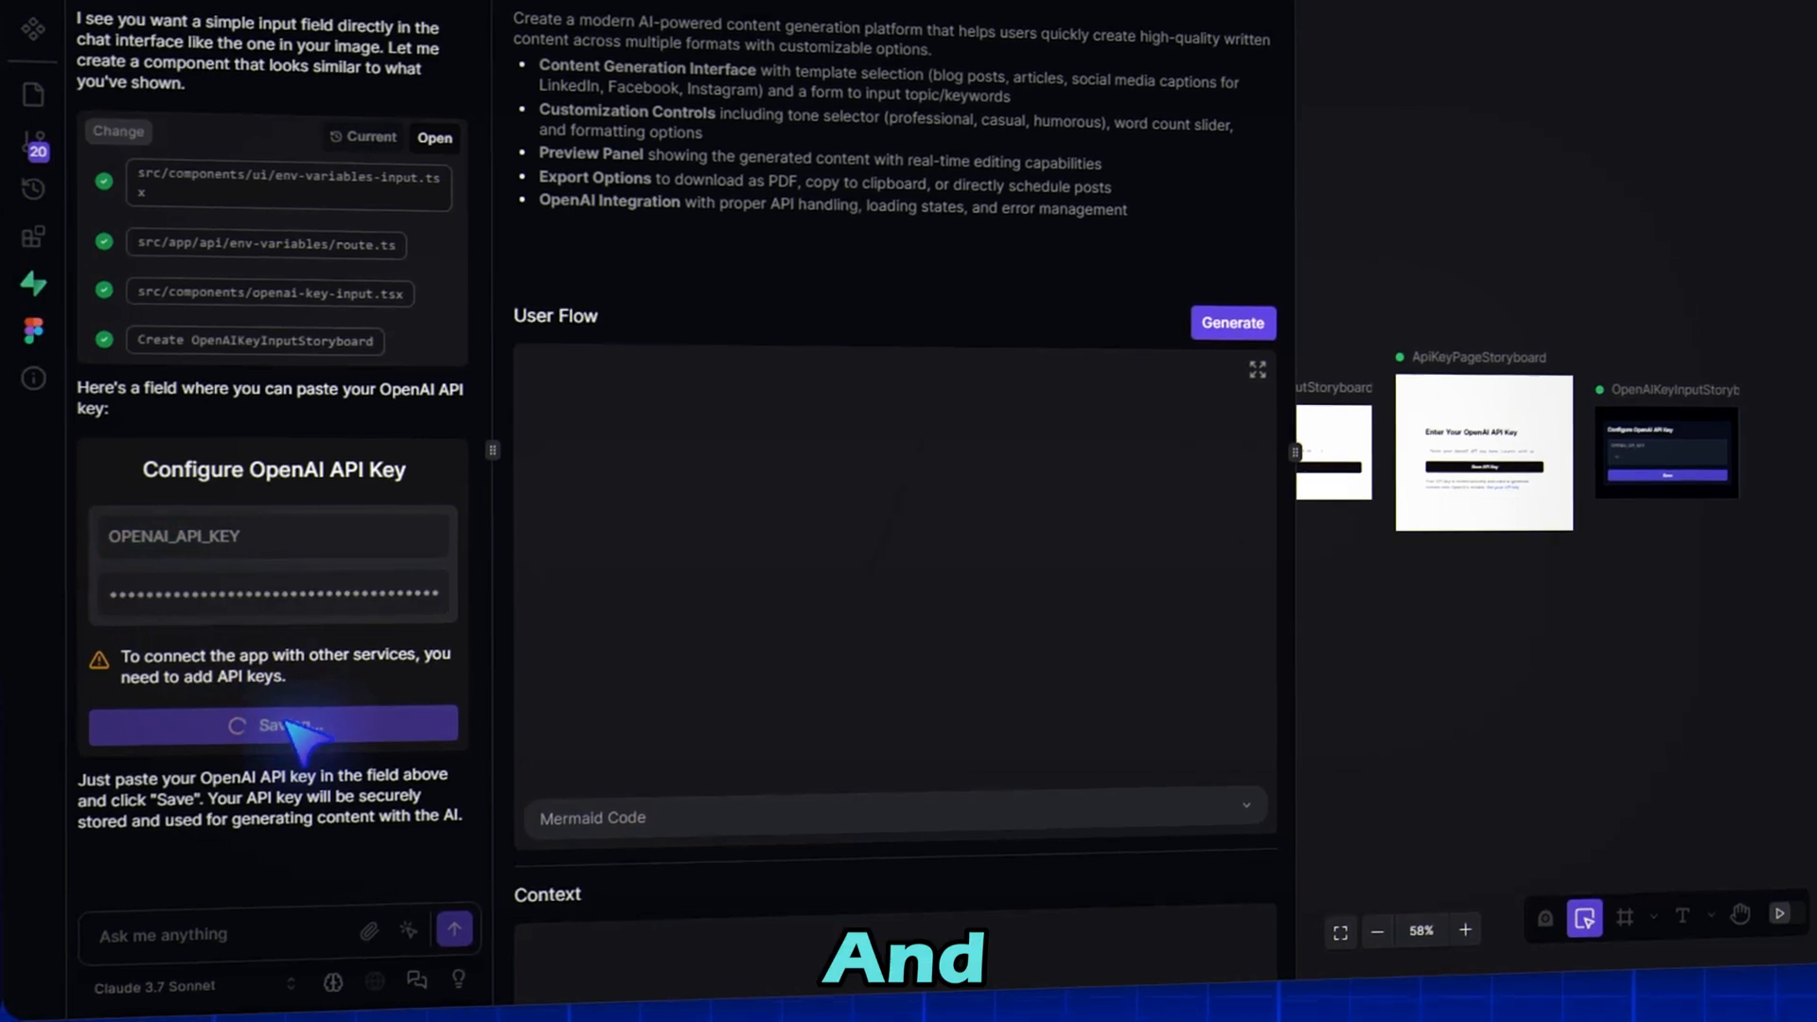
left_click(272, 725)
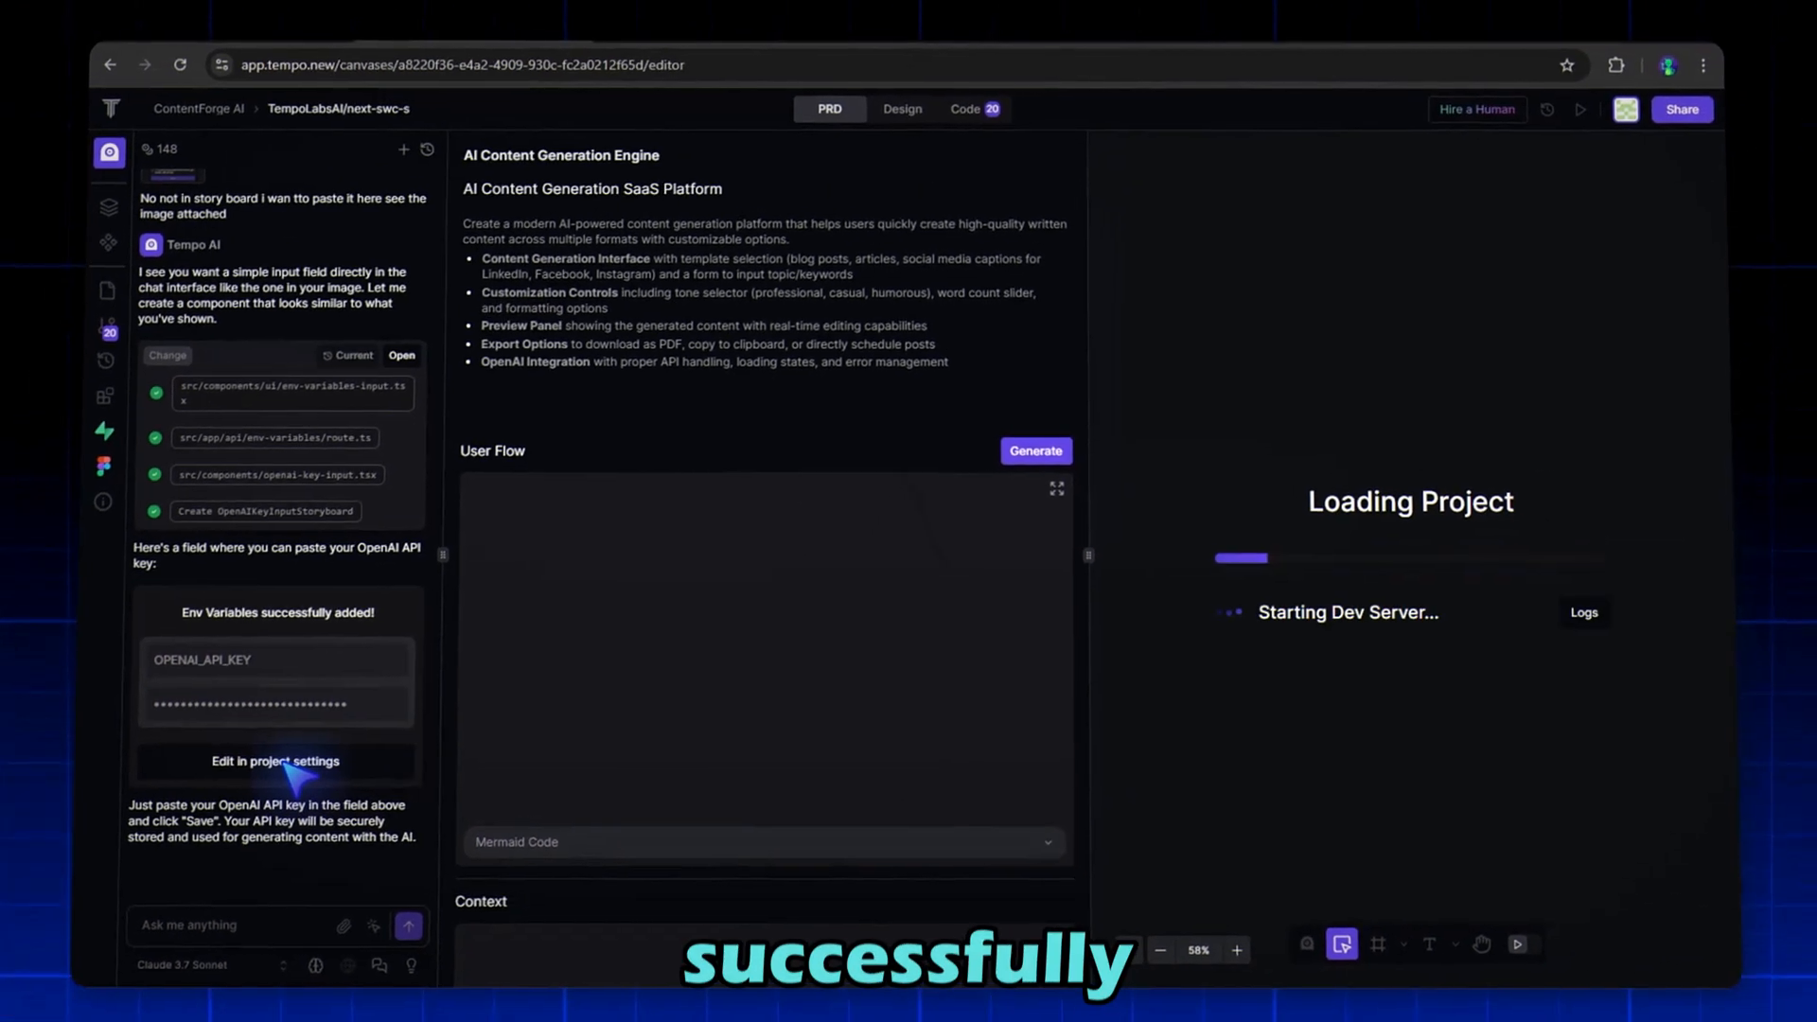
left_click(636, 32)
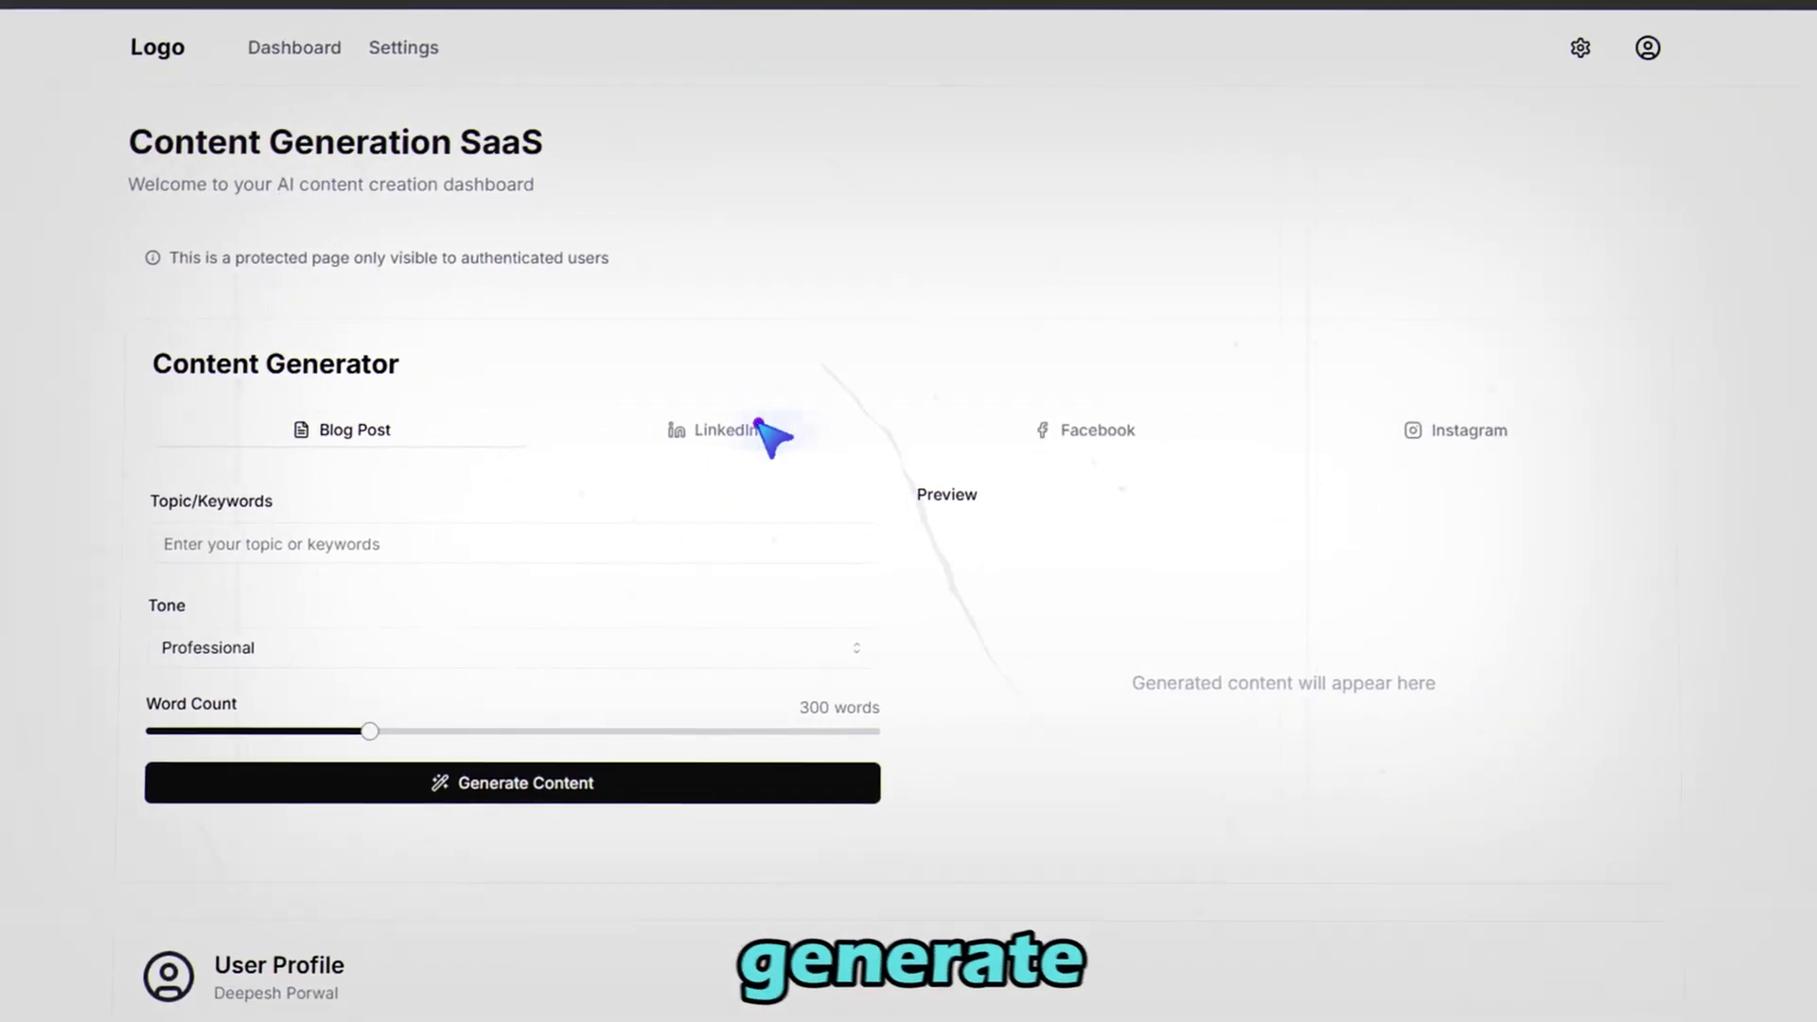
Generate a Professional-tone LinkedIn post on the 'What is AI?' topic
type("What is")
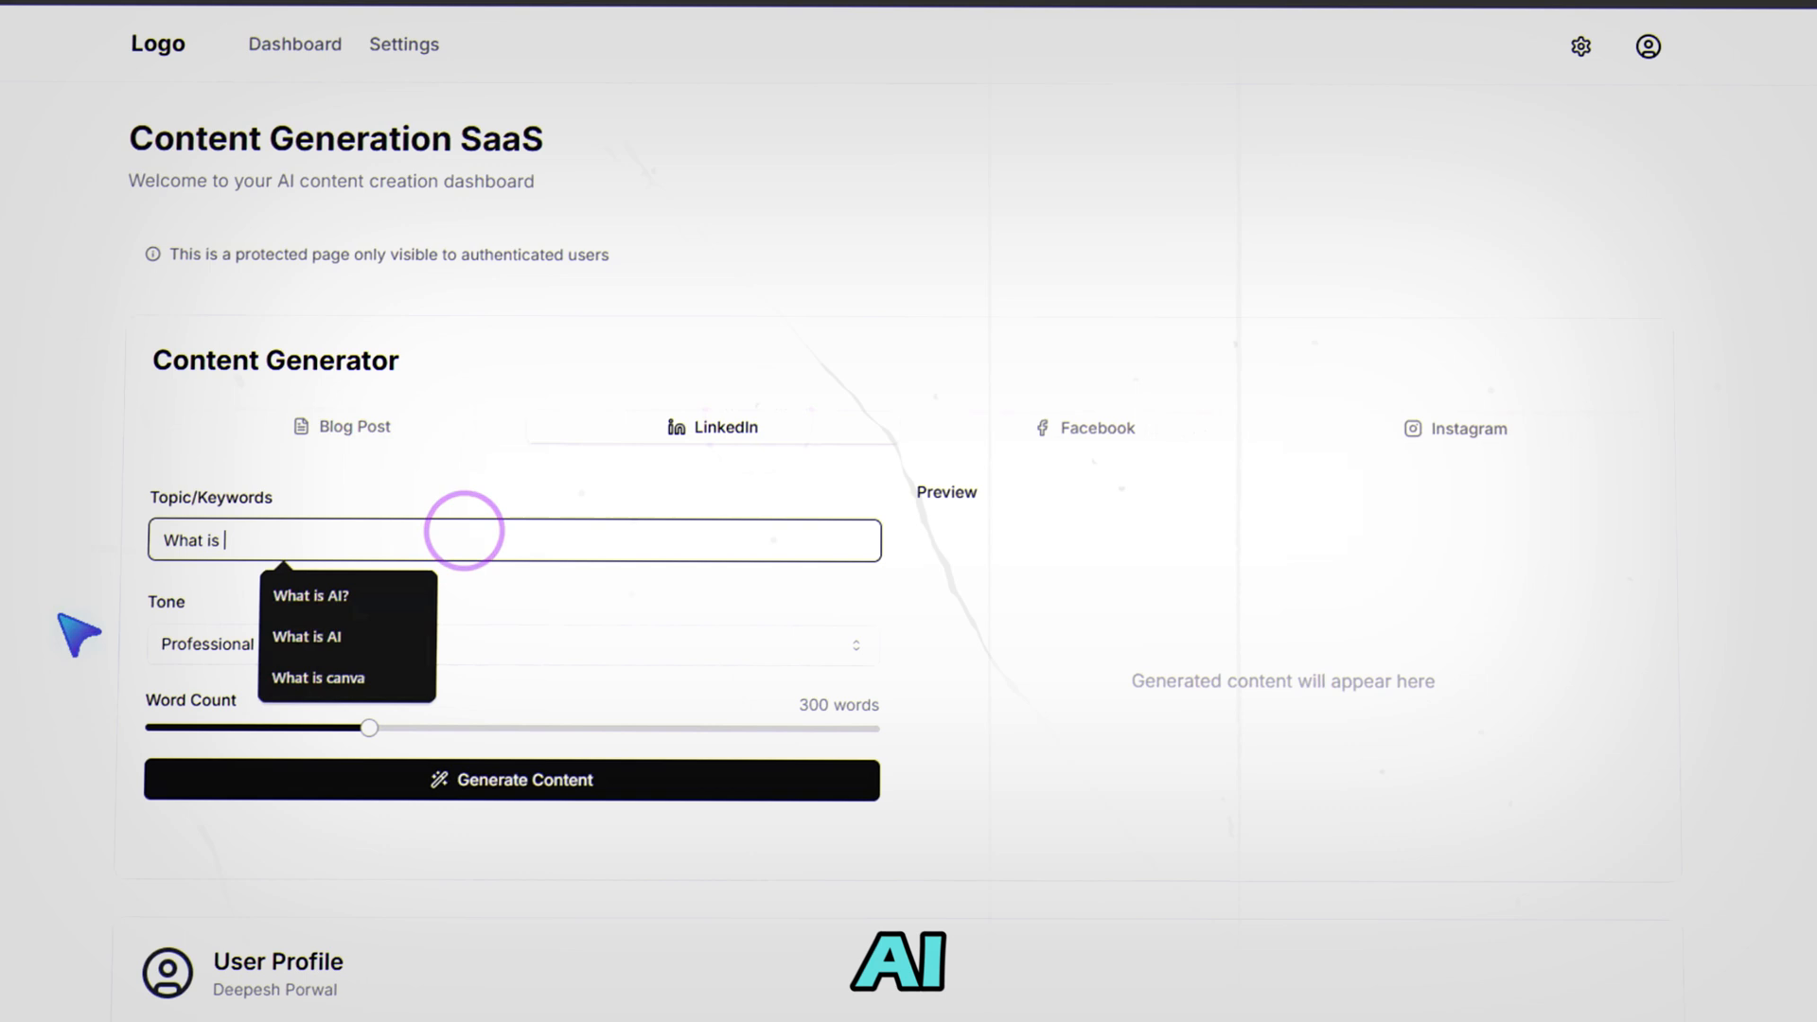
left_click(308, 597)
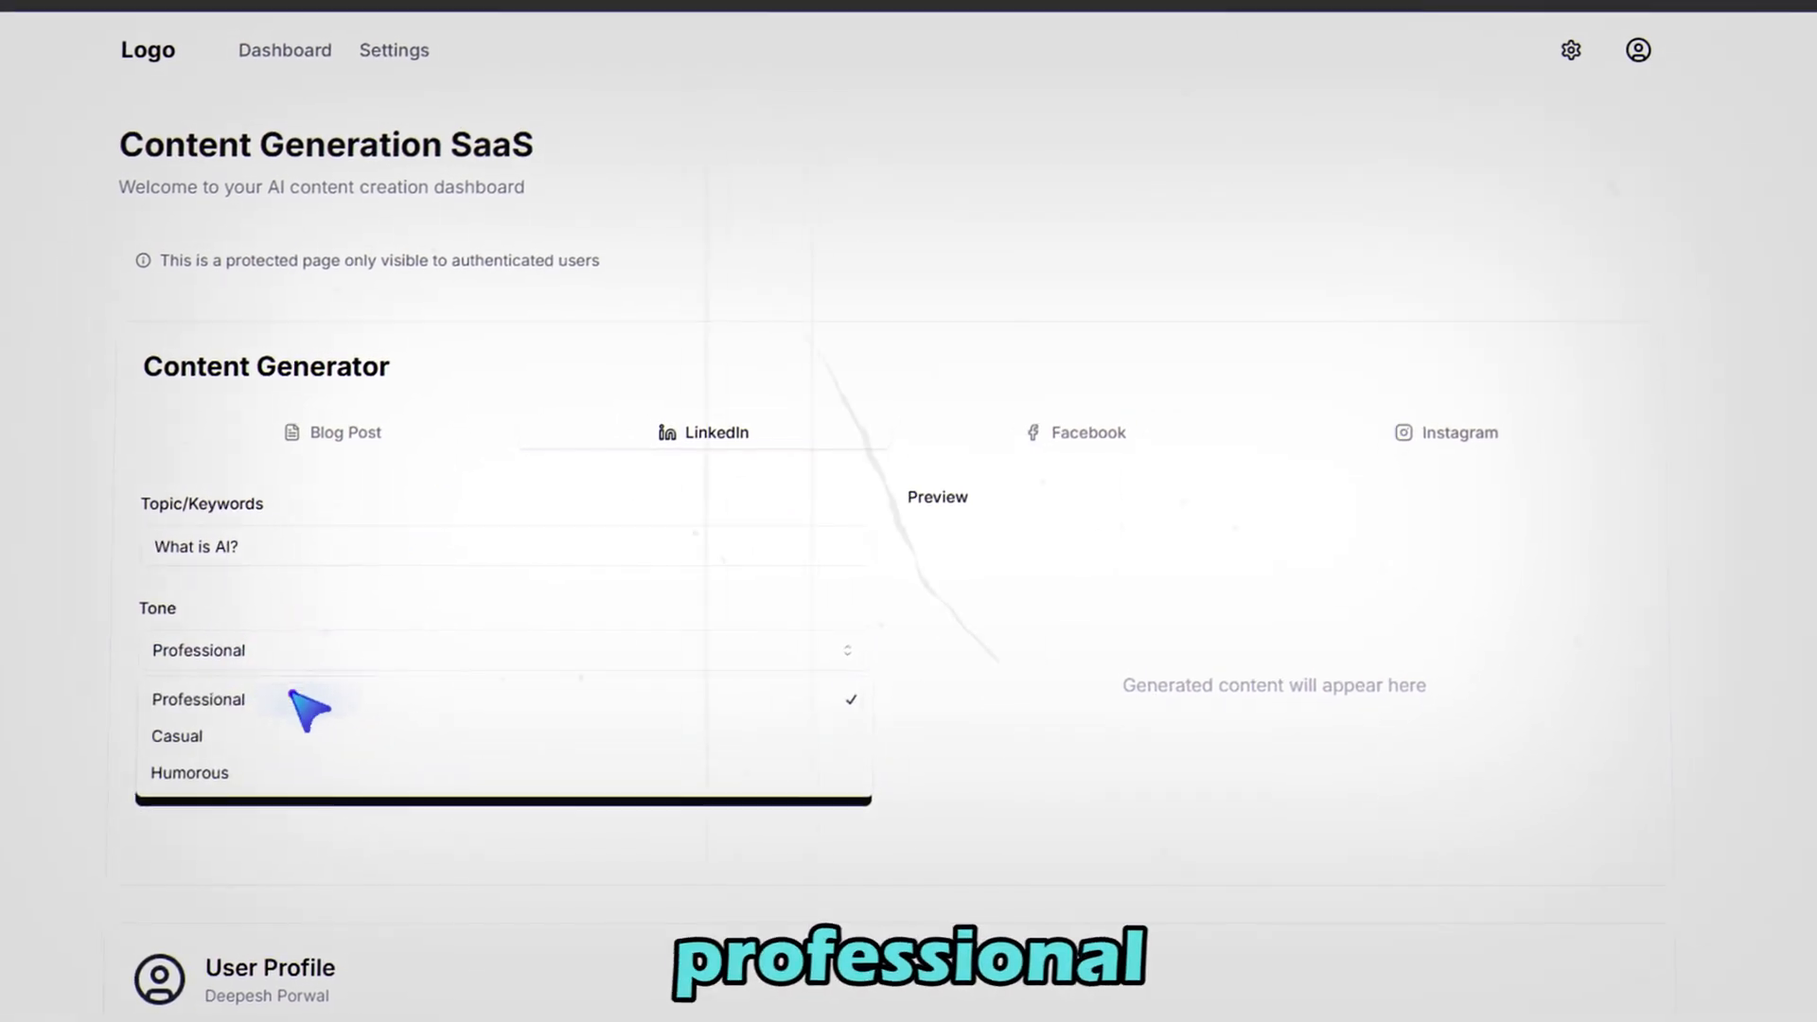
left_click(197, 698)
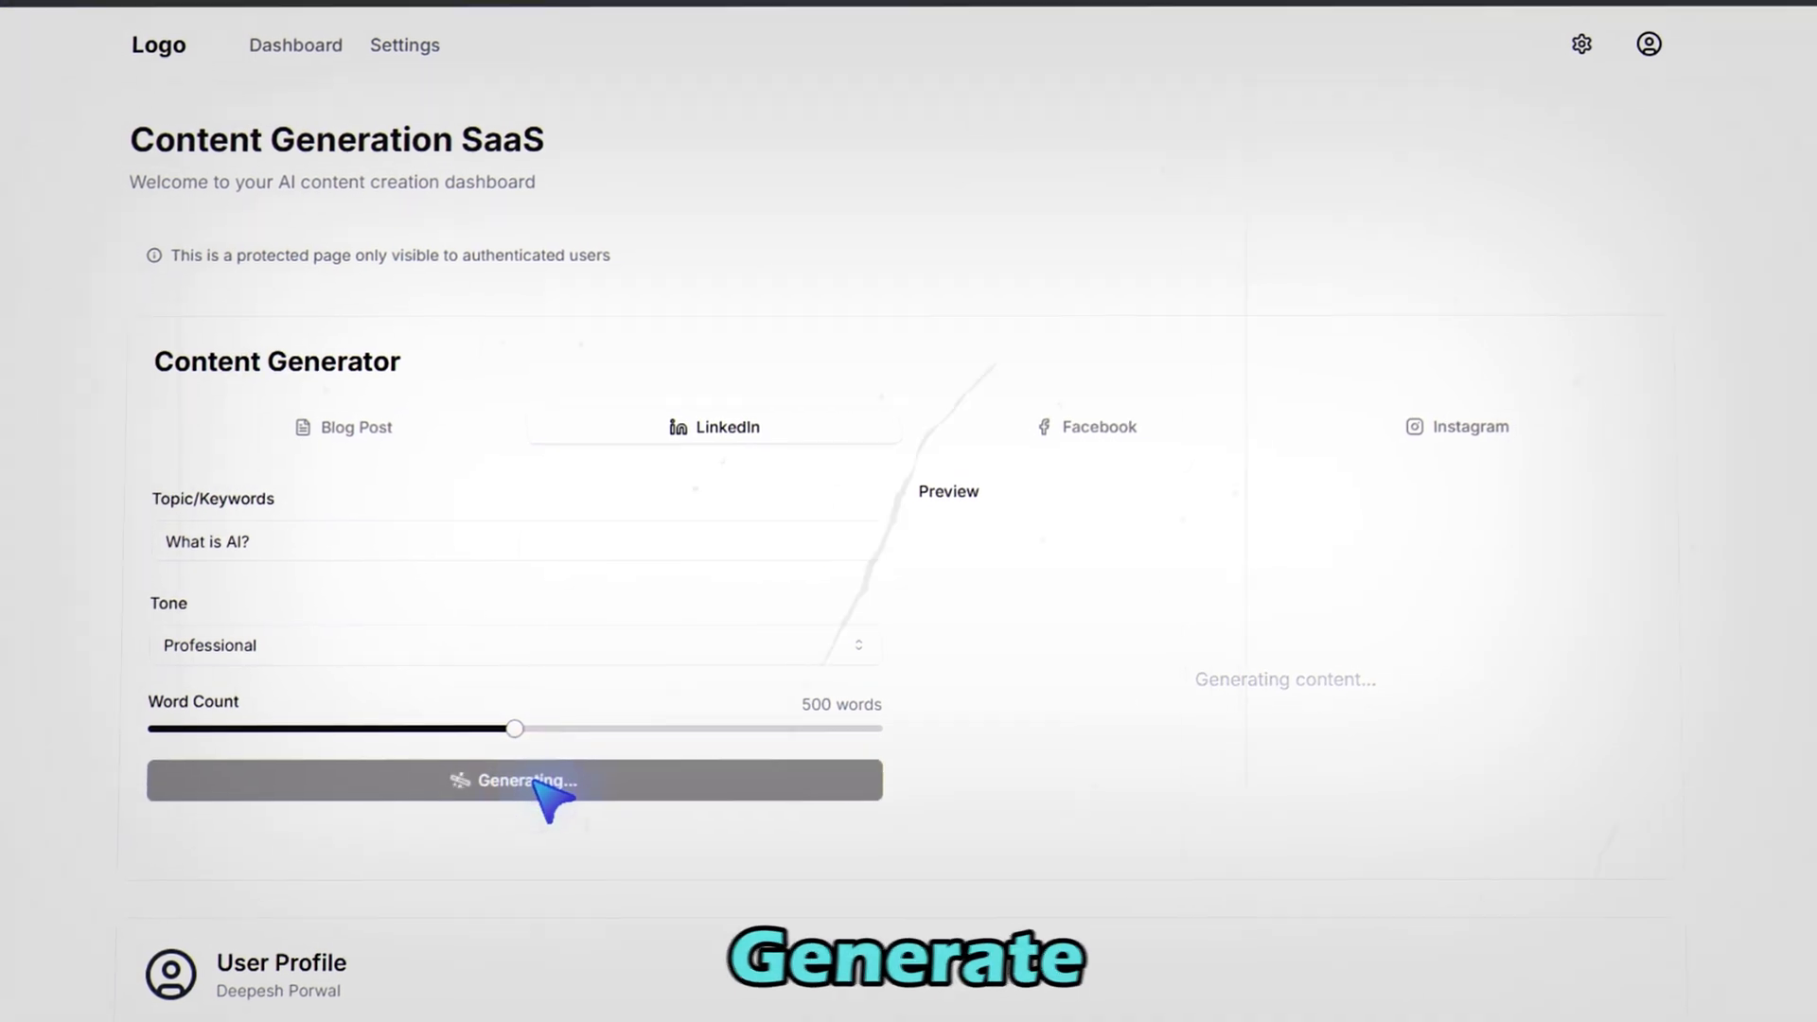
left_click(512, 780)
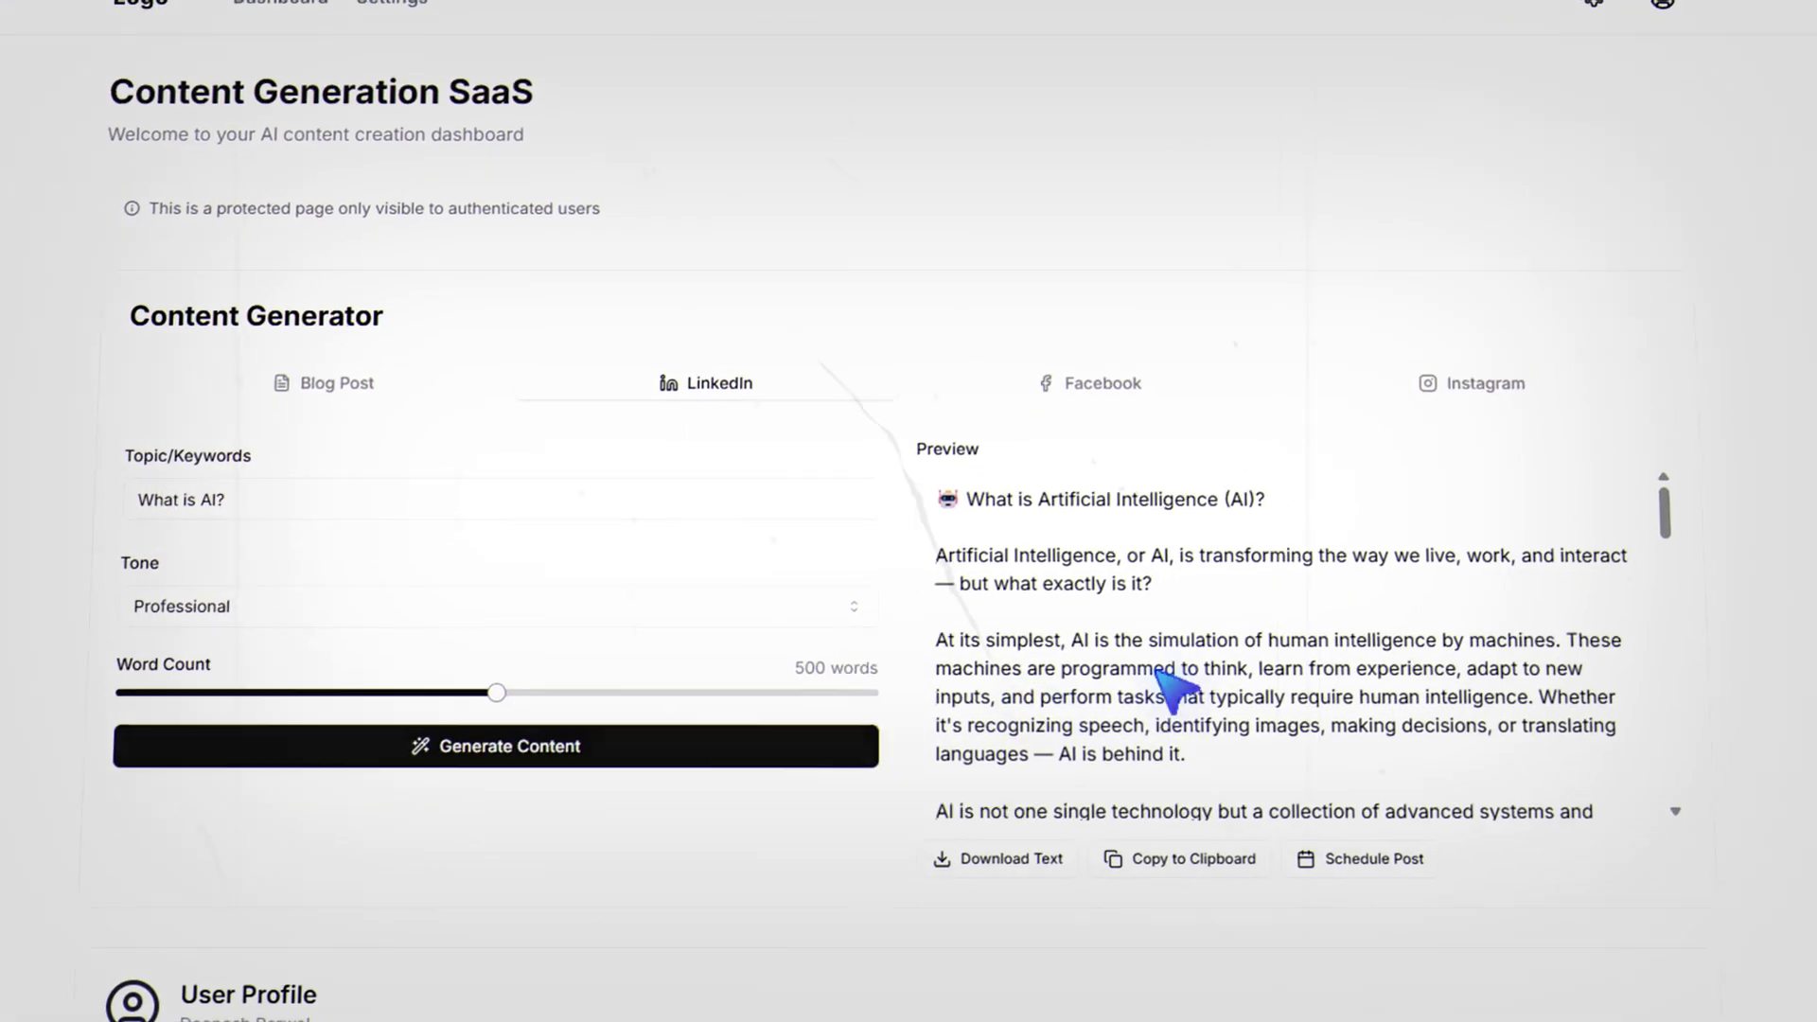
Download the generated post as text, then enter 'What is AI?' again
scroll("down", 3)
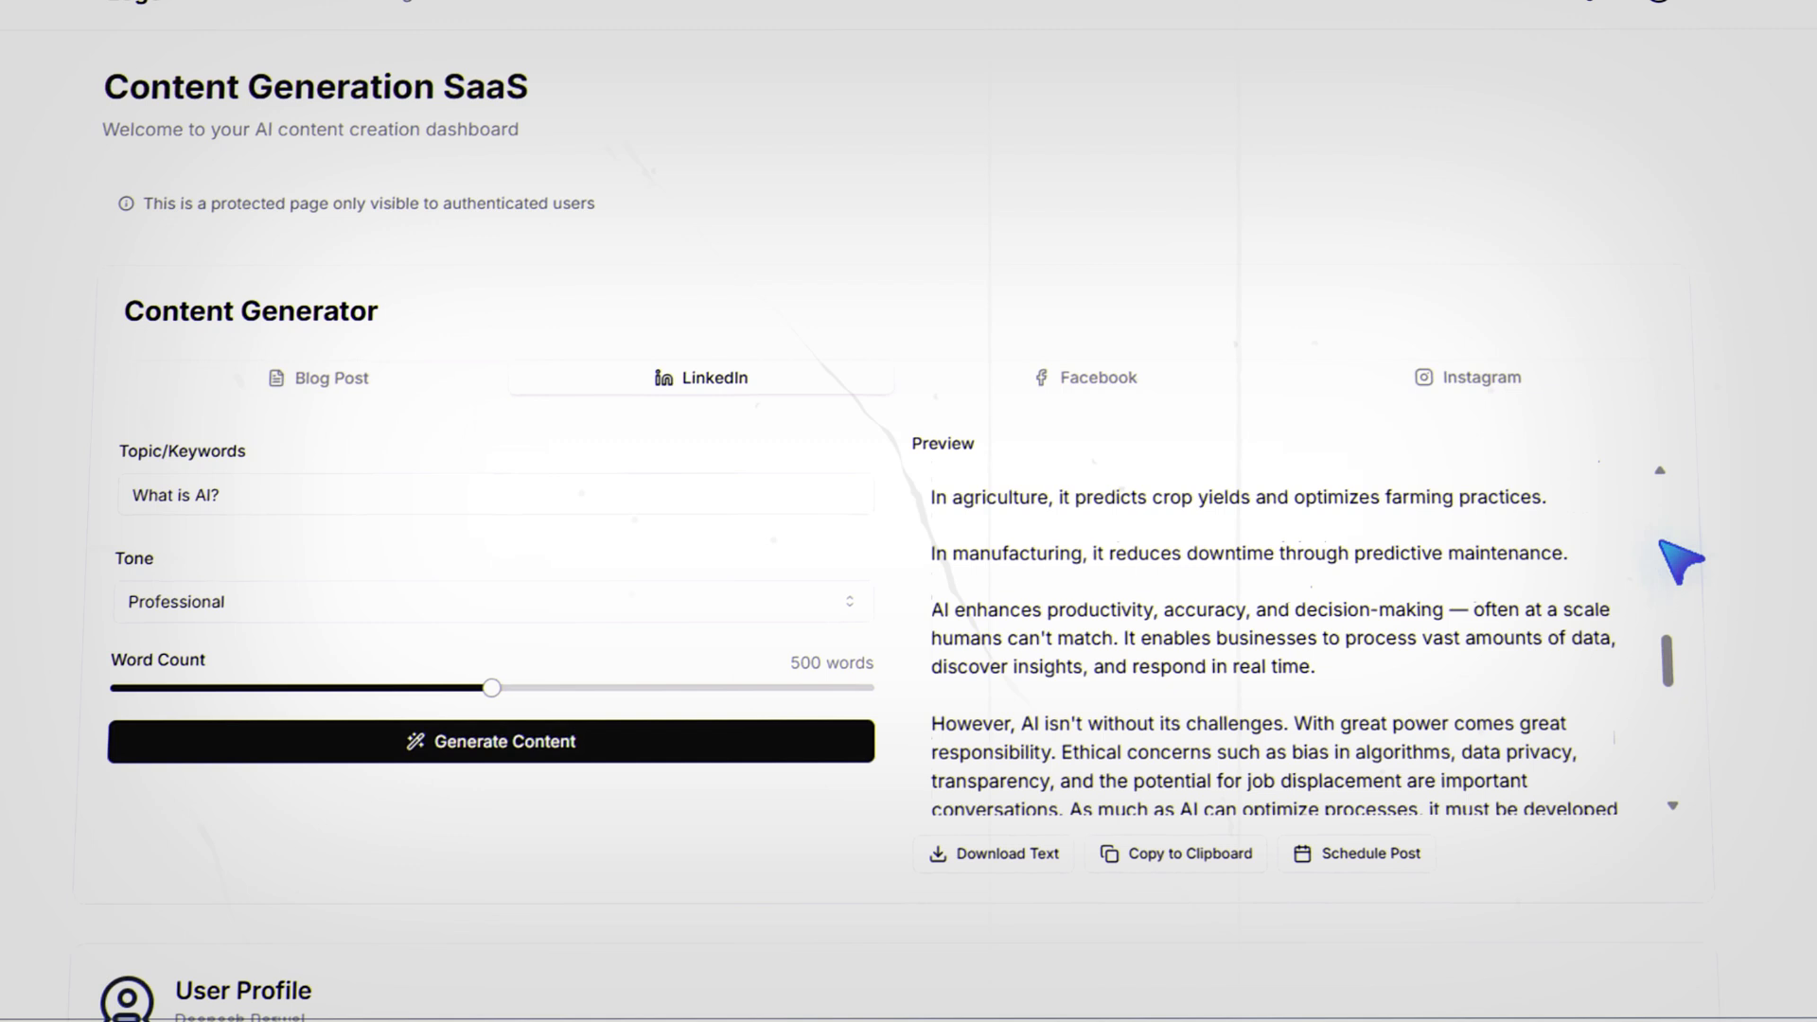
scroll("down", 3)
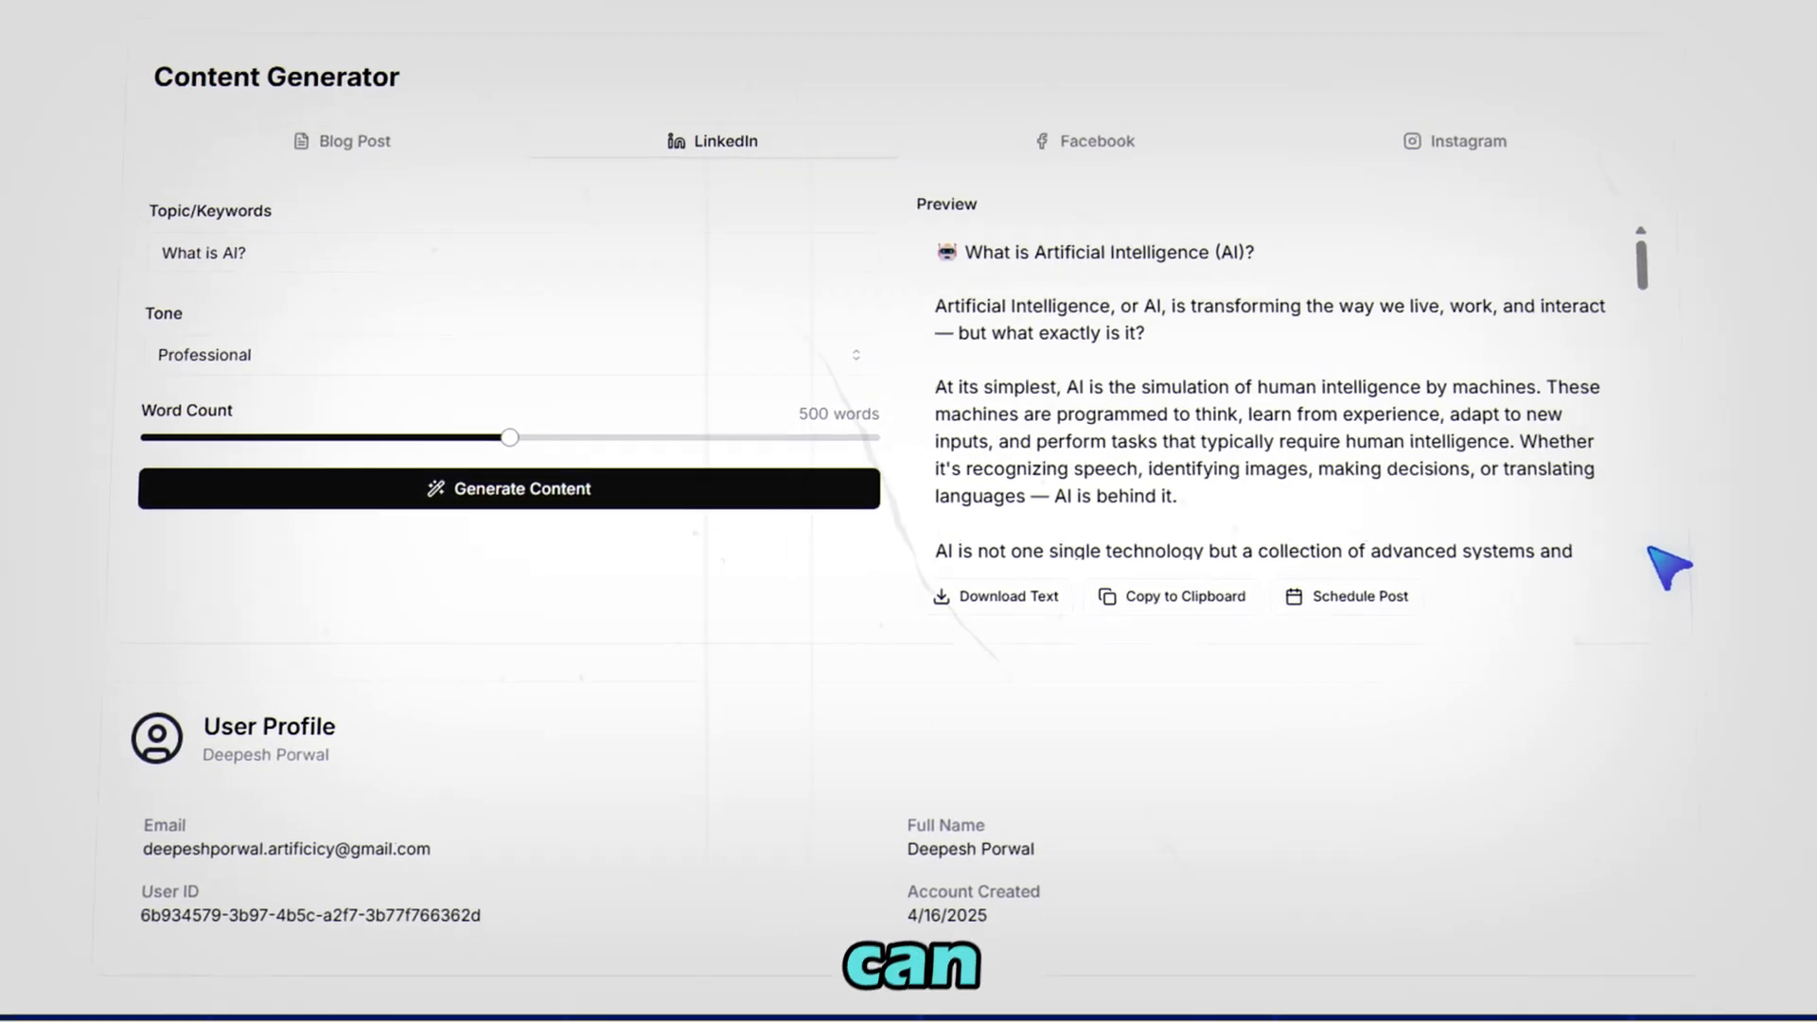
left_click(994, 636)
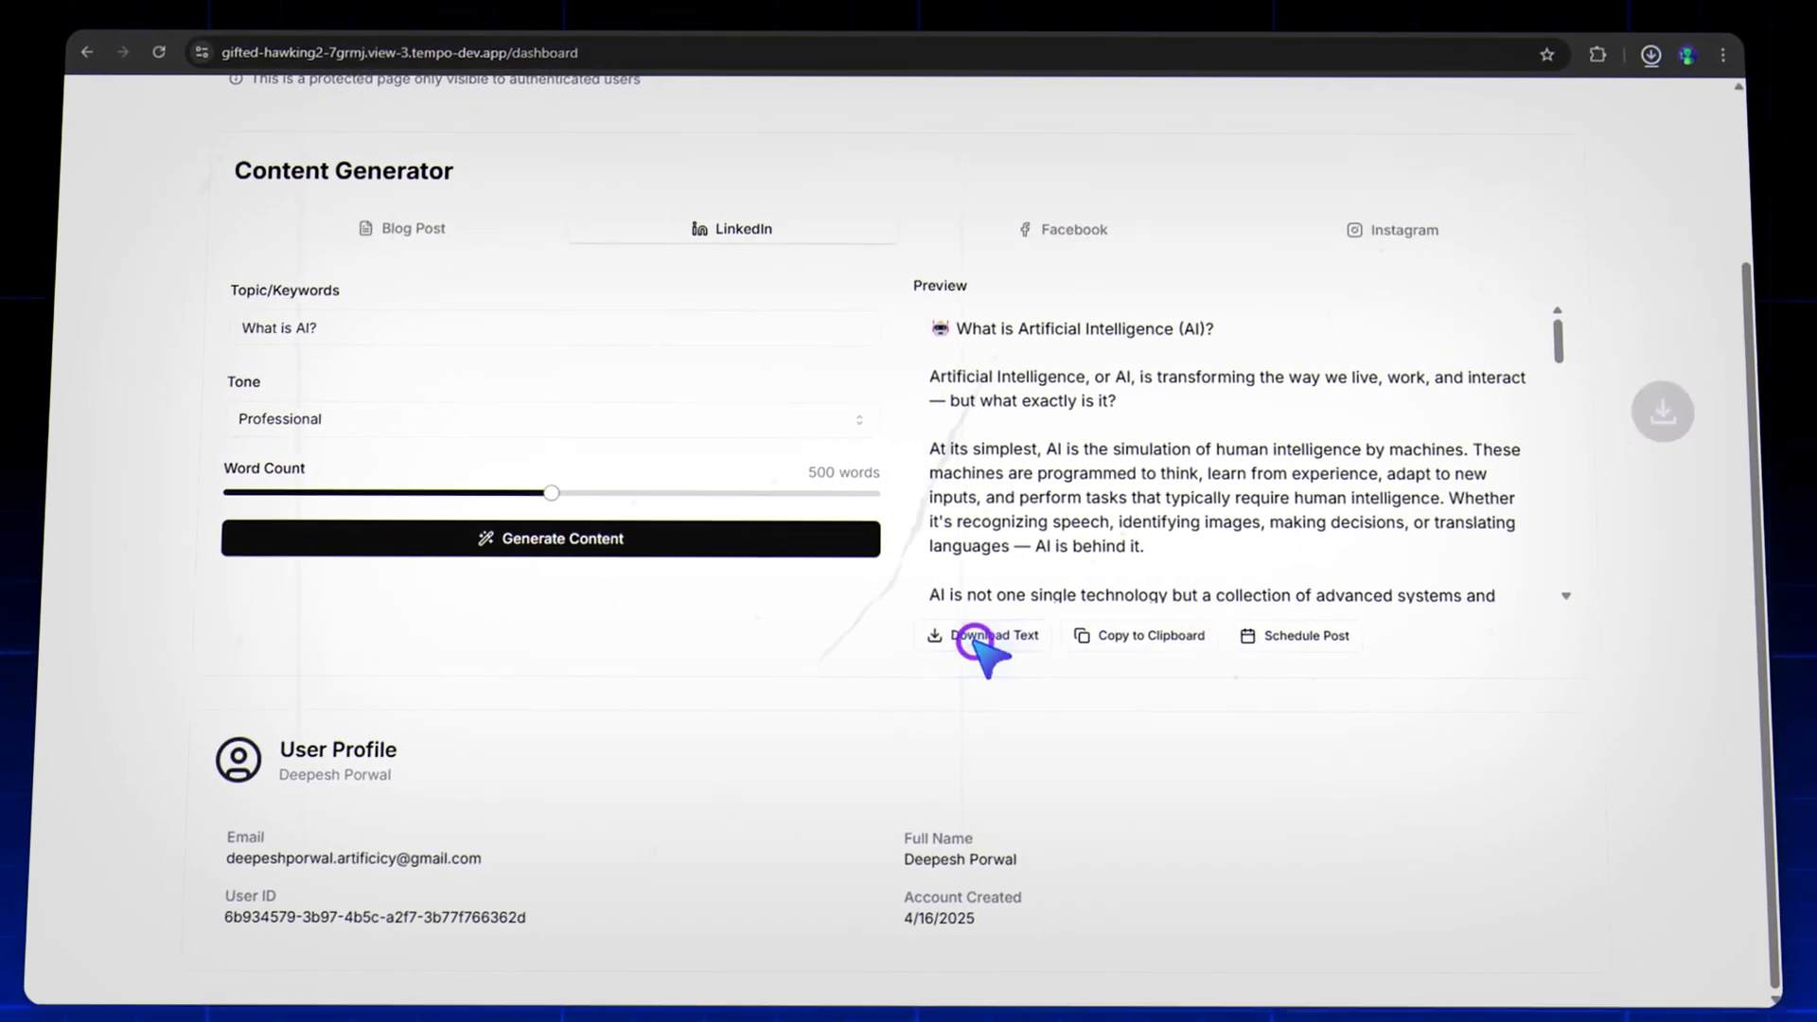
left_click(986, 636)
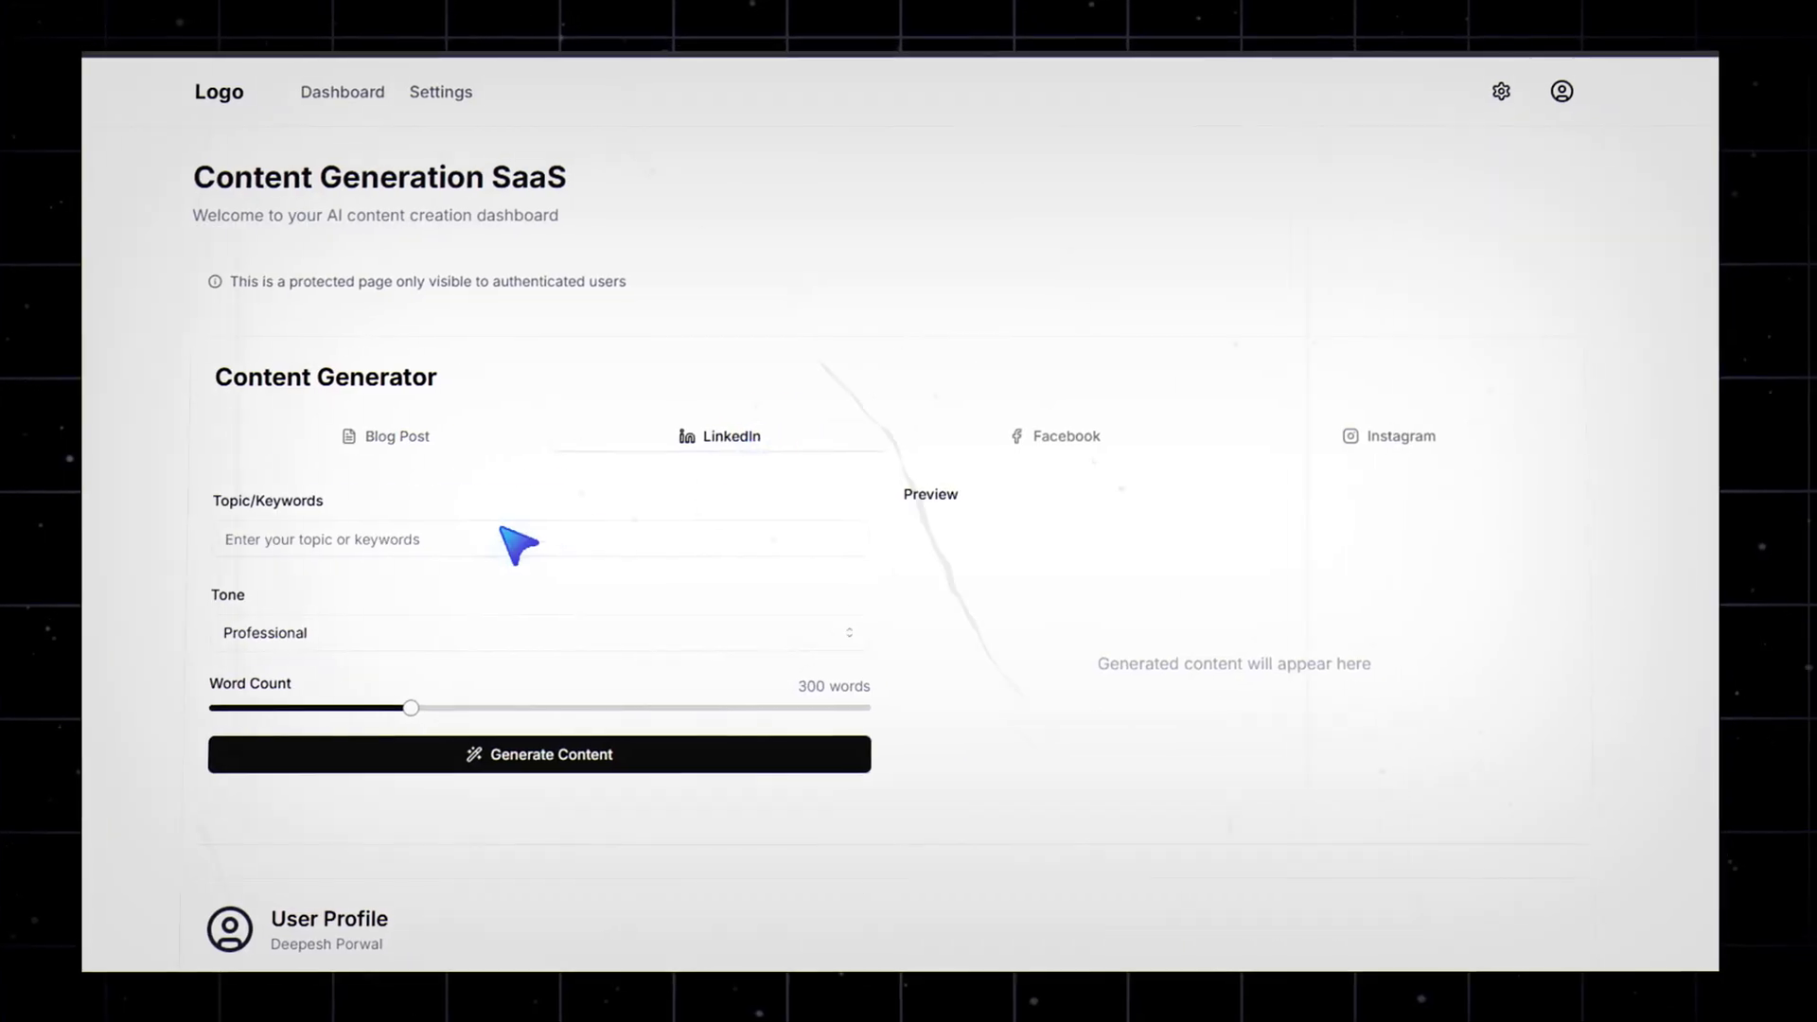
type("What is AI?")
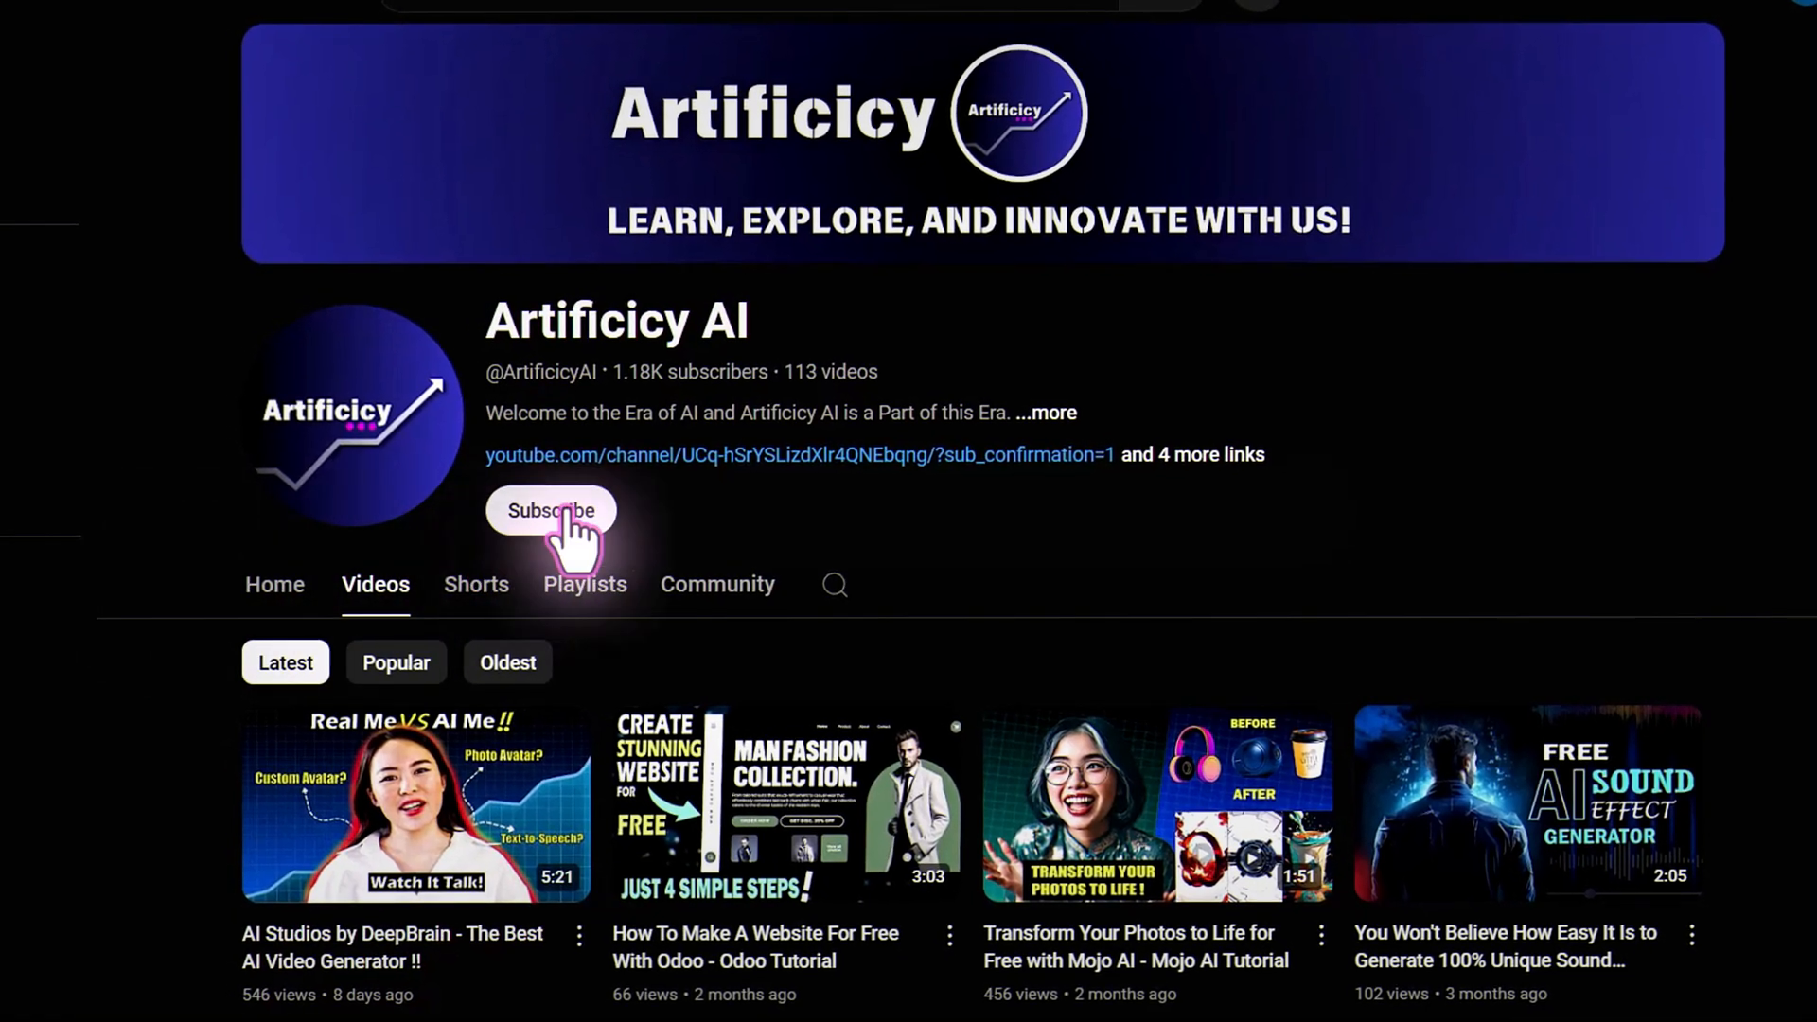
Subscribe to the Artificicy AI channel and show its notification options
left_click(549, 511)
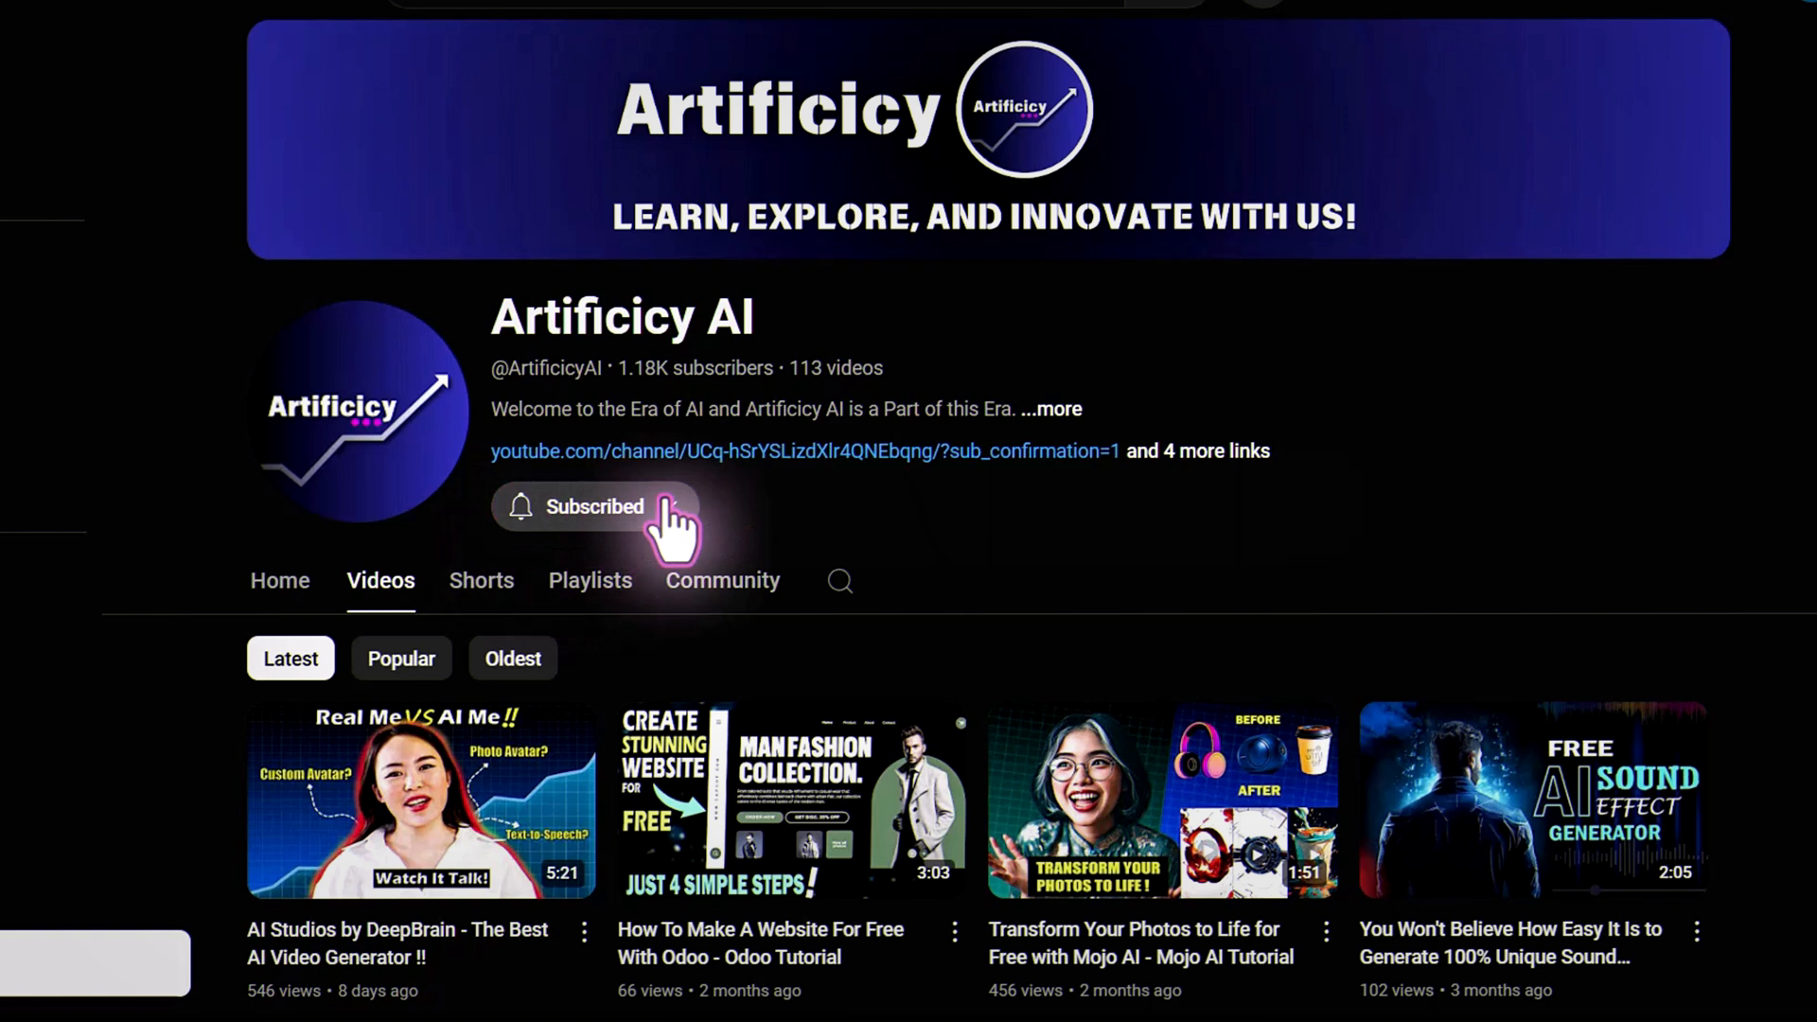
left_click(592, 508)
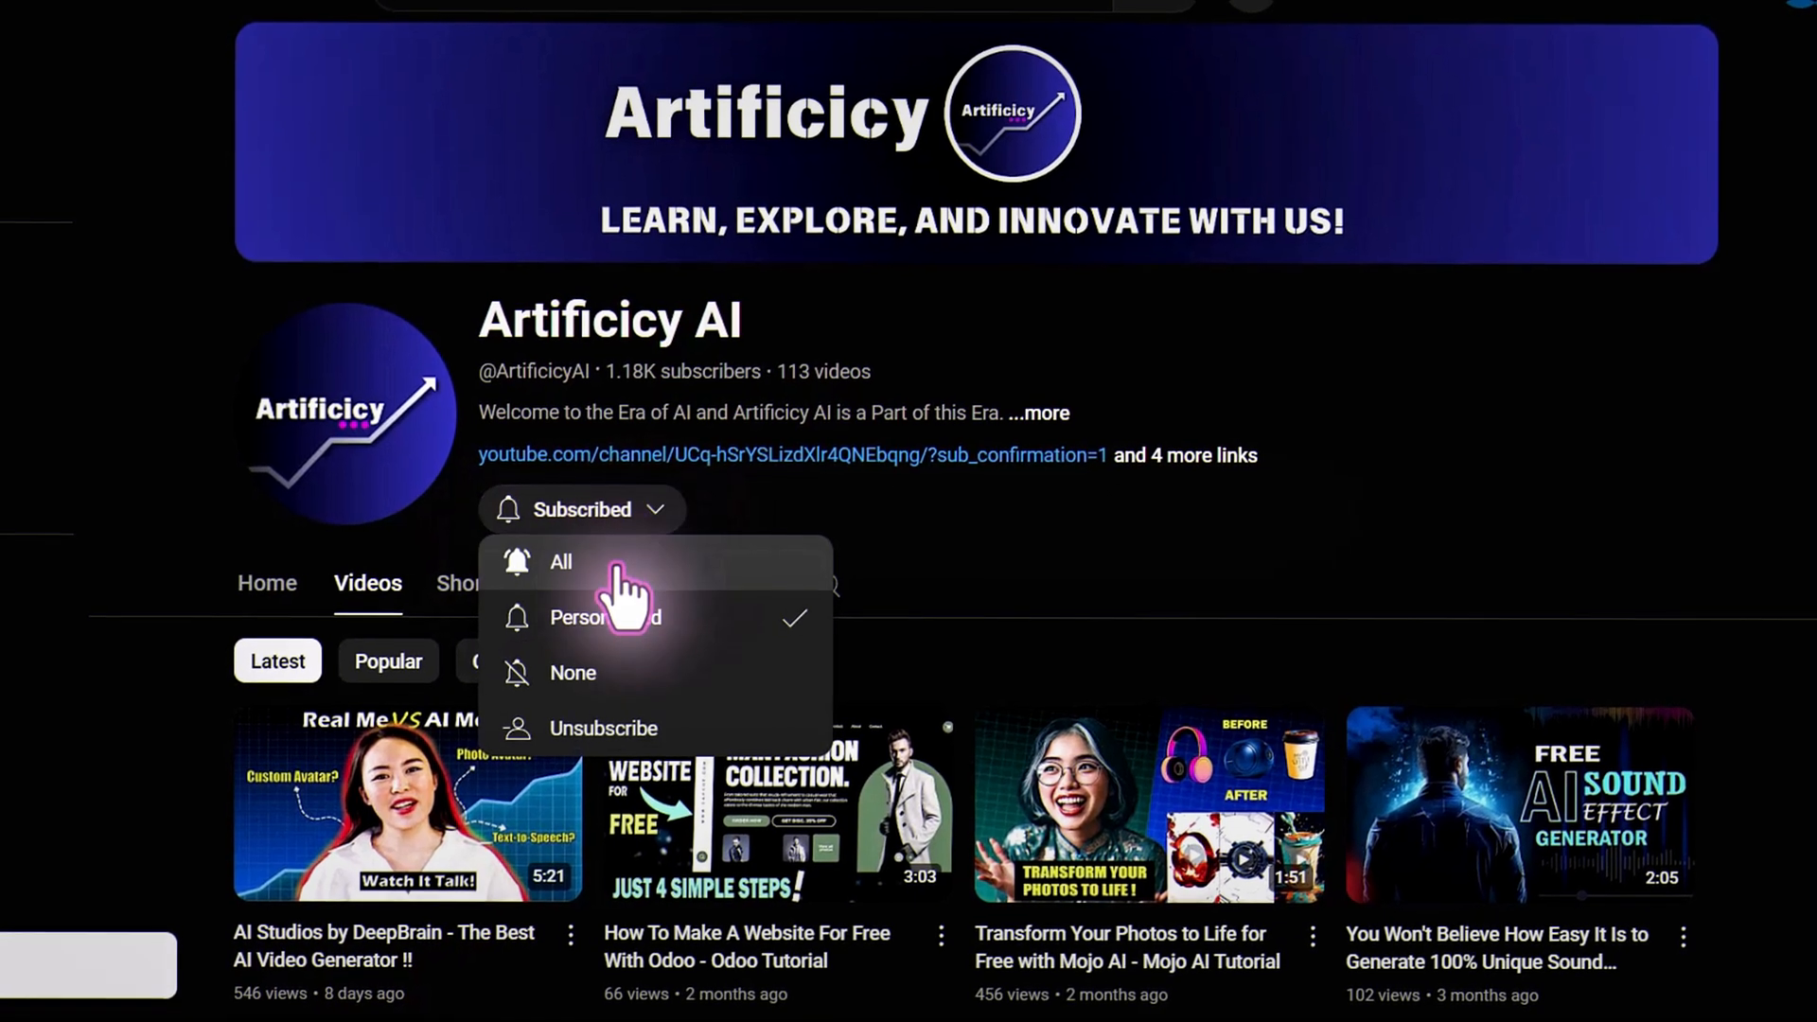